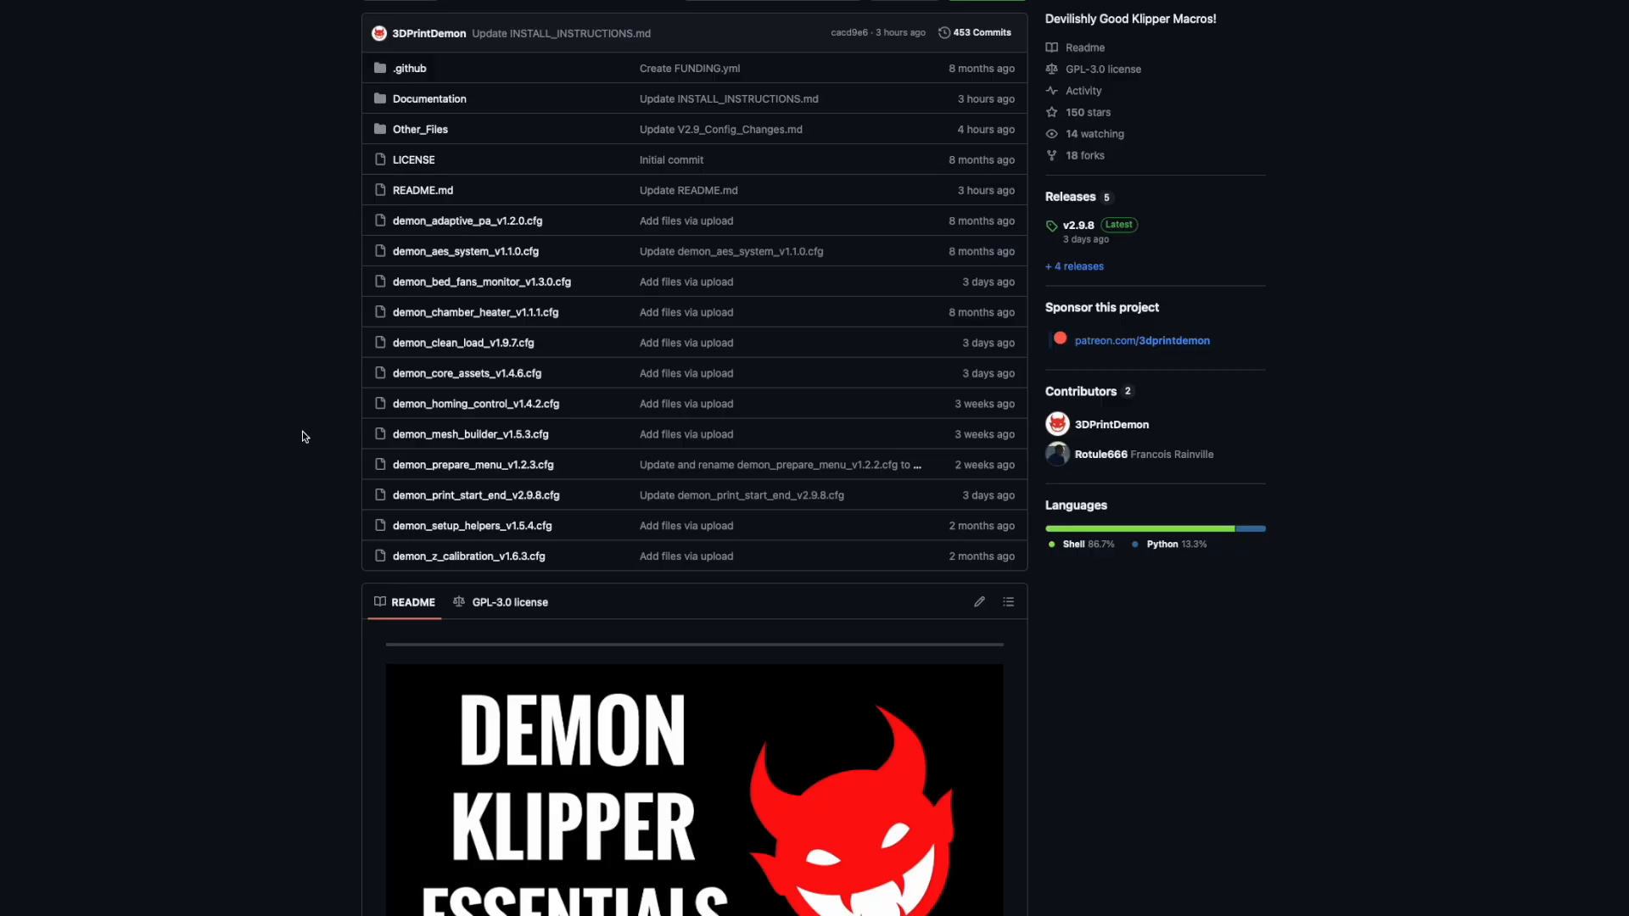
mouse_move(295, 263)
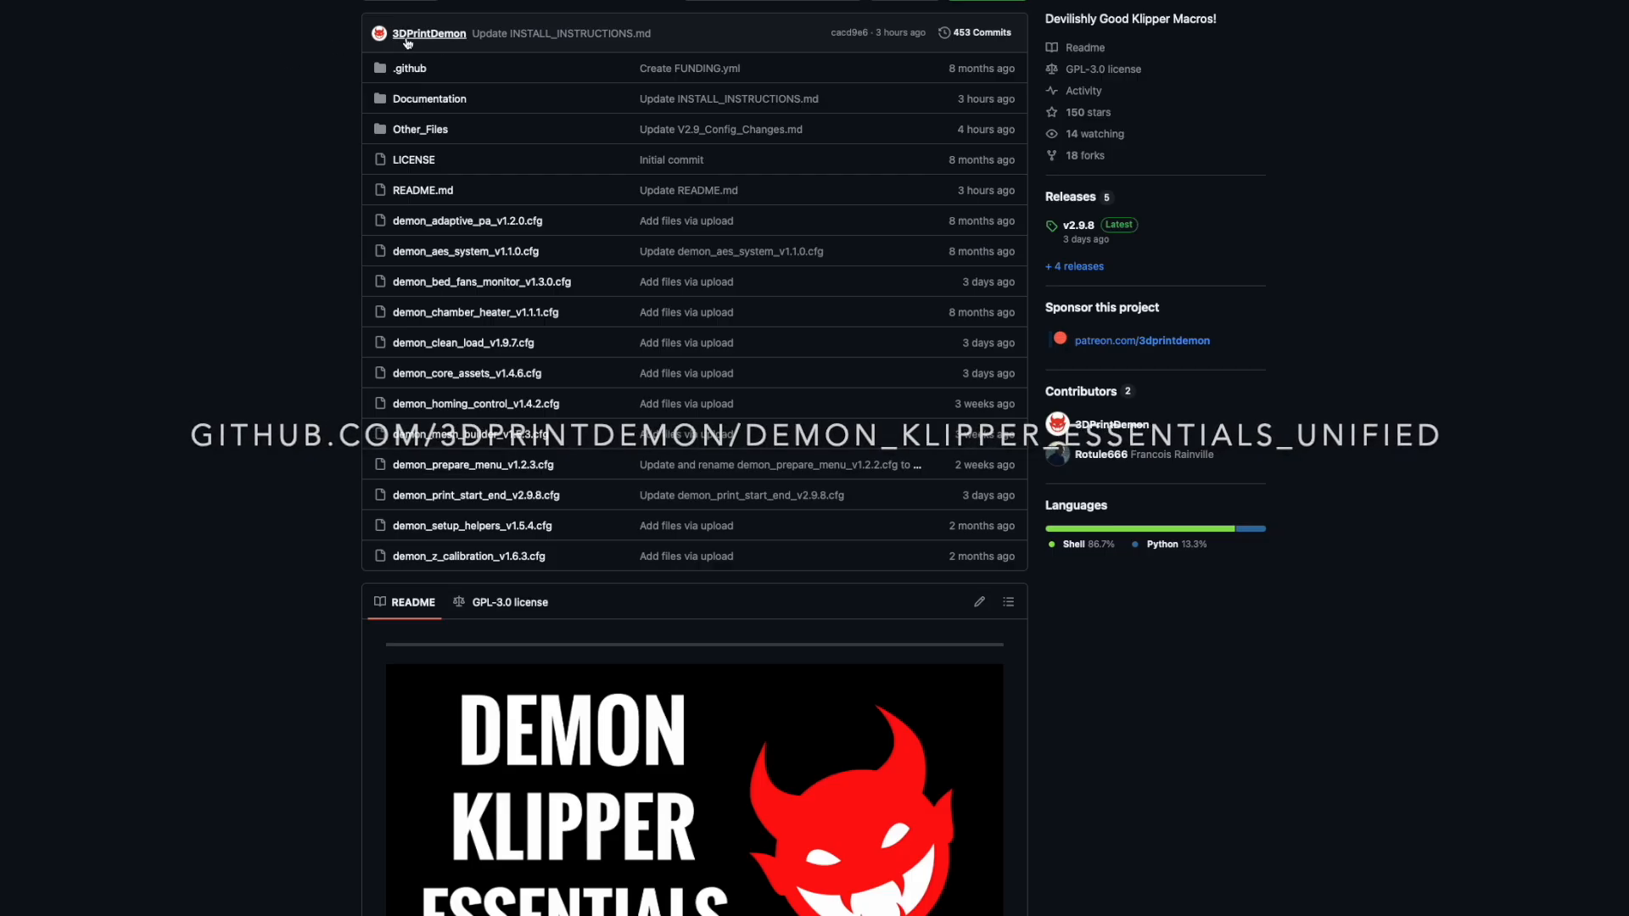
mouse_move(470, 435)
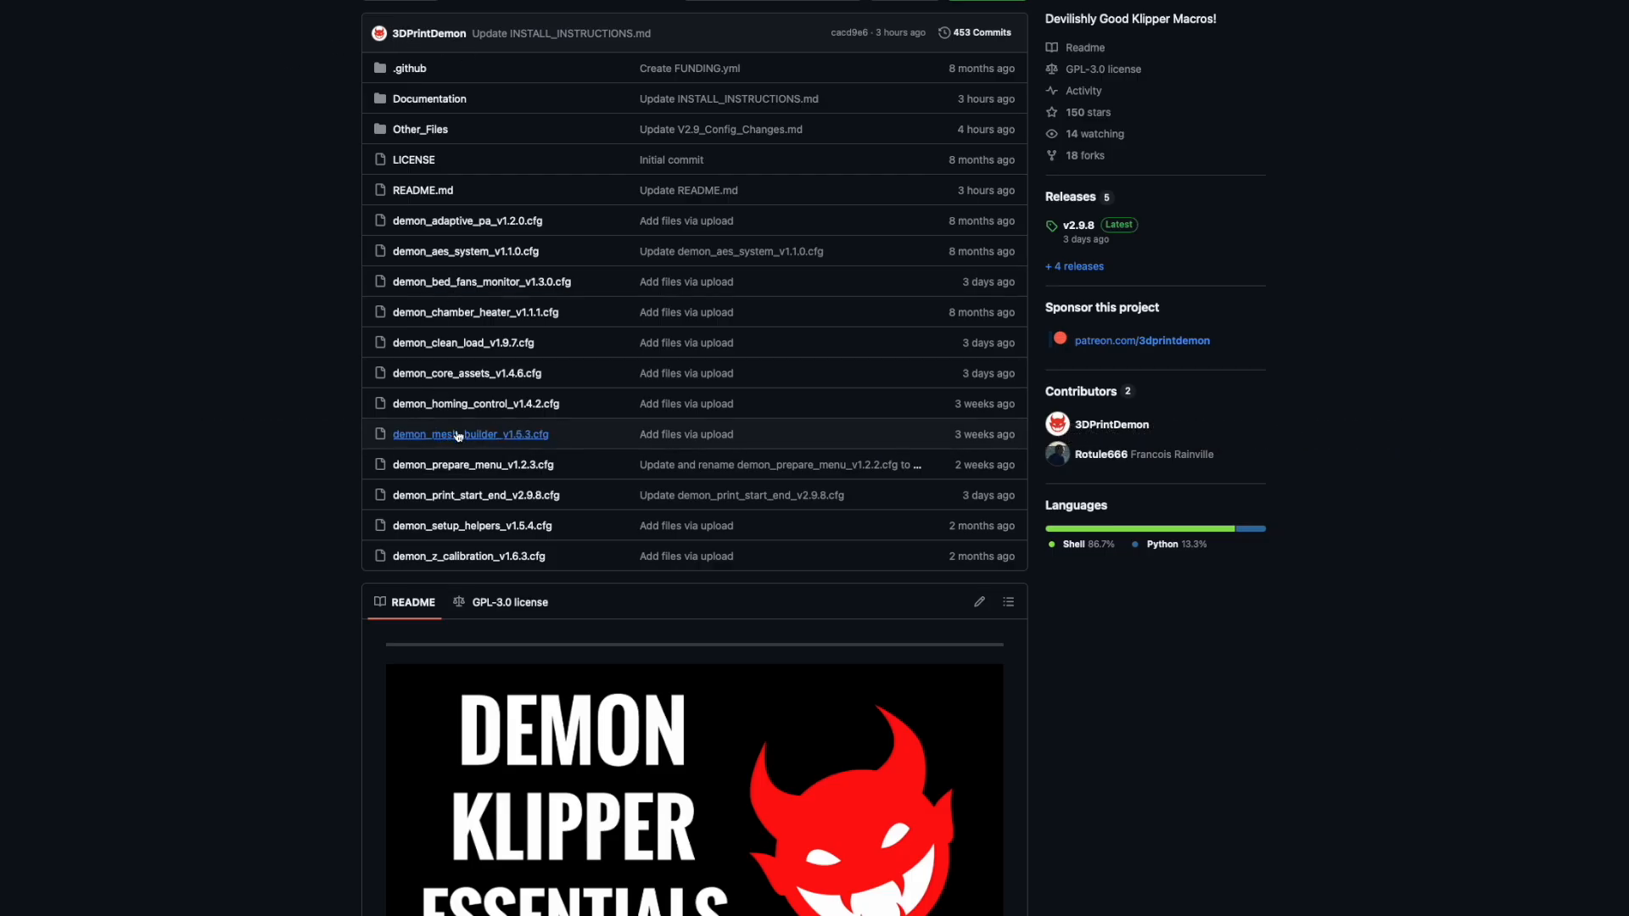
mouse_move(326, 532)
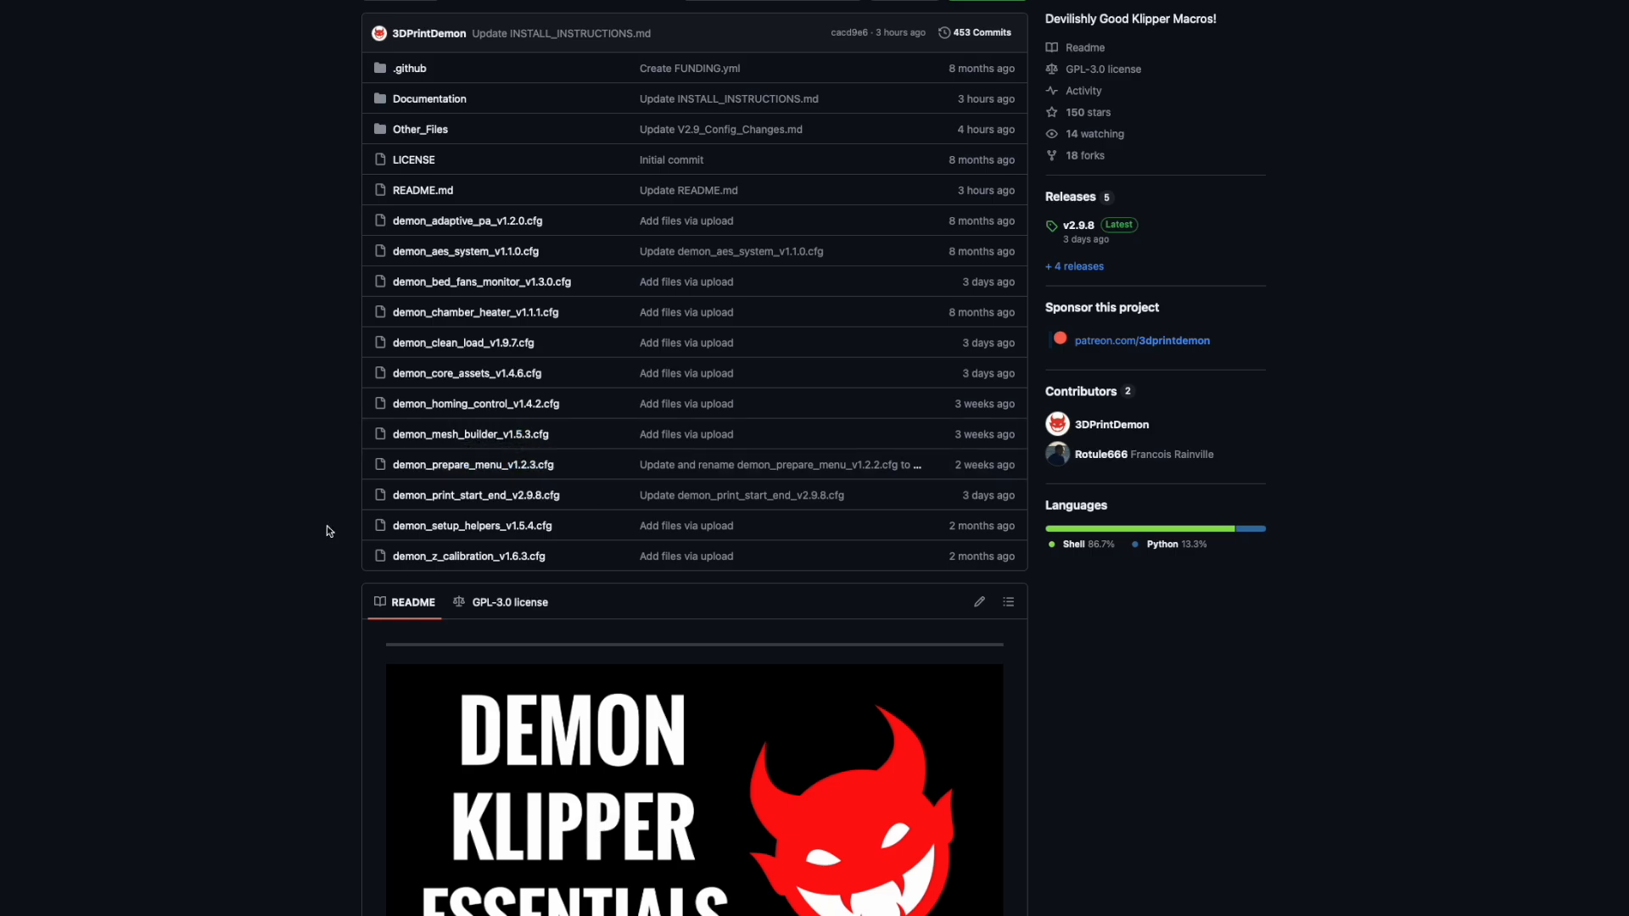
Scroll the README down to the START HERE section with the GENERAL INSTALL & SETUP link.
scroll("down", 3)
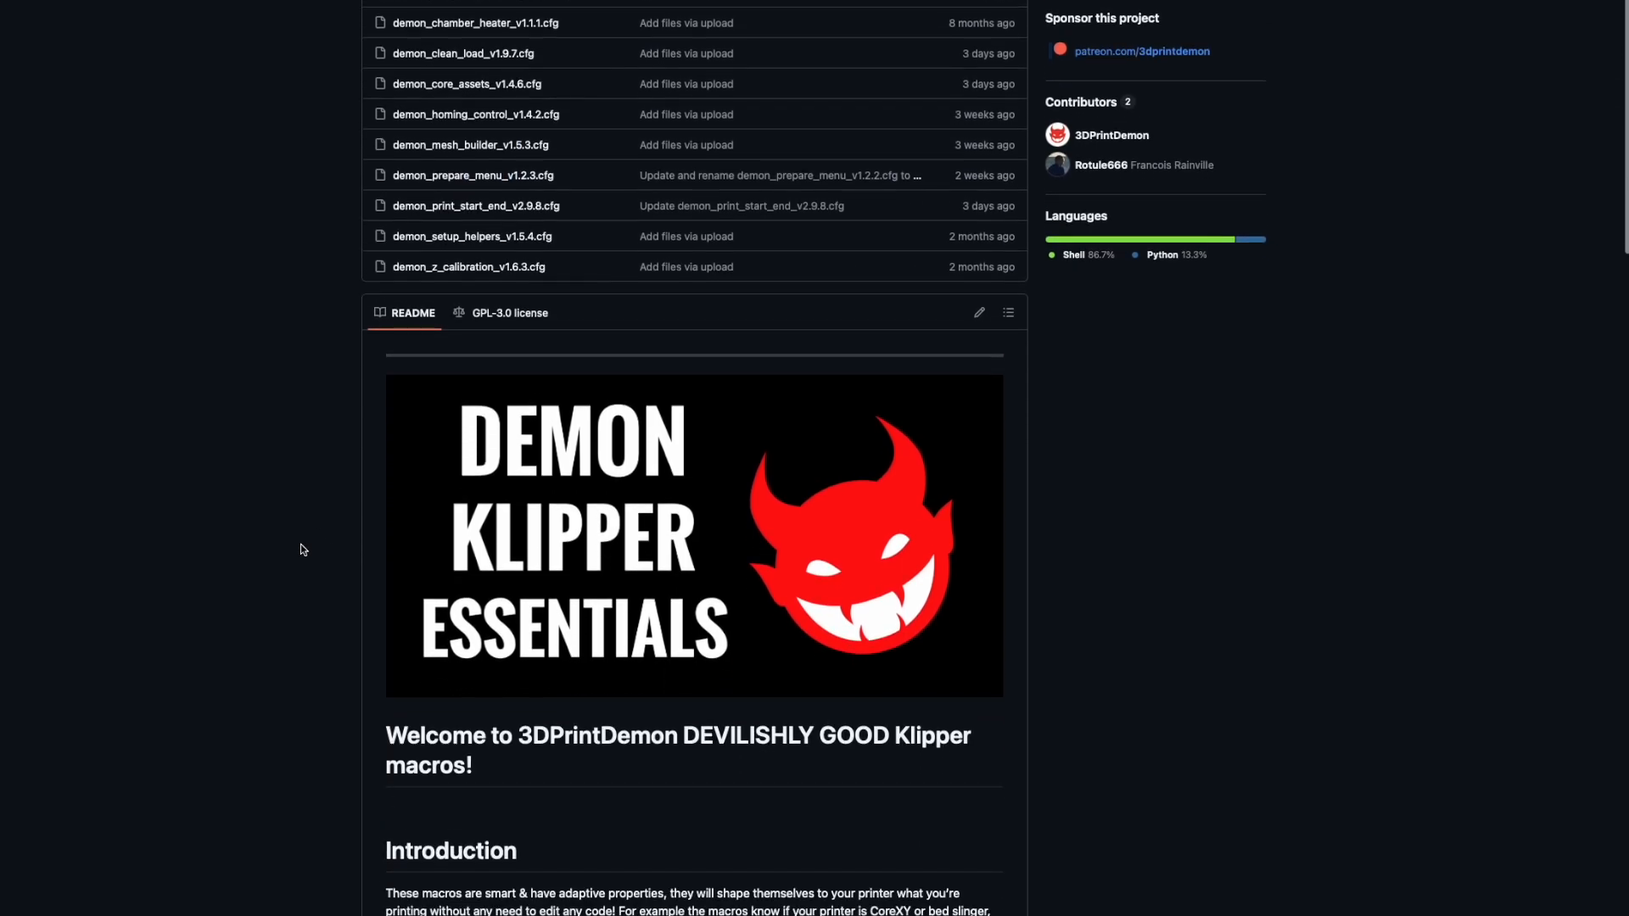
scroll("down", 3)
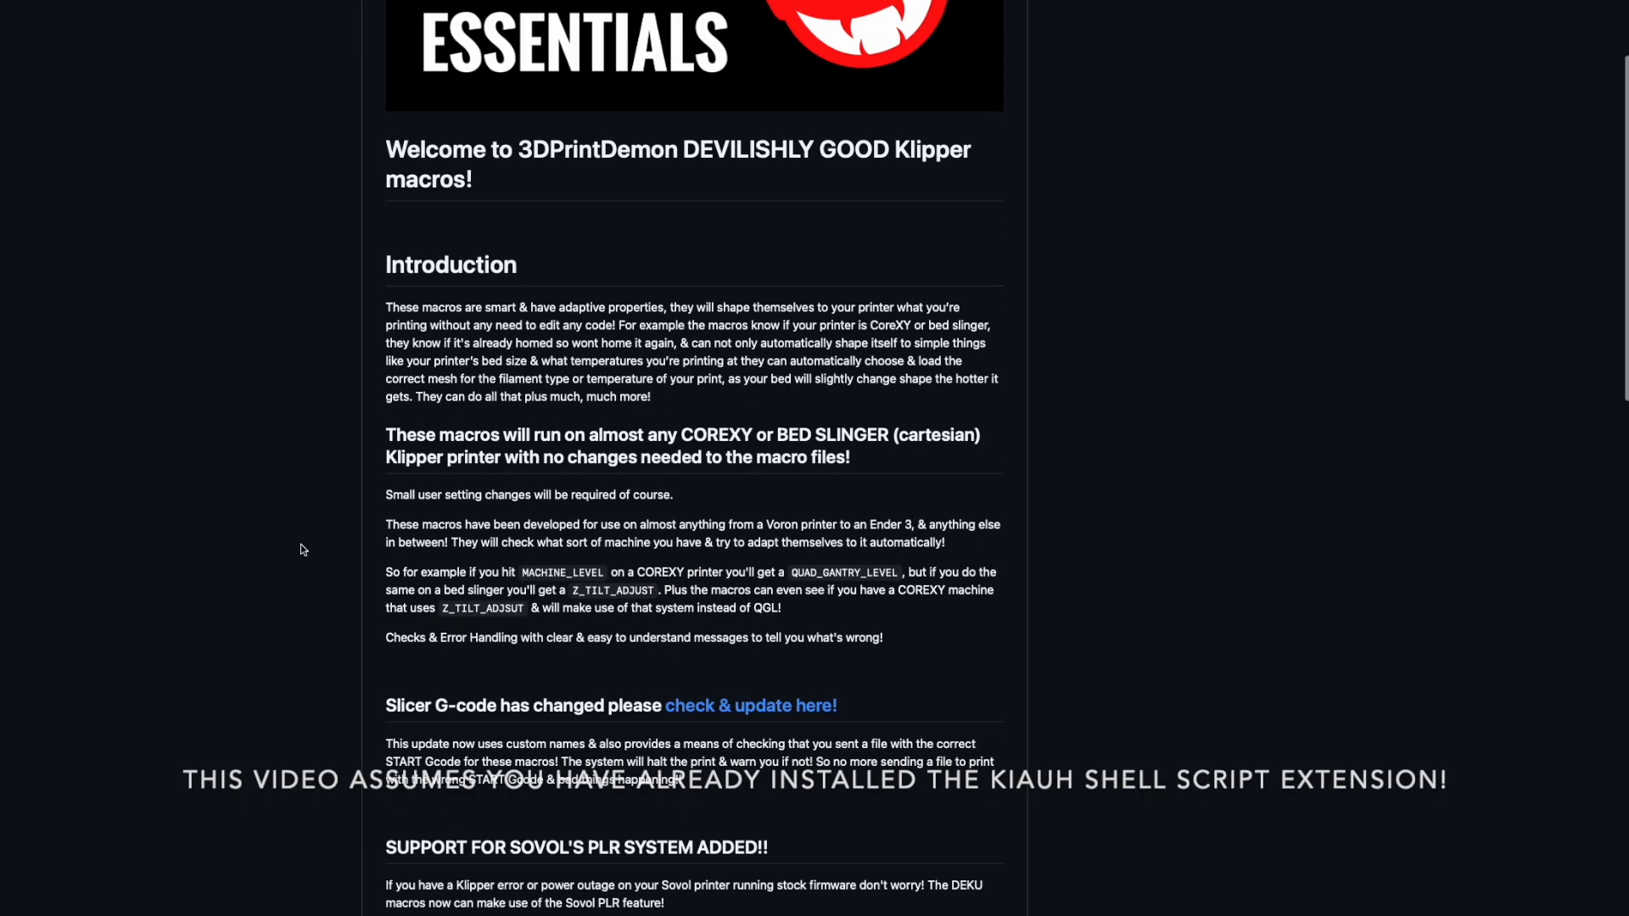
scroll("down", 3)
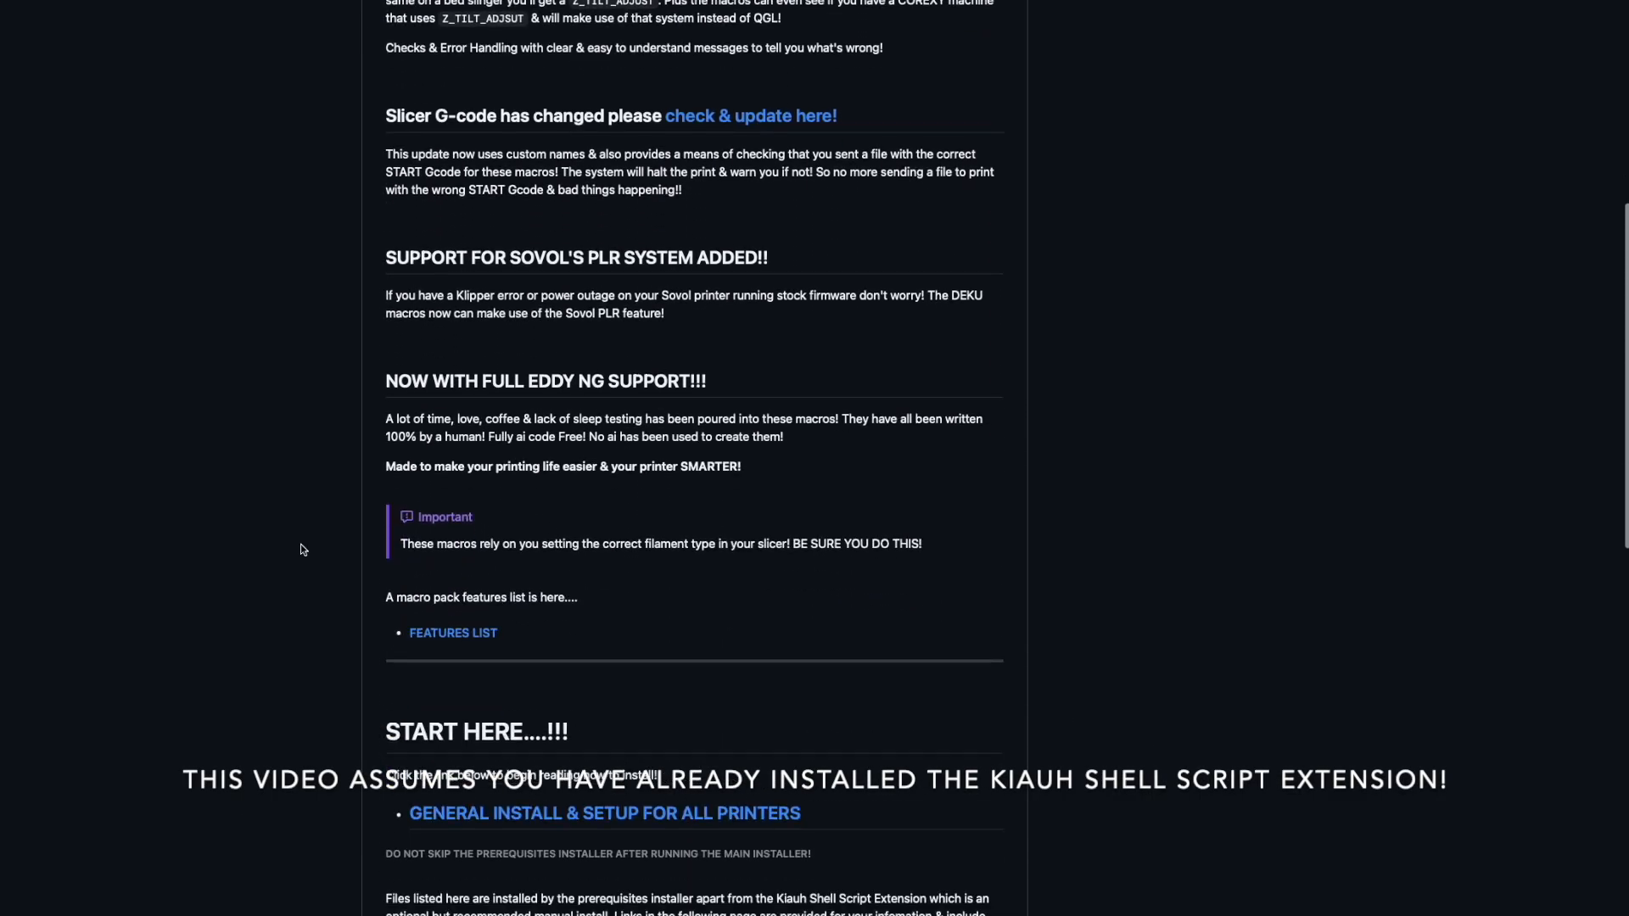
scroll("down", 3)
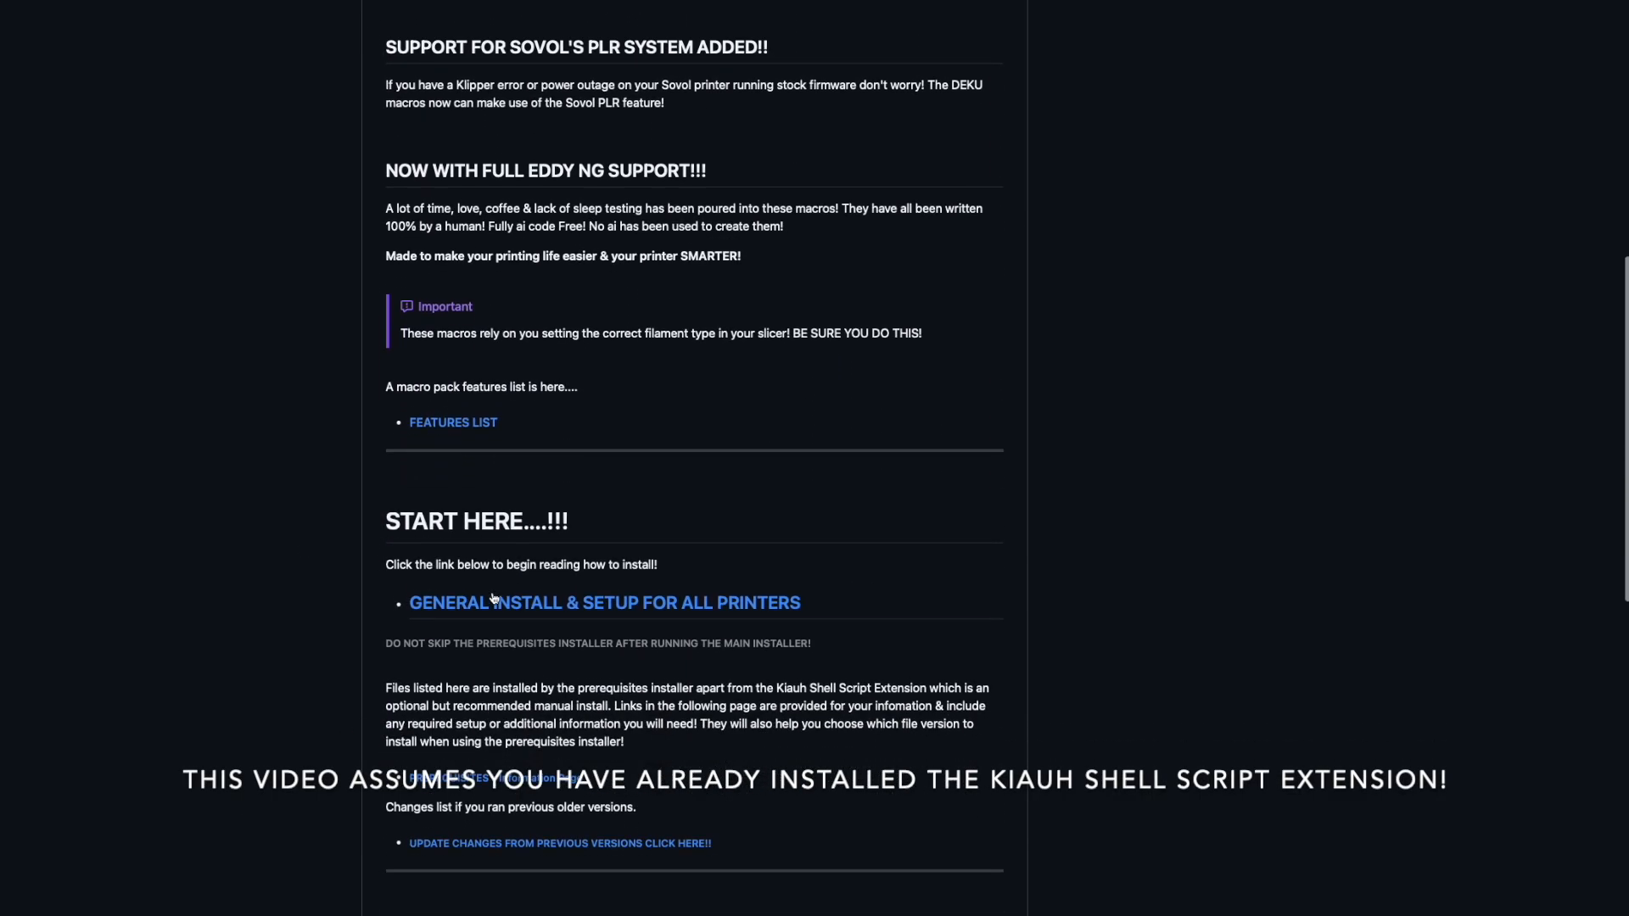
mouse_move(665, 608)
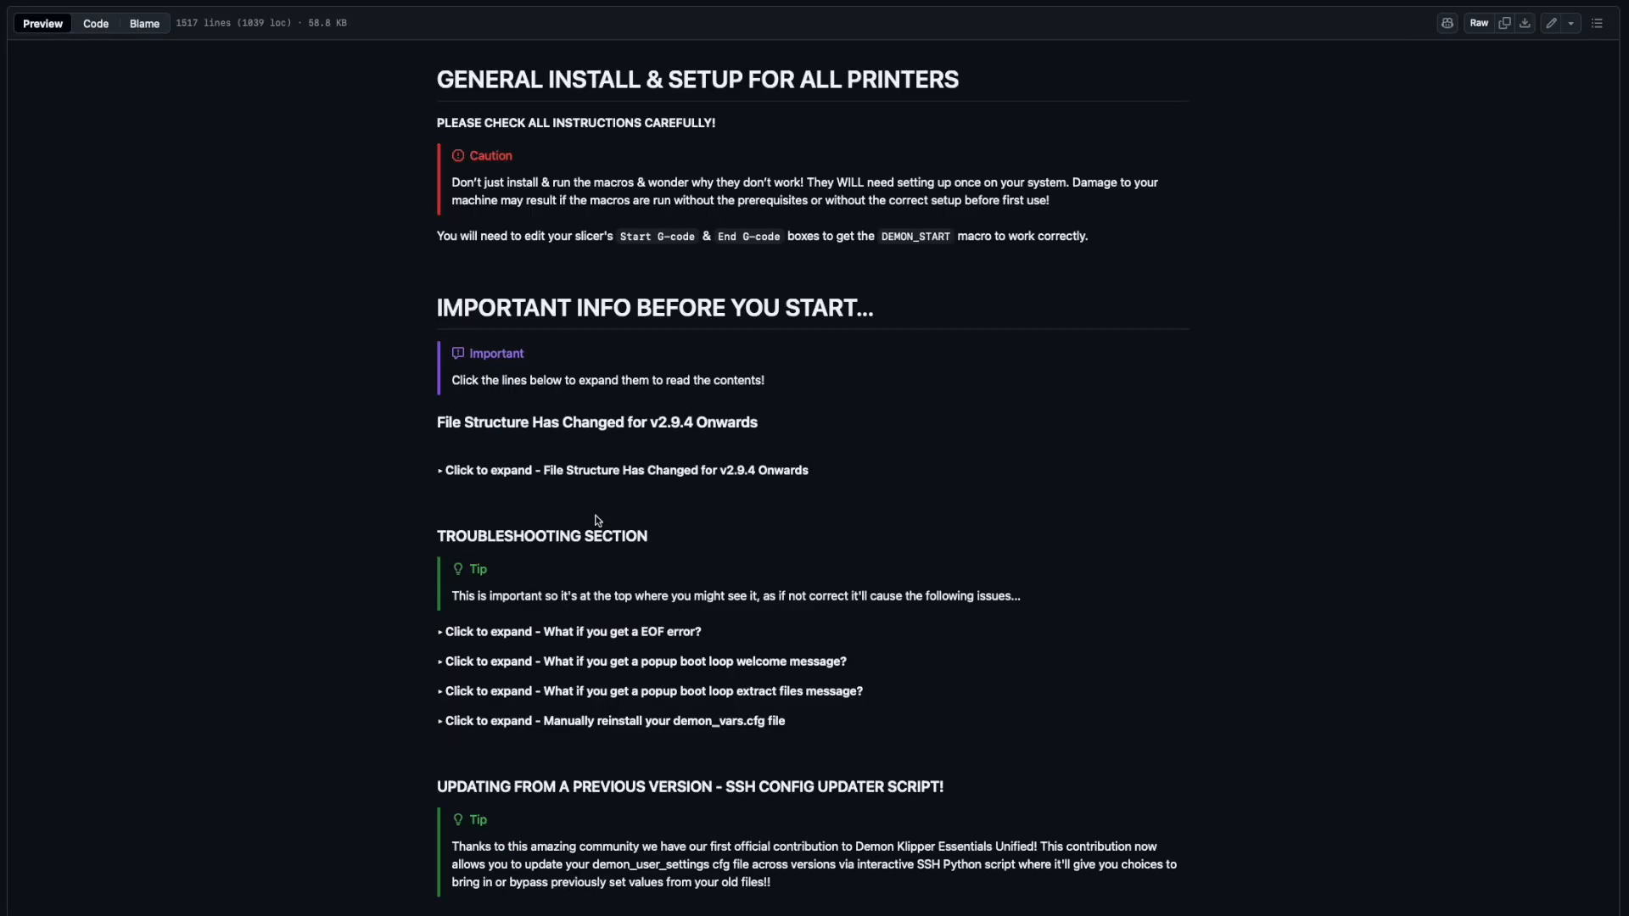
mouse_move(474, 141)
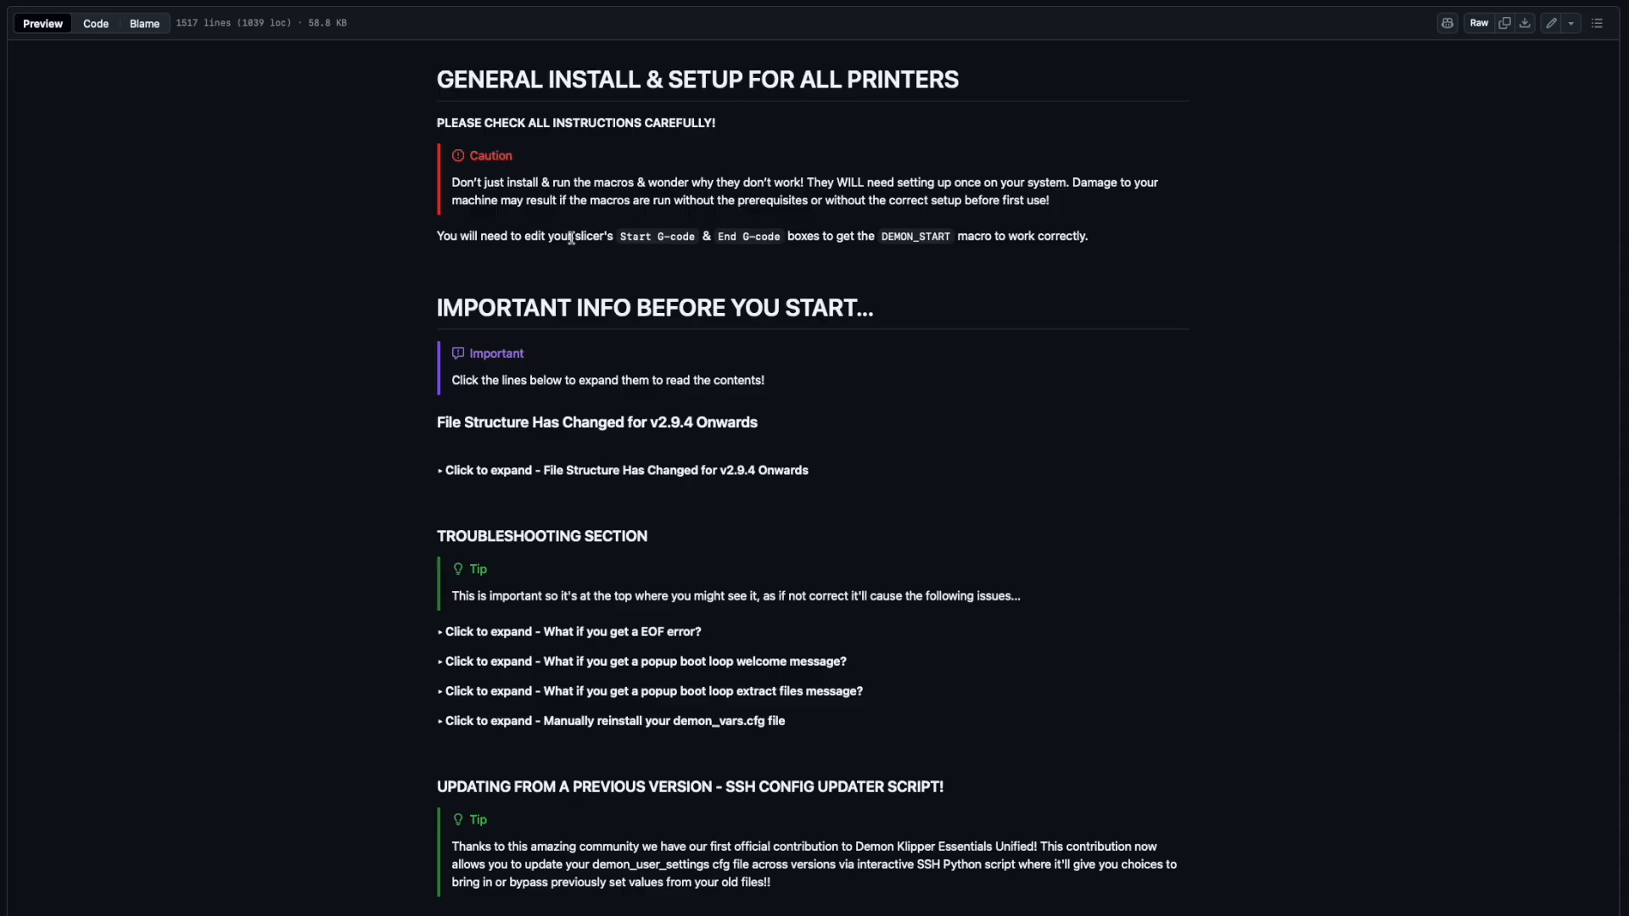
mouse_move(438, 479)
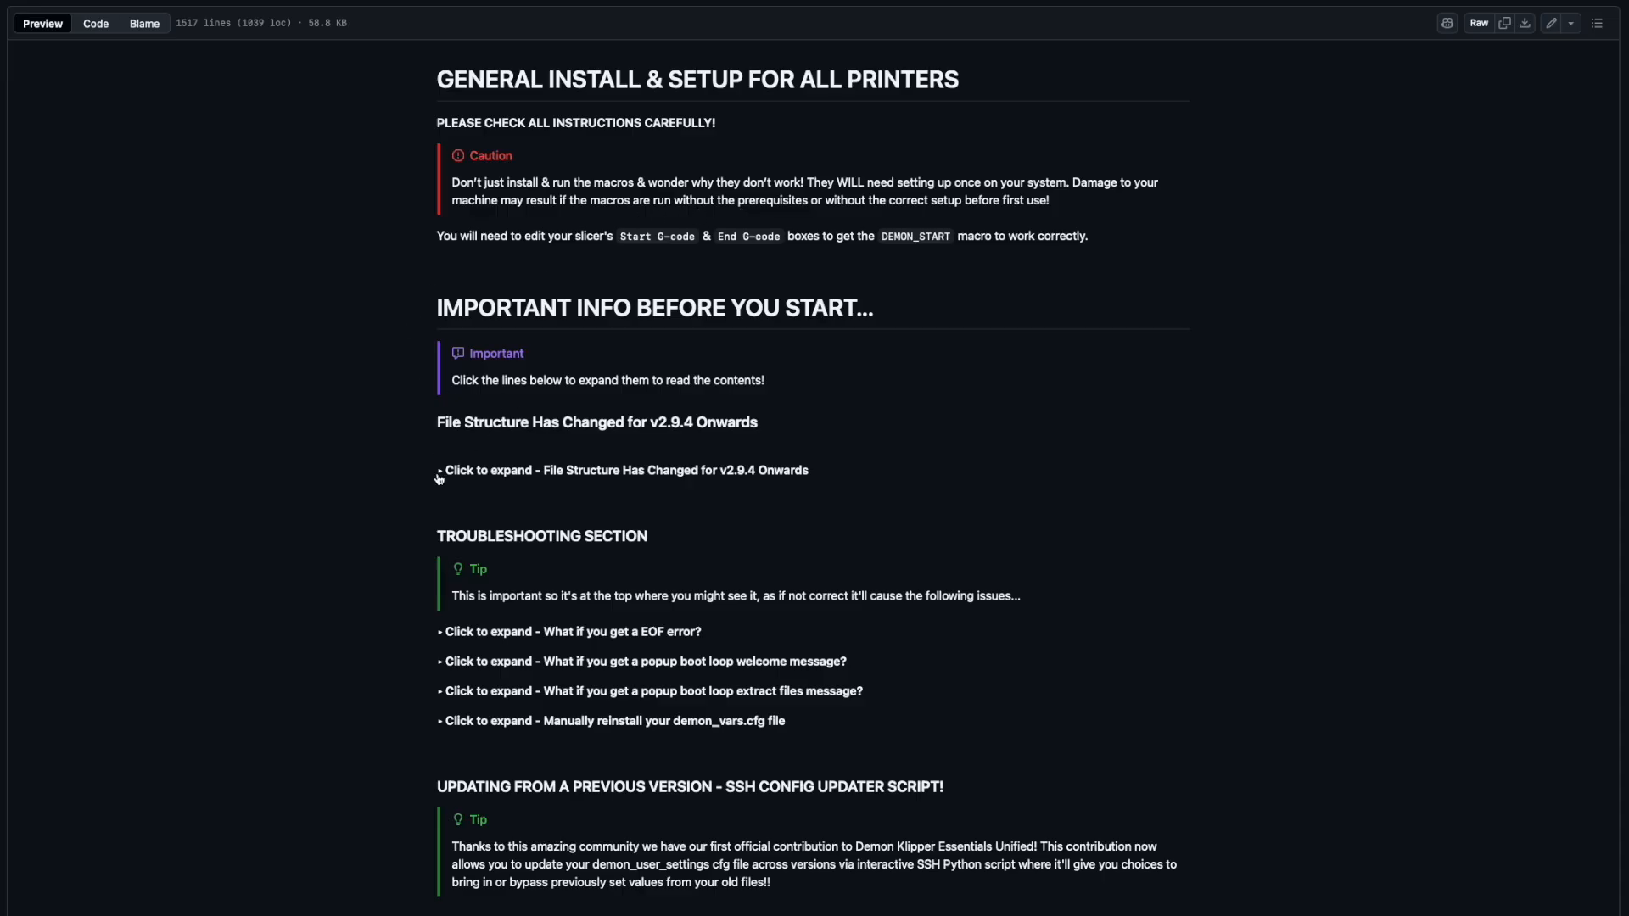
Expand the File Structure Has Changed details and read on into the important info notes.
left_click(623, 470)
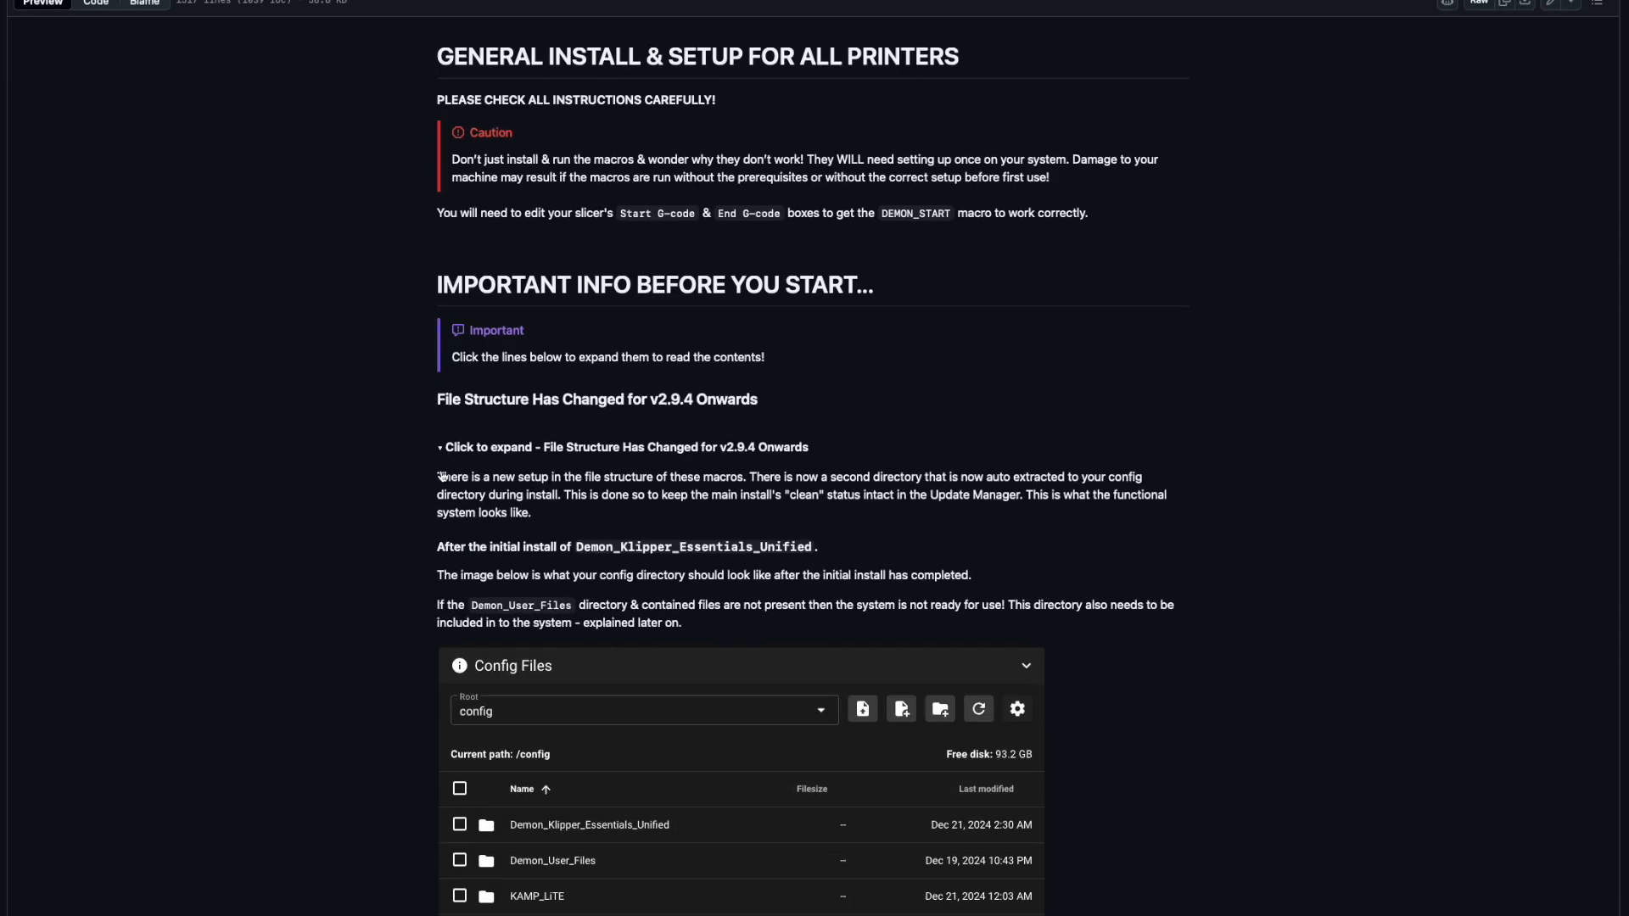
scroll("down", 3)
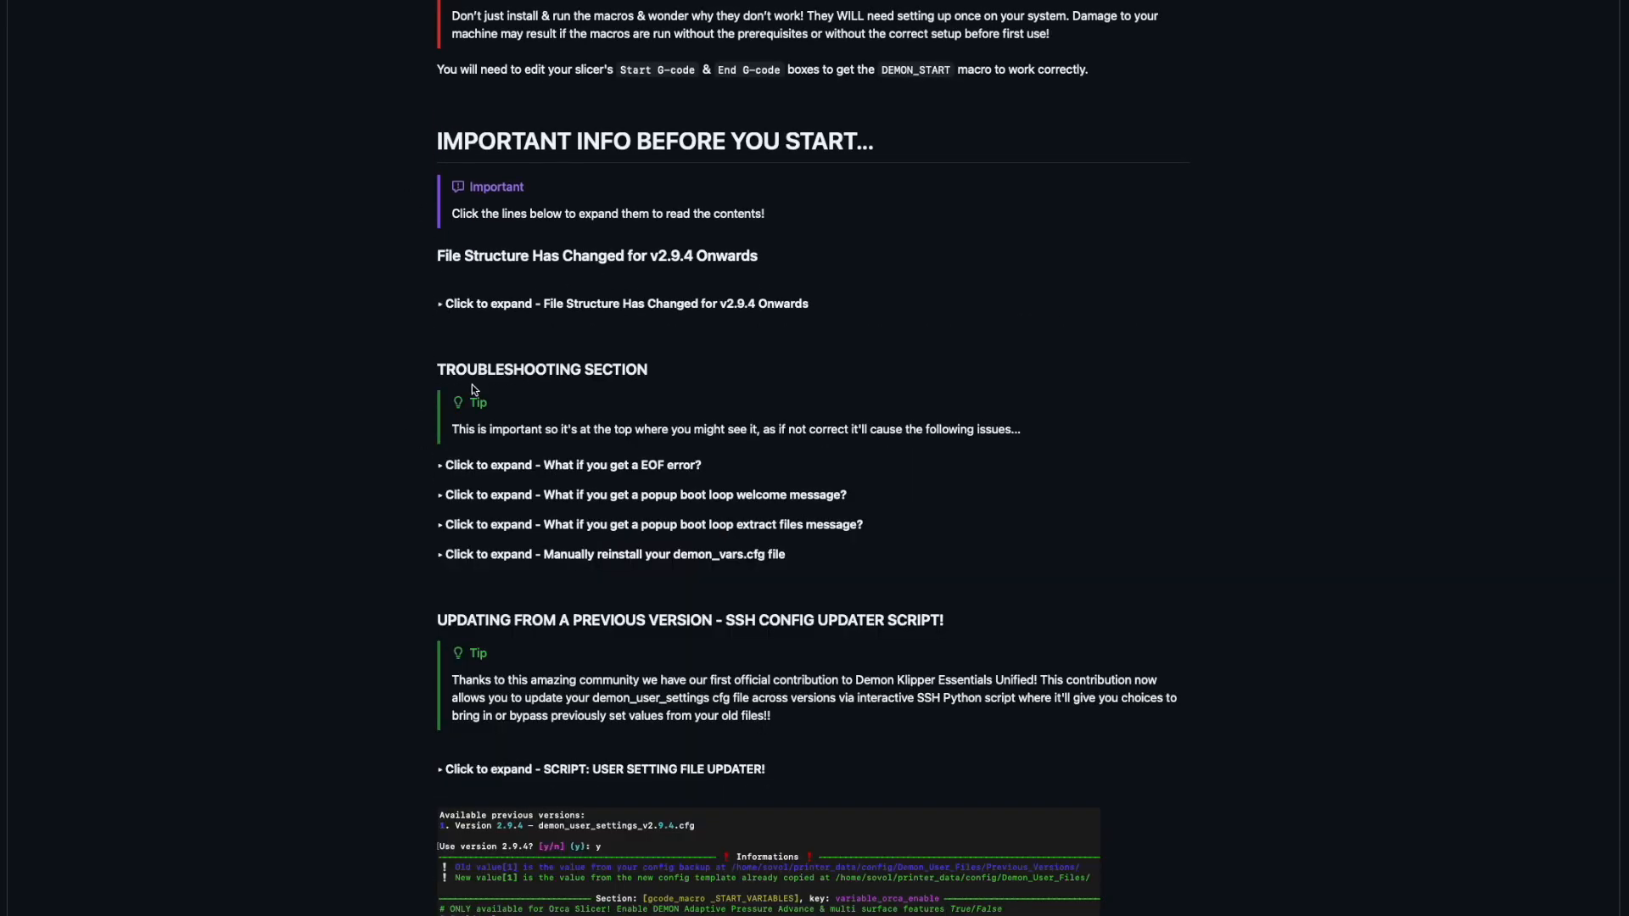
mouse_move(571, 470)
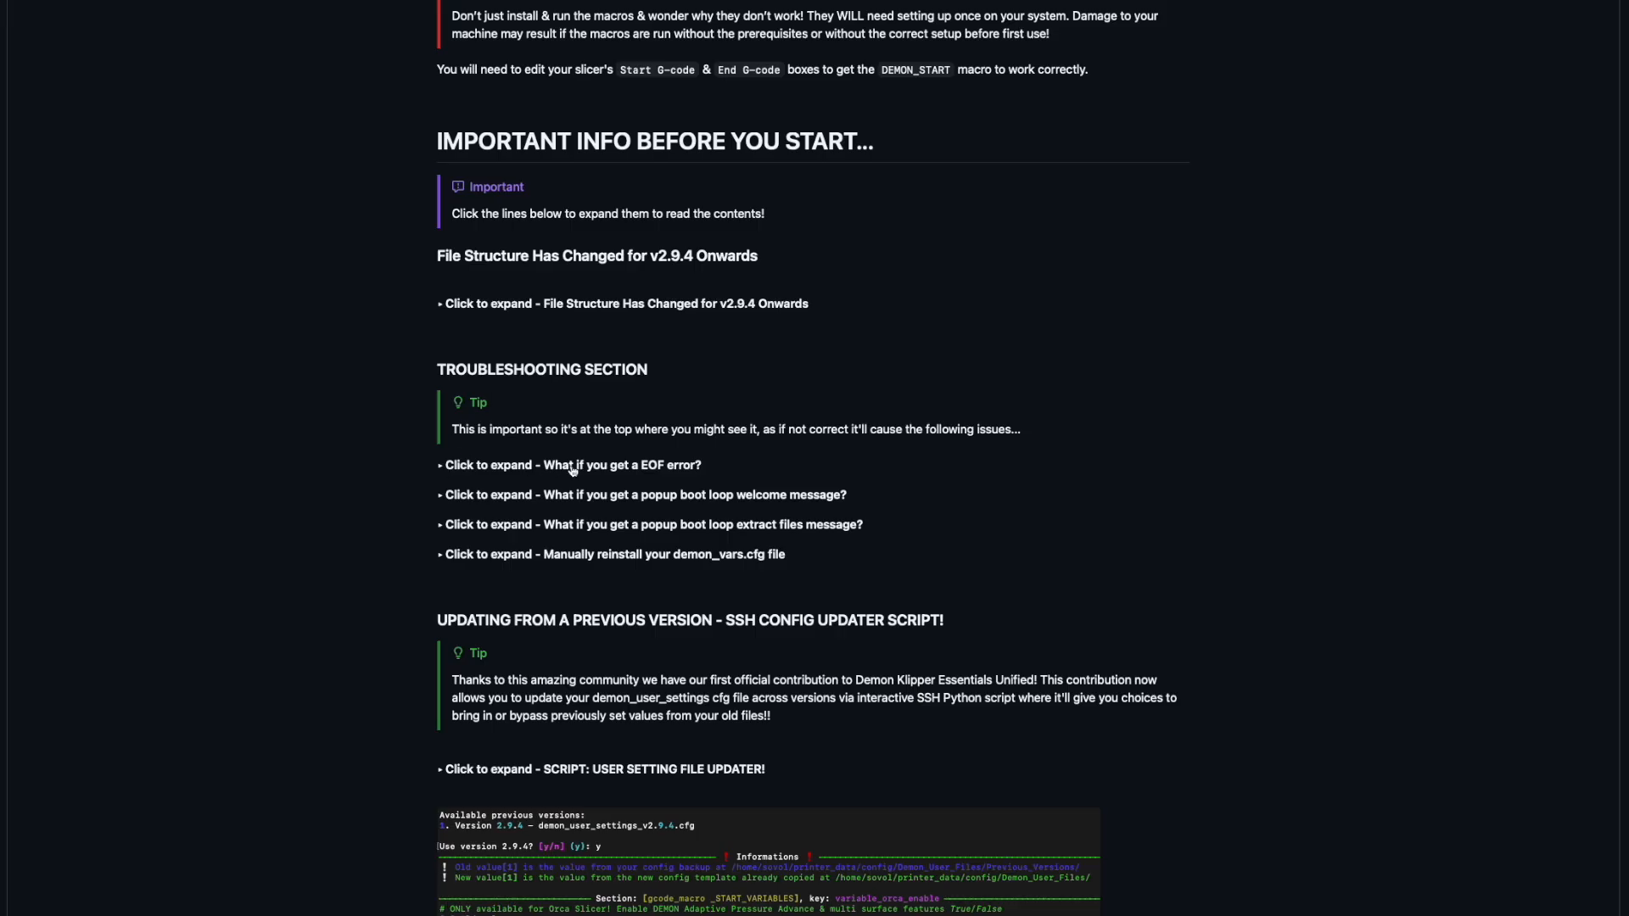
mouse_move(587, 545)
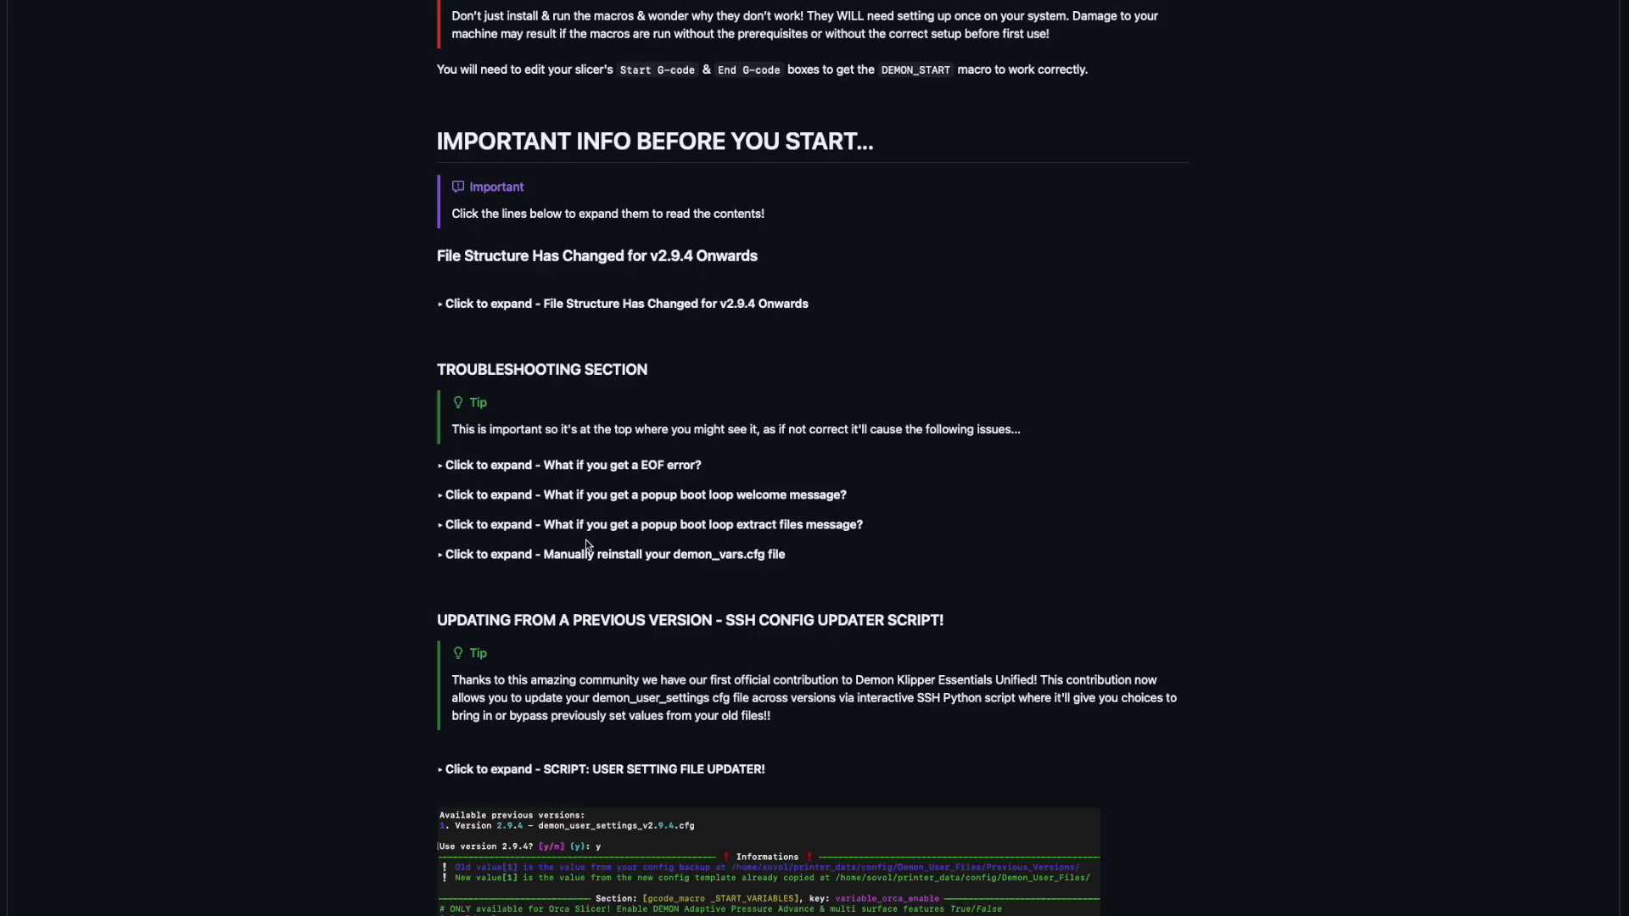
mouse_move(688, 516)
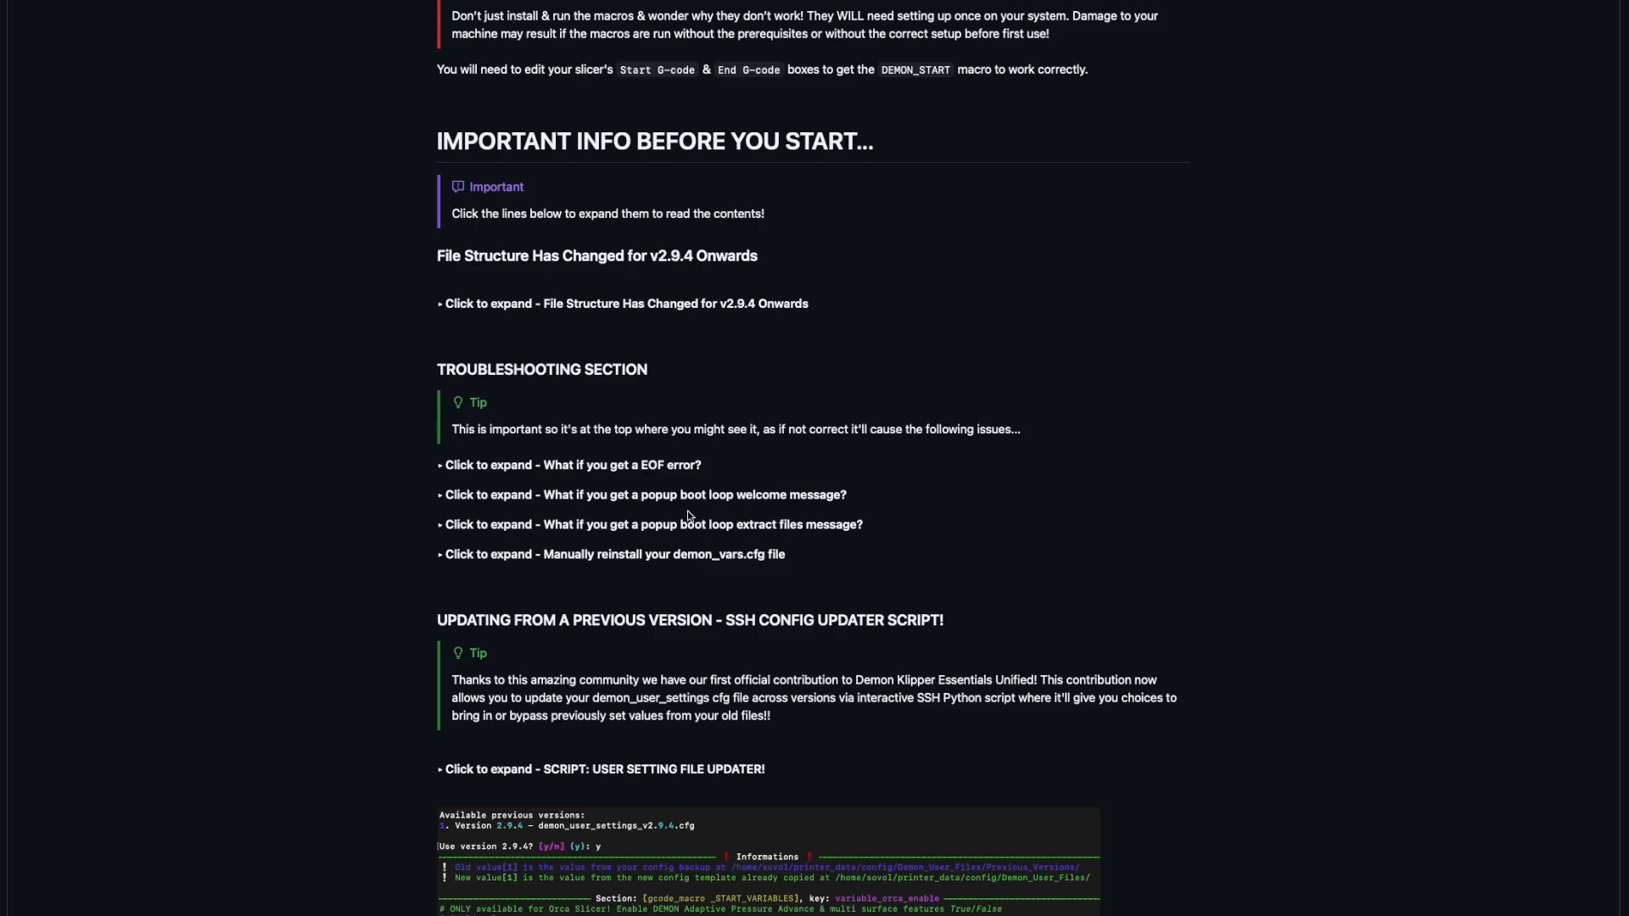
mouse_move(639, 567)
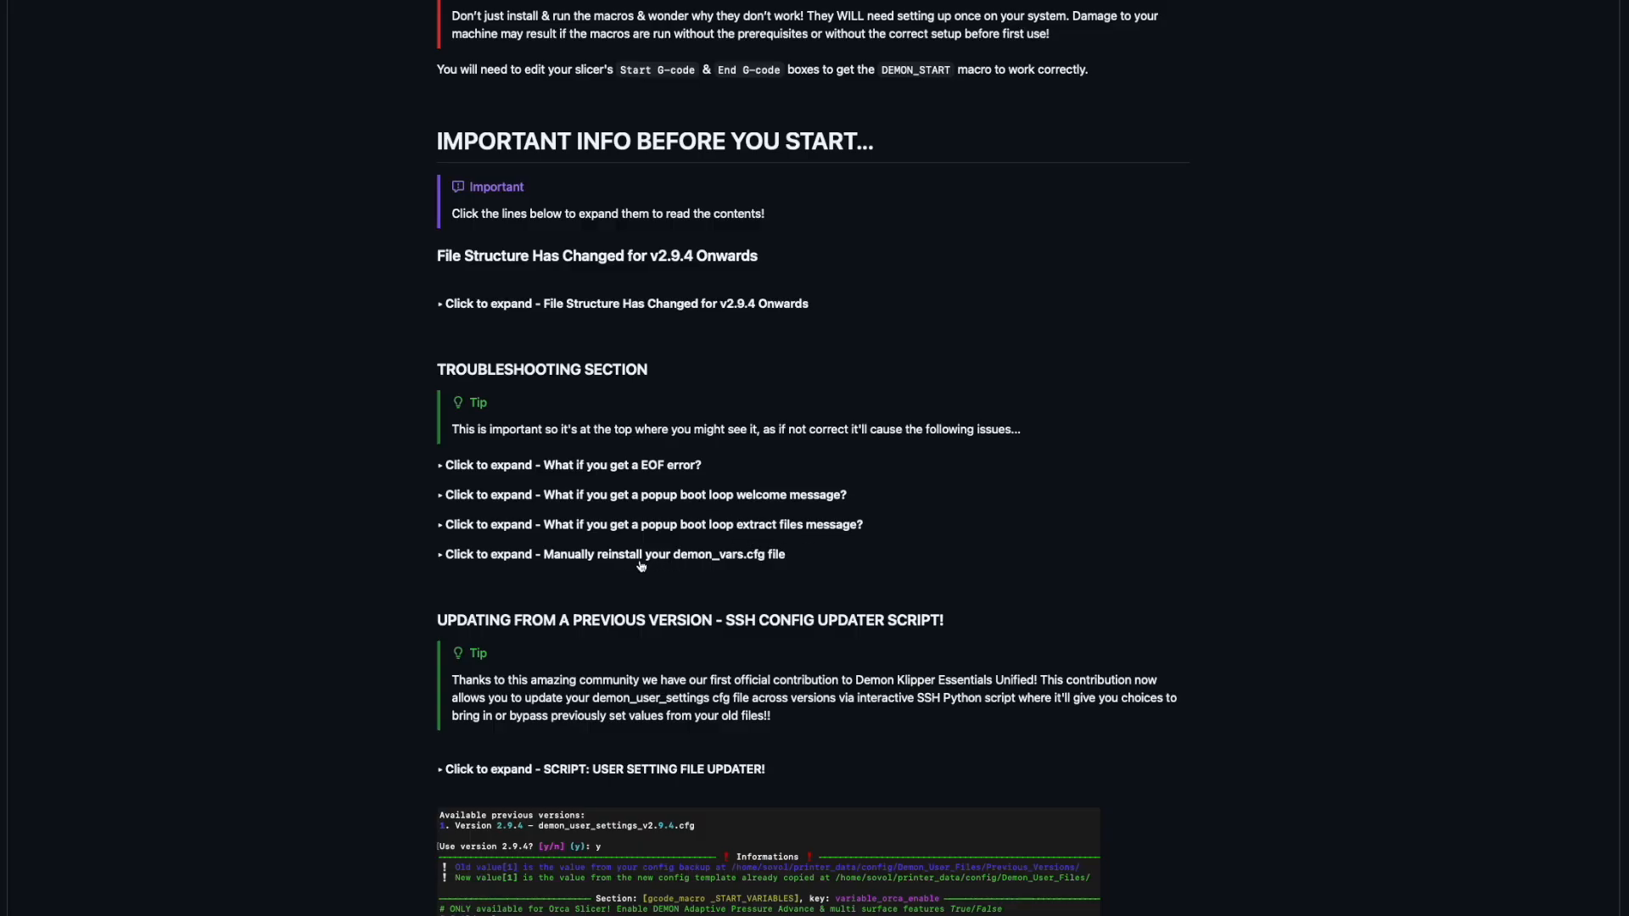
mouse_move(502, 577)
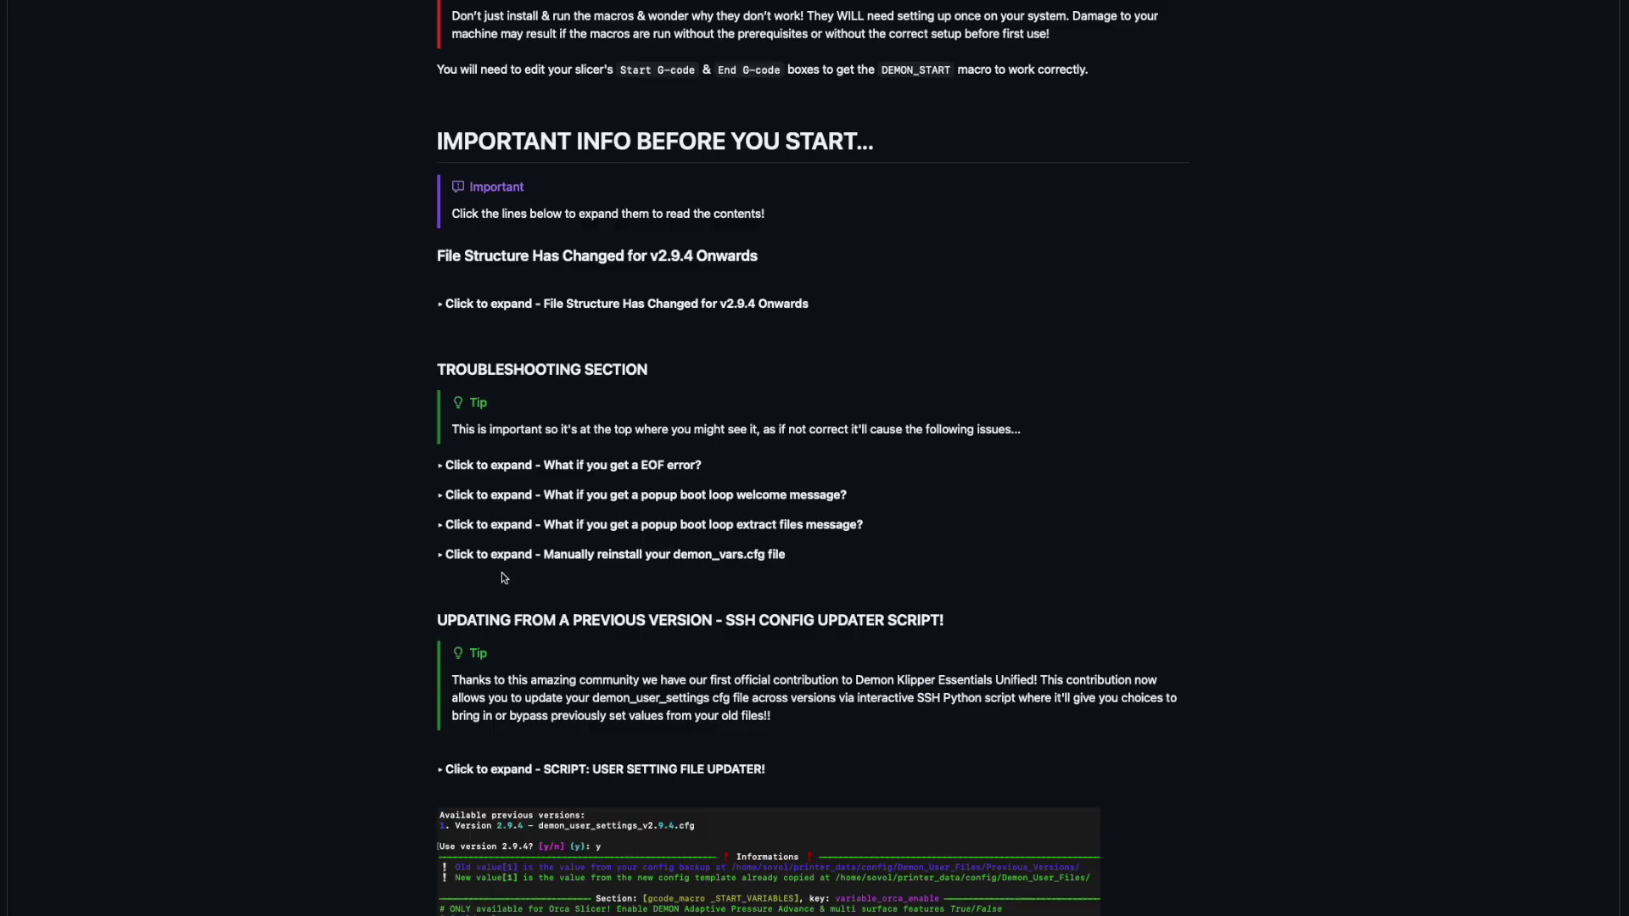
scroll("down", 3)
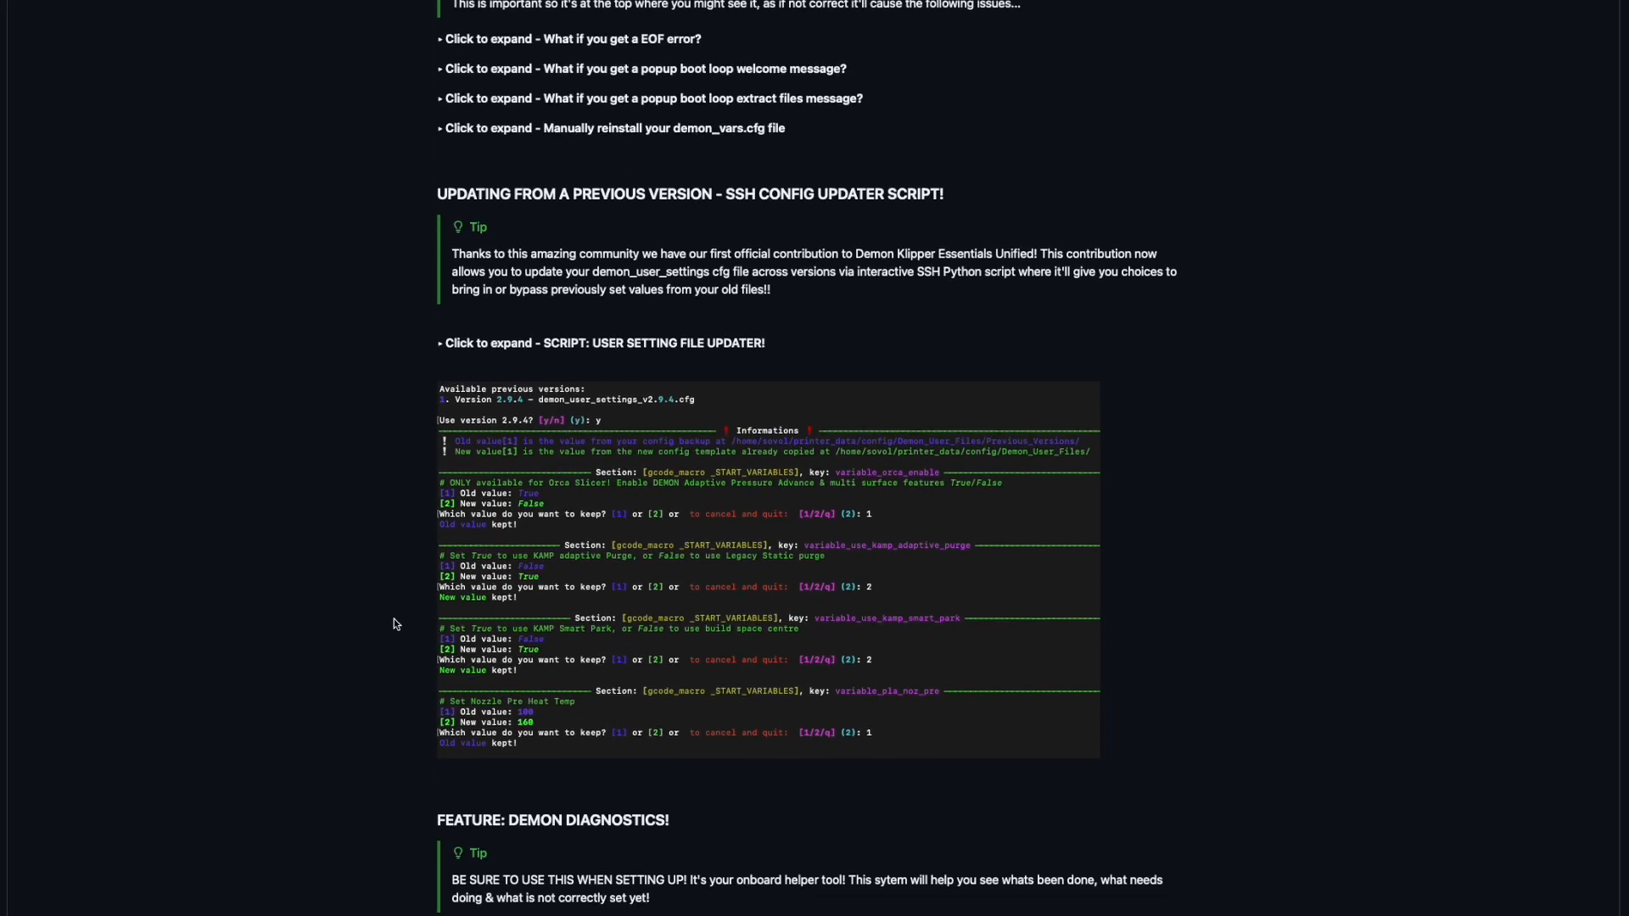
scroll("up", 3)
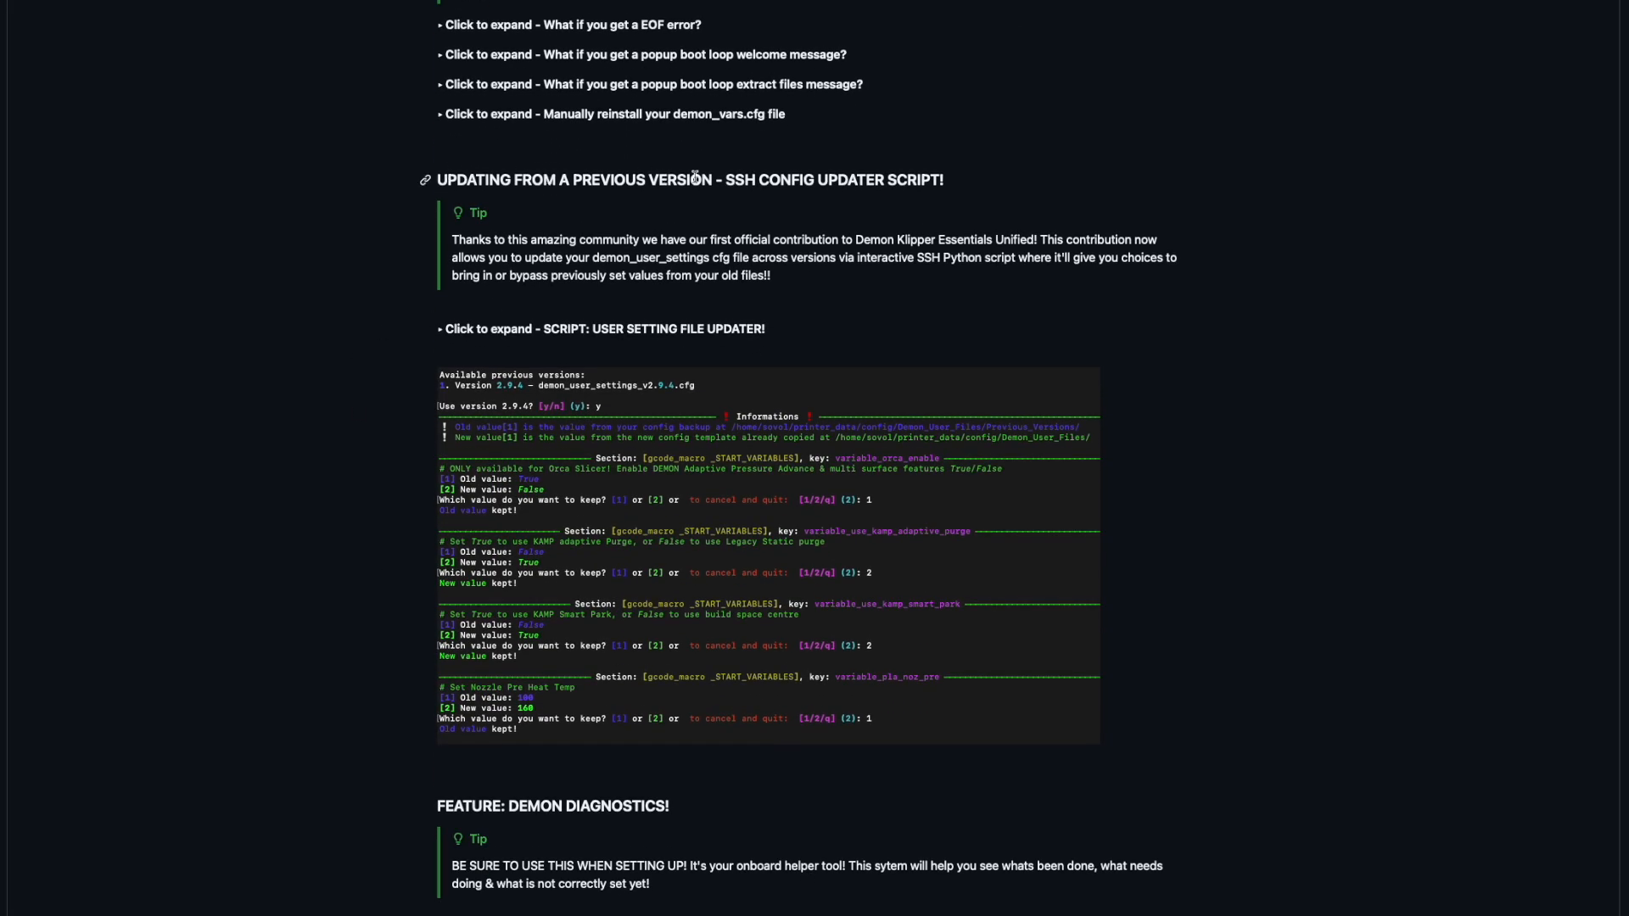
mouse_move(771, 188)
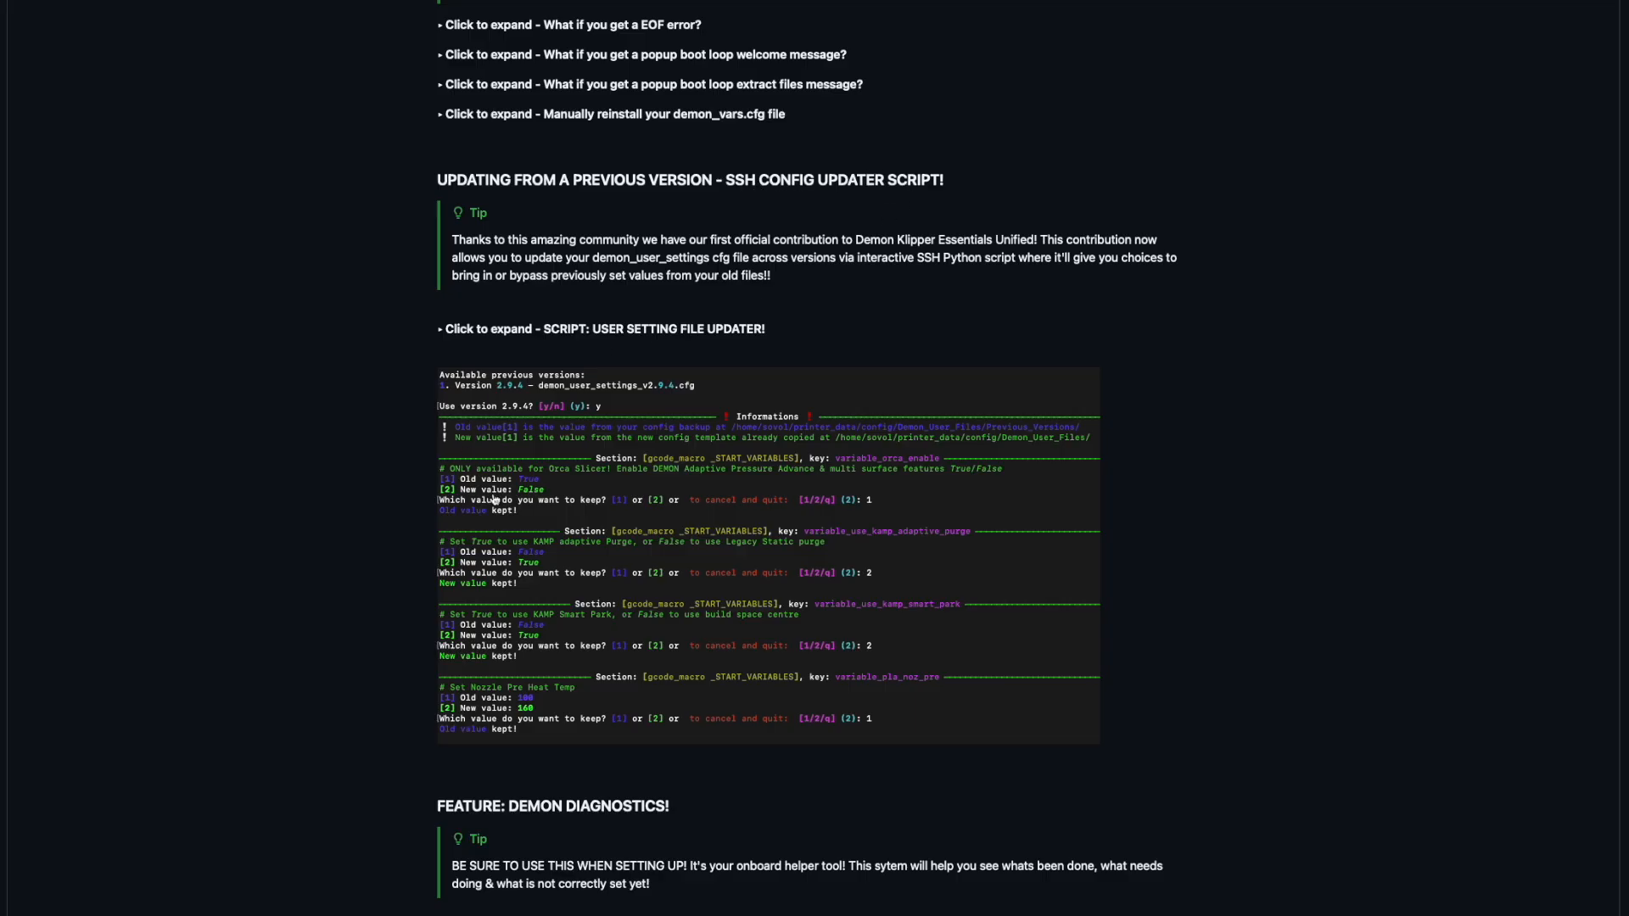
scroll("down", 3)
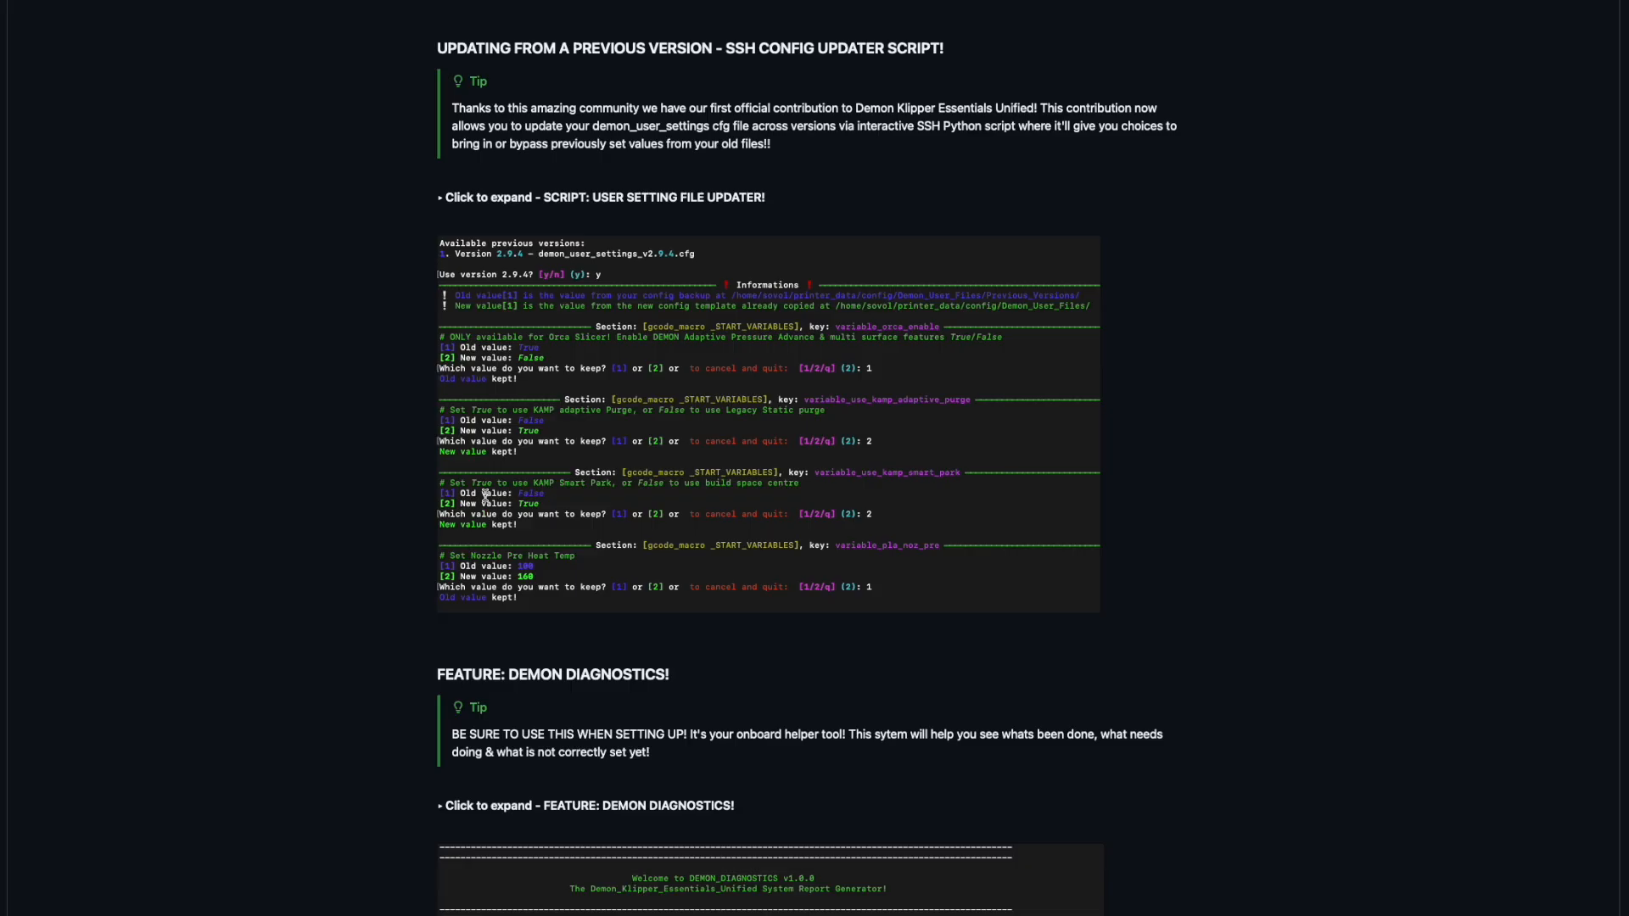
scroll("down", 3)
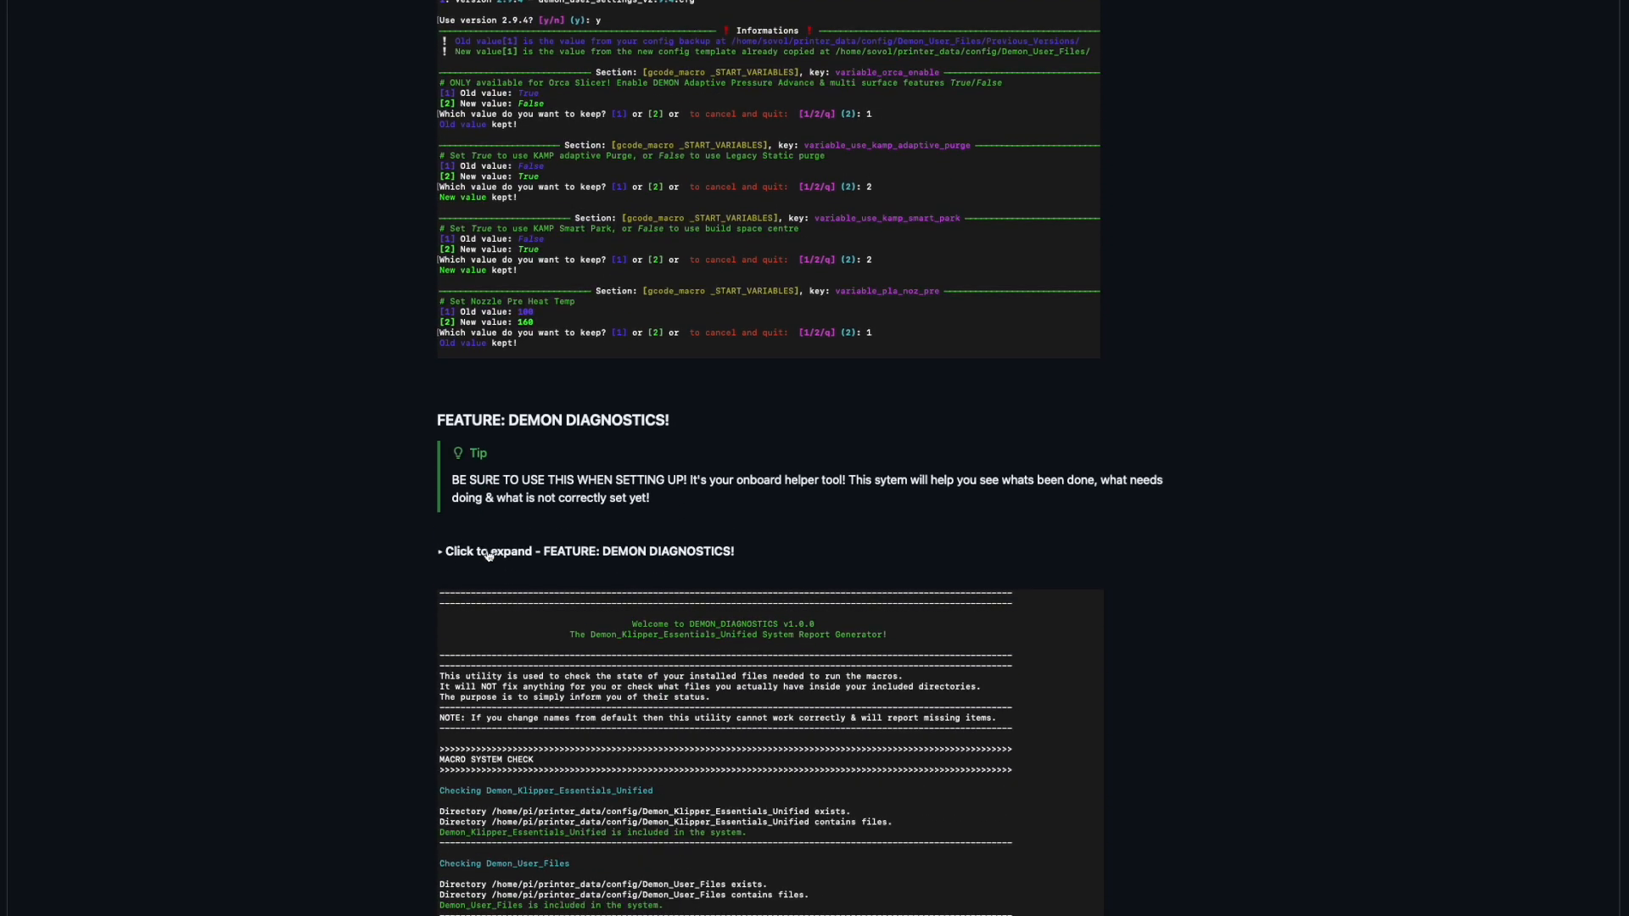
scroll("down", 3)
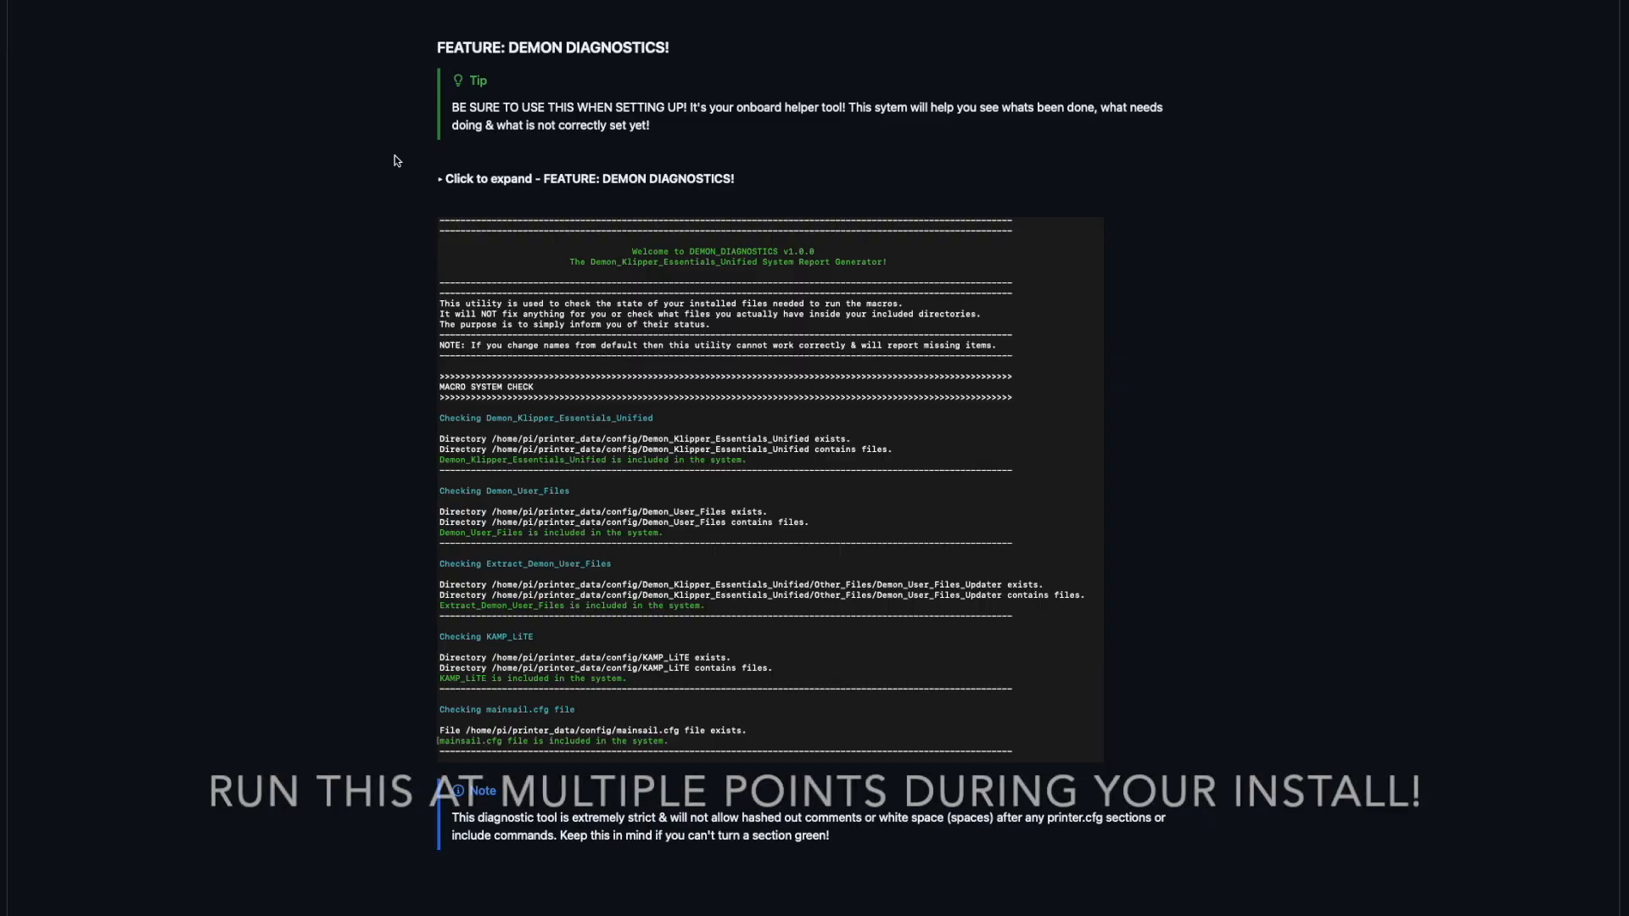
mouse_move(655, 430)
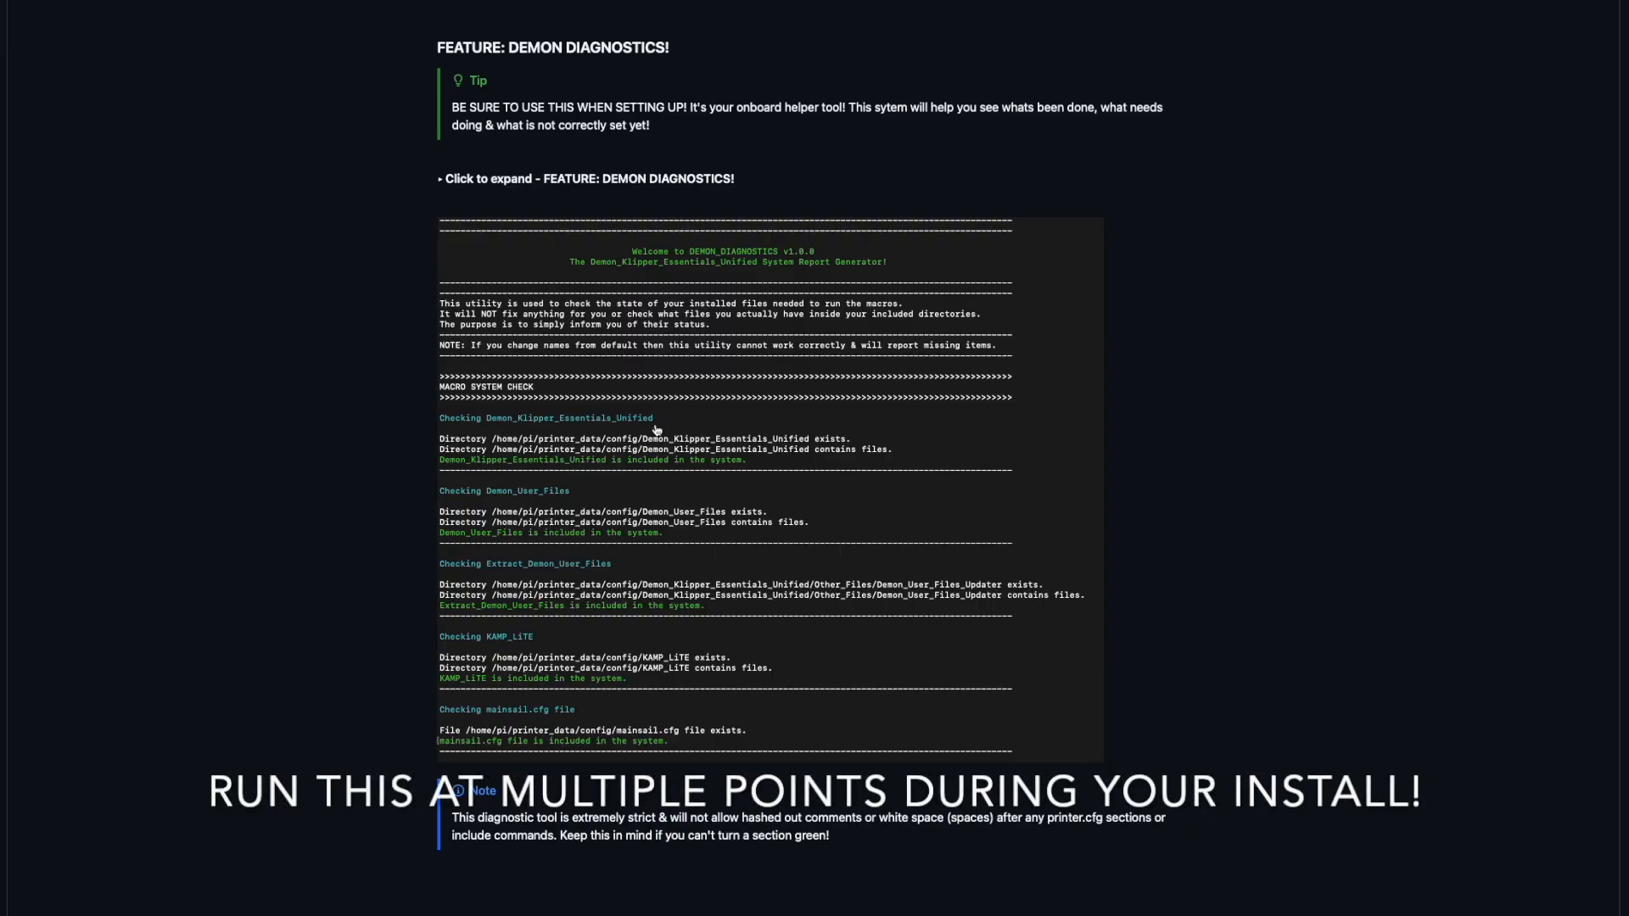
mouse_move(527, 509)
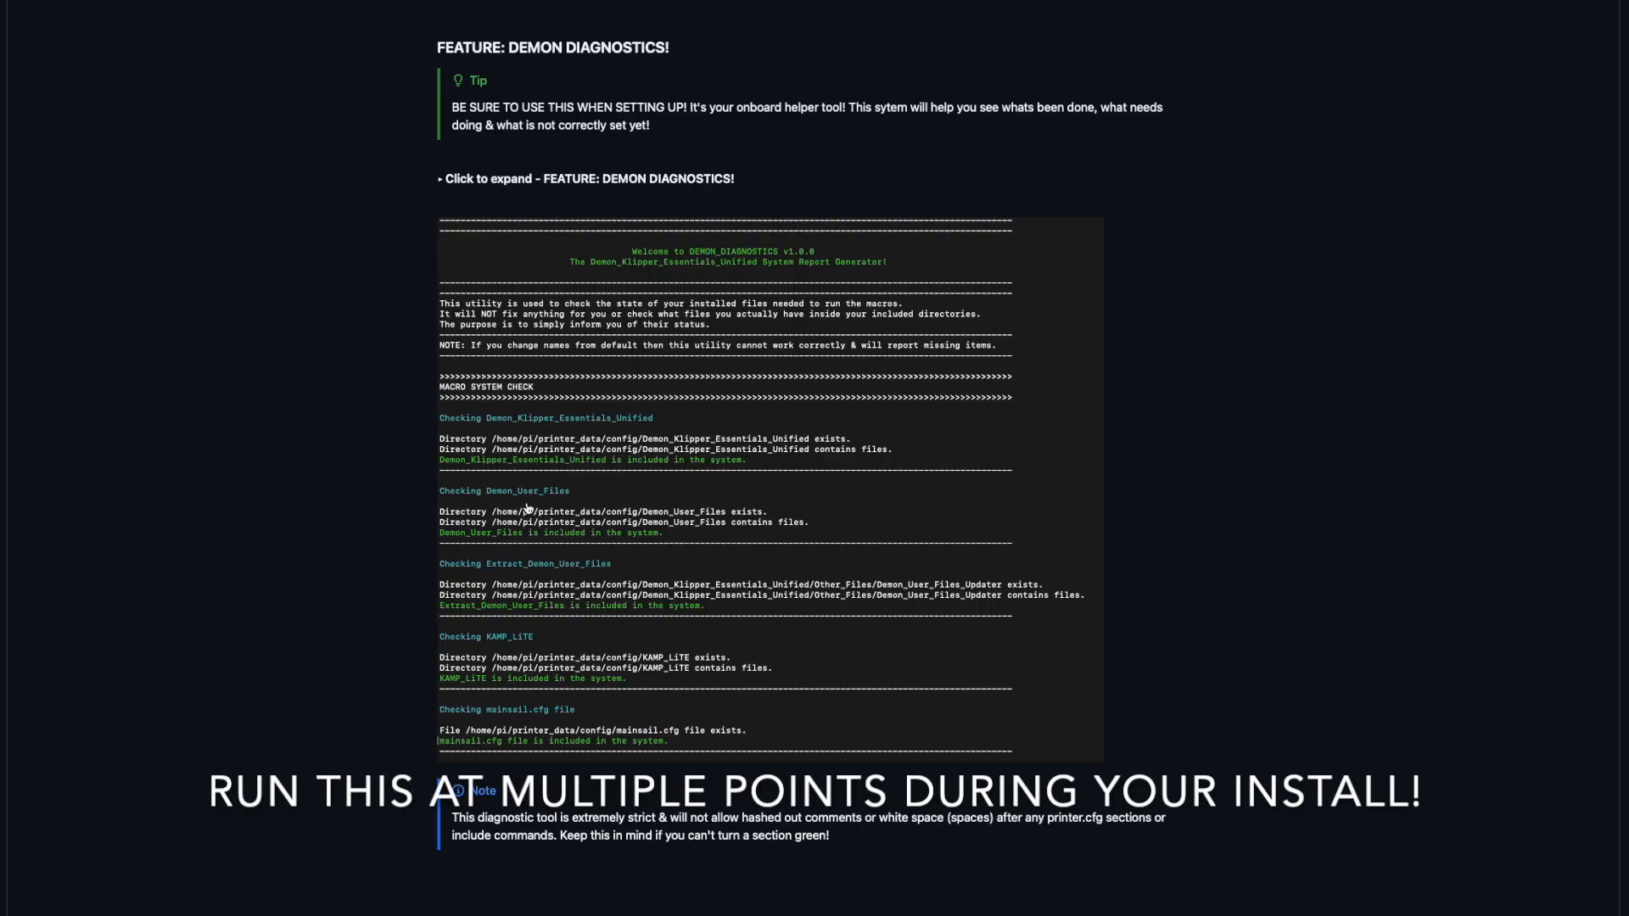
mouse_move(645, 582)
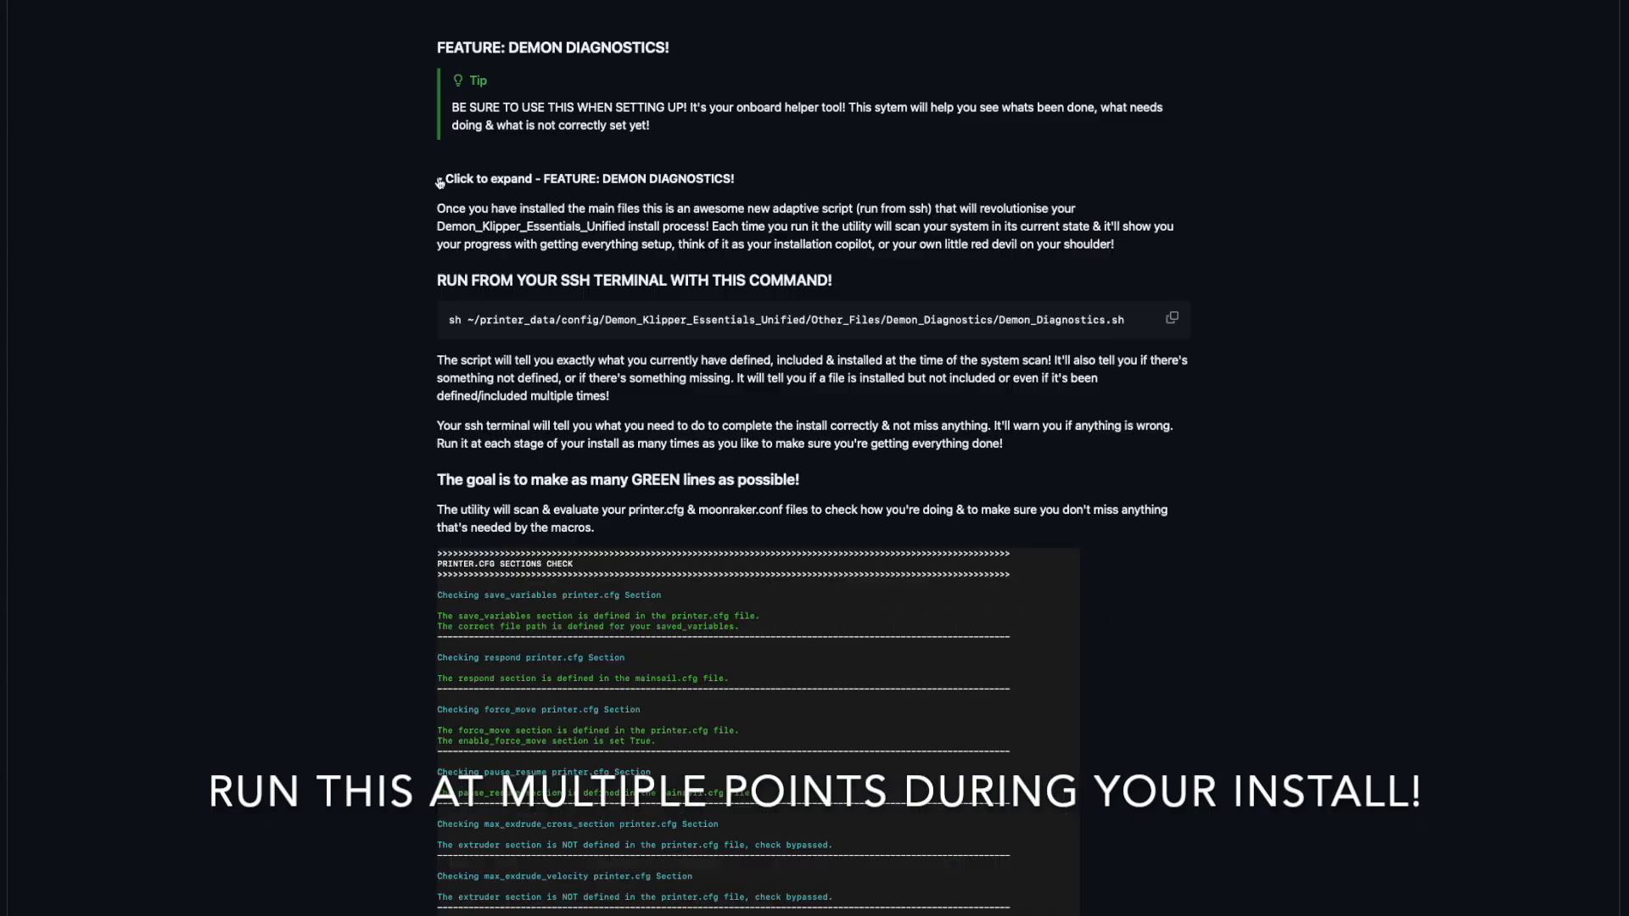
scroll("down", 3)
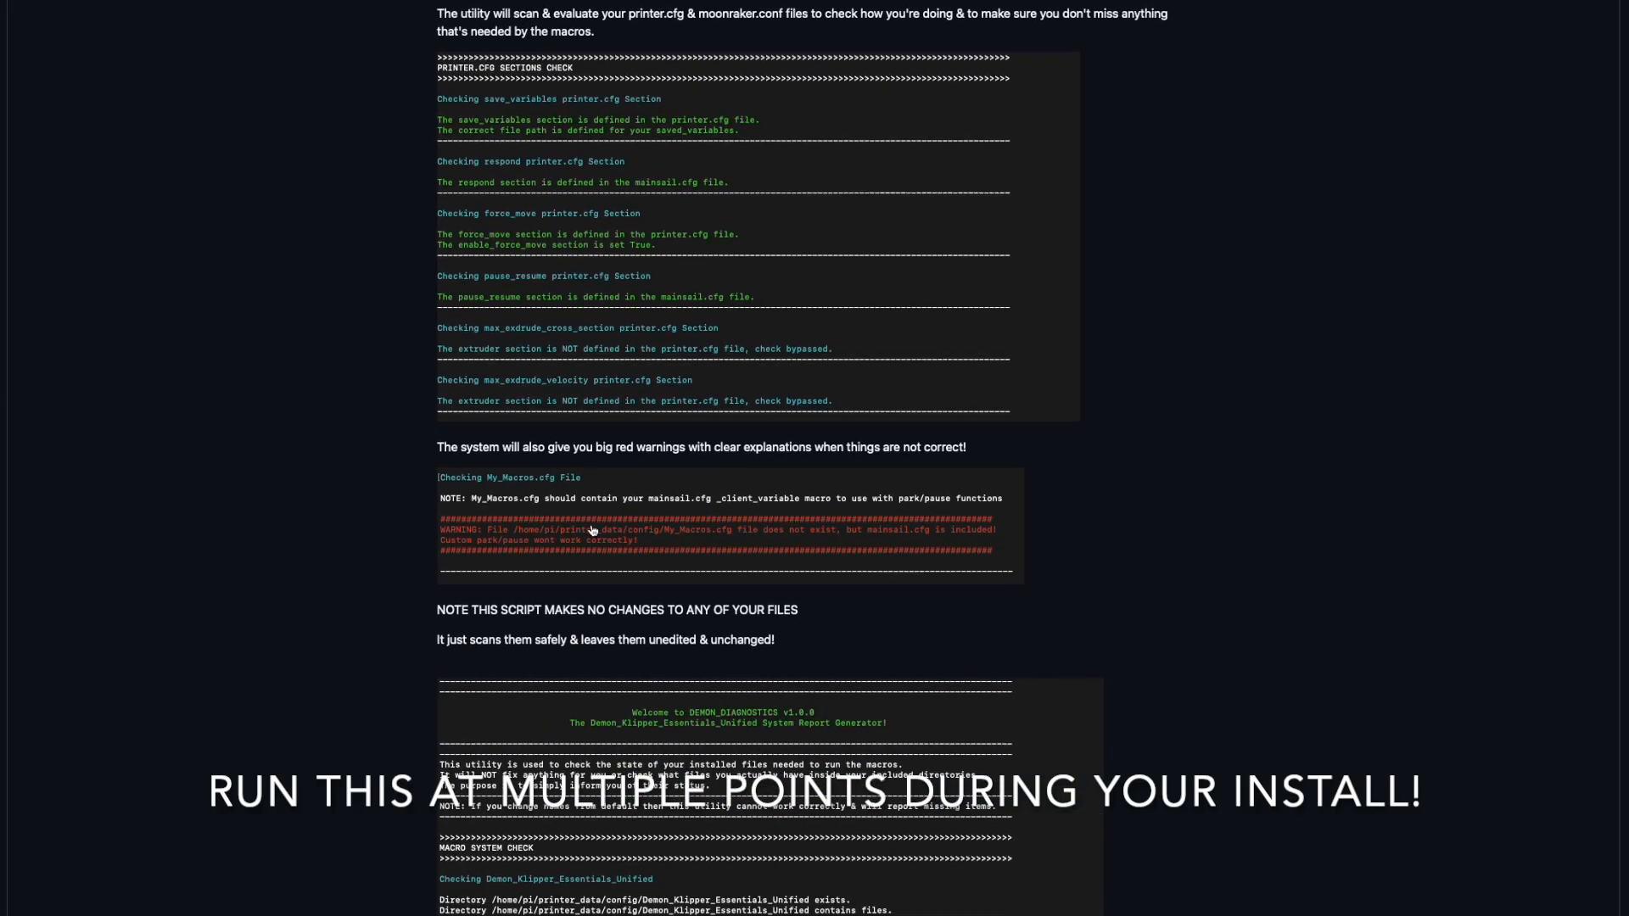
scroll("down", 3)
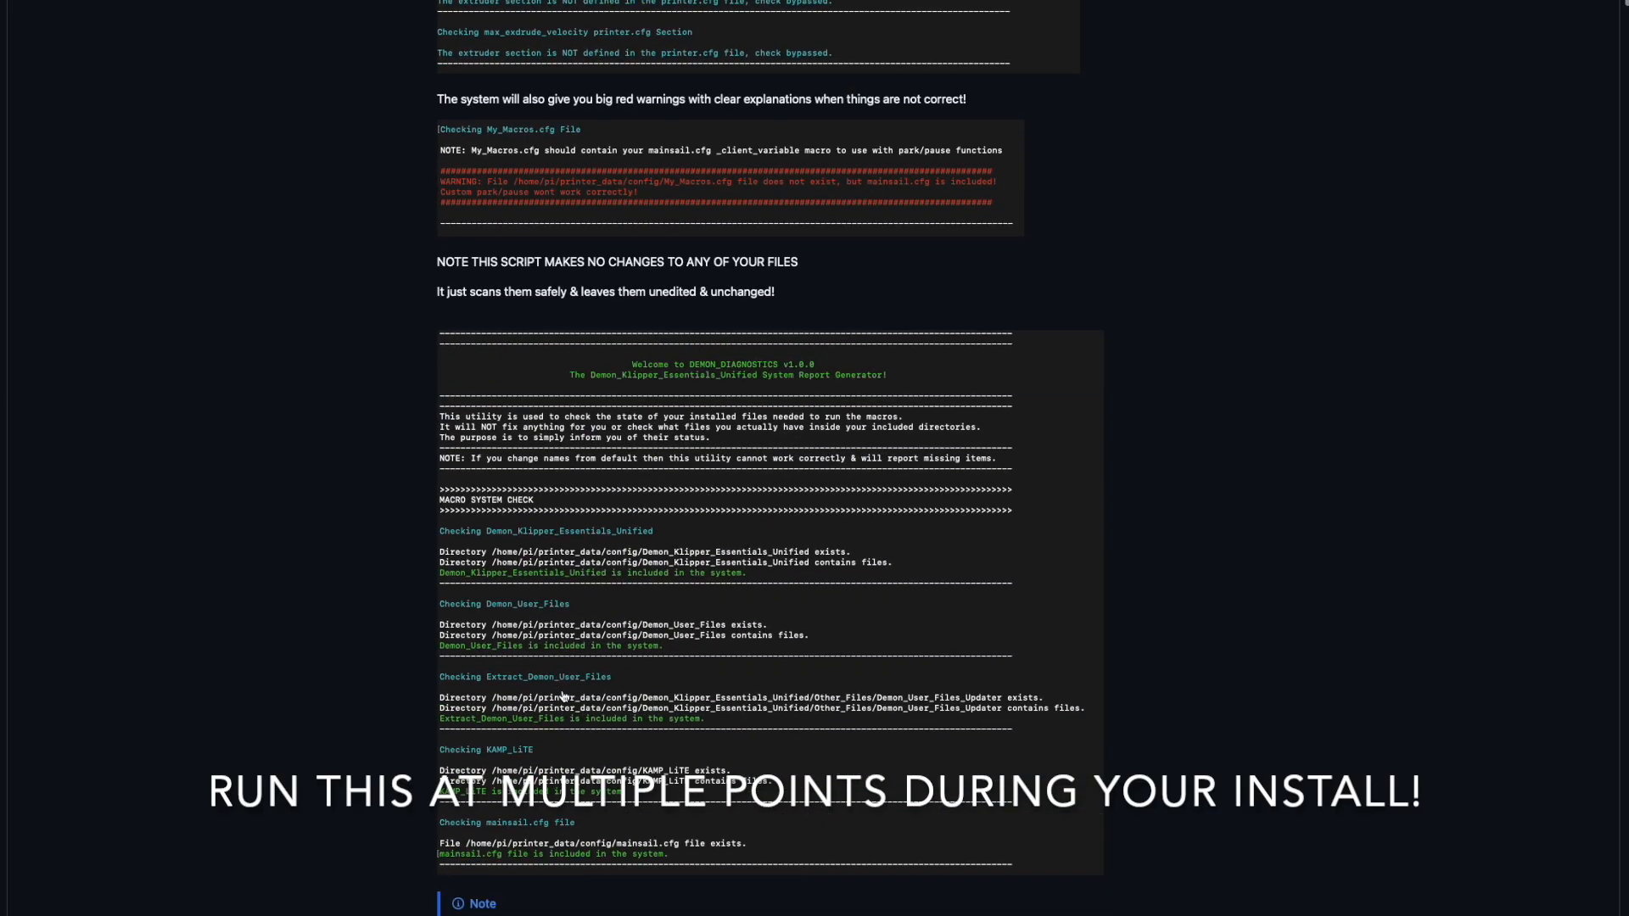
mouse_move(577, 593)
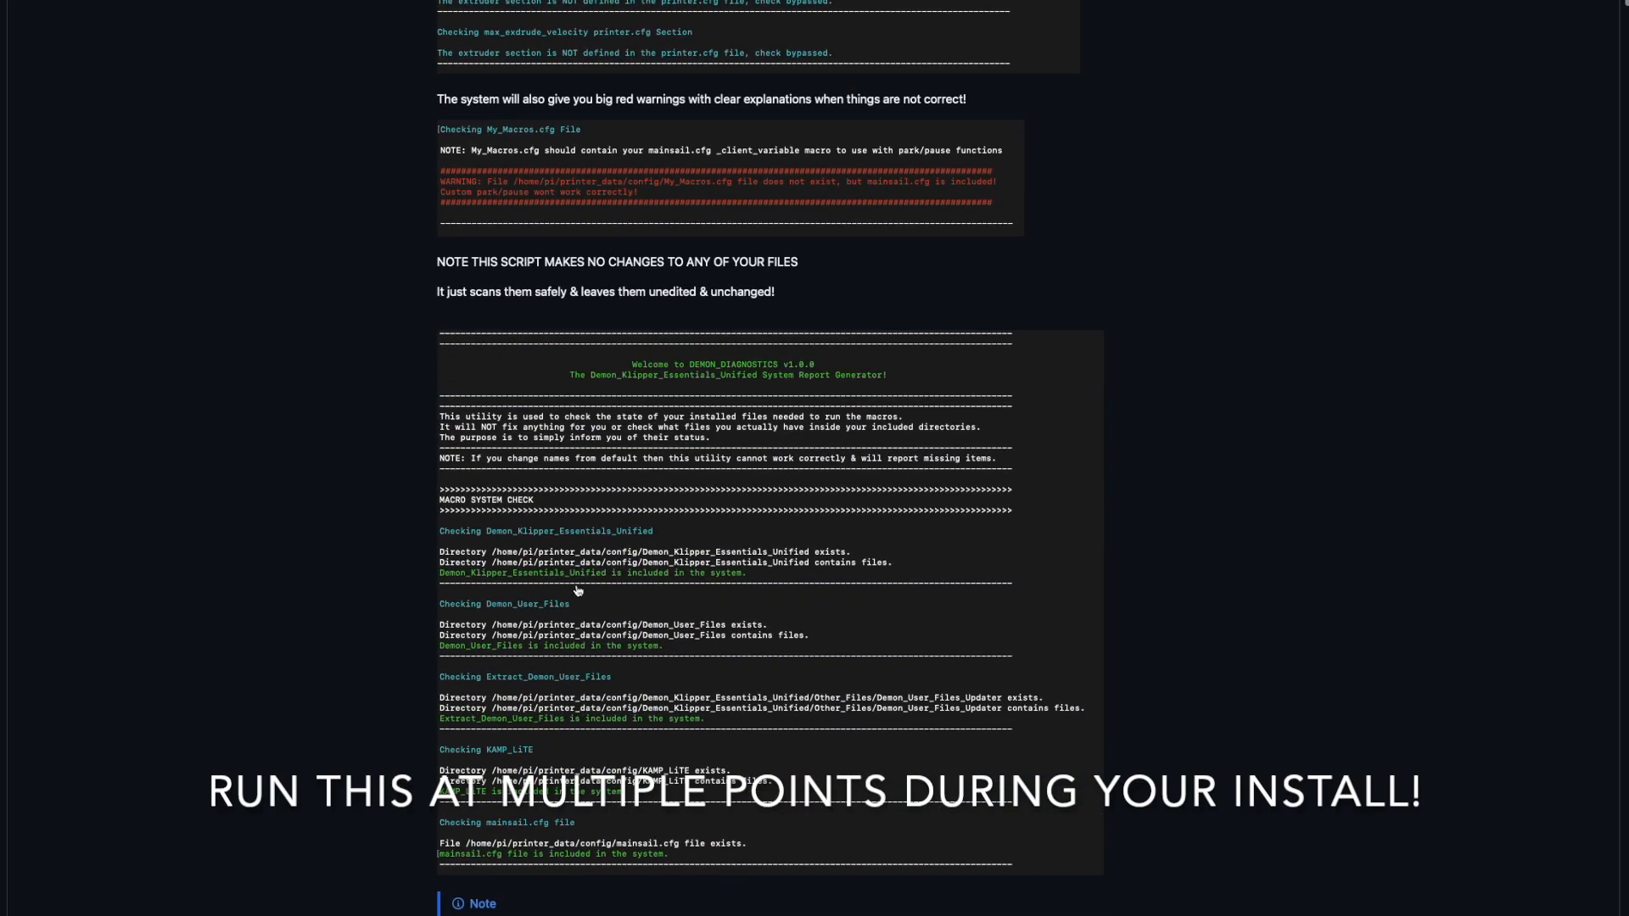
scroll("up", 3)
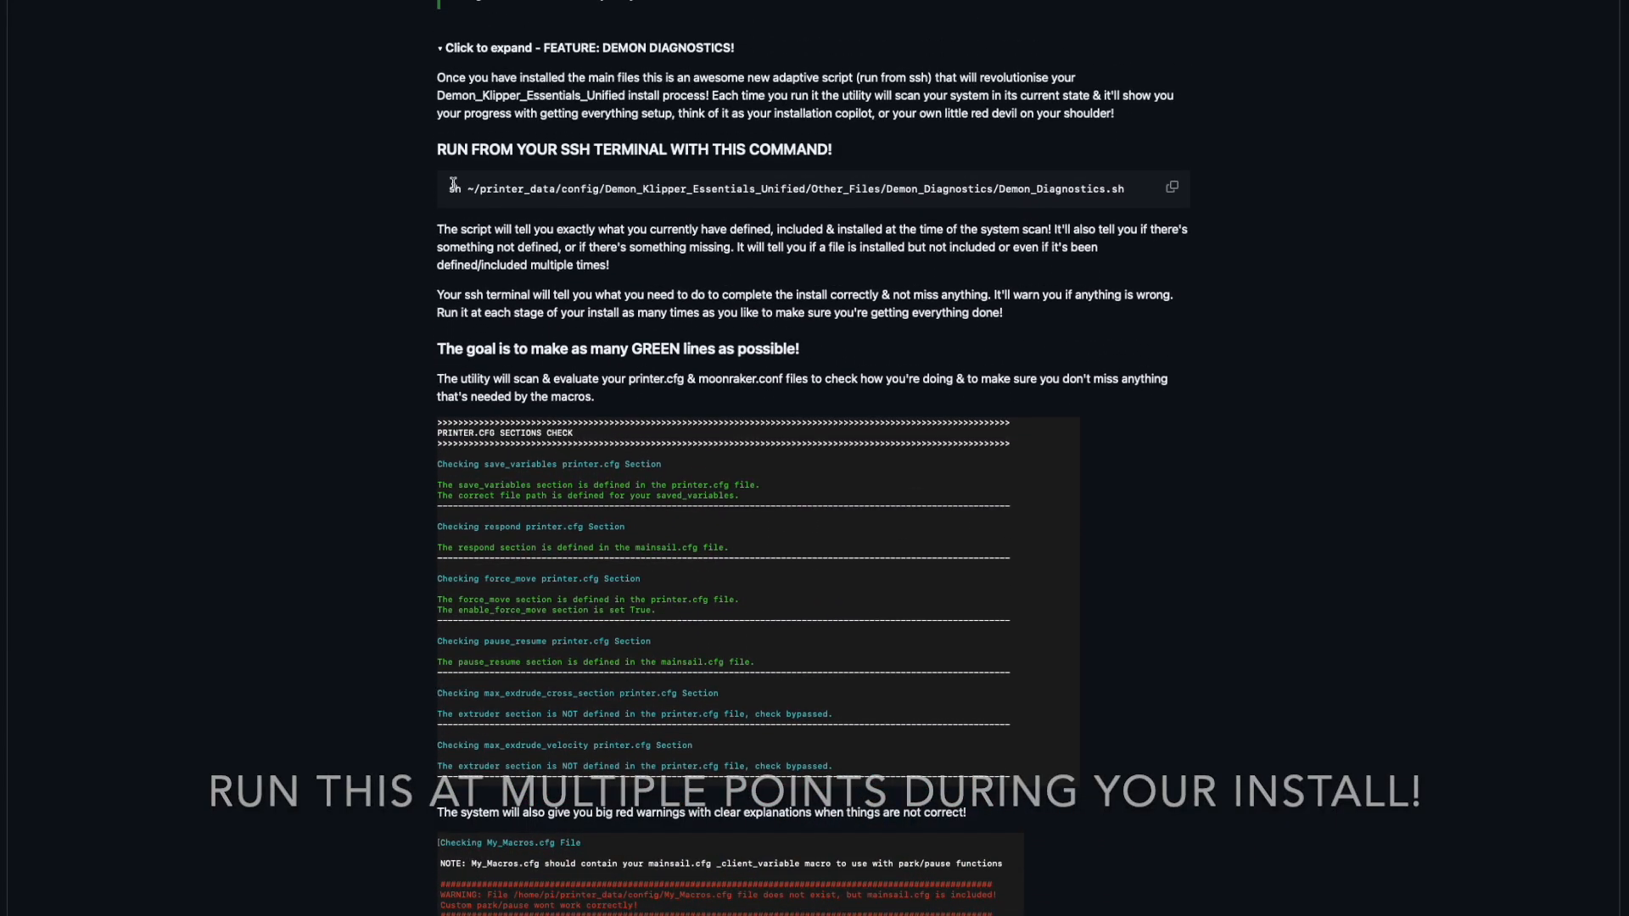
scroll("down", 3)
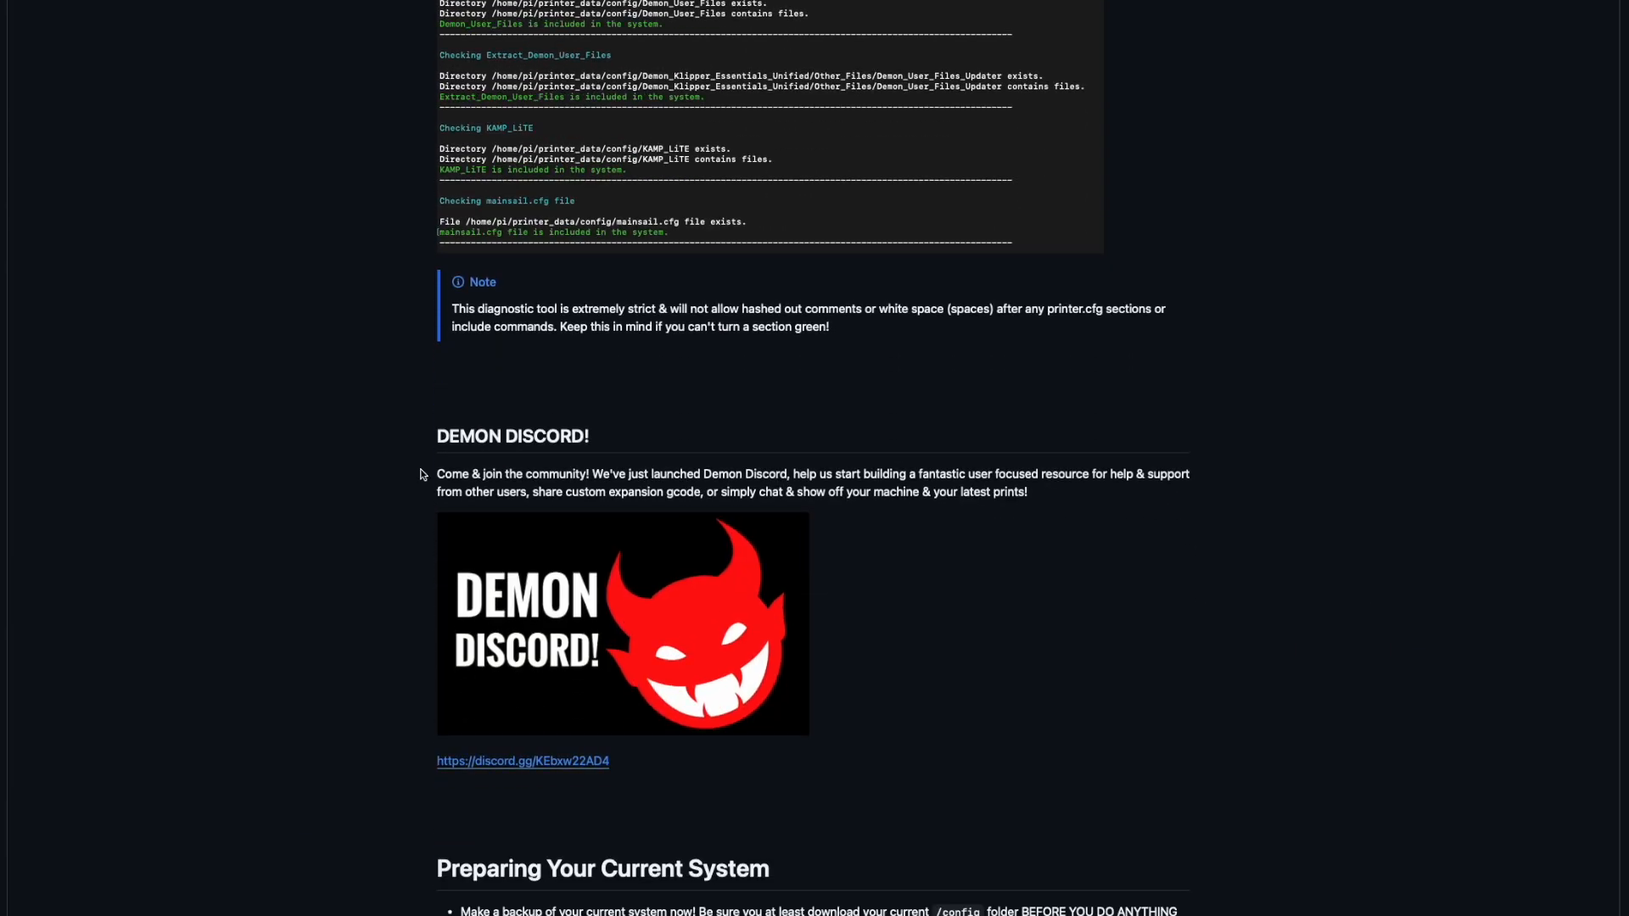
scroll("down", 3)
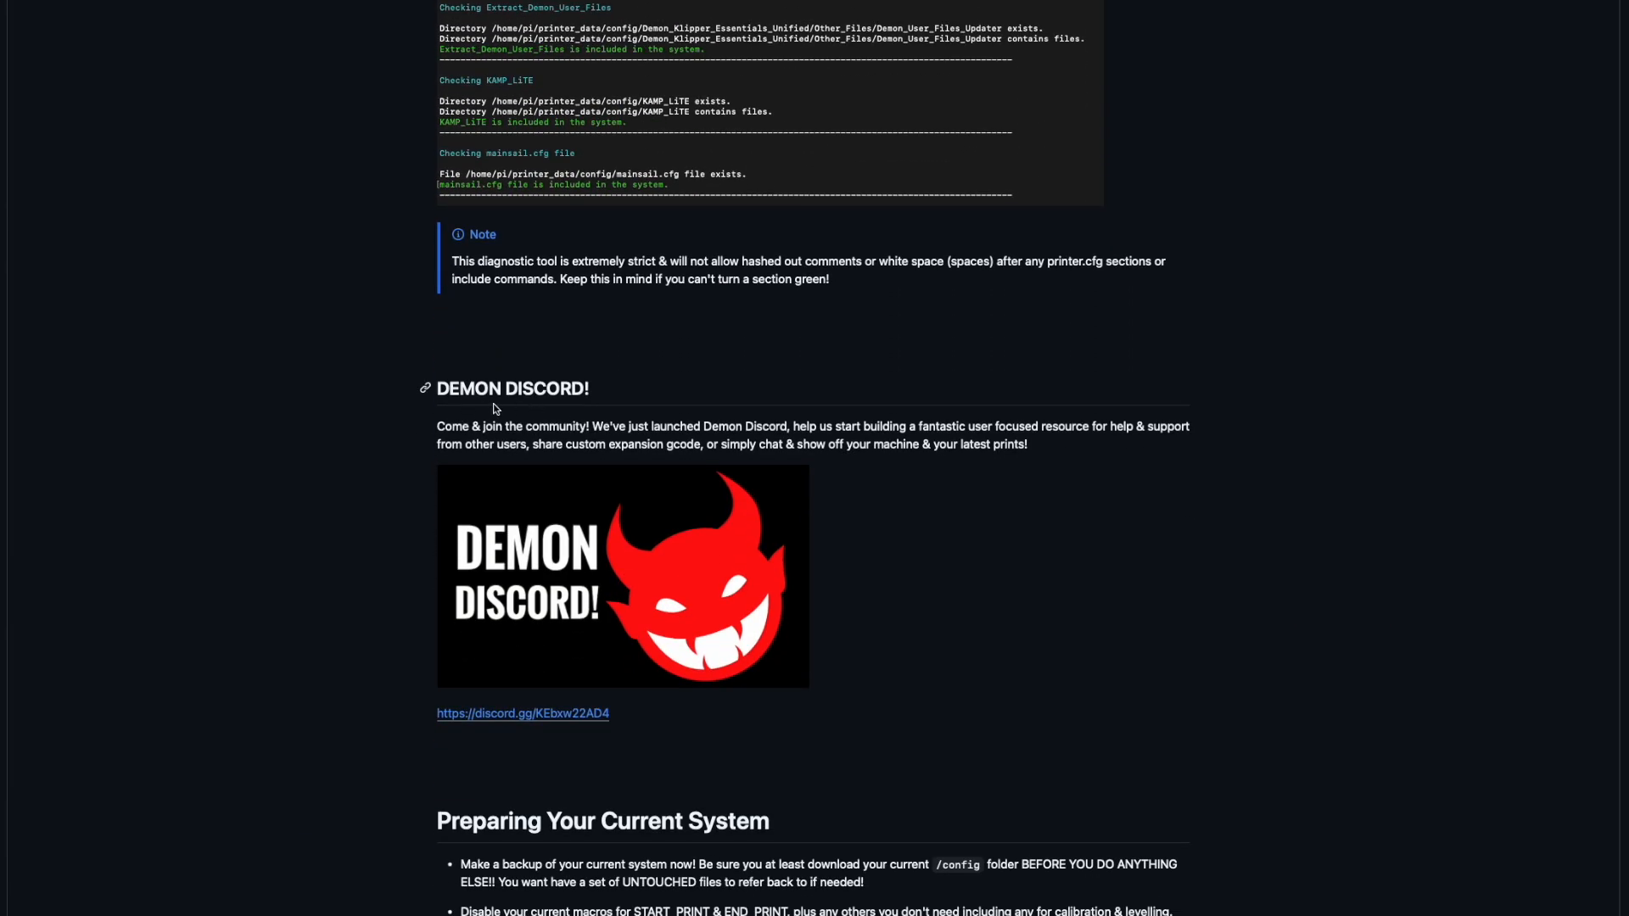
scroll("down", 3)
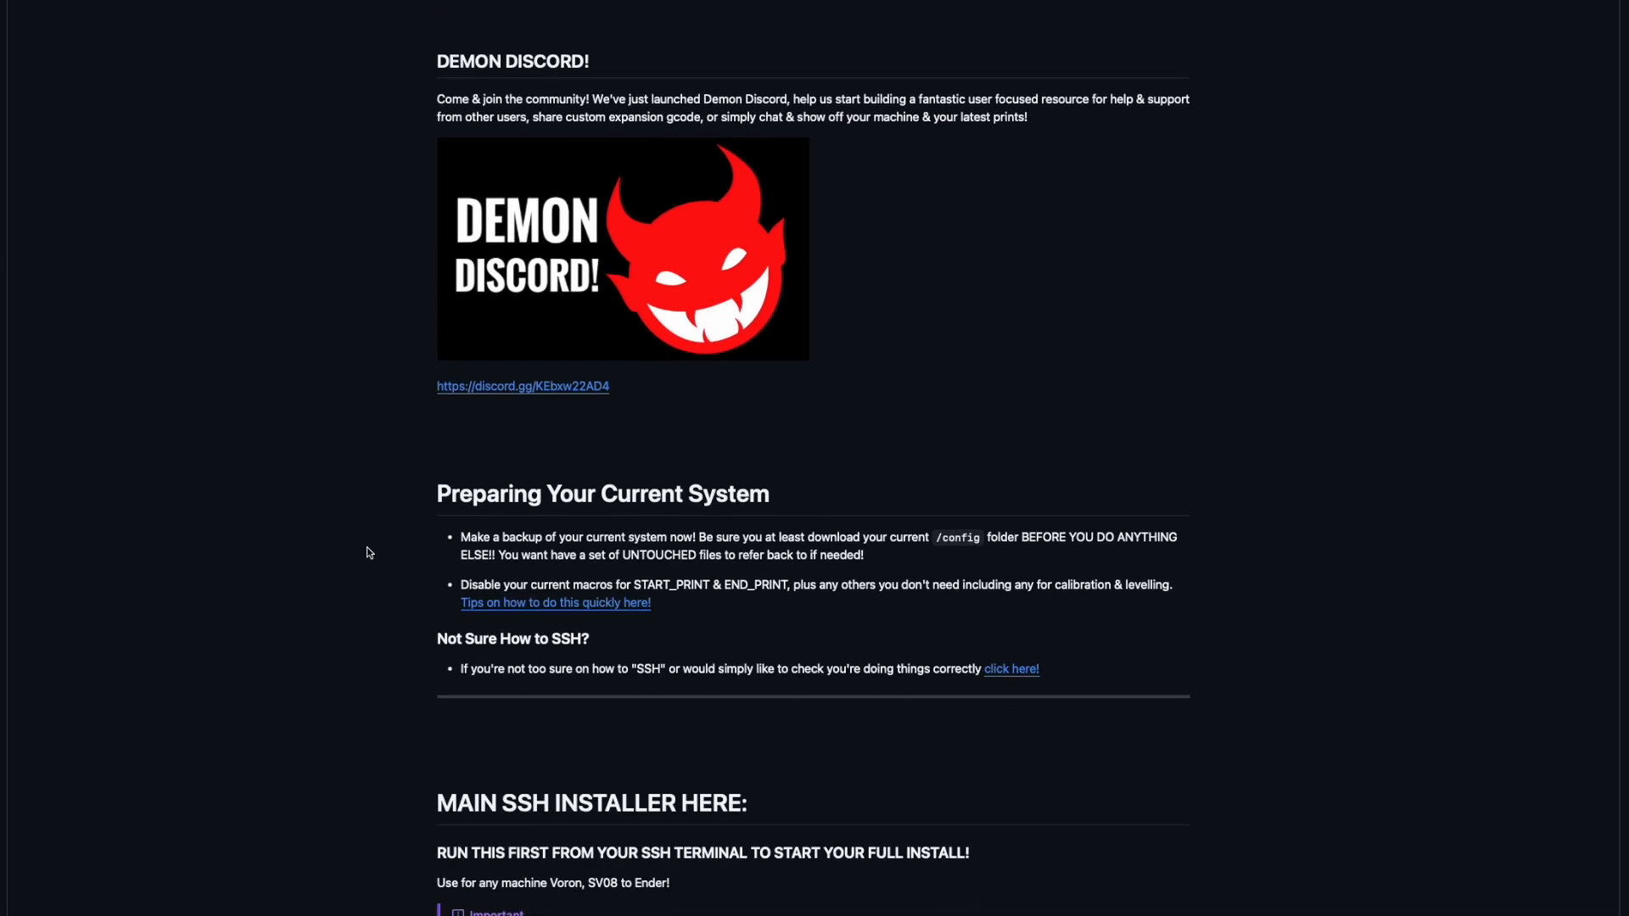
mouse_move(382, 545)
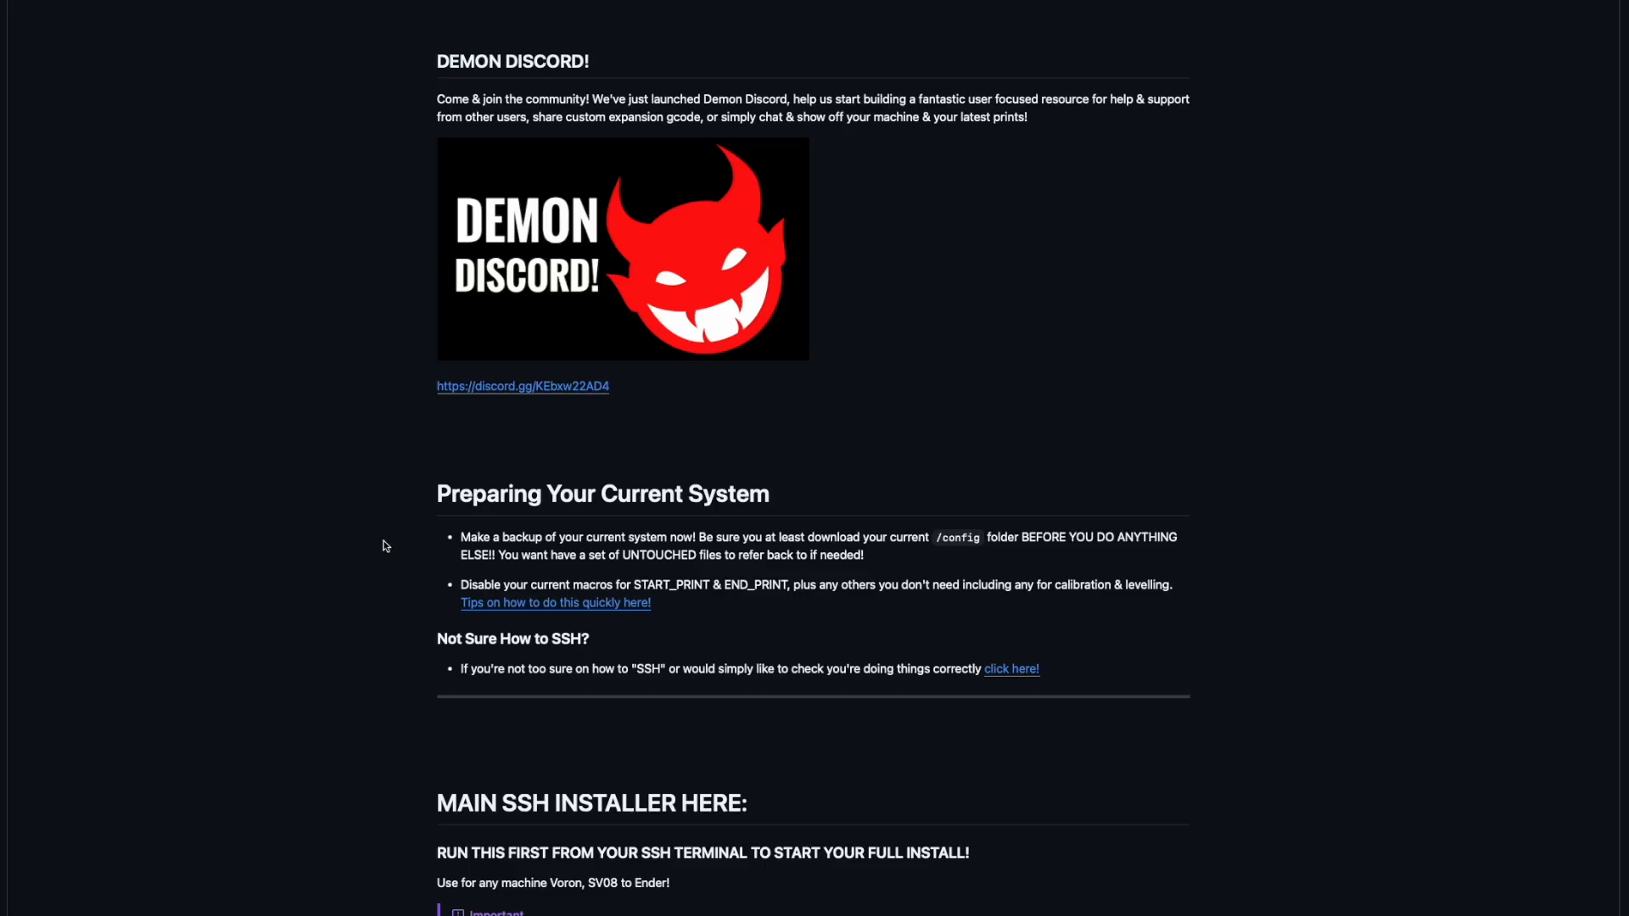
scroll("down", 3)
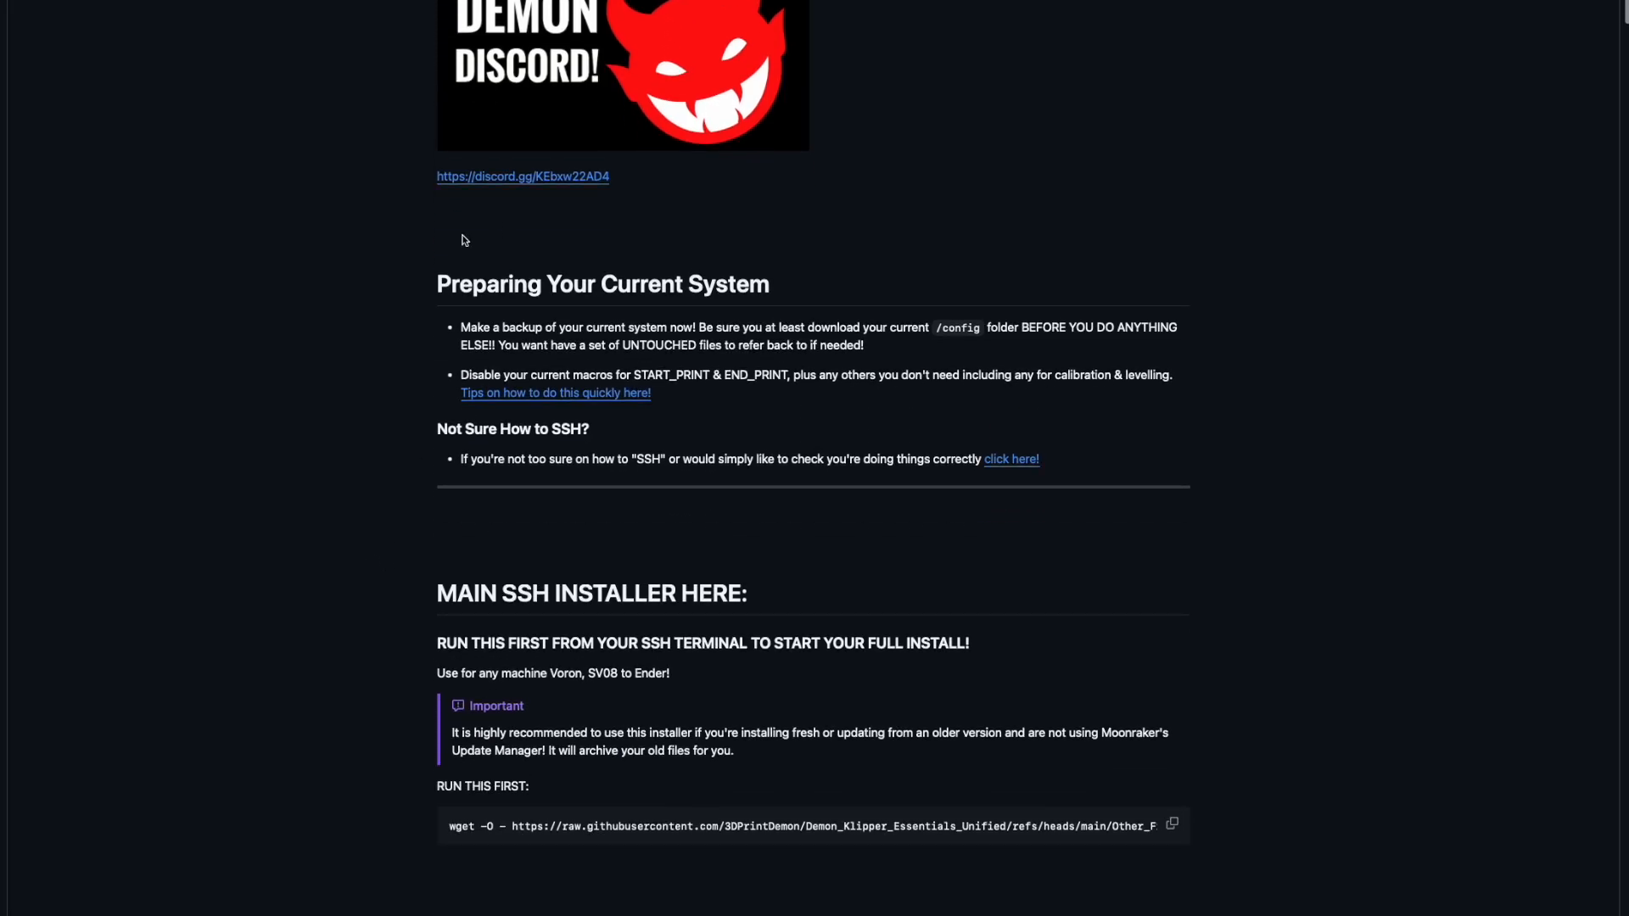
mouse_move(489, 333)
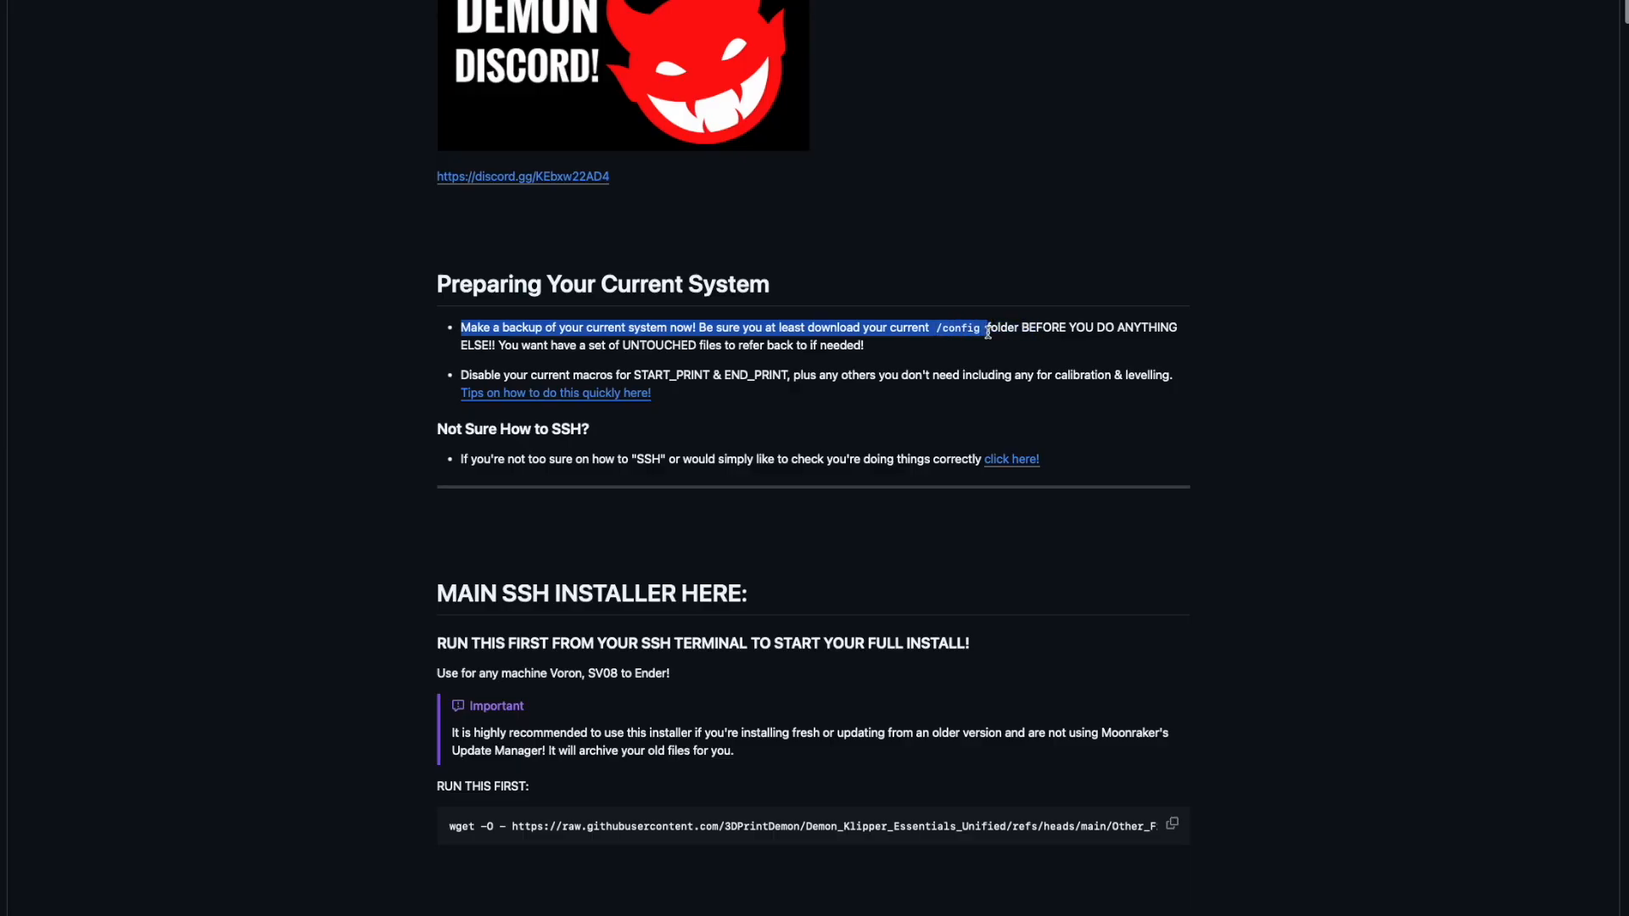
mouse_move(340, 376)
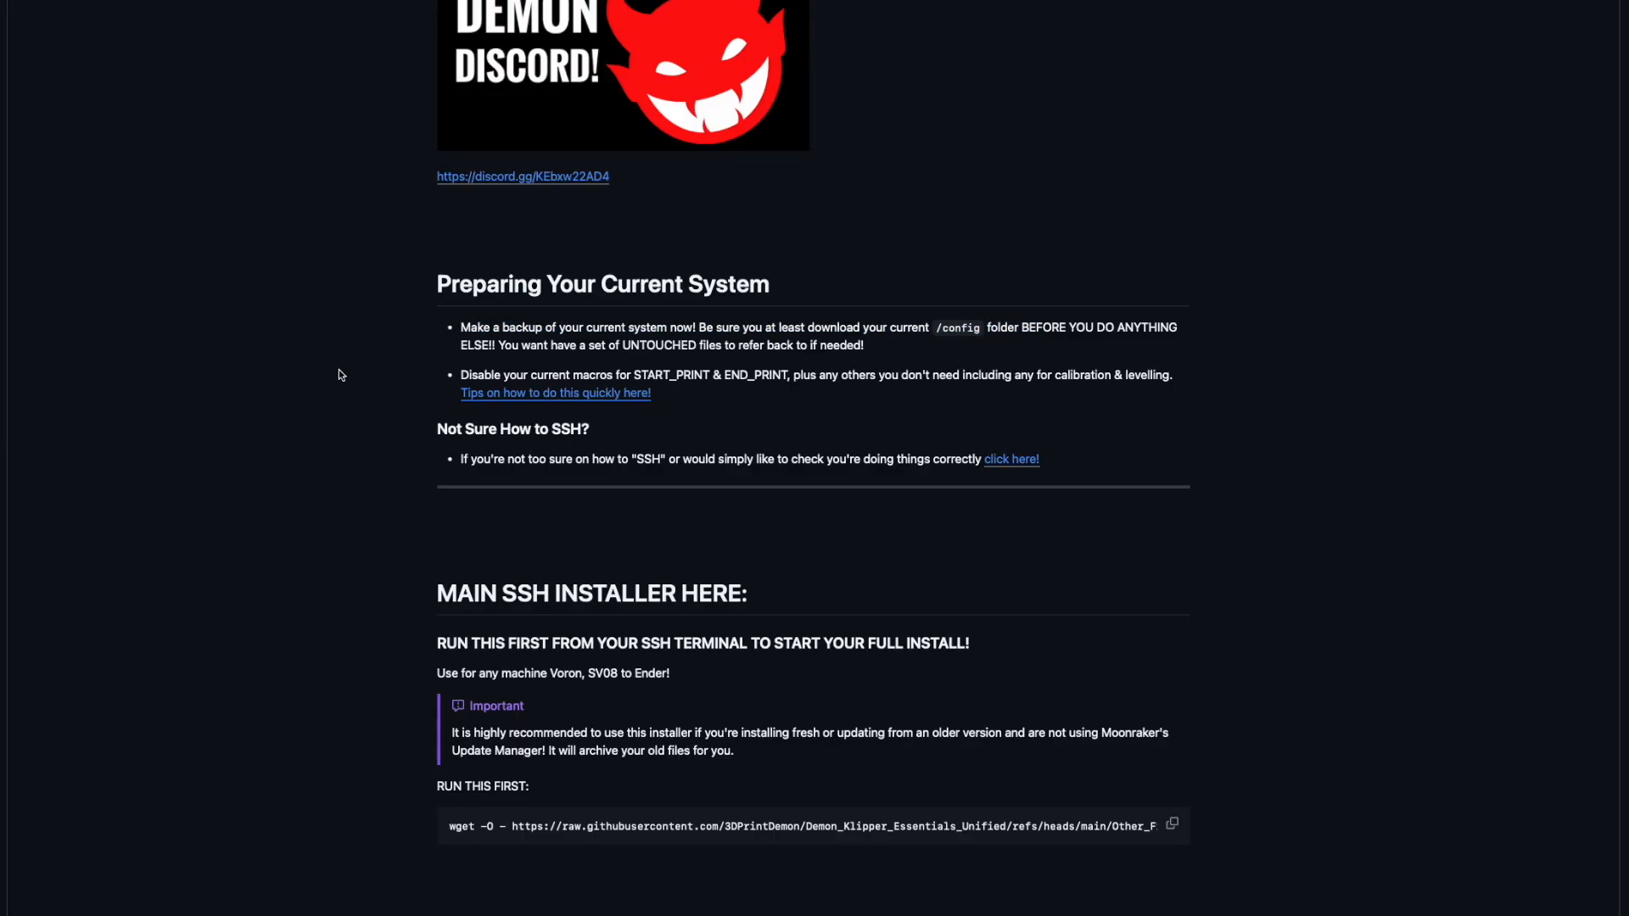
mouse_move(357, 446)
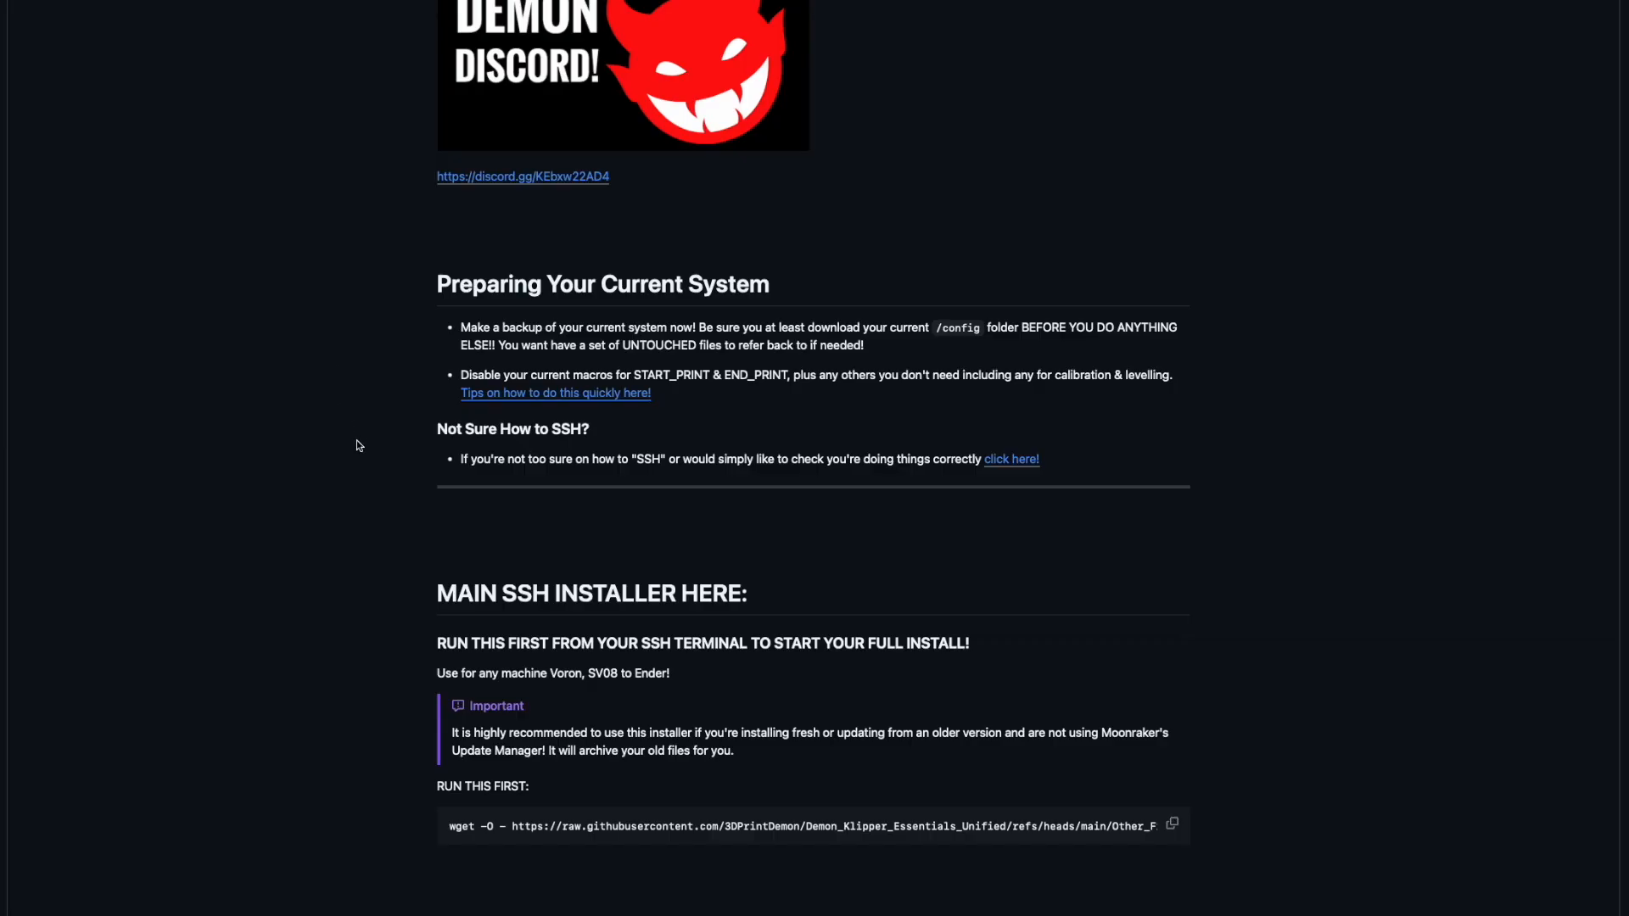
mouse_move(364, 447)
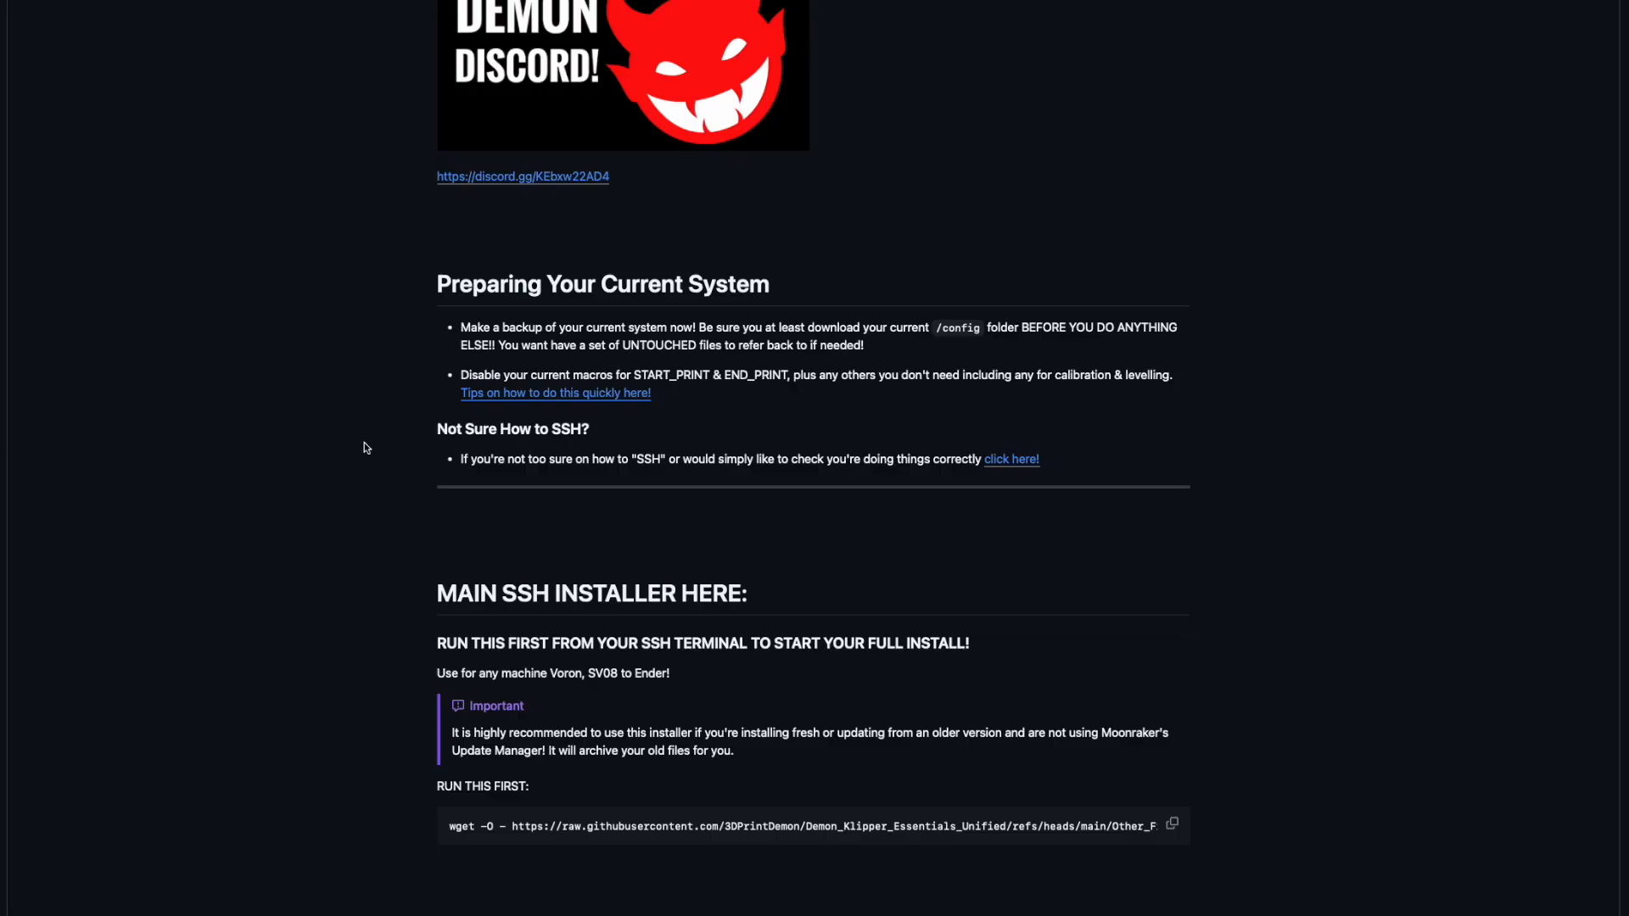
Copy the wget command under MAIN SSH INSTALLER HERE and move on to the prerequisite installers.
scroll("down", 3)
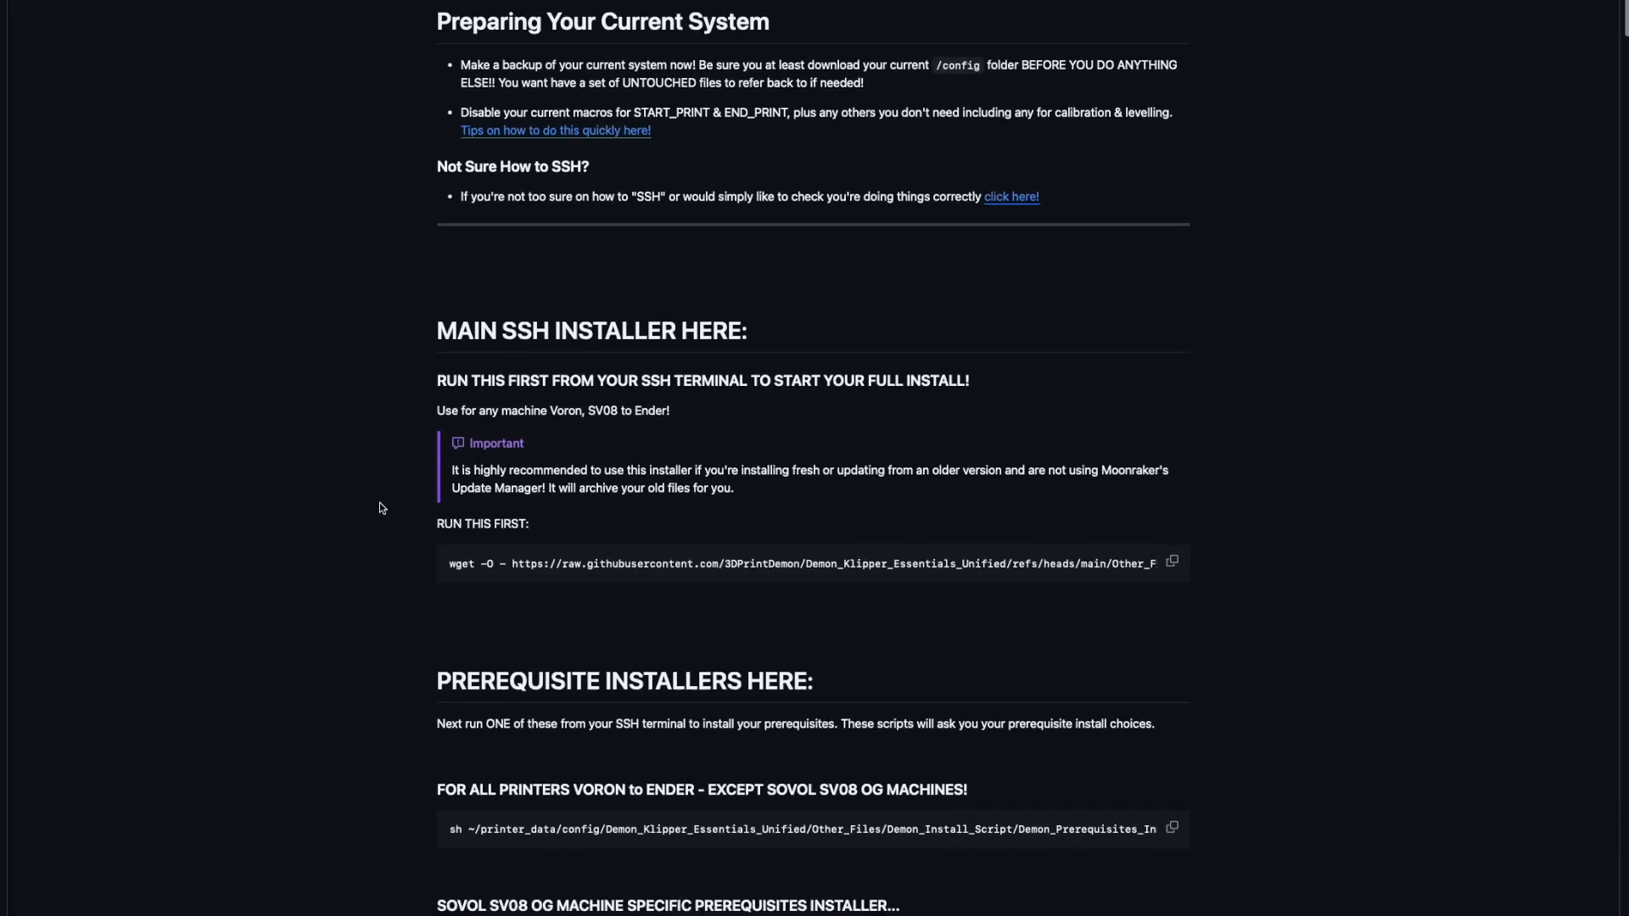
scroll("down", 3)
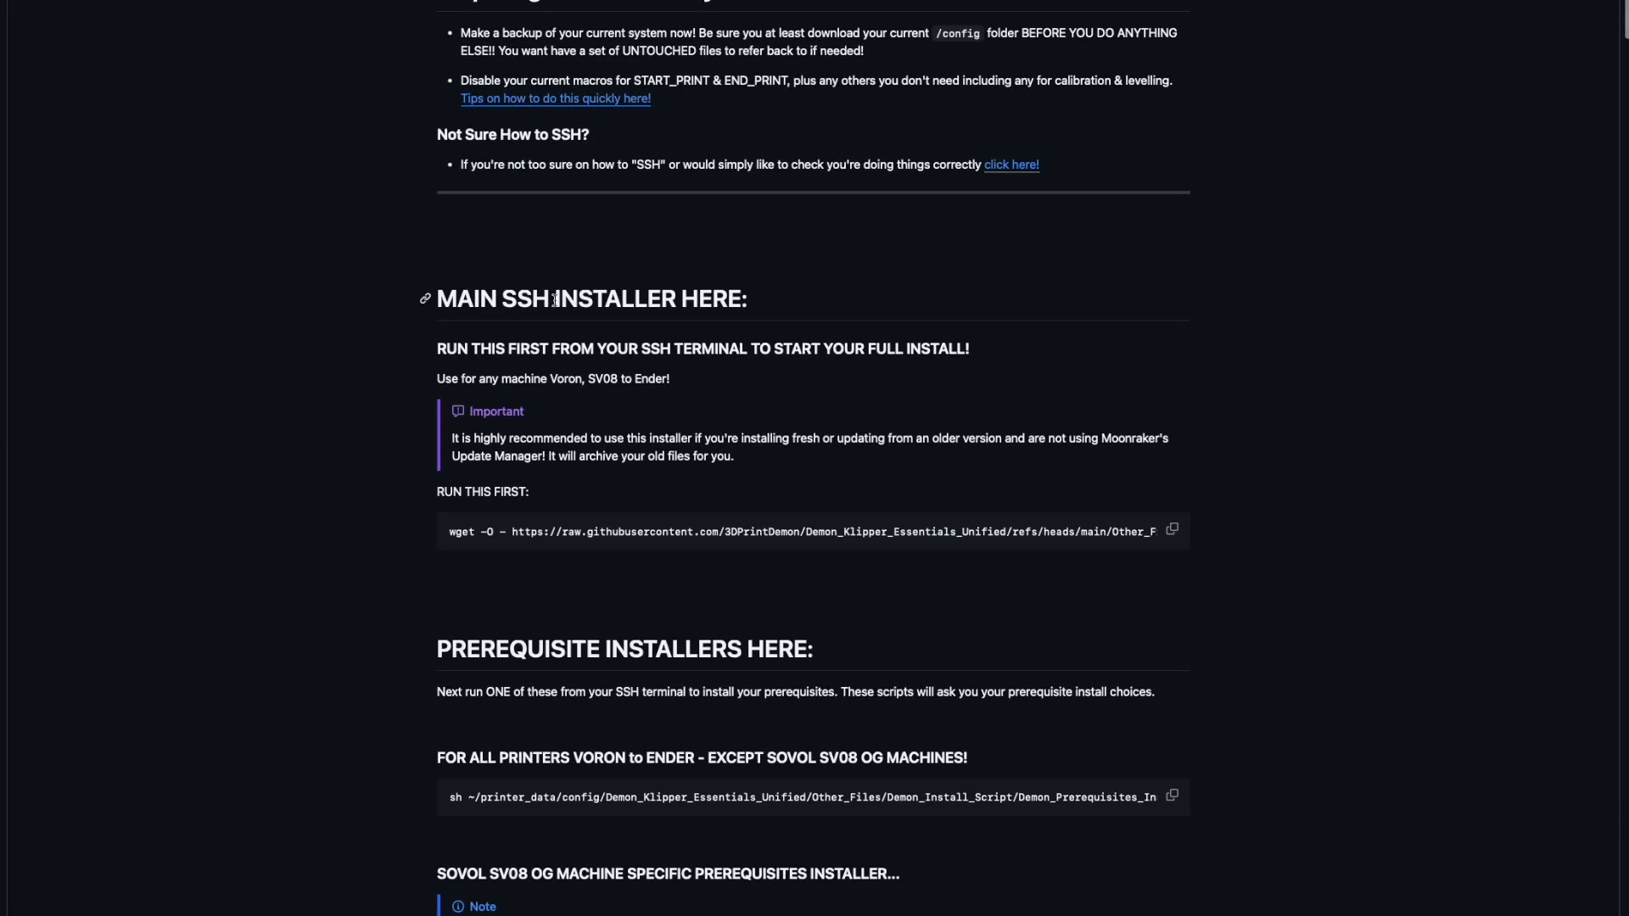
mouse_move(449, 545)
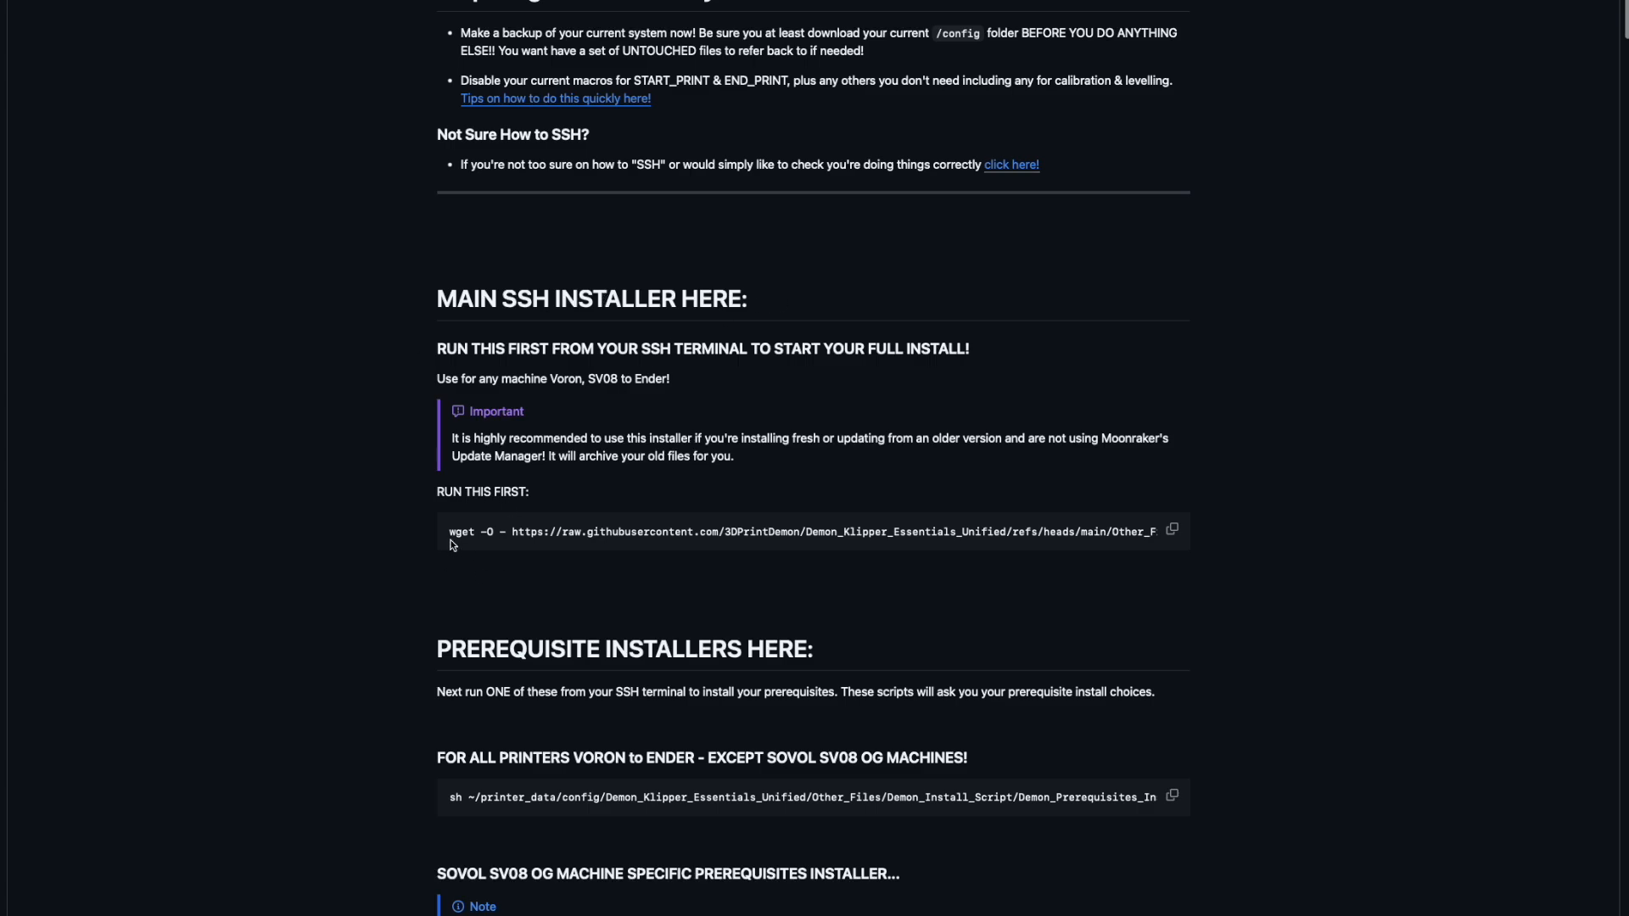
mouse_move(945, 541)
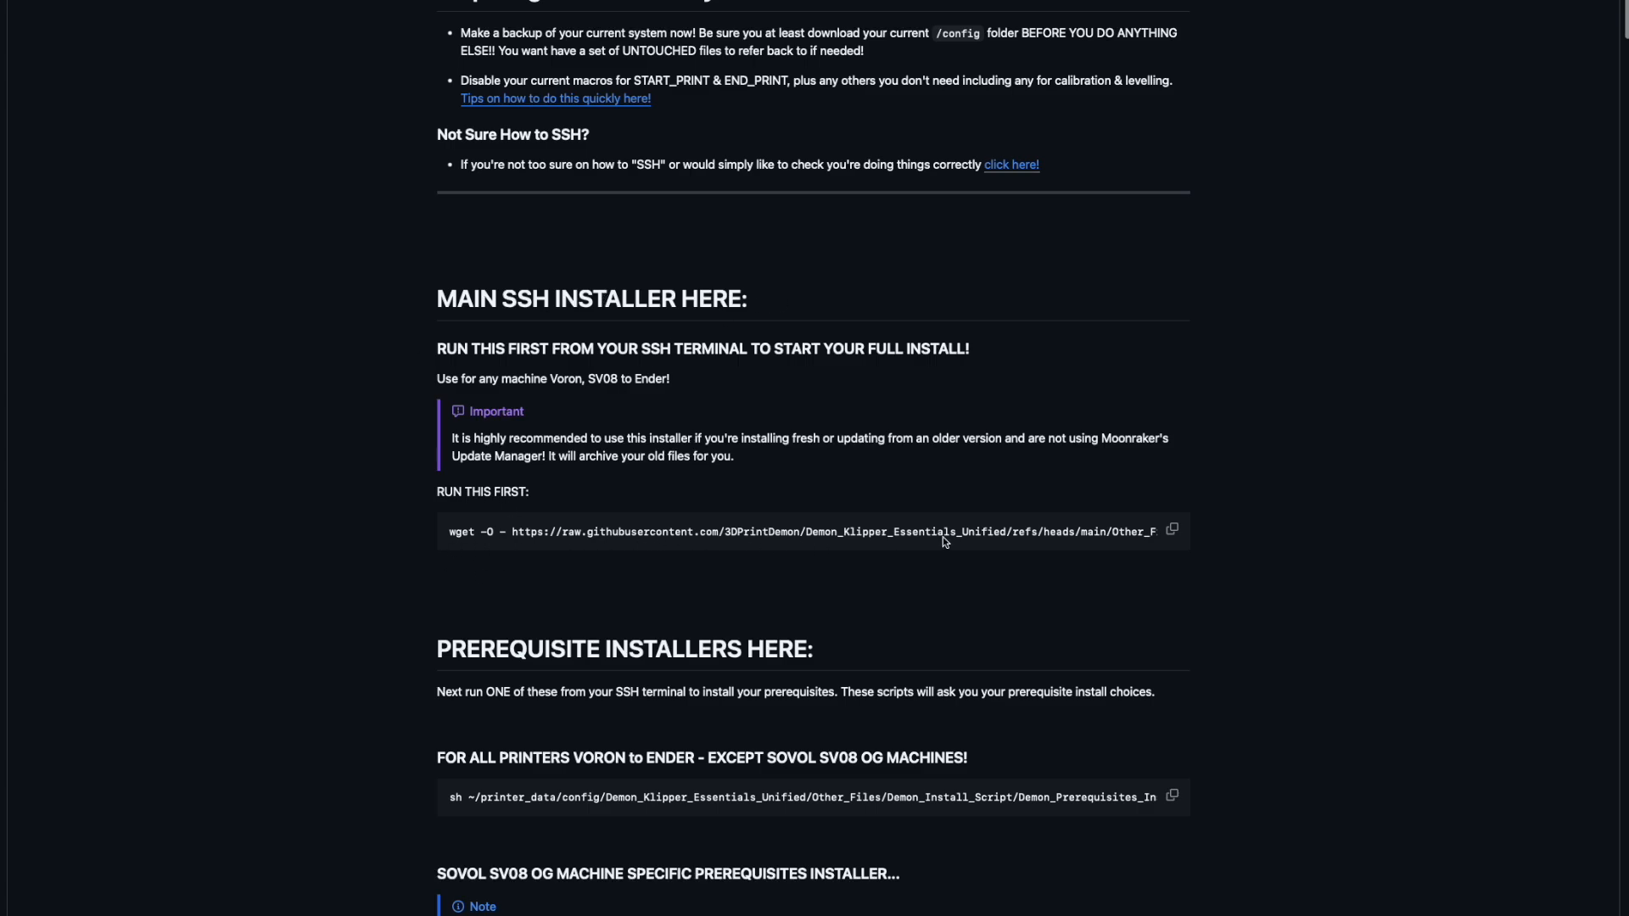
left_click(1173, 531)
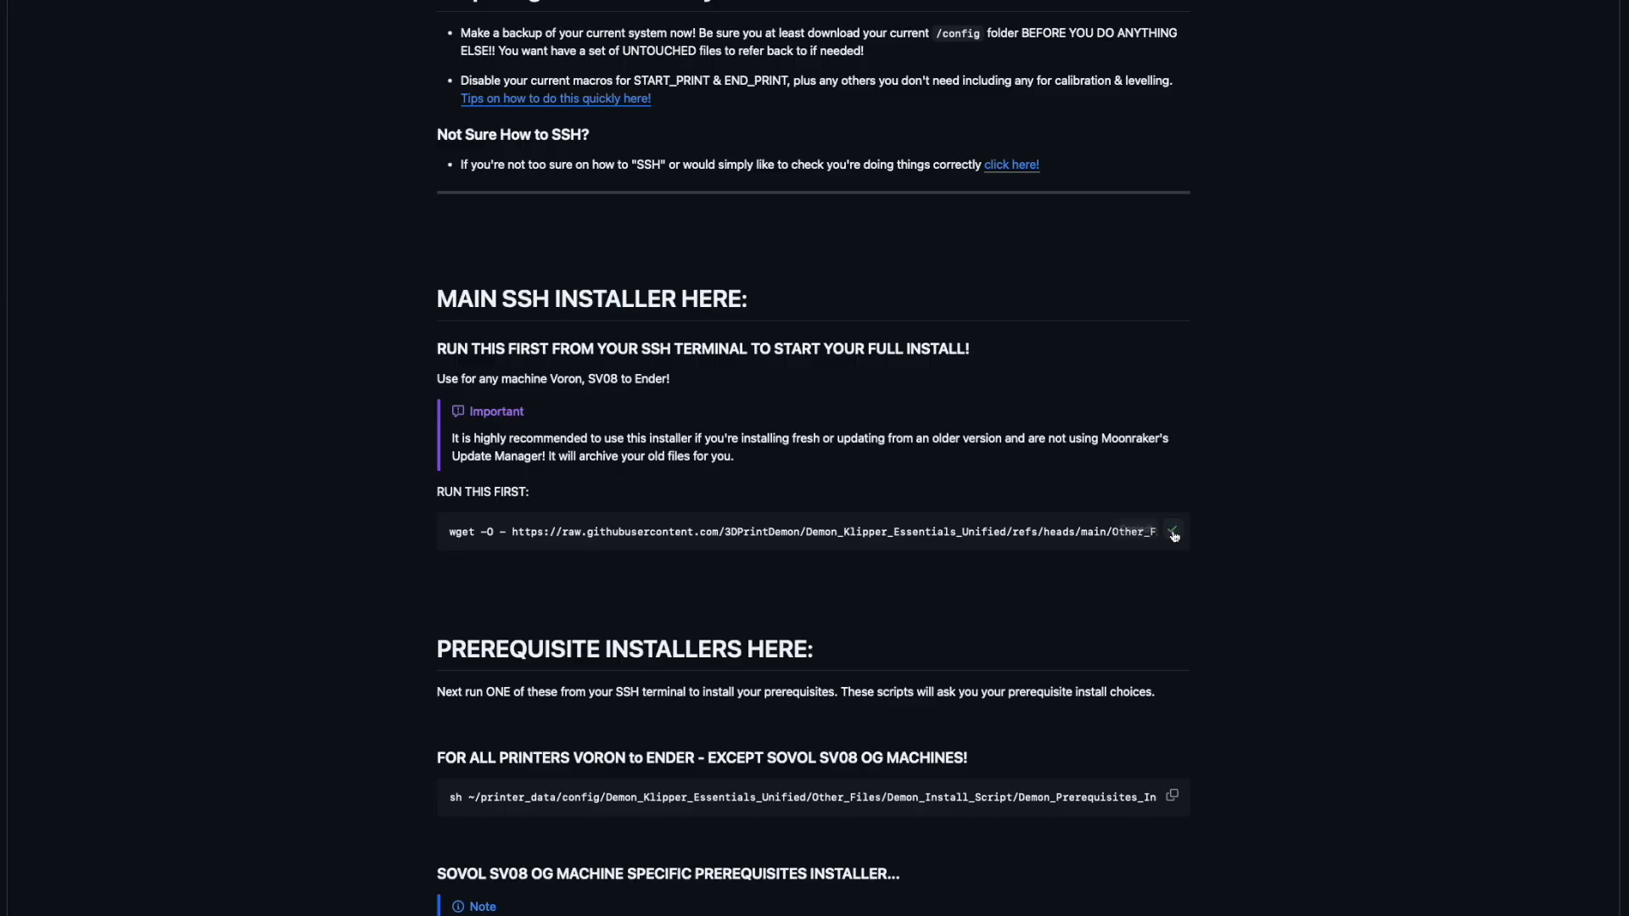
mouse_move(1172, 562)
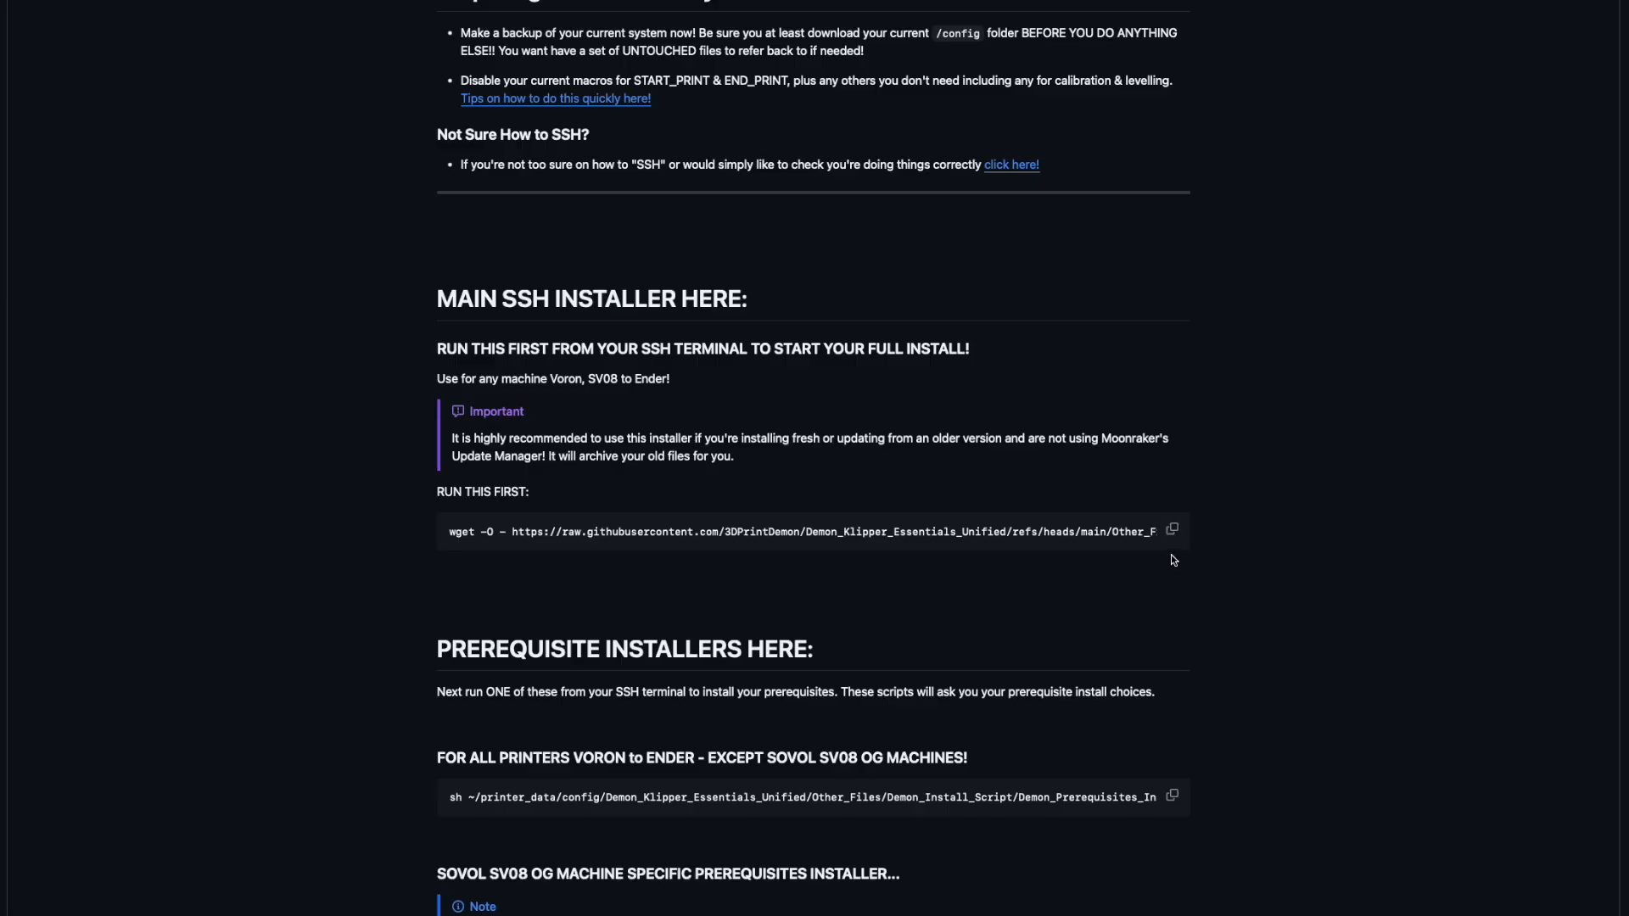
left_click(1172, 529)
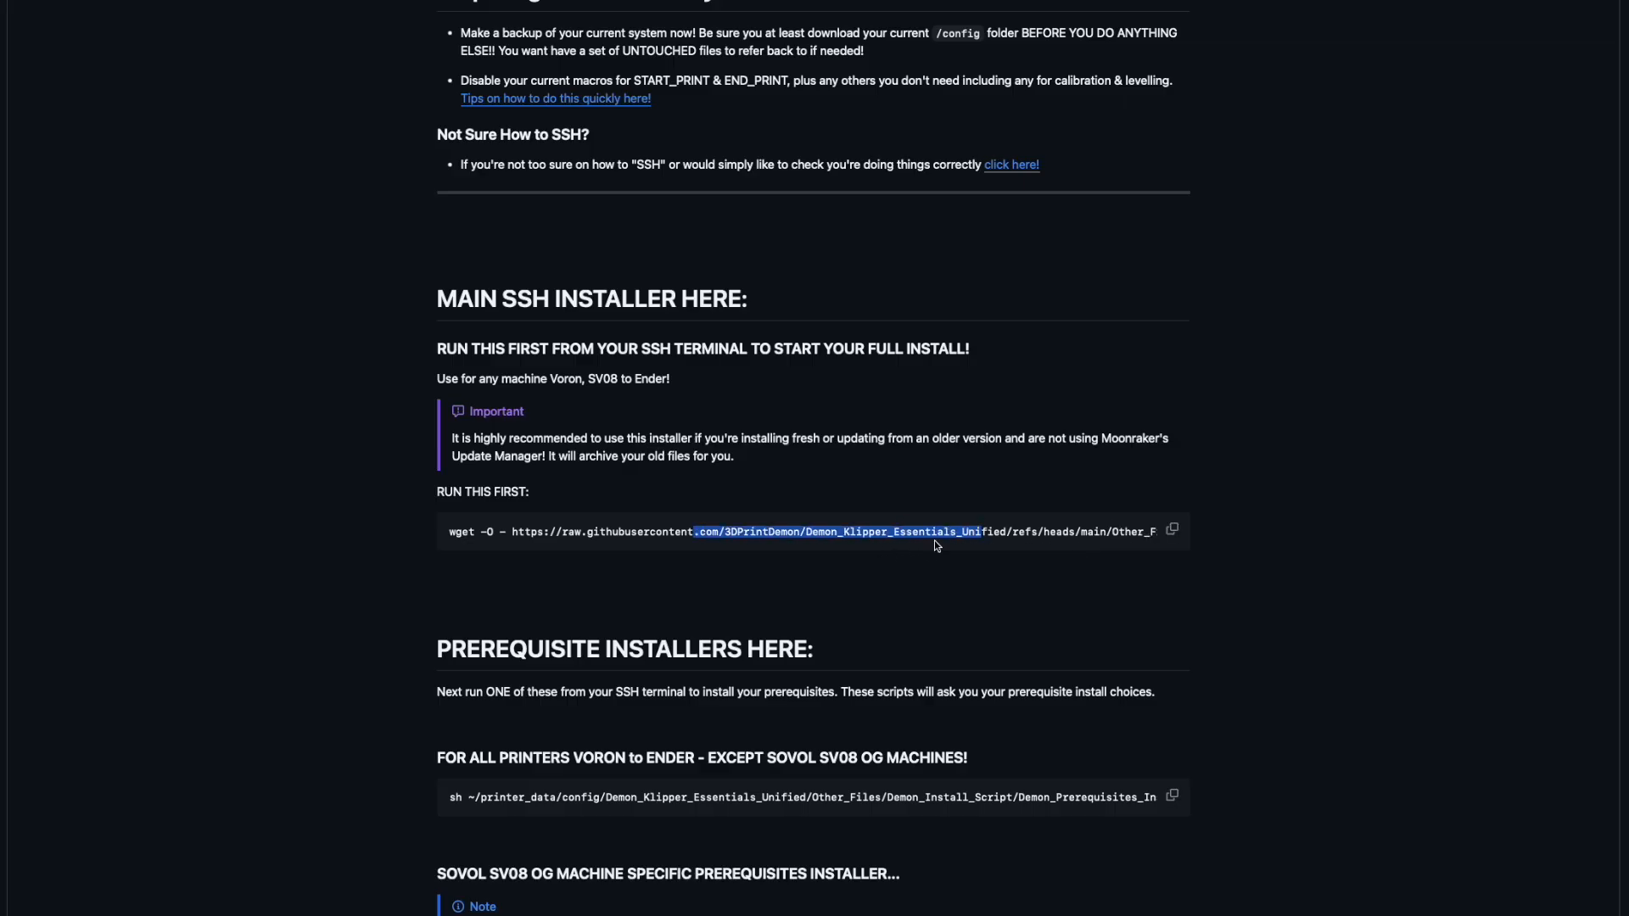
mouse_move(997, 557)
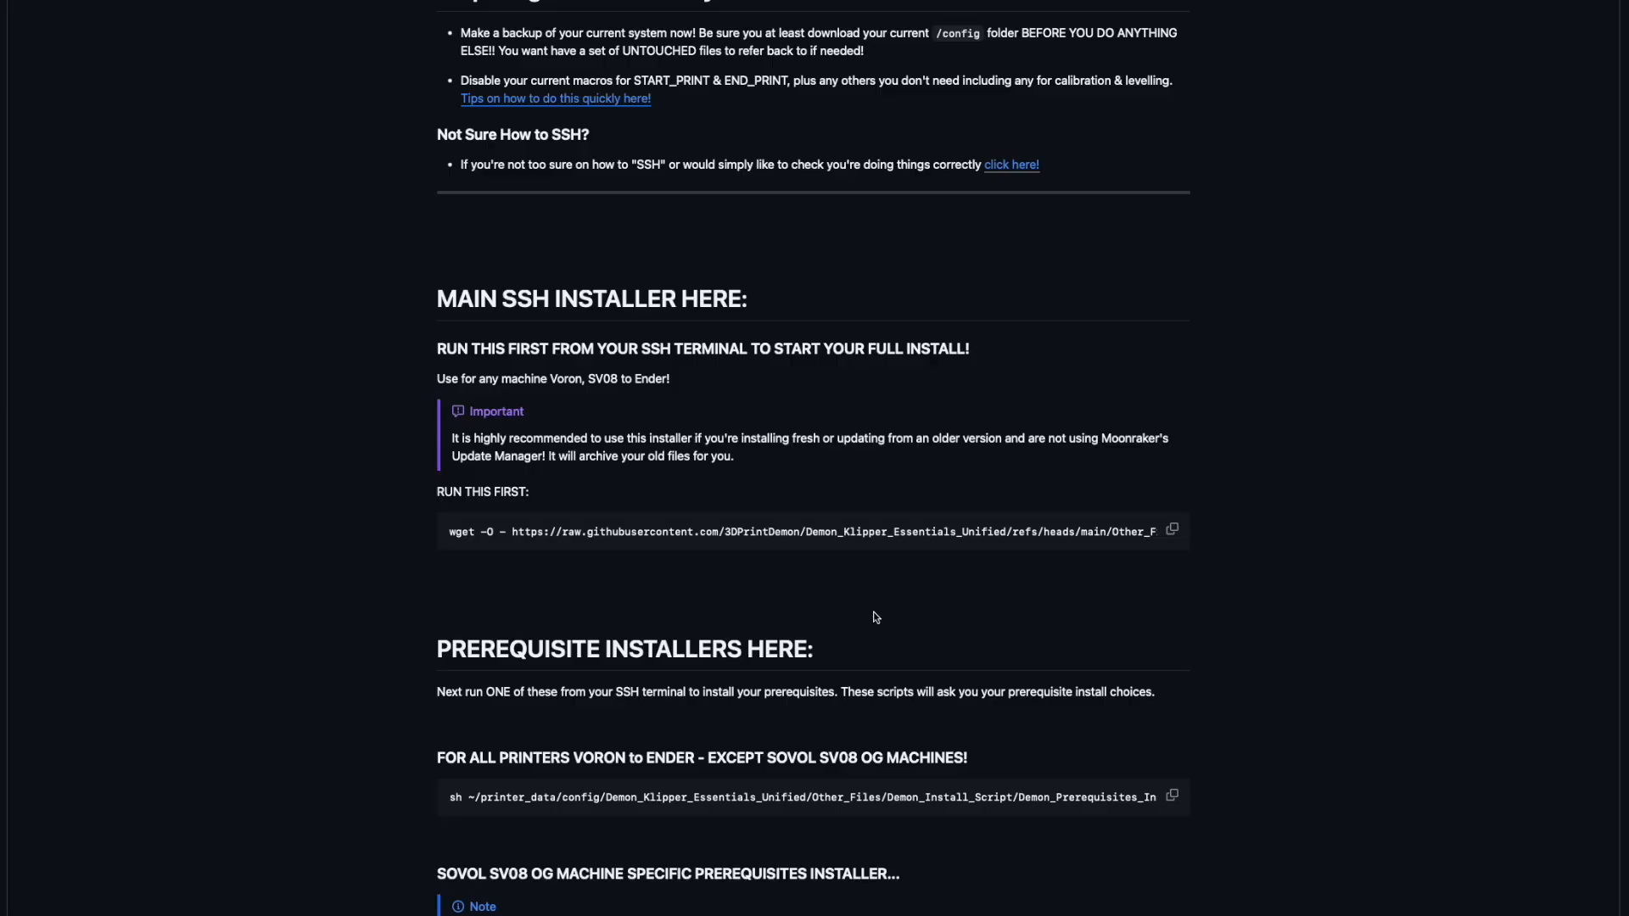
scroll("up", 3)
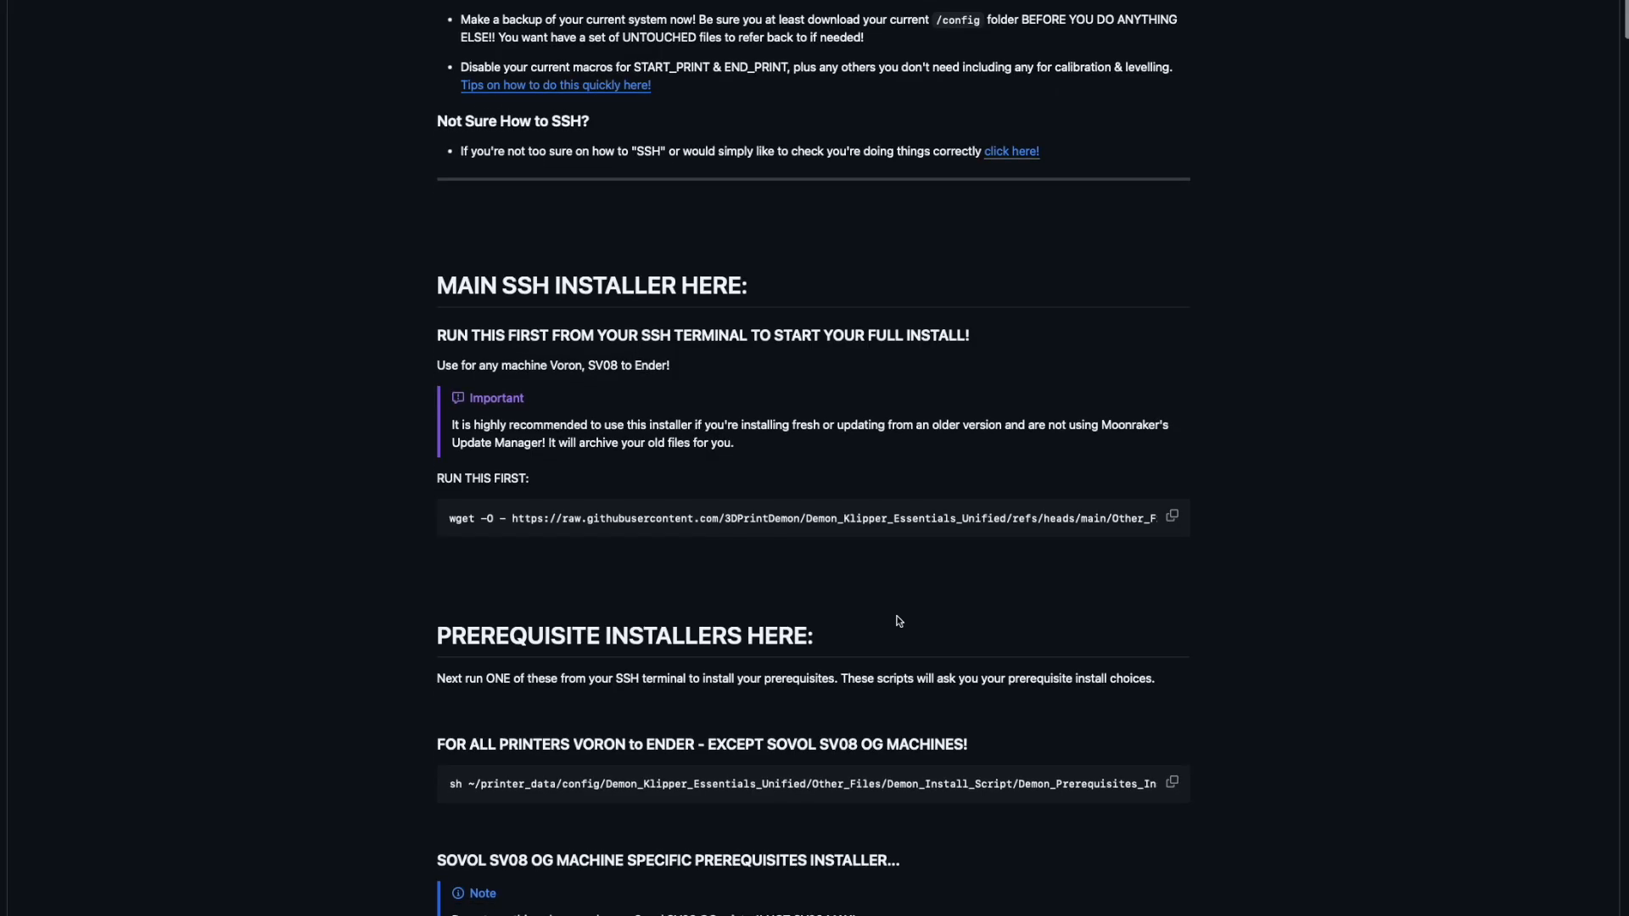
scroll("down", 3)
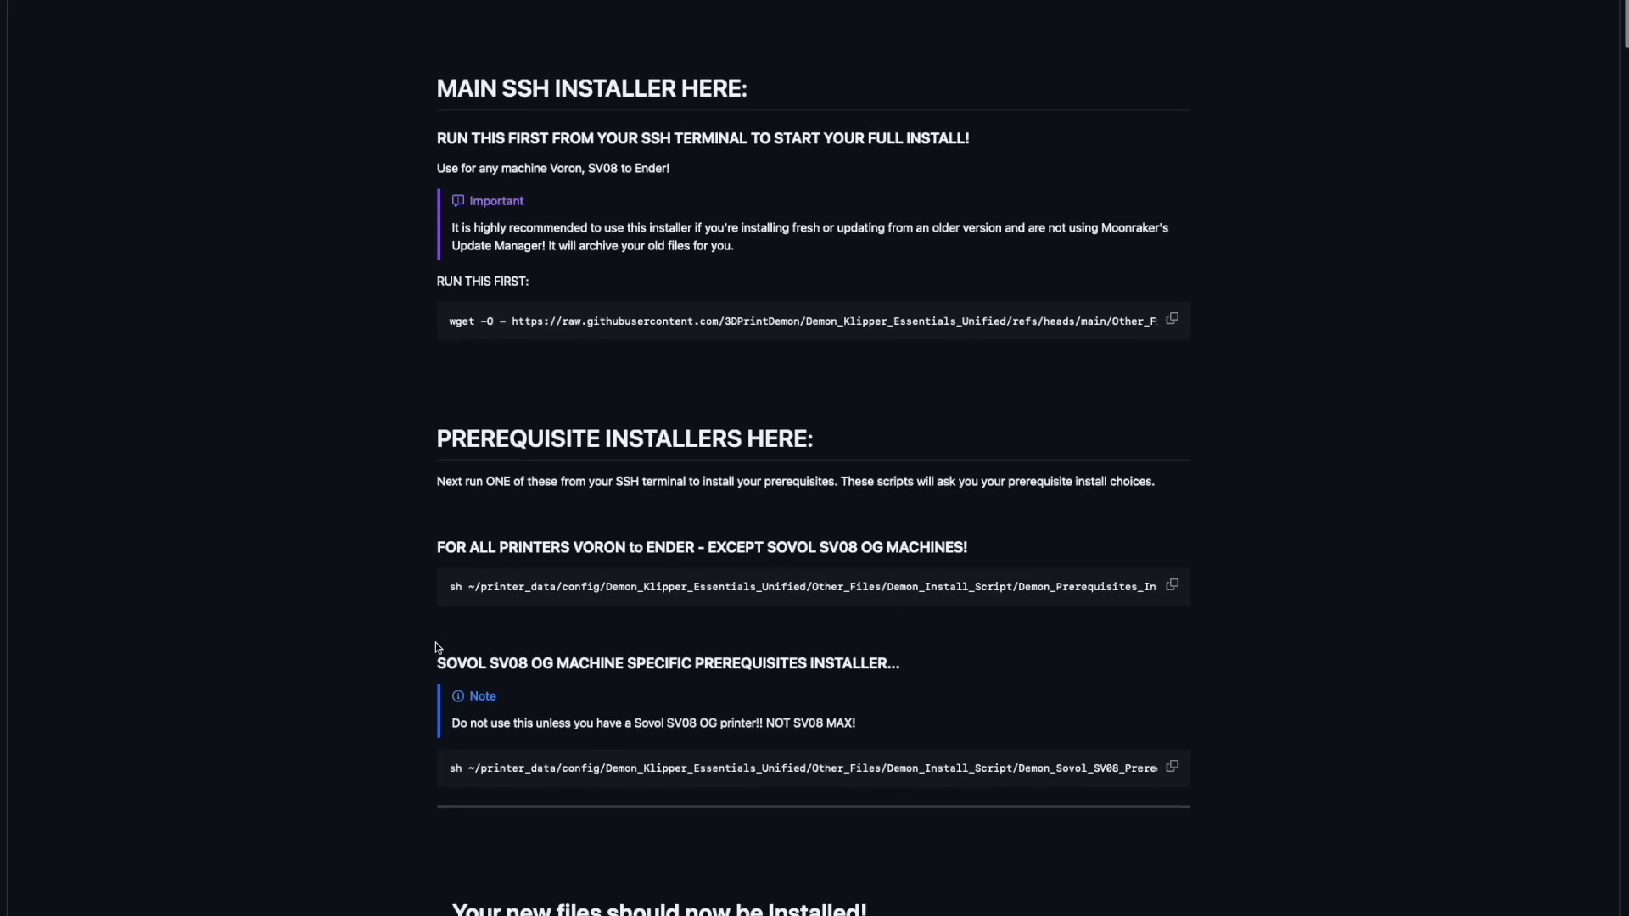
mouse_move(599, 601)
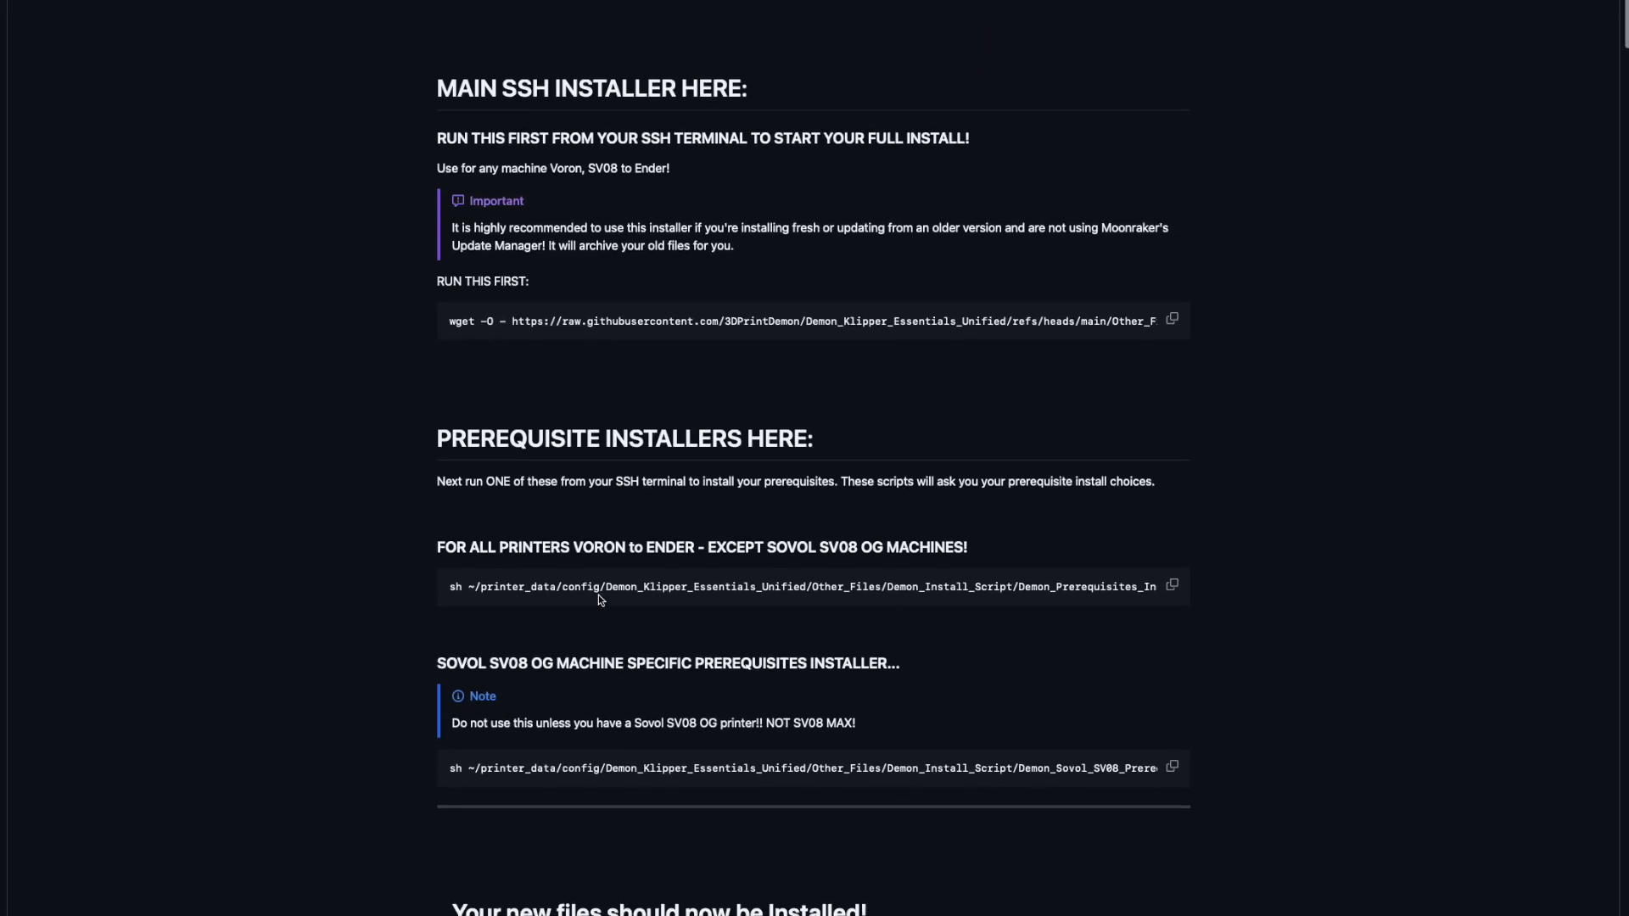
mouse_move(640, 708)
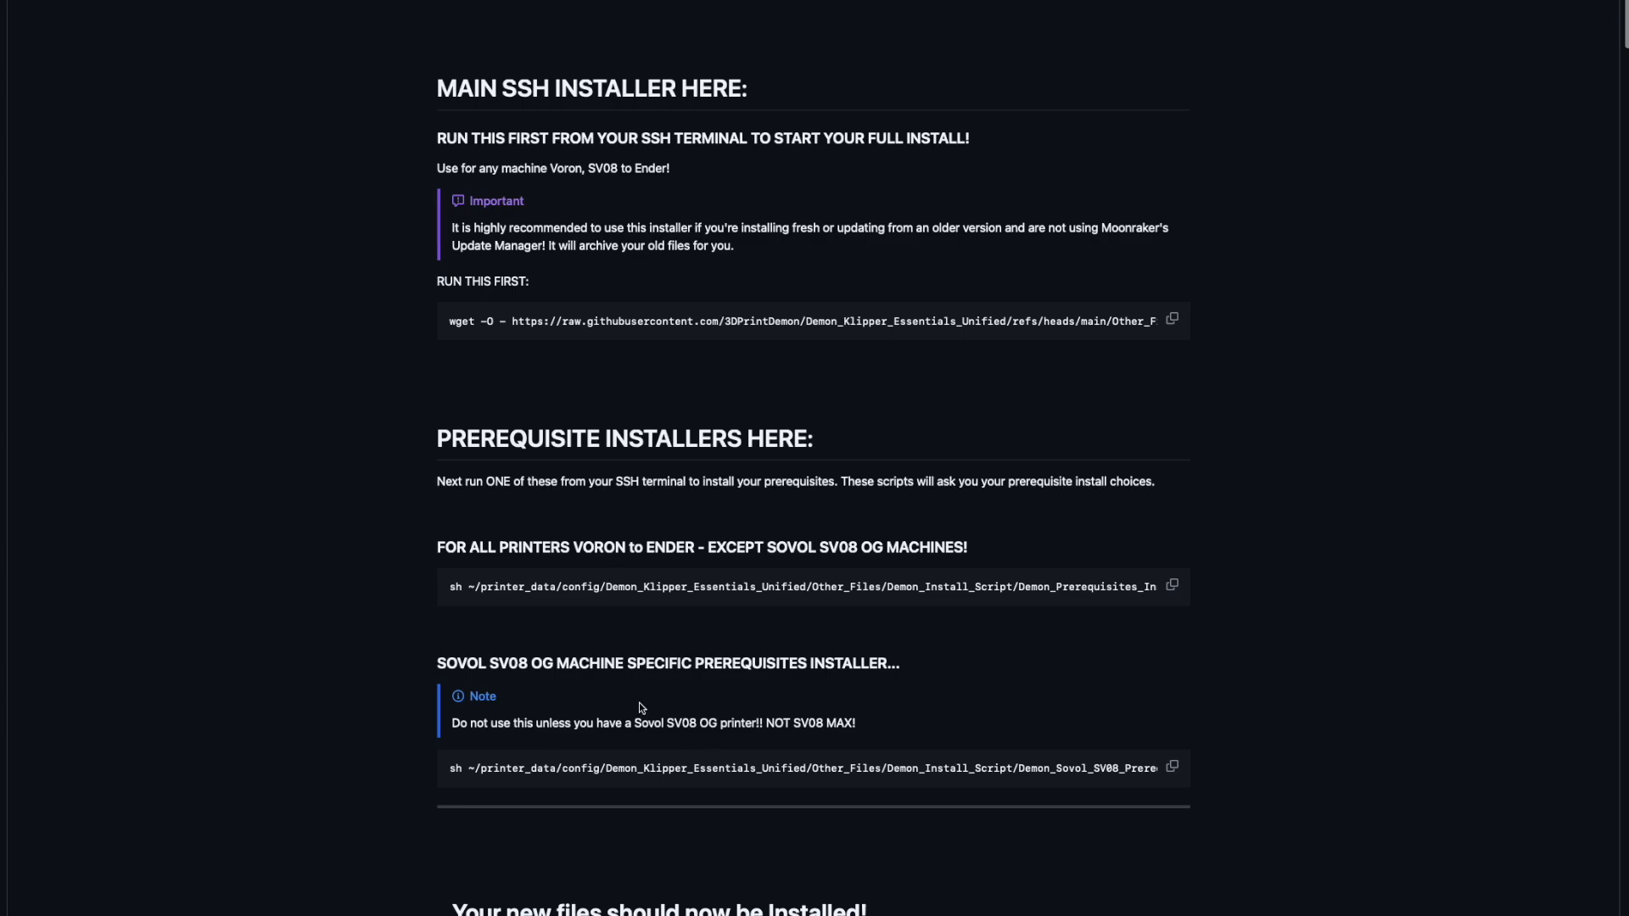
mouse_move(519, 671)
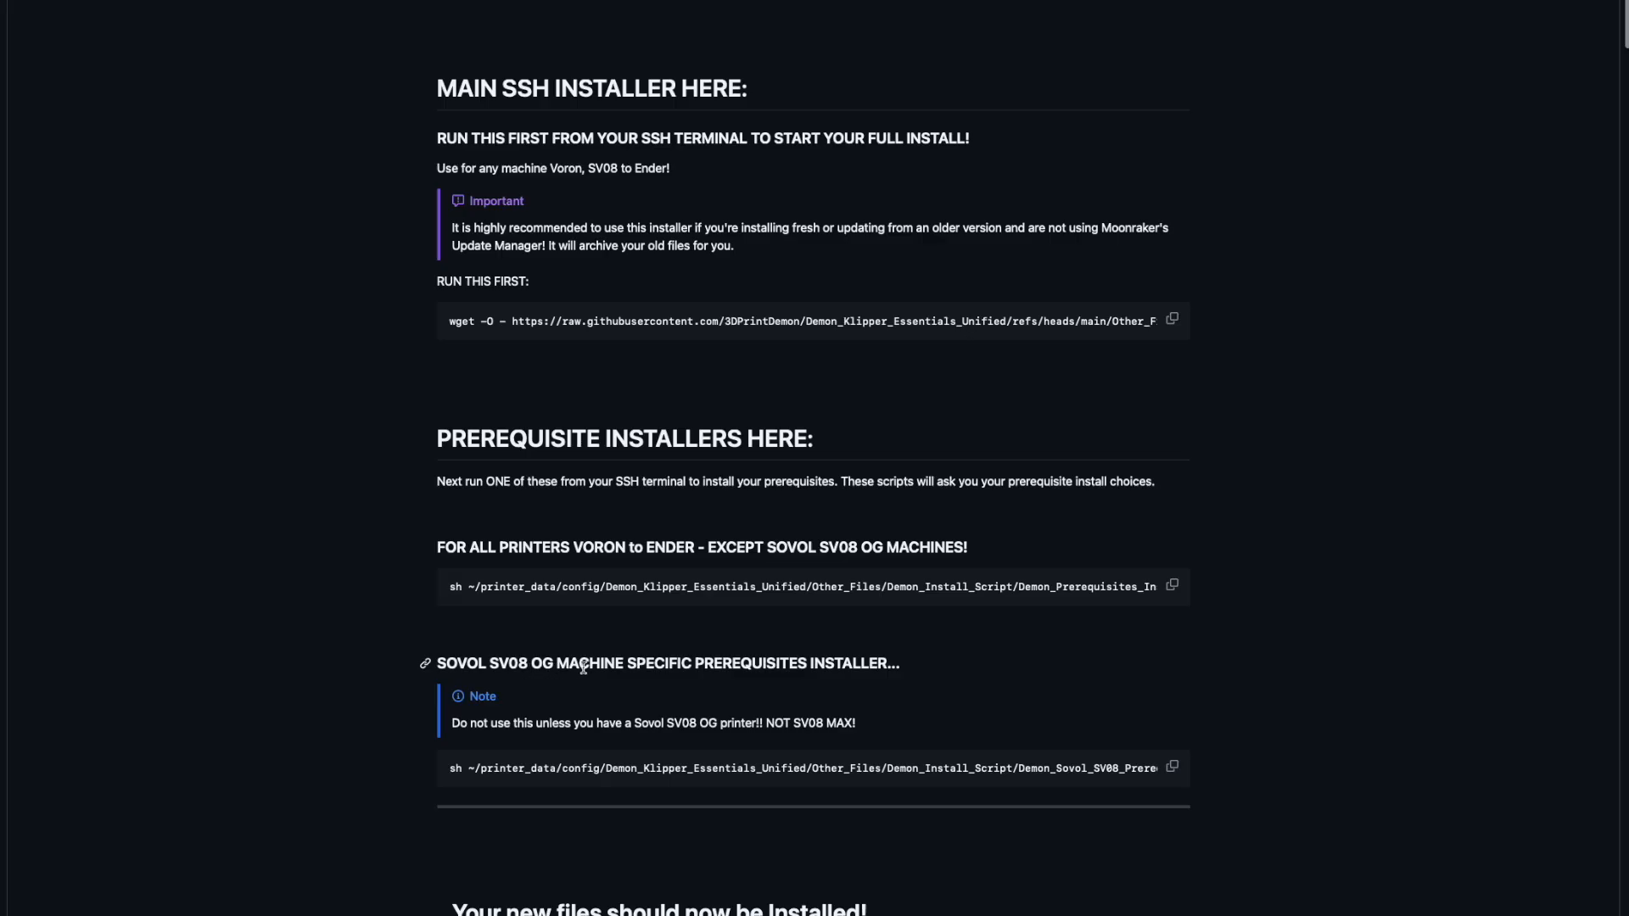
mouse_move(468, 586)
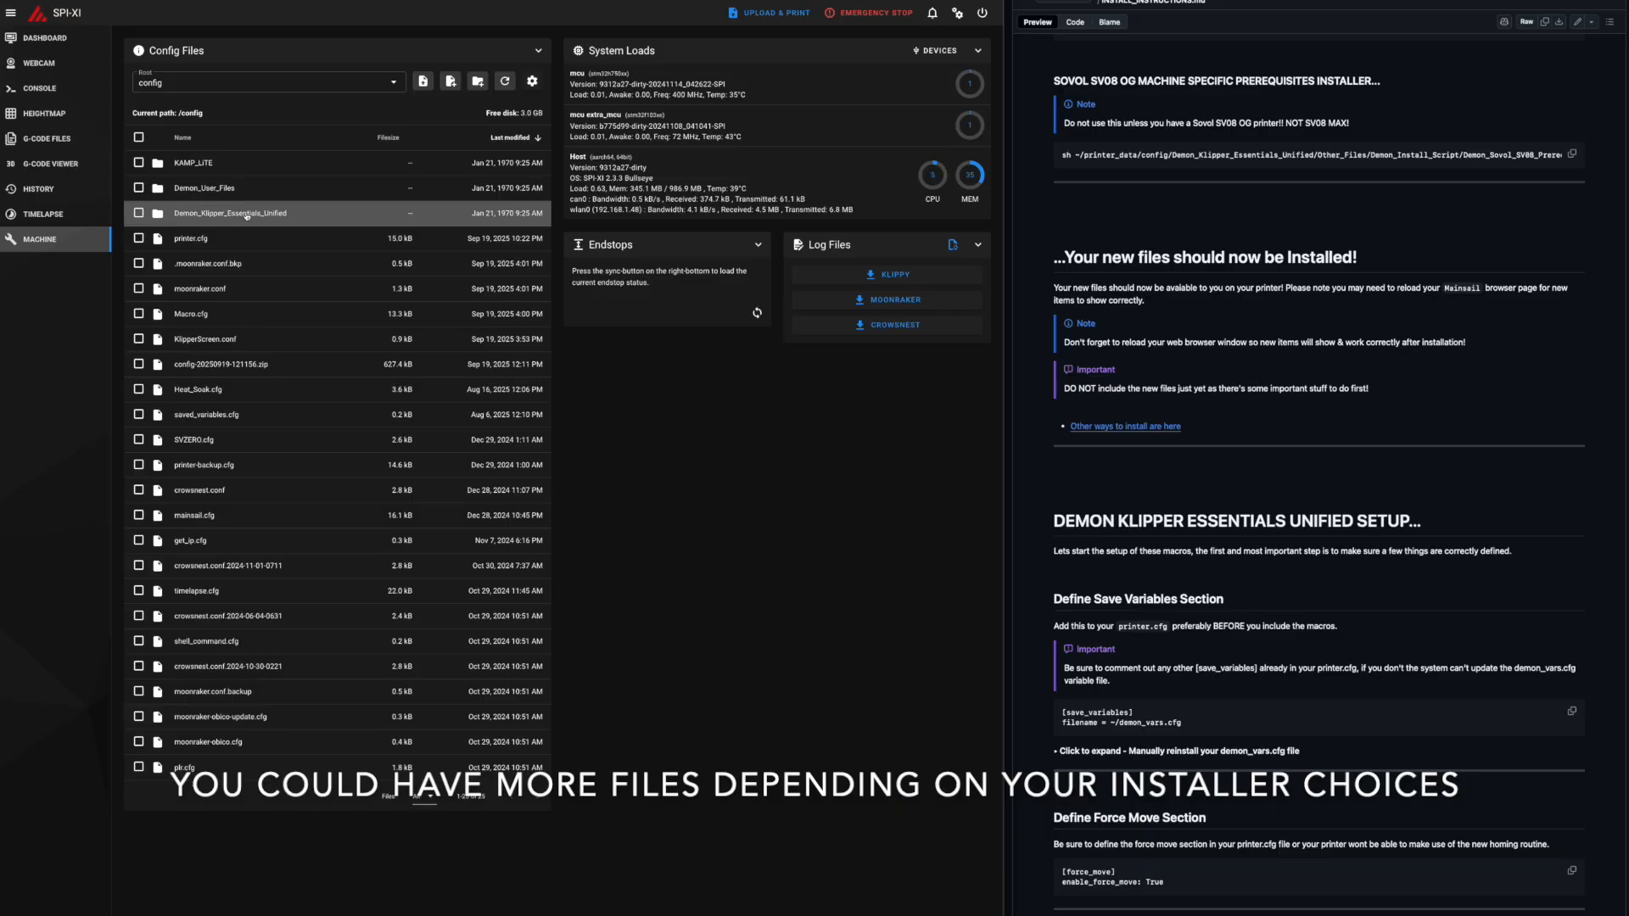
mouse_move(244, 365)
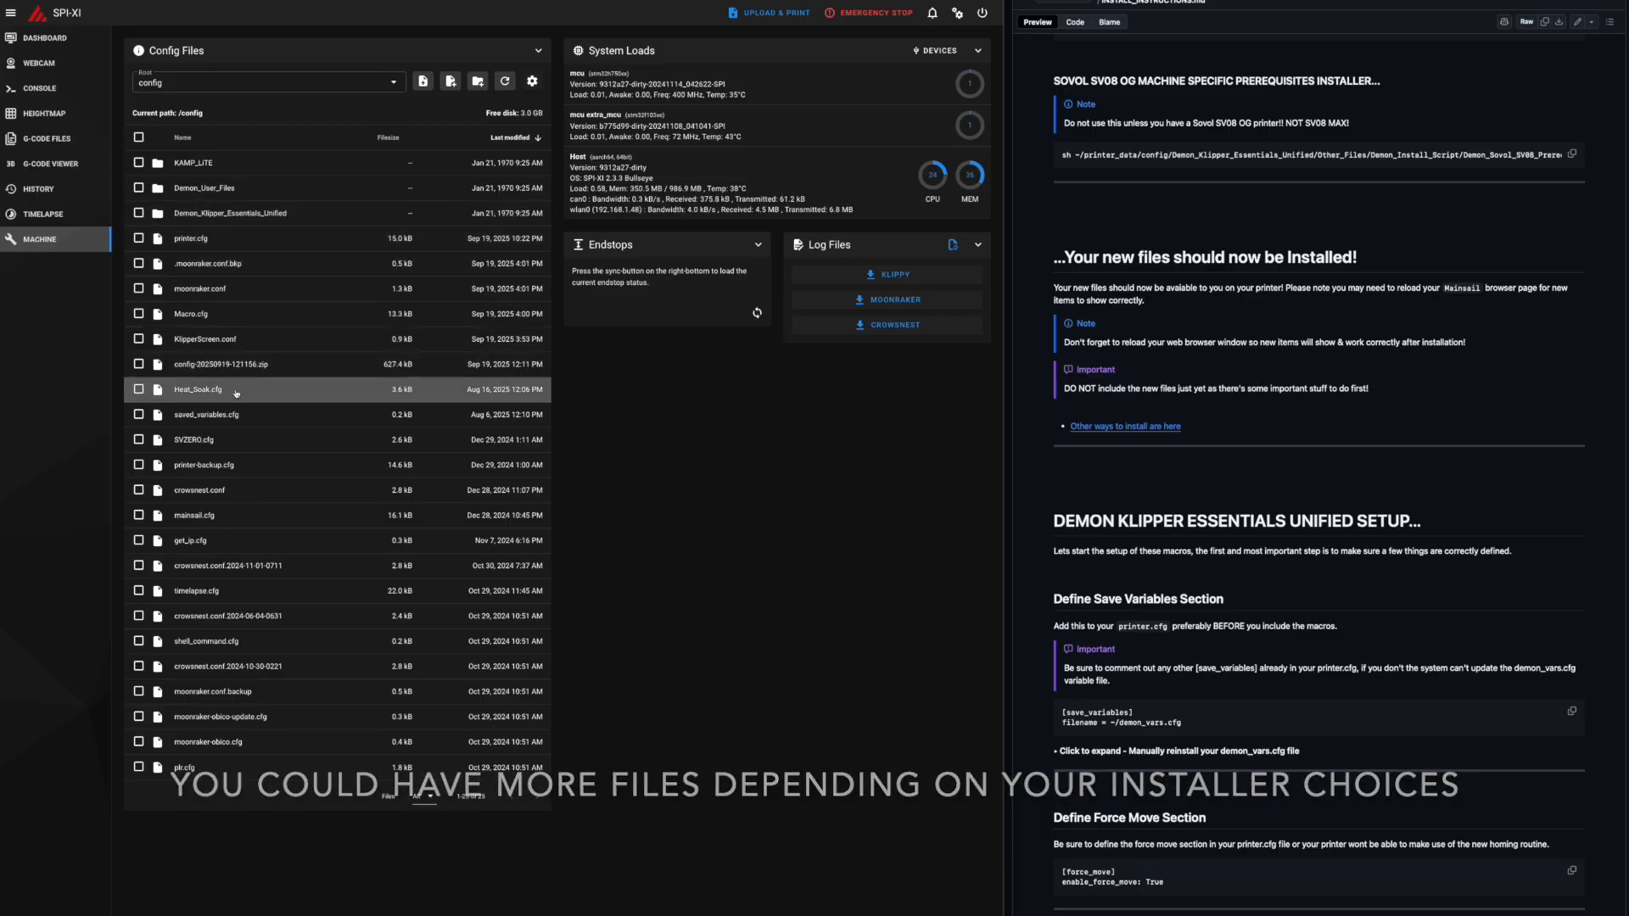
Scroll the setup instructions while the config folder with the Demon folders sits beside them.
scroll("down", 3)
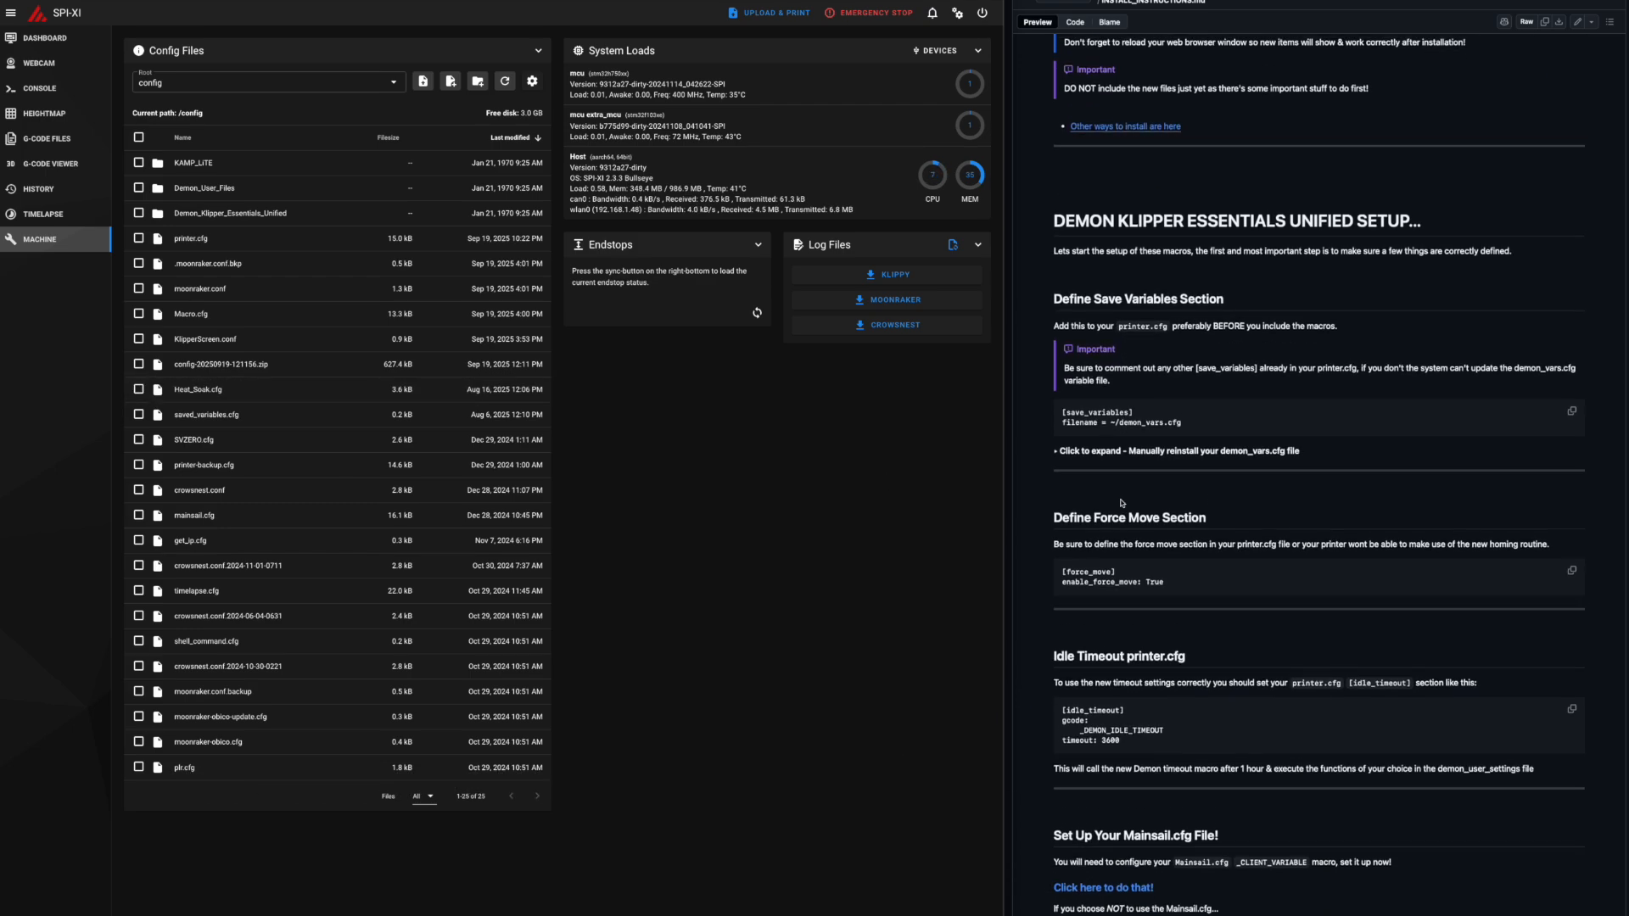
scroll("down", 3)
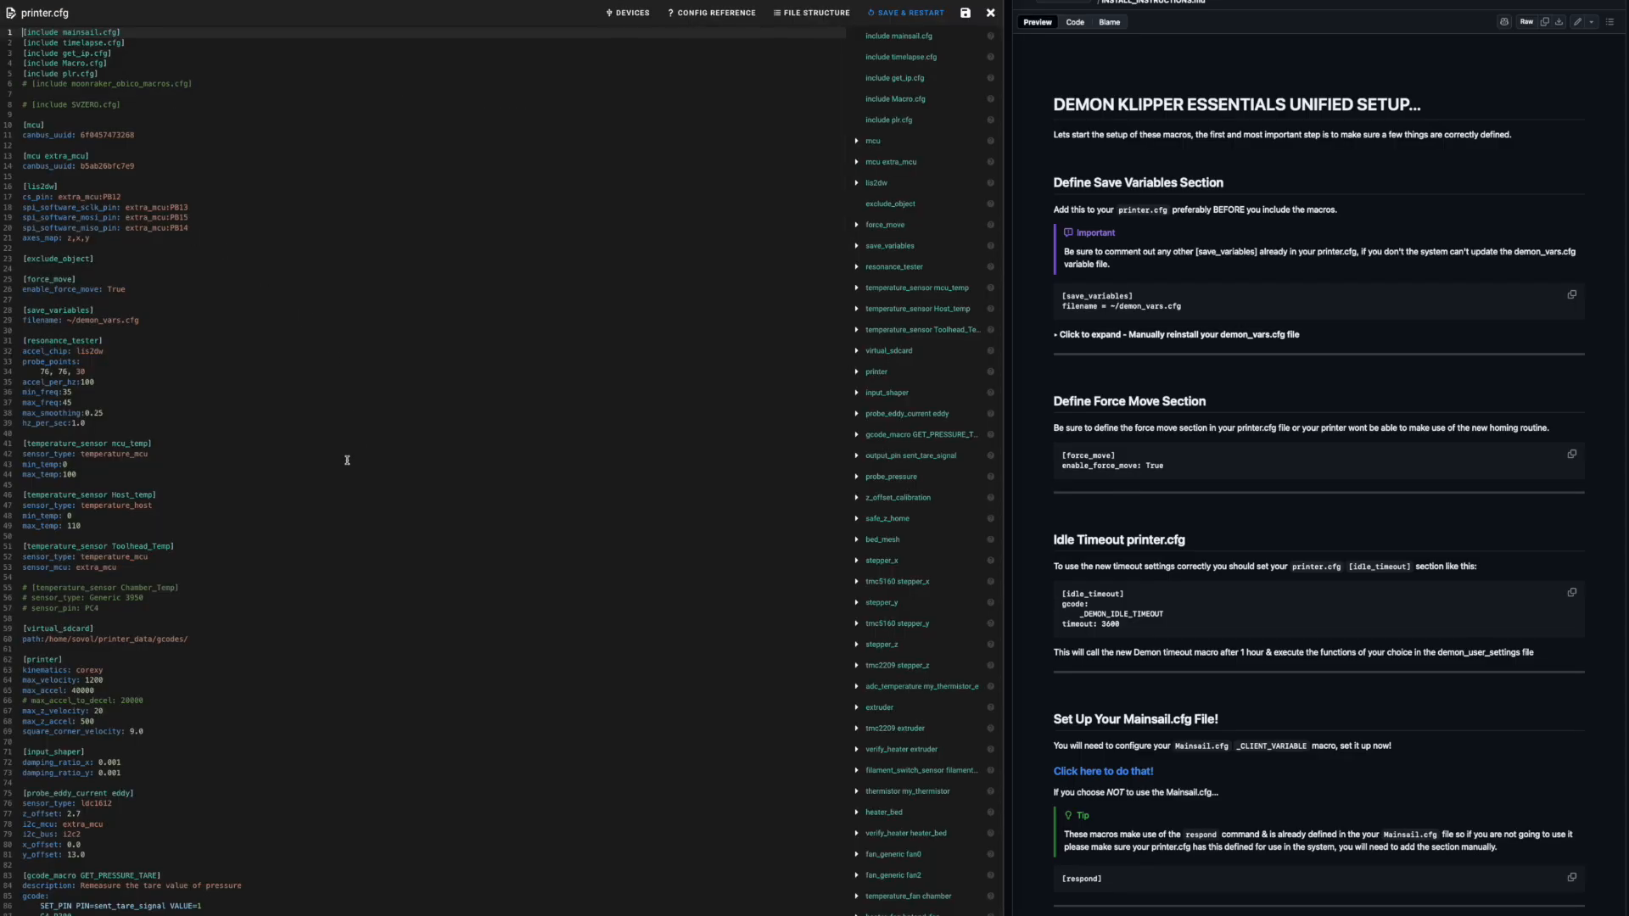
Copy the [save_variables] snippet into printer.cfg above the commented idle_timeout block, then copy the idle timeout snippet.
scroll("down", 3)
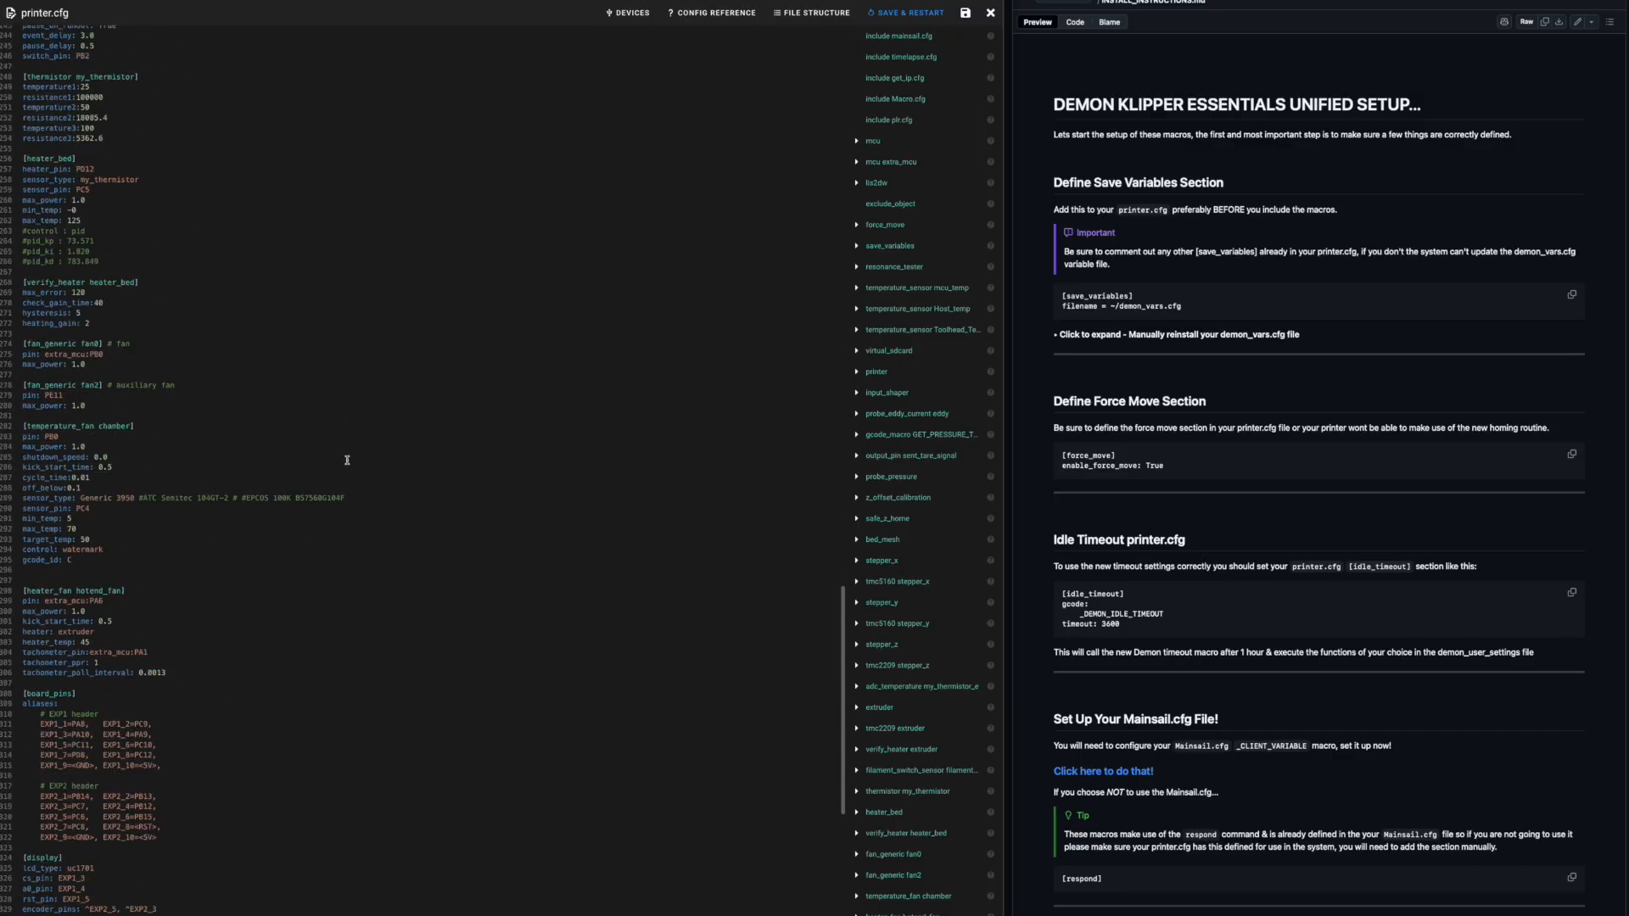
scroll("down", 3)
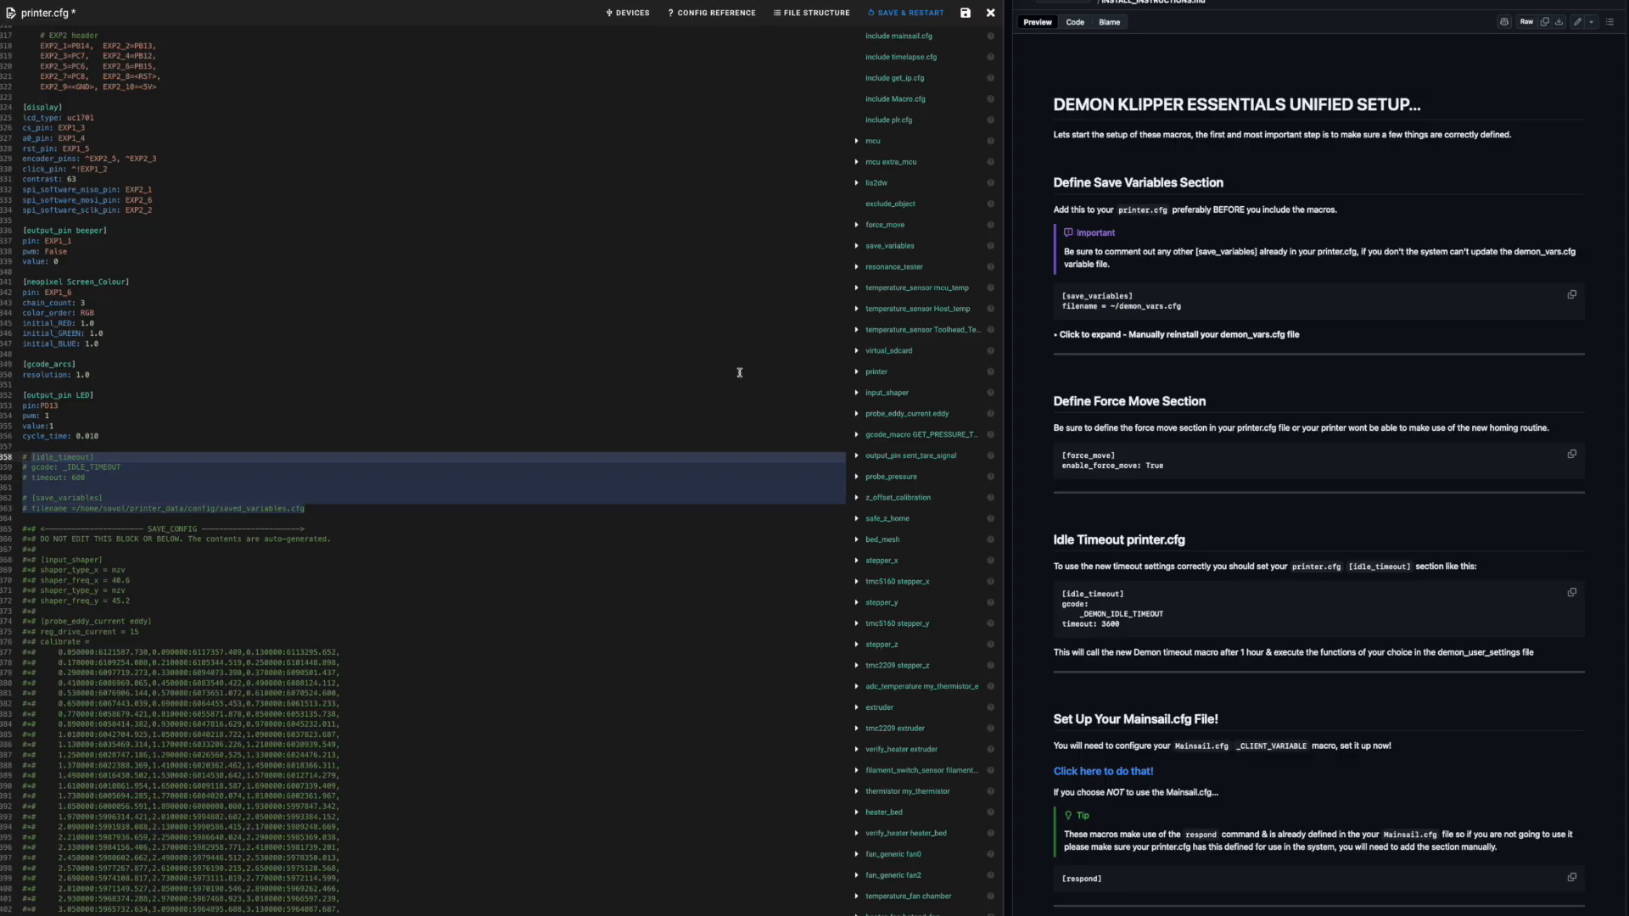
left_click(1571, 293)
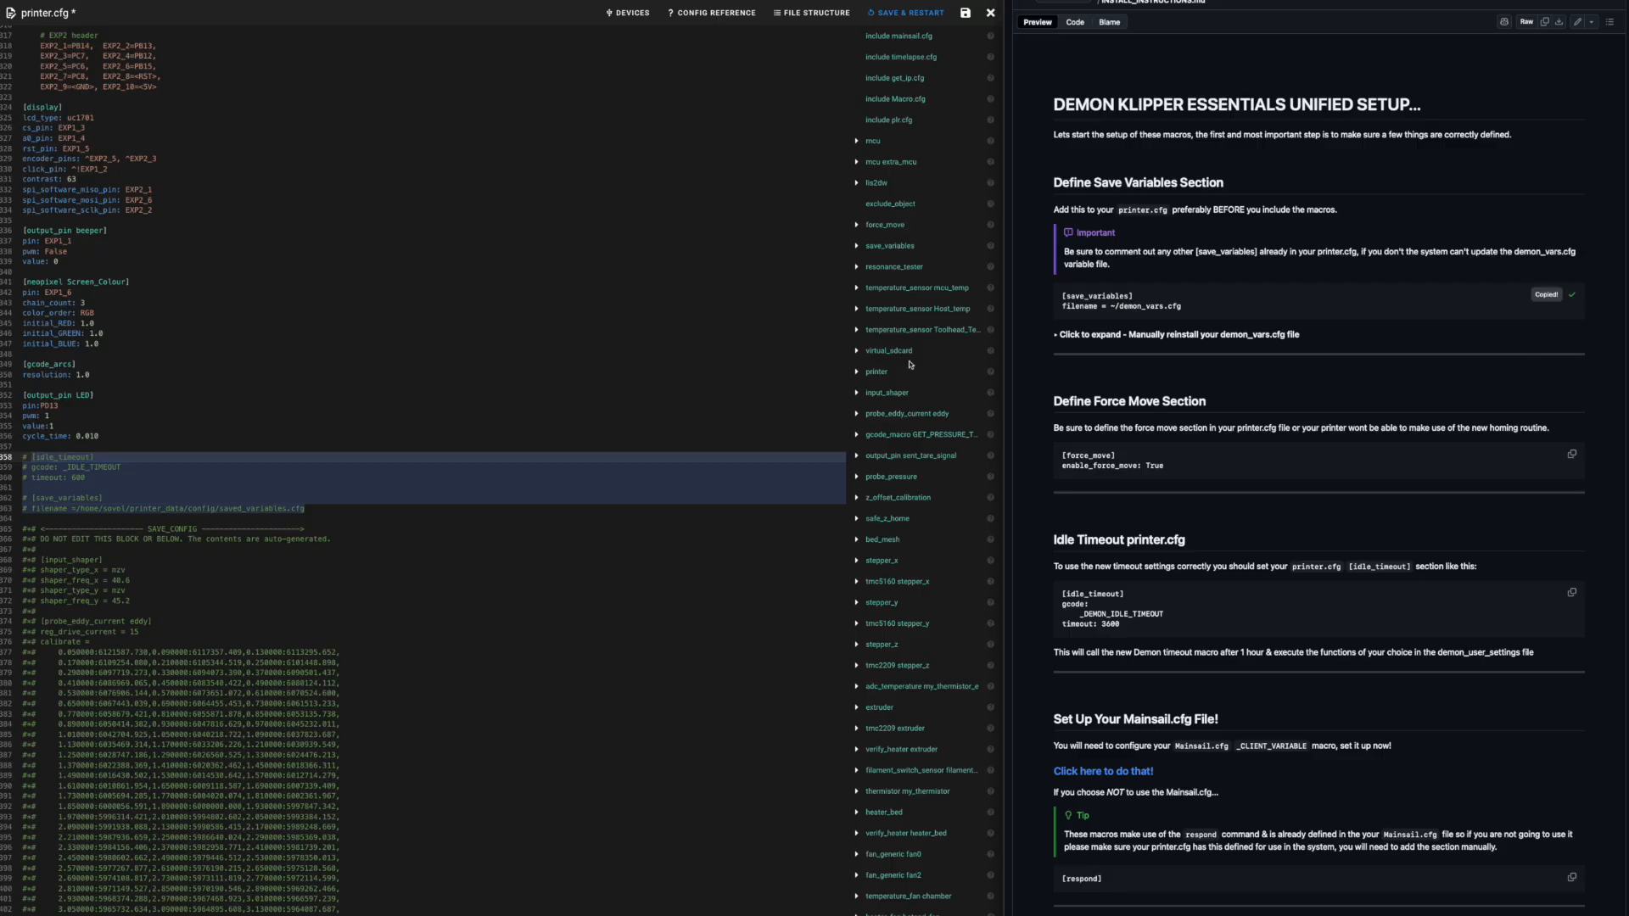
left_click(122, 436)
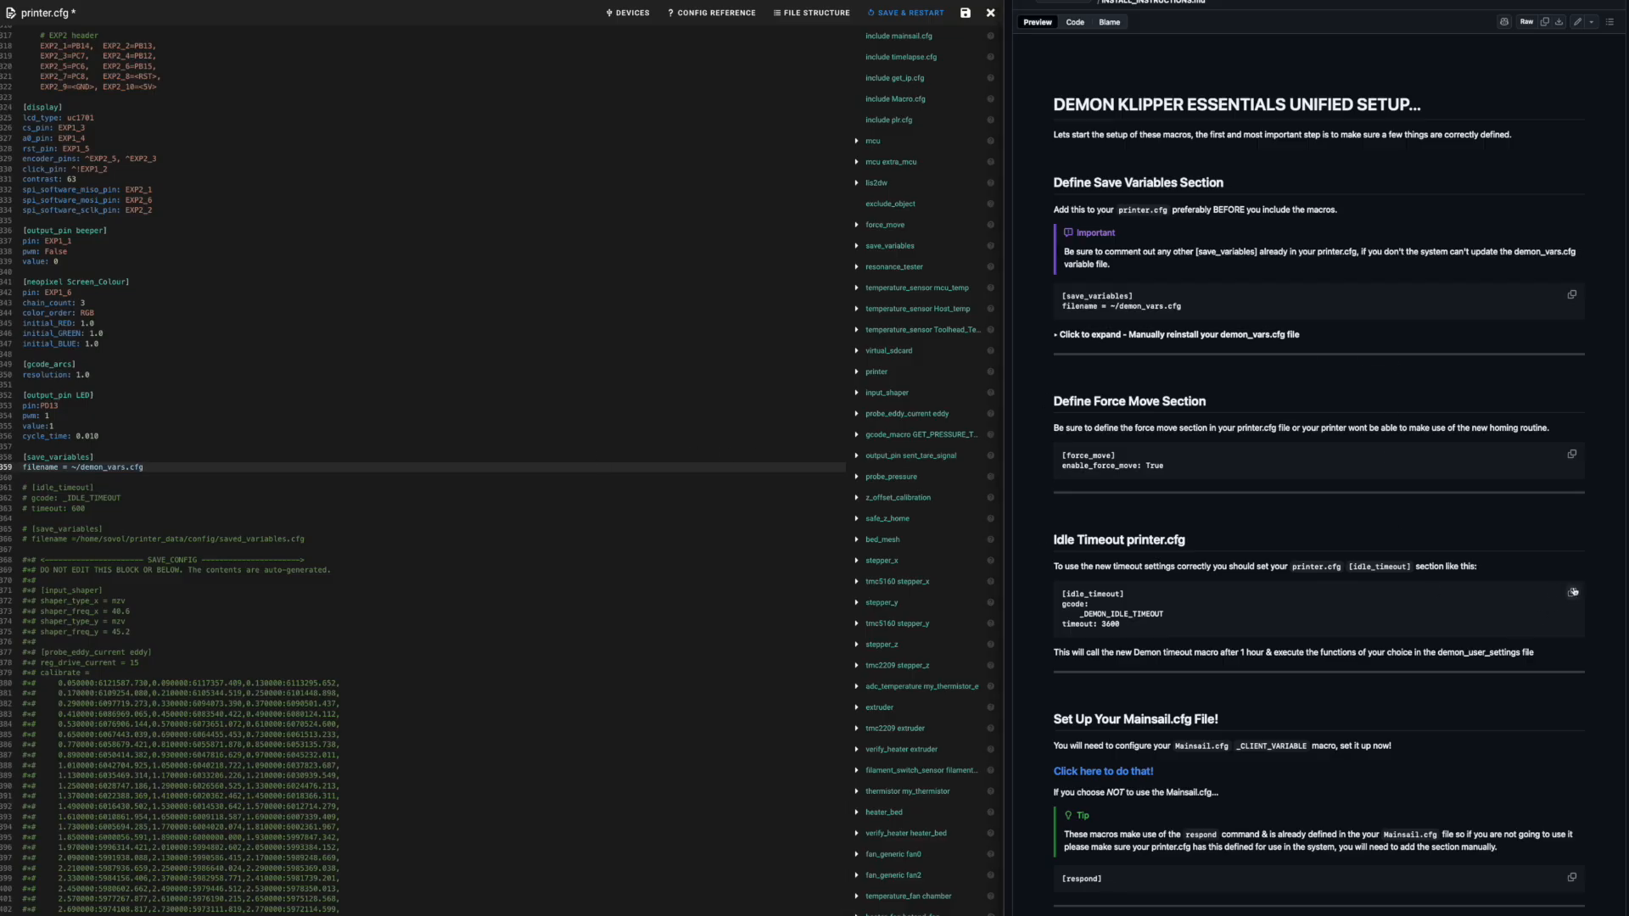
left_click(1572, 592)
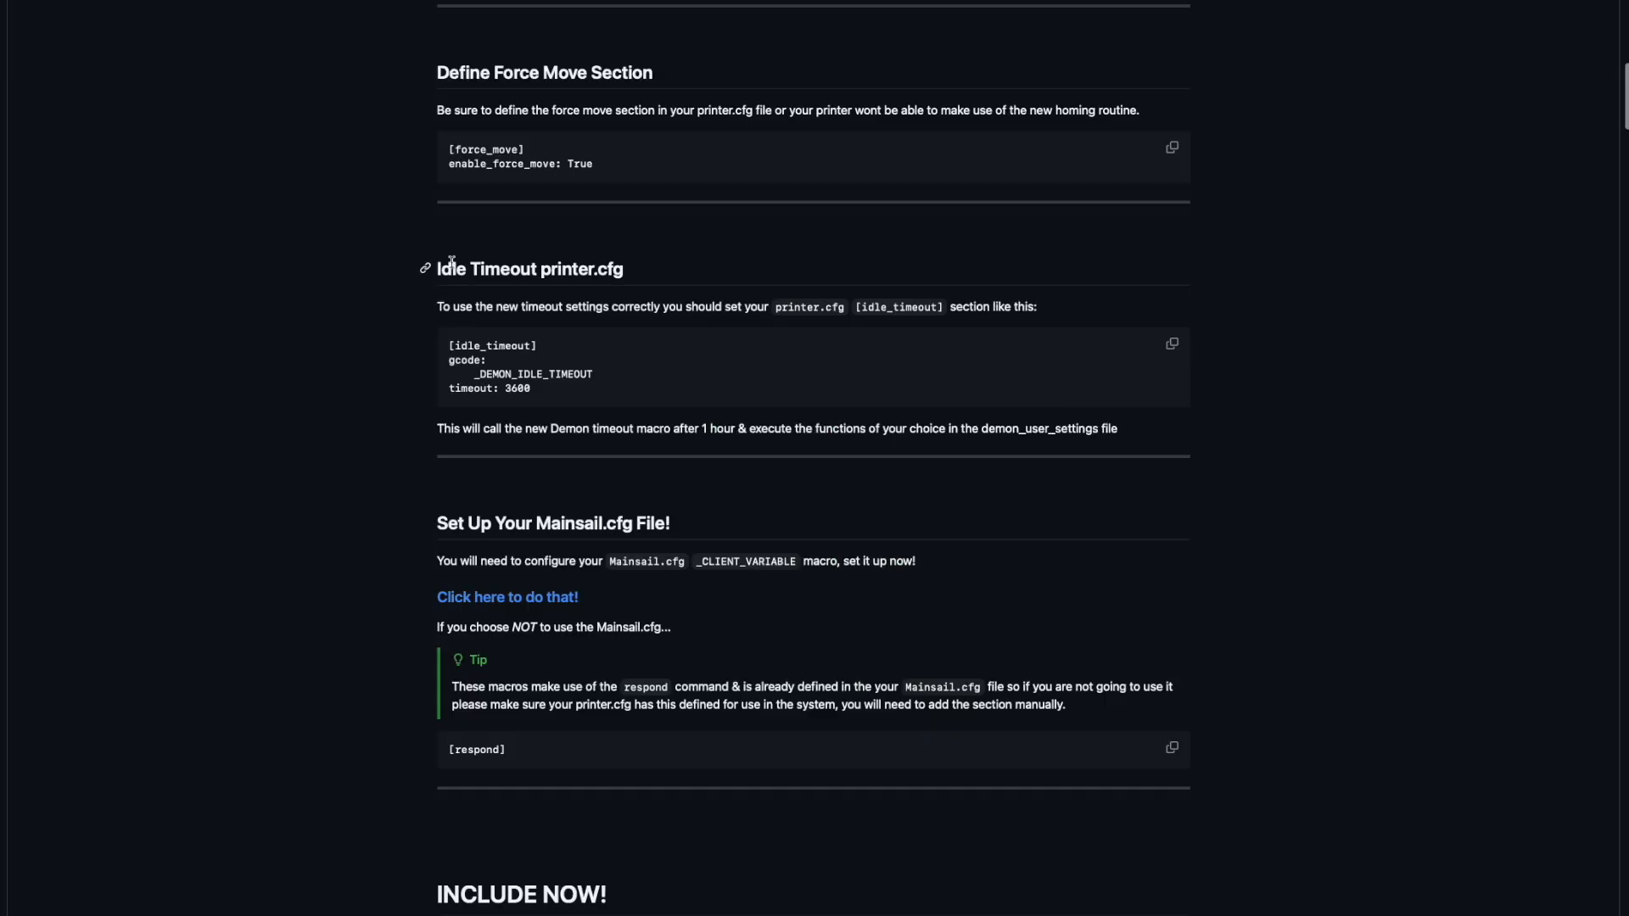
mouse_move(633, 292)
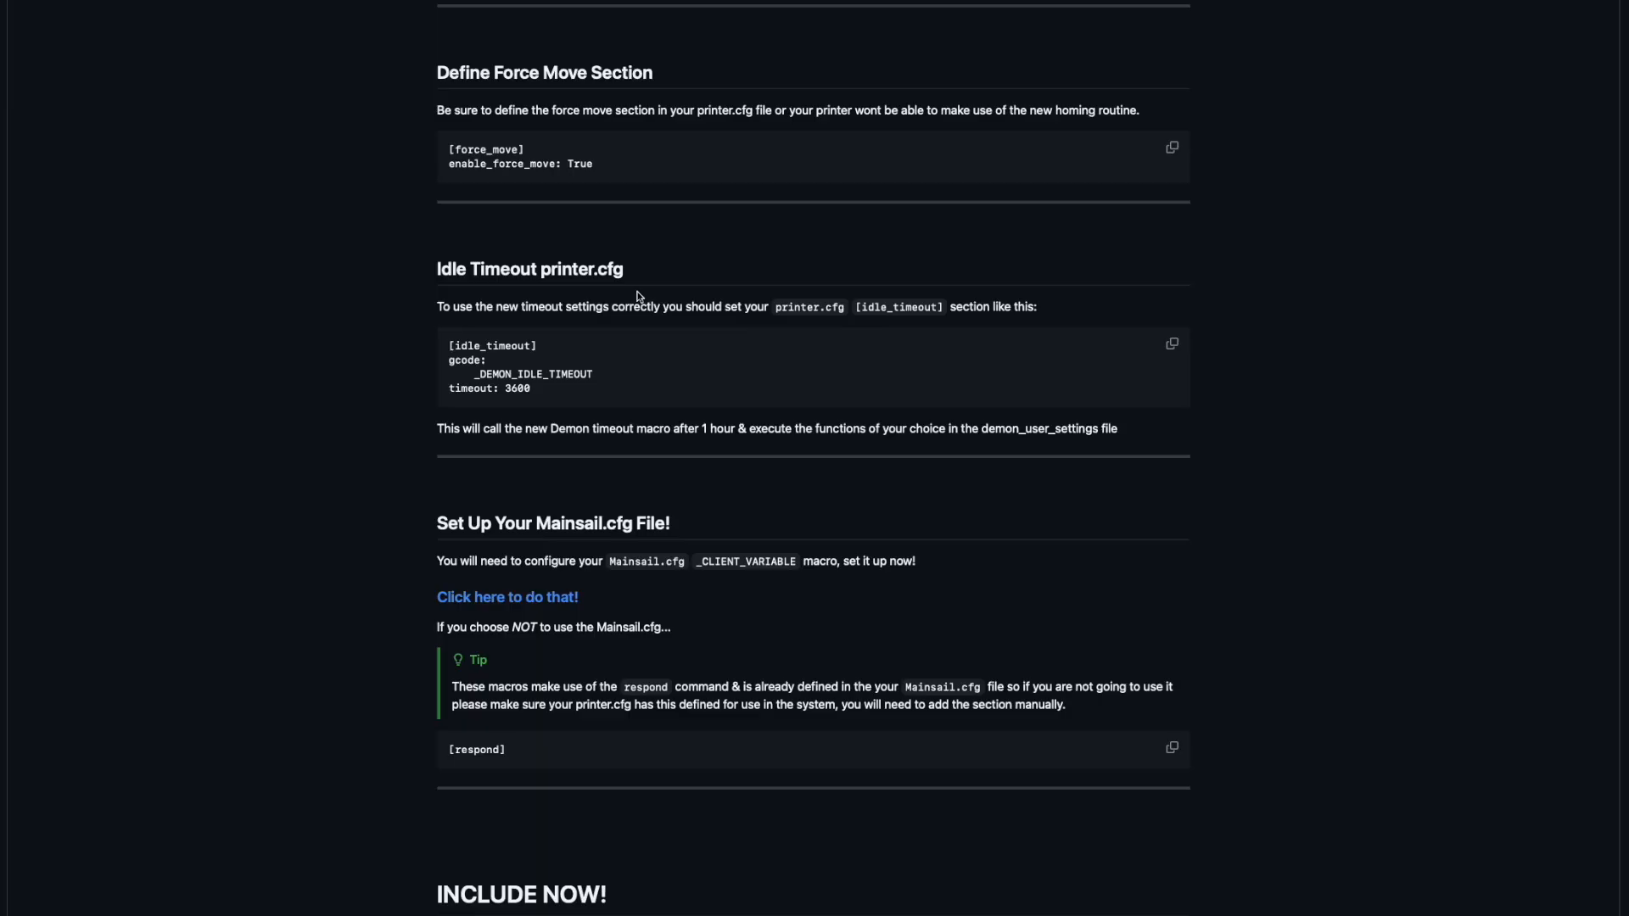
mouse_move(538, 272)
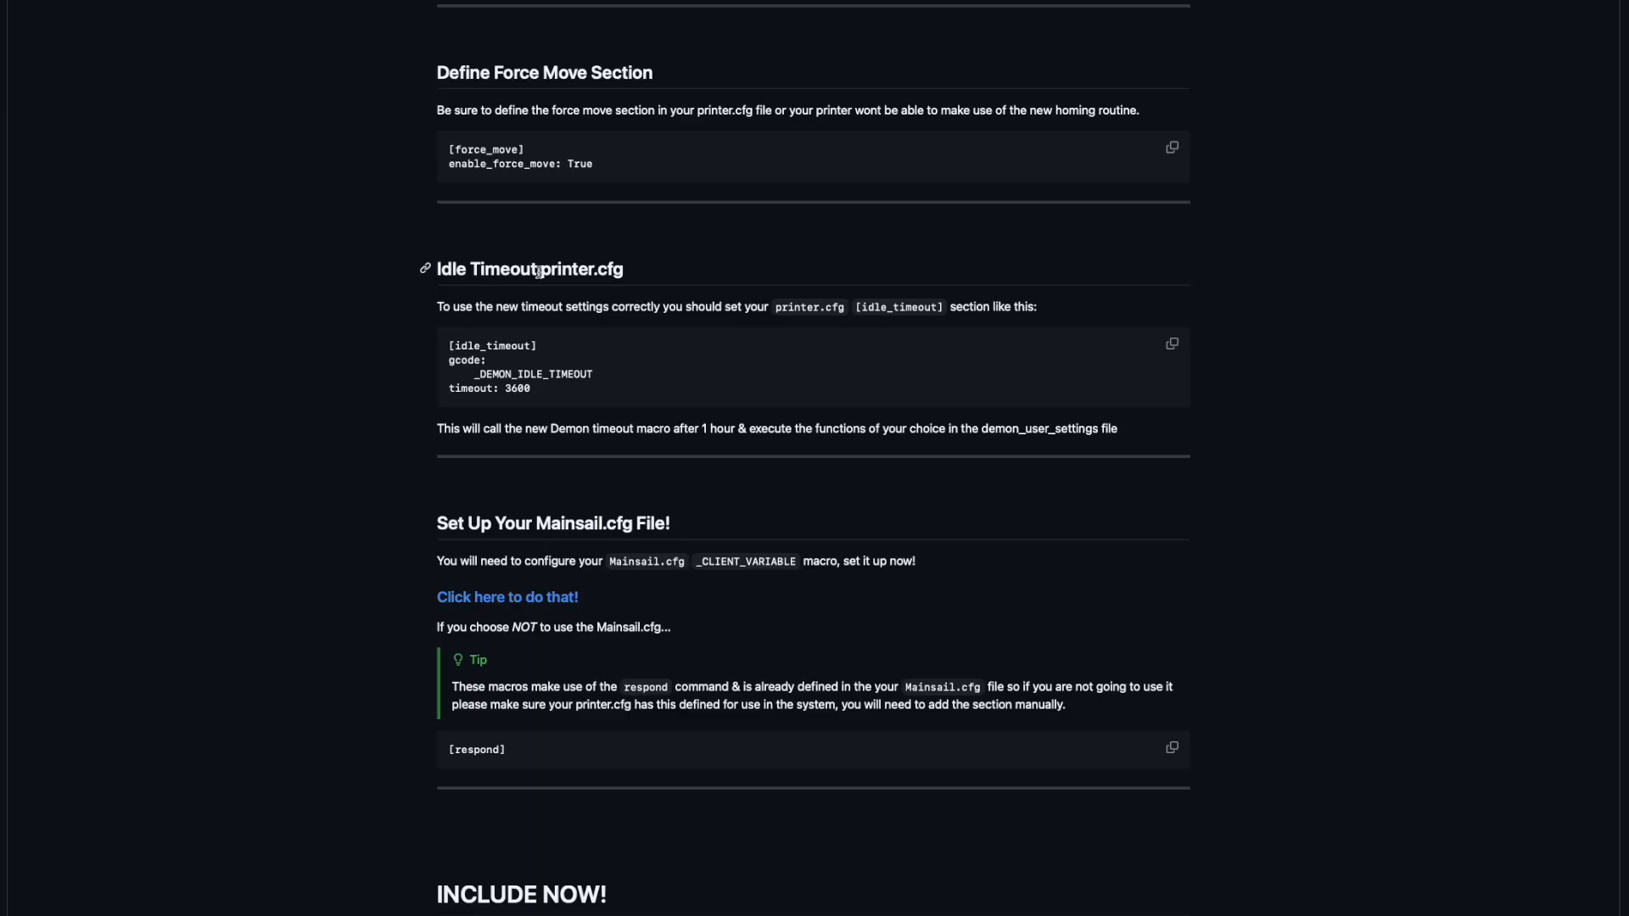
Add the [force_move] and [idle_timeout] snippets to printer.cfg and save it.
double_click(582, 269)
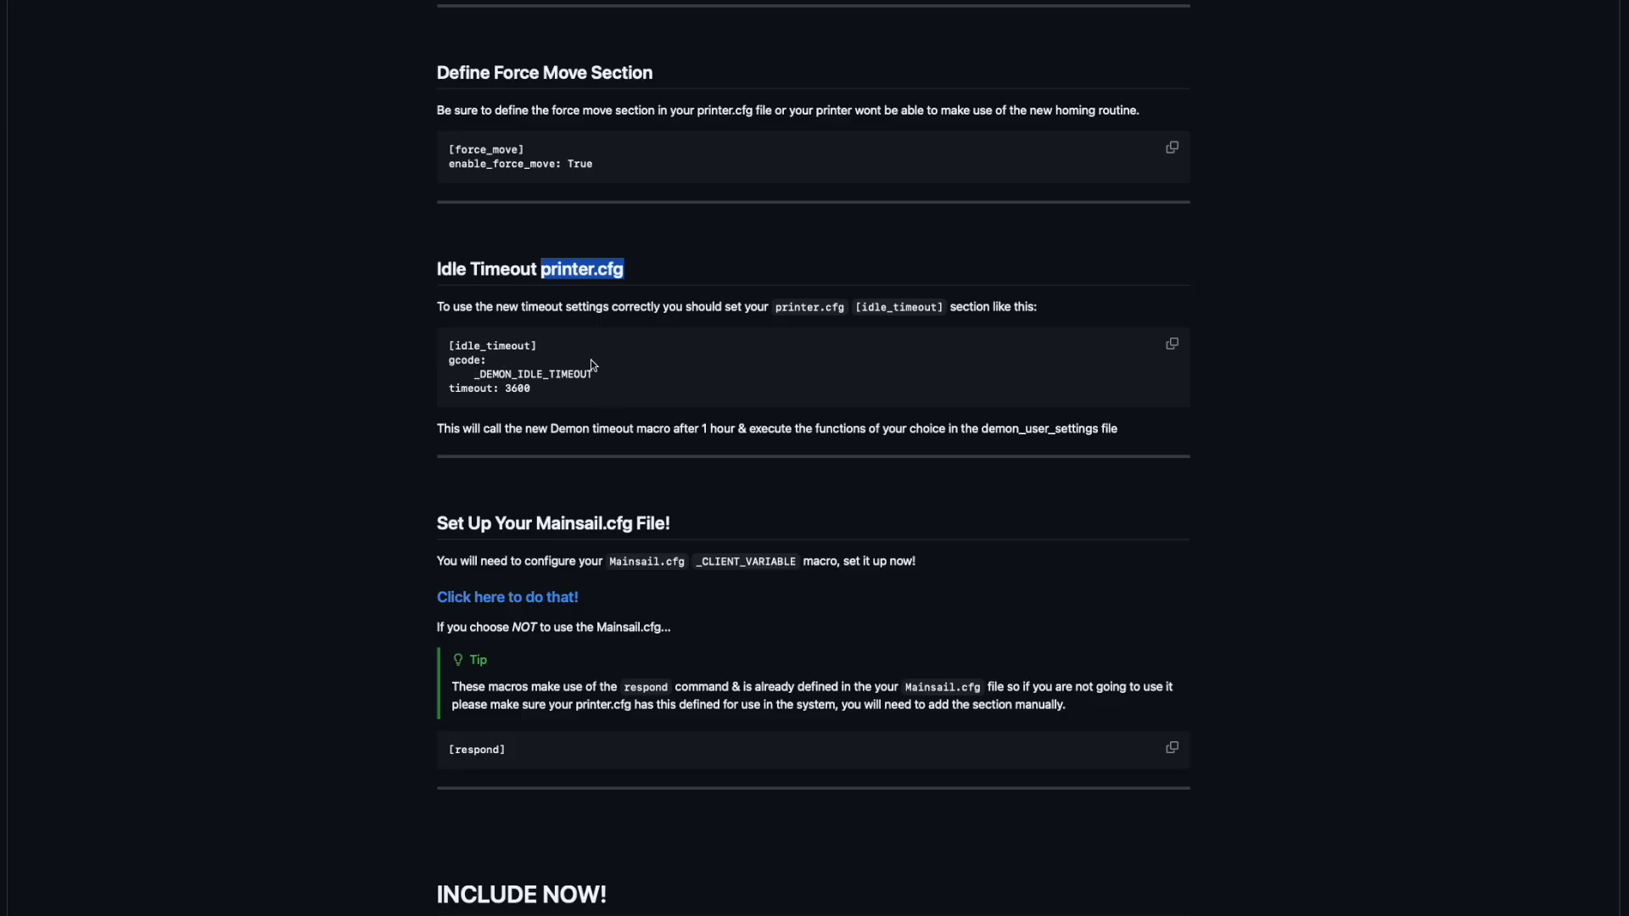
mouse_move(641, 558)
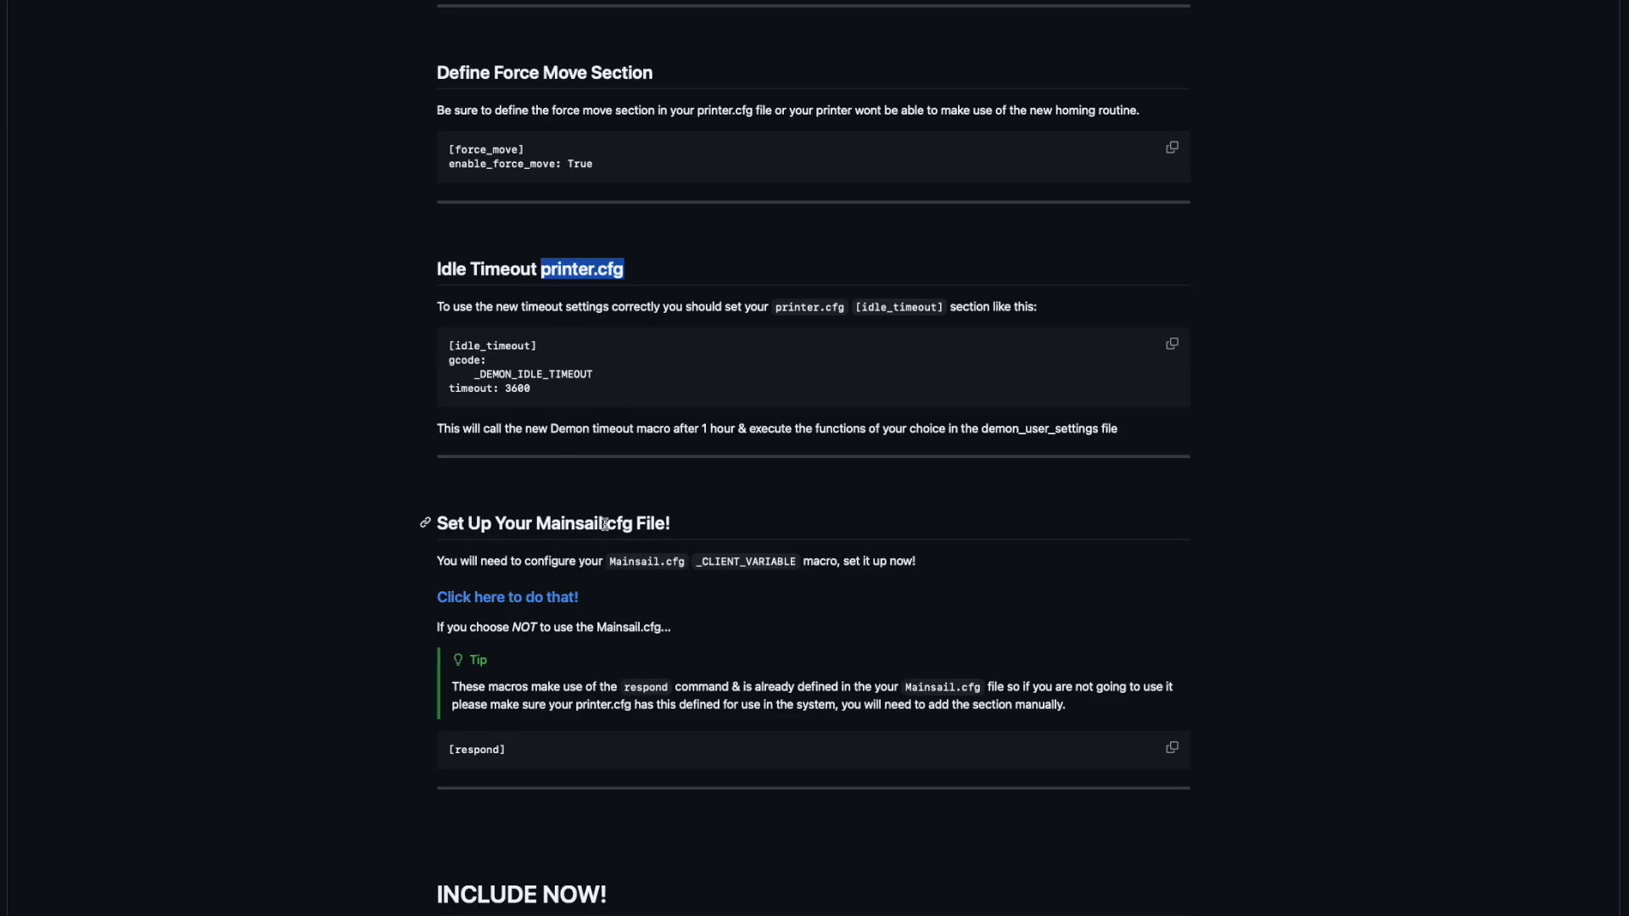
mouse_move(557, 233)
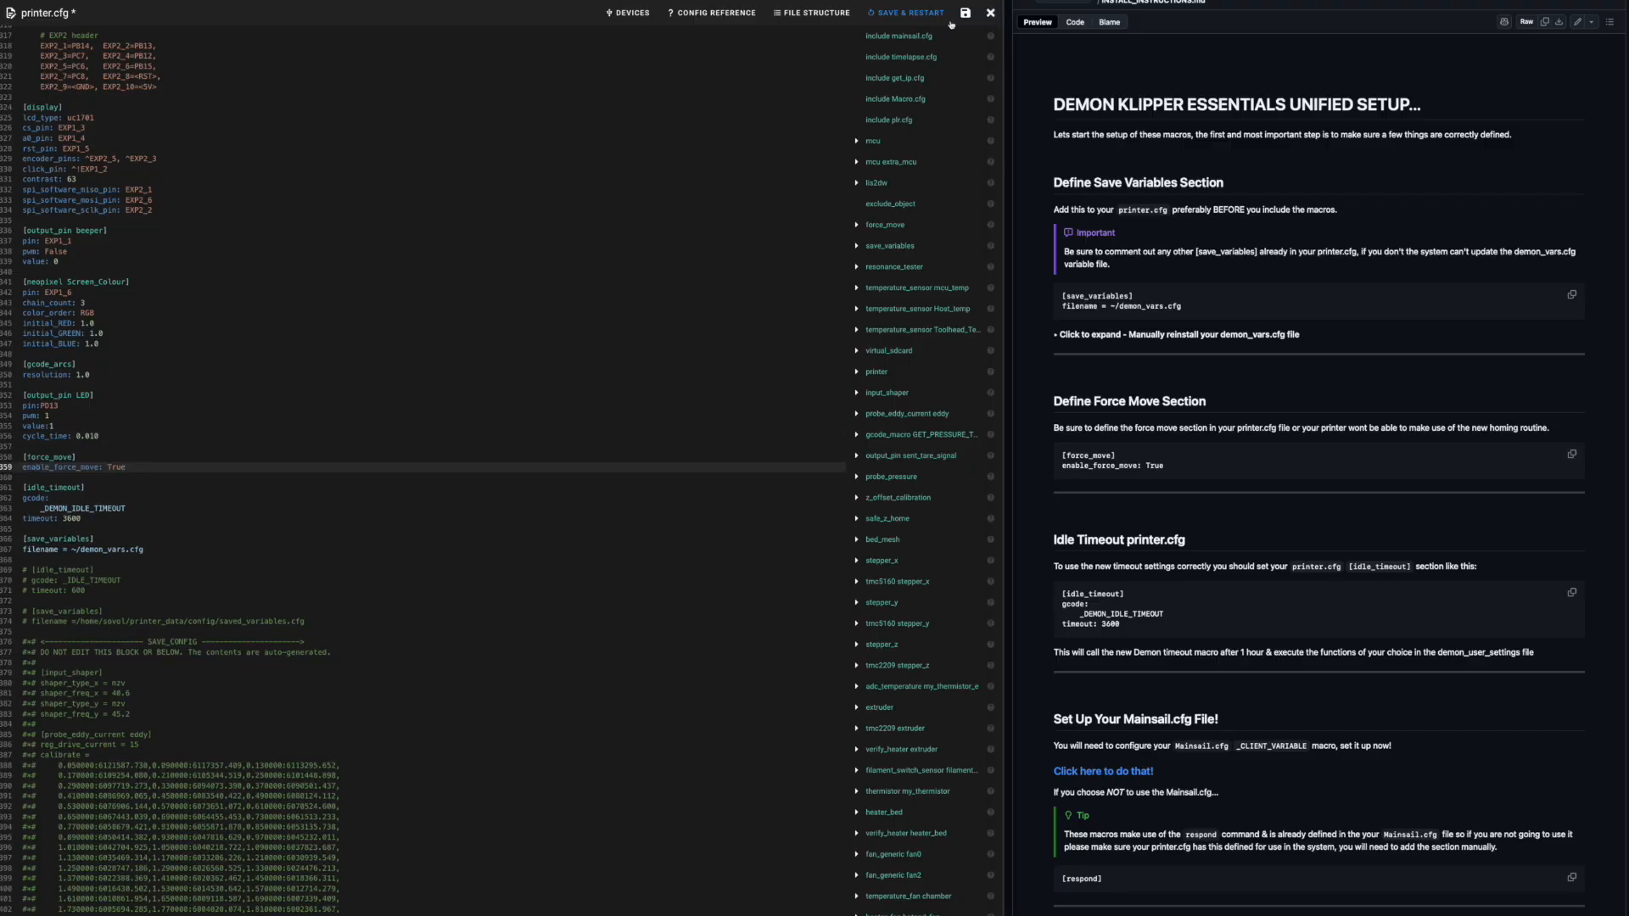
left_click(964, 12)
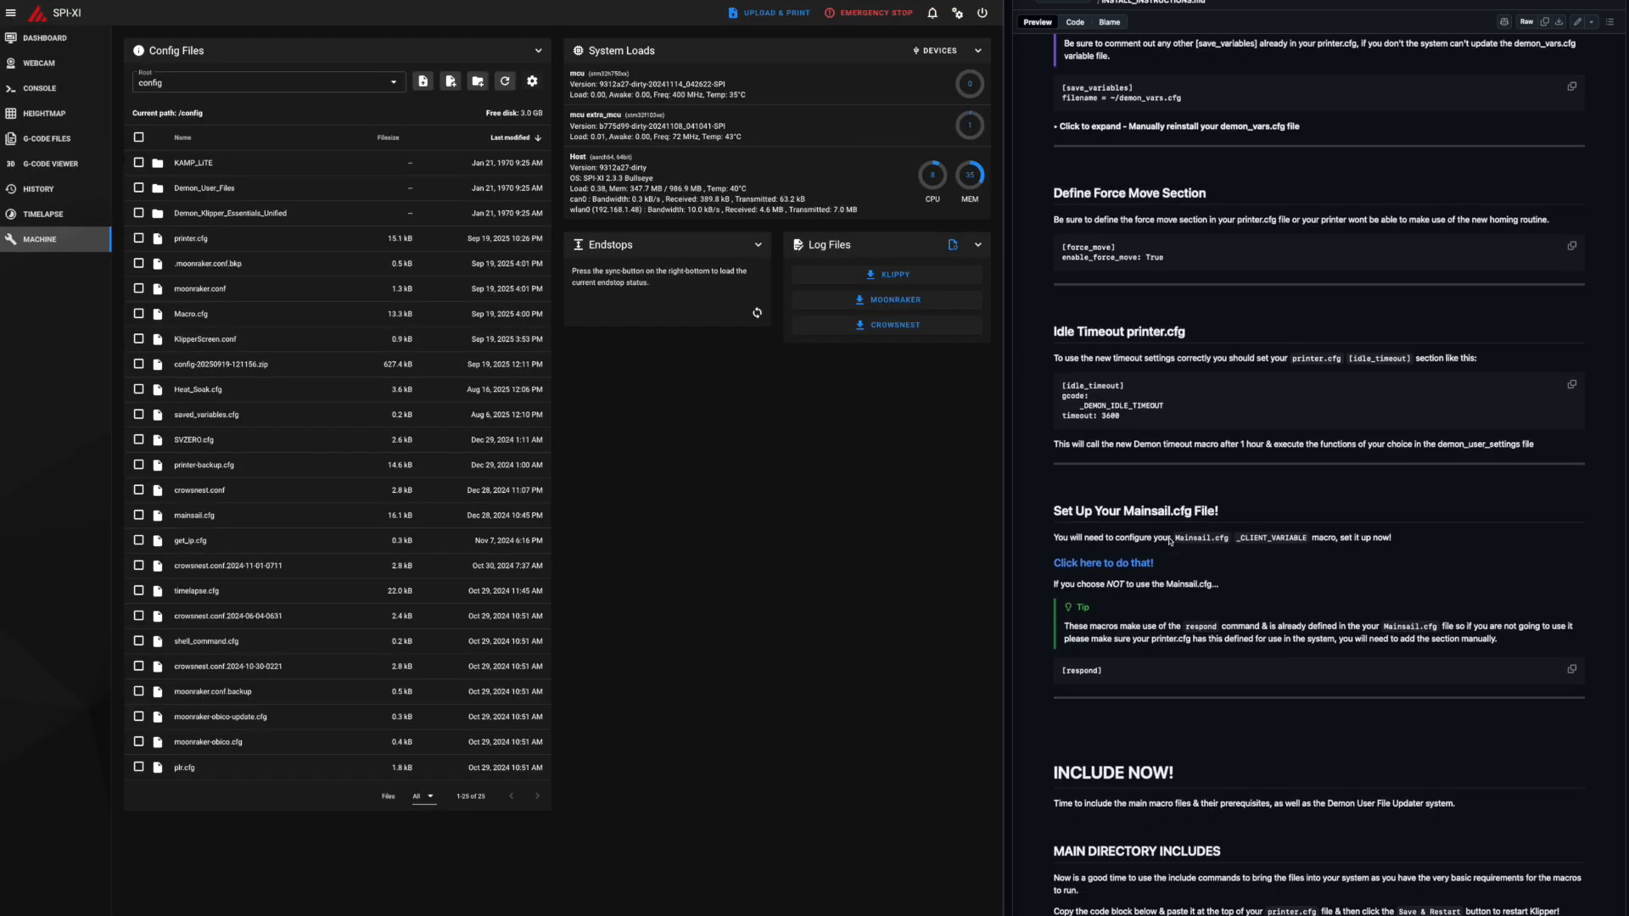
Follow the Mainsail.cfg setup instructions and copy the suggested file name My_Macros.cfg.
scroll("down", 3)
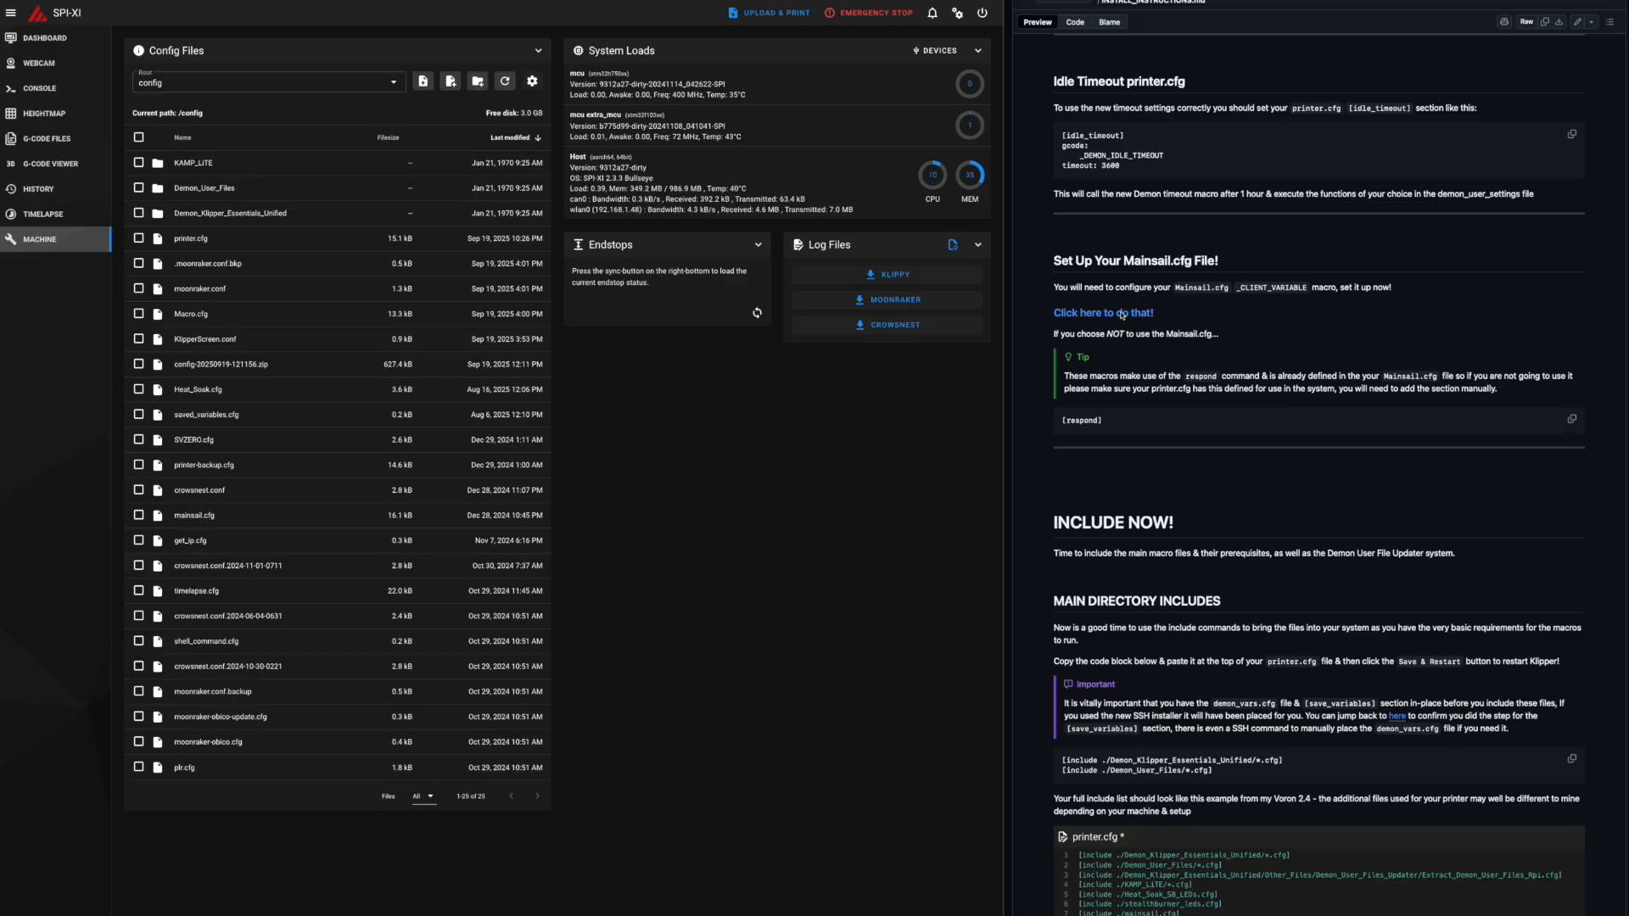
left_click(1103, 312)
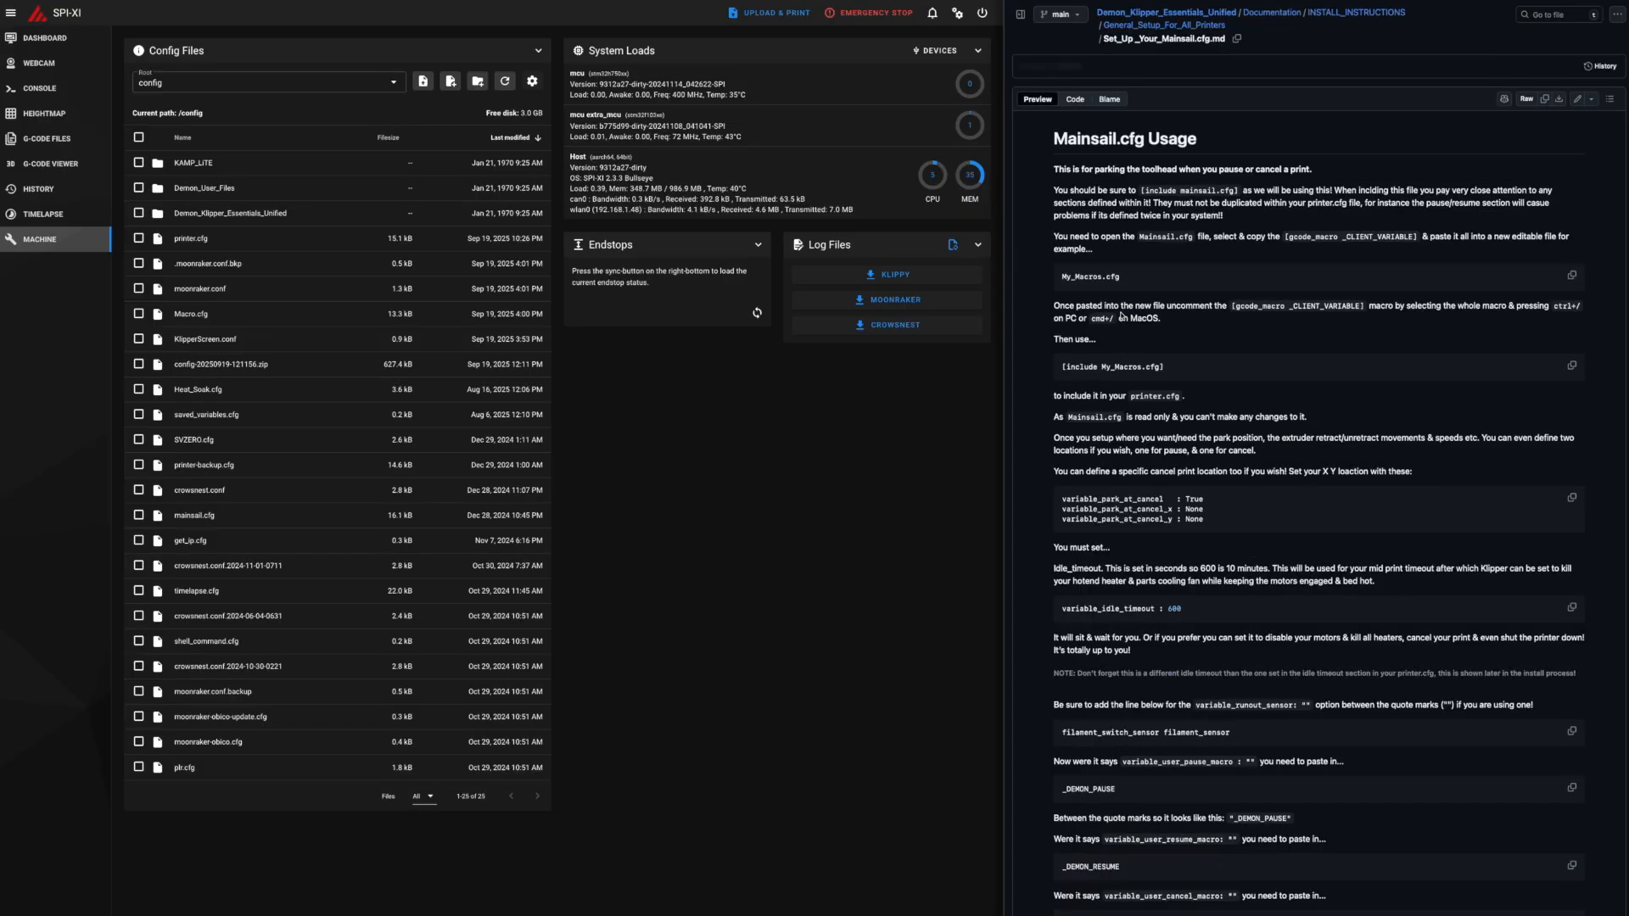
left_click(1604, 67)
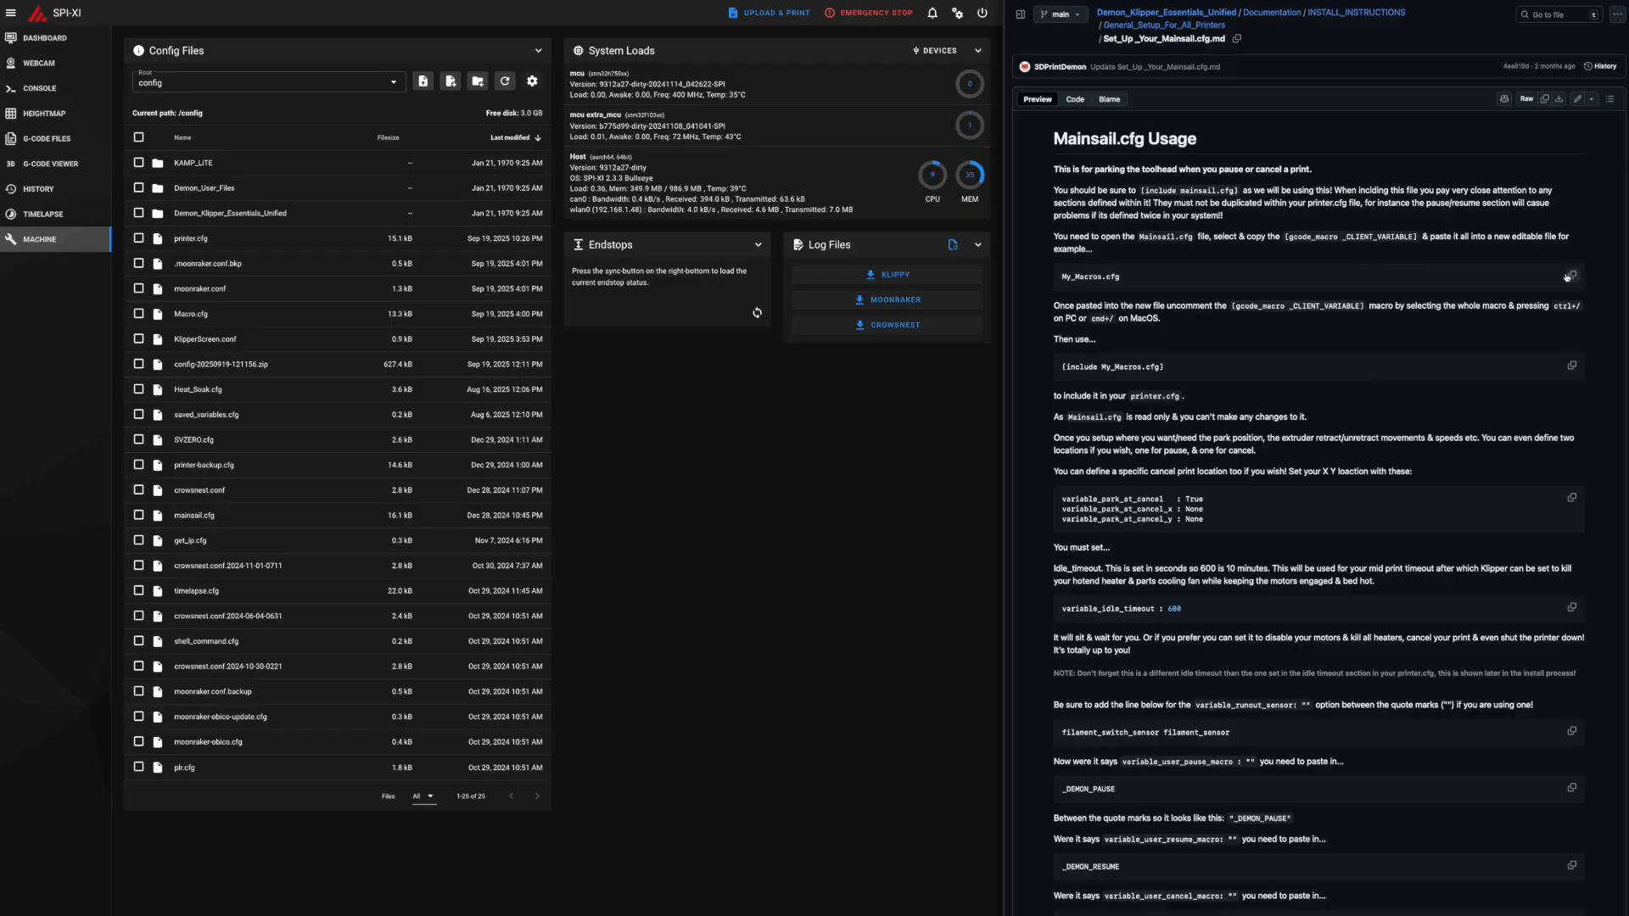
left_click(1571, 277)
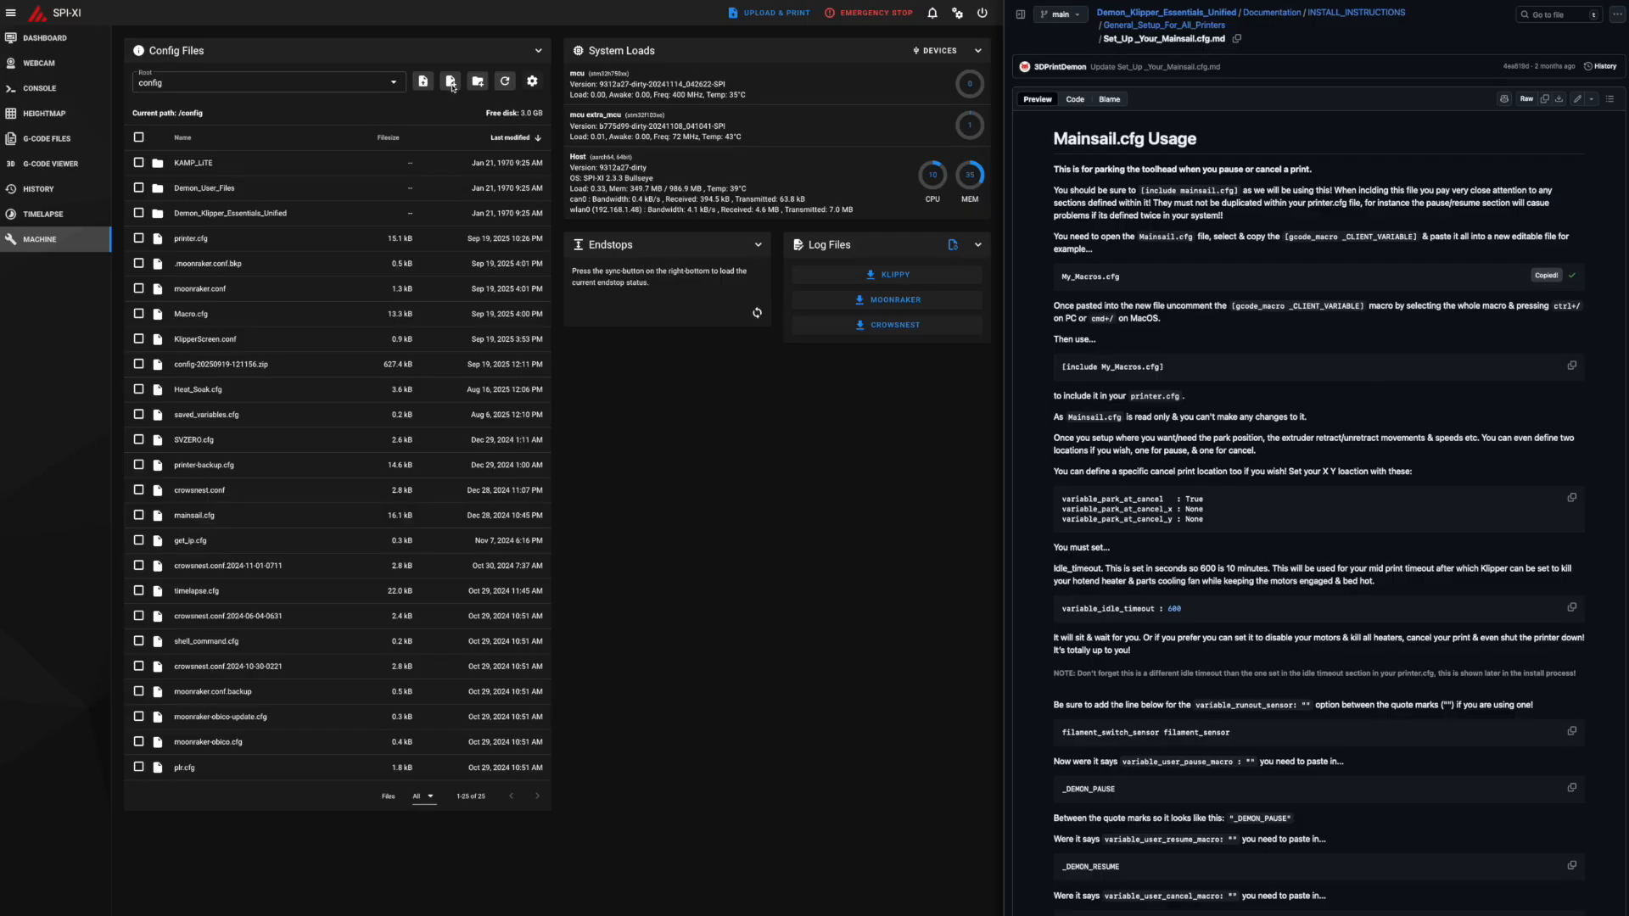
Create a new empty config file named My_Macros.cfg in Config Files.
left_click(423, 82)
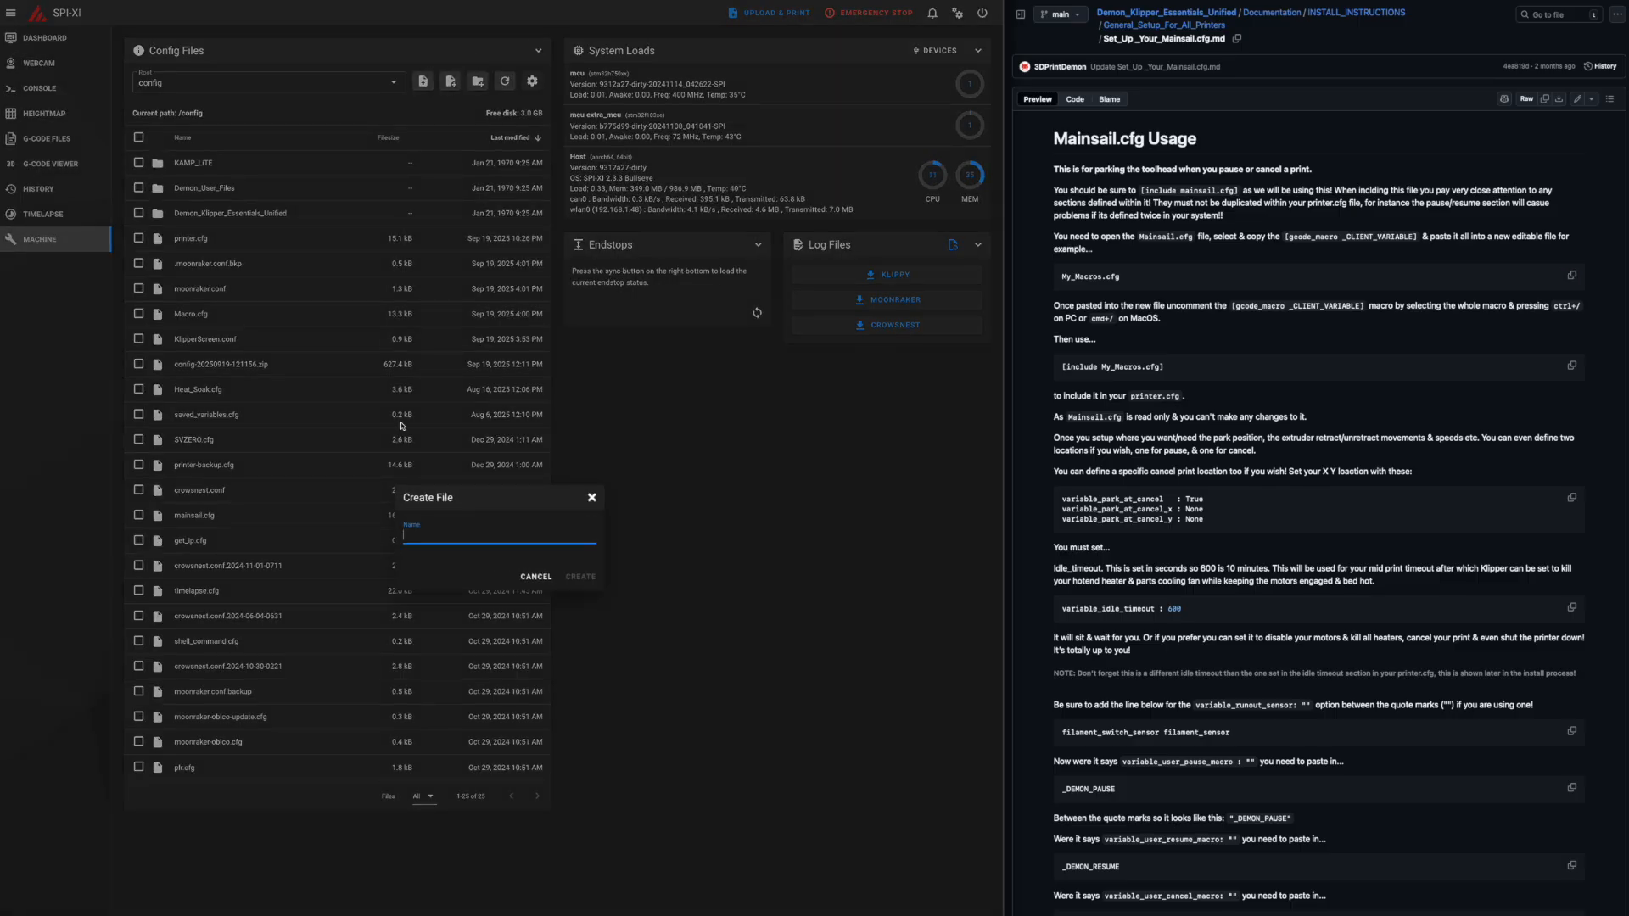
type("My_Macros.cfg")
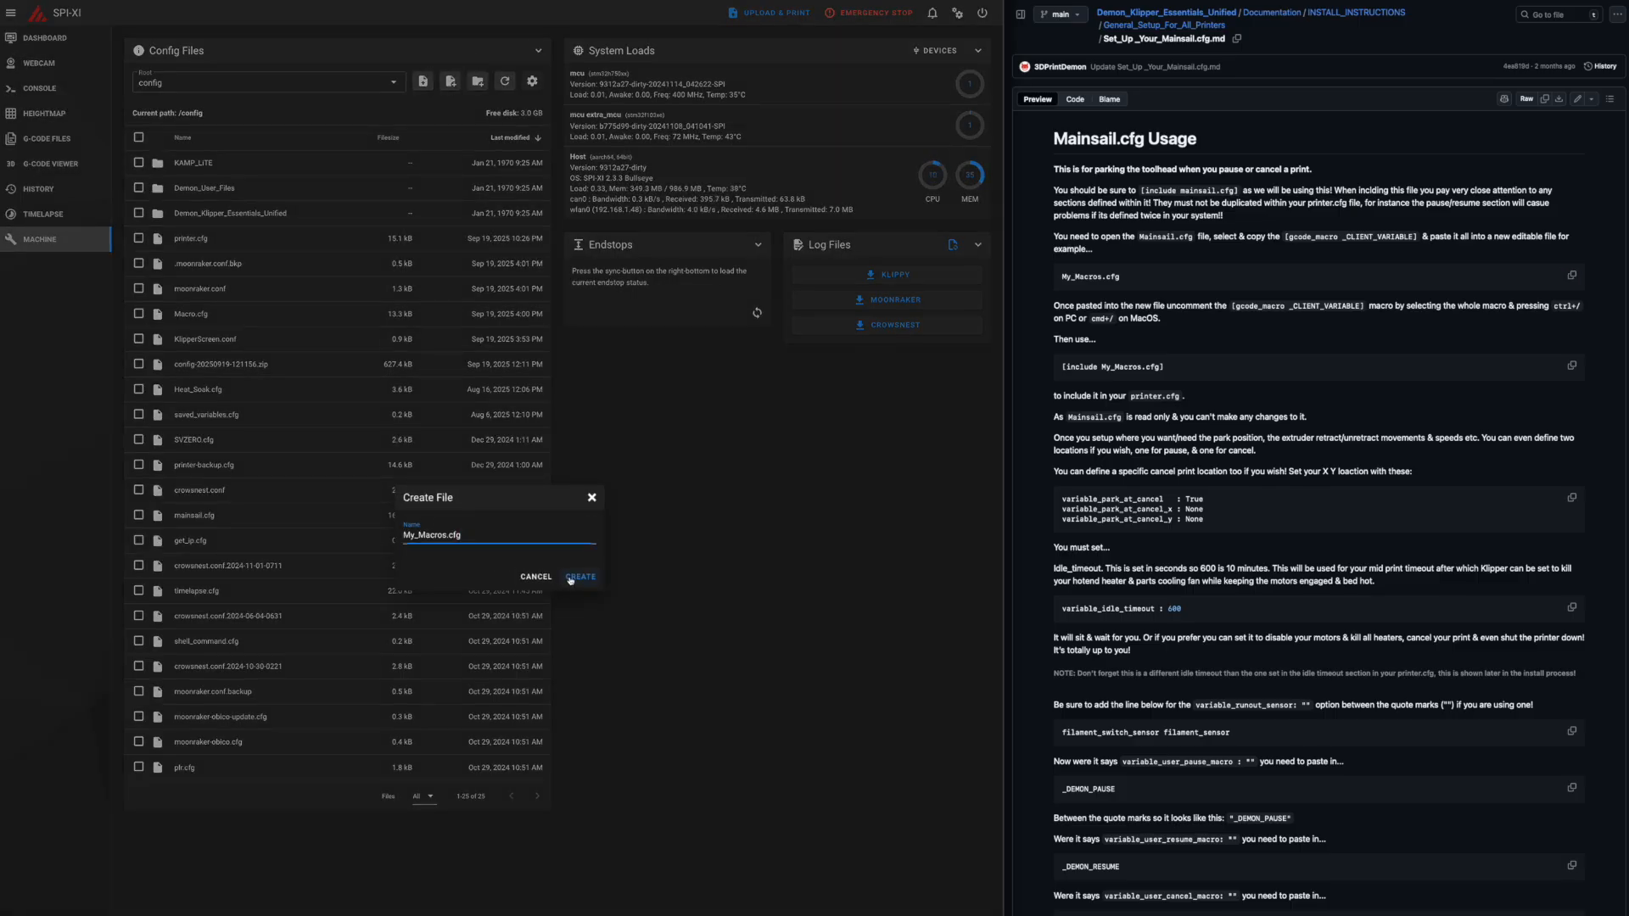
left_click(581, 578)
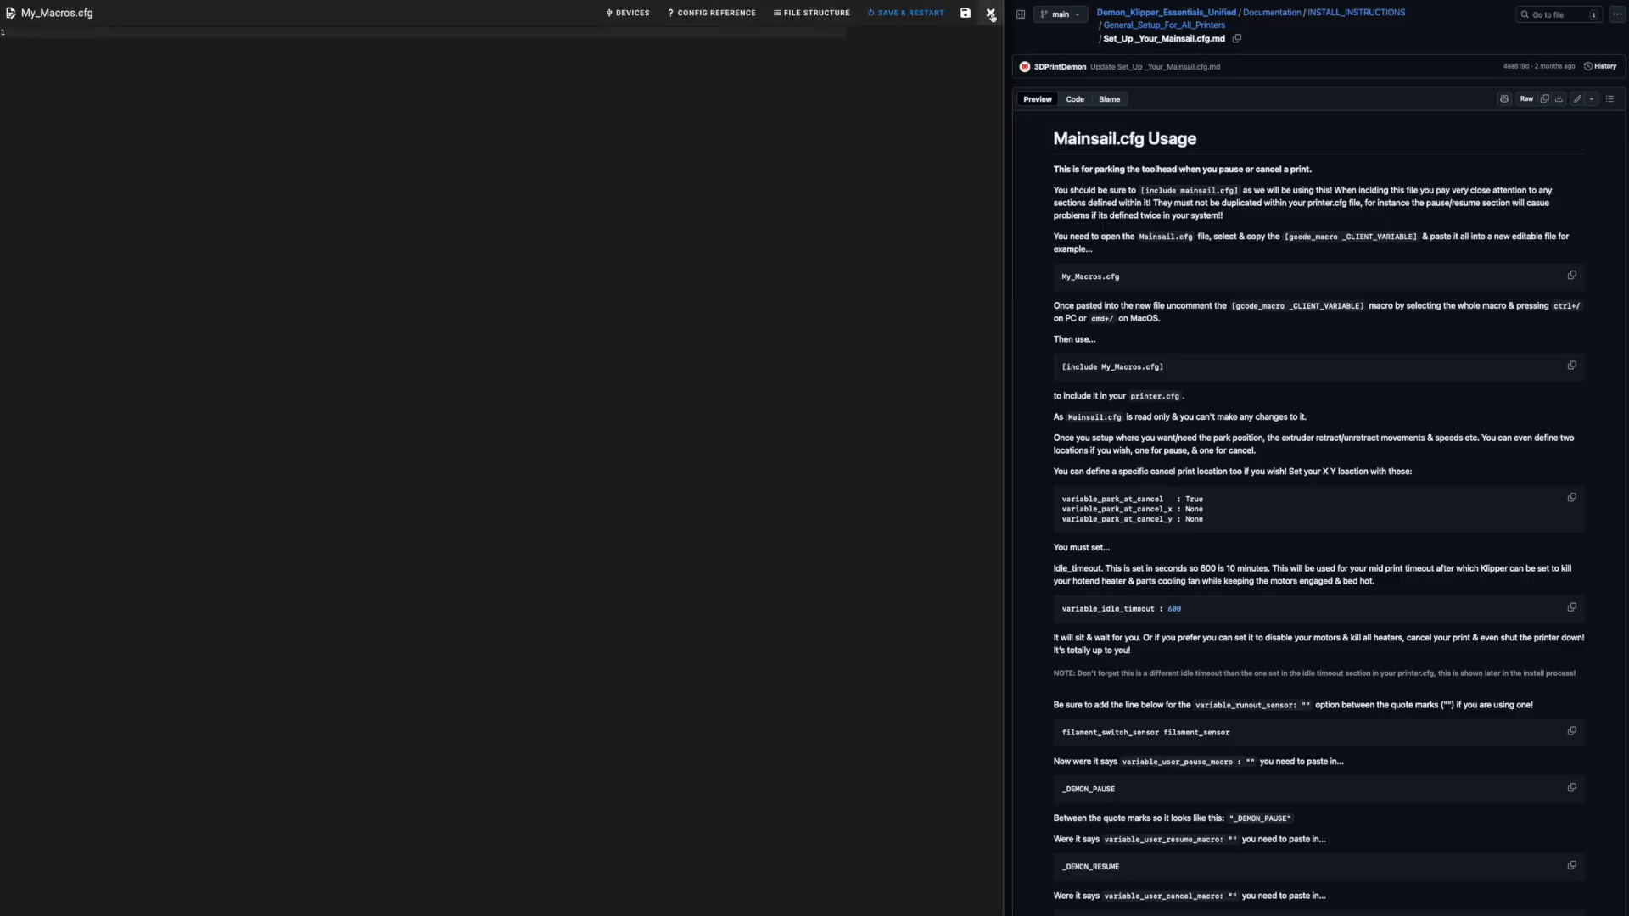
left_click(989, 12)
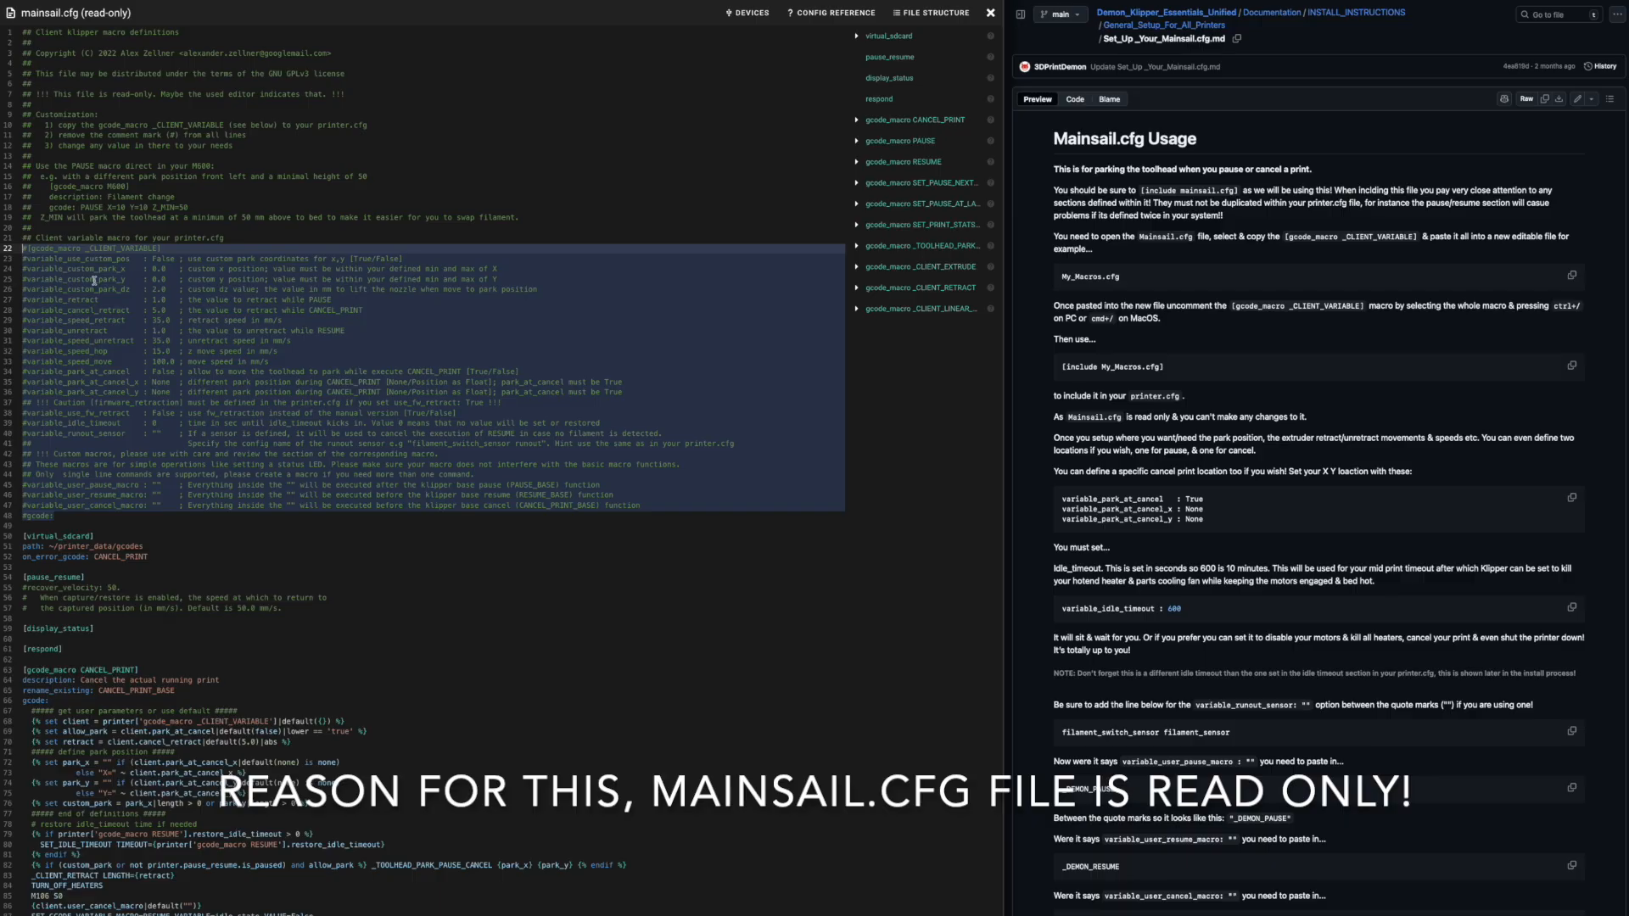
mouse_move(687, 195)
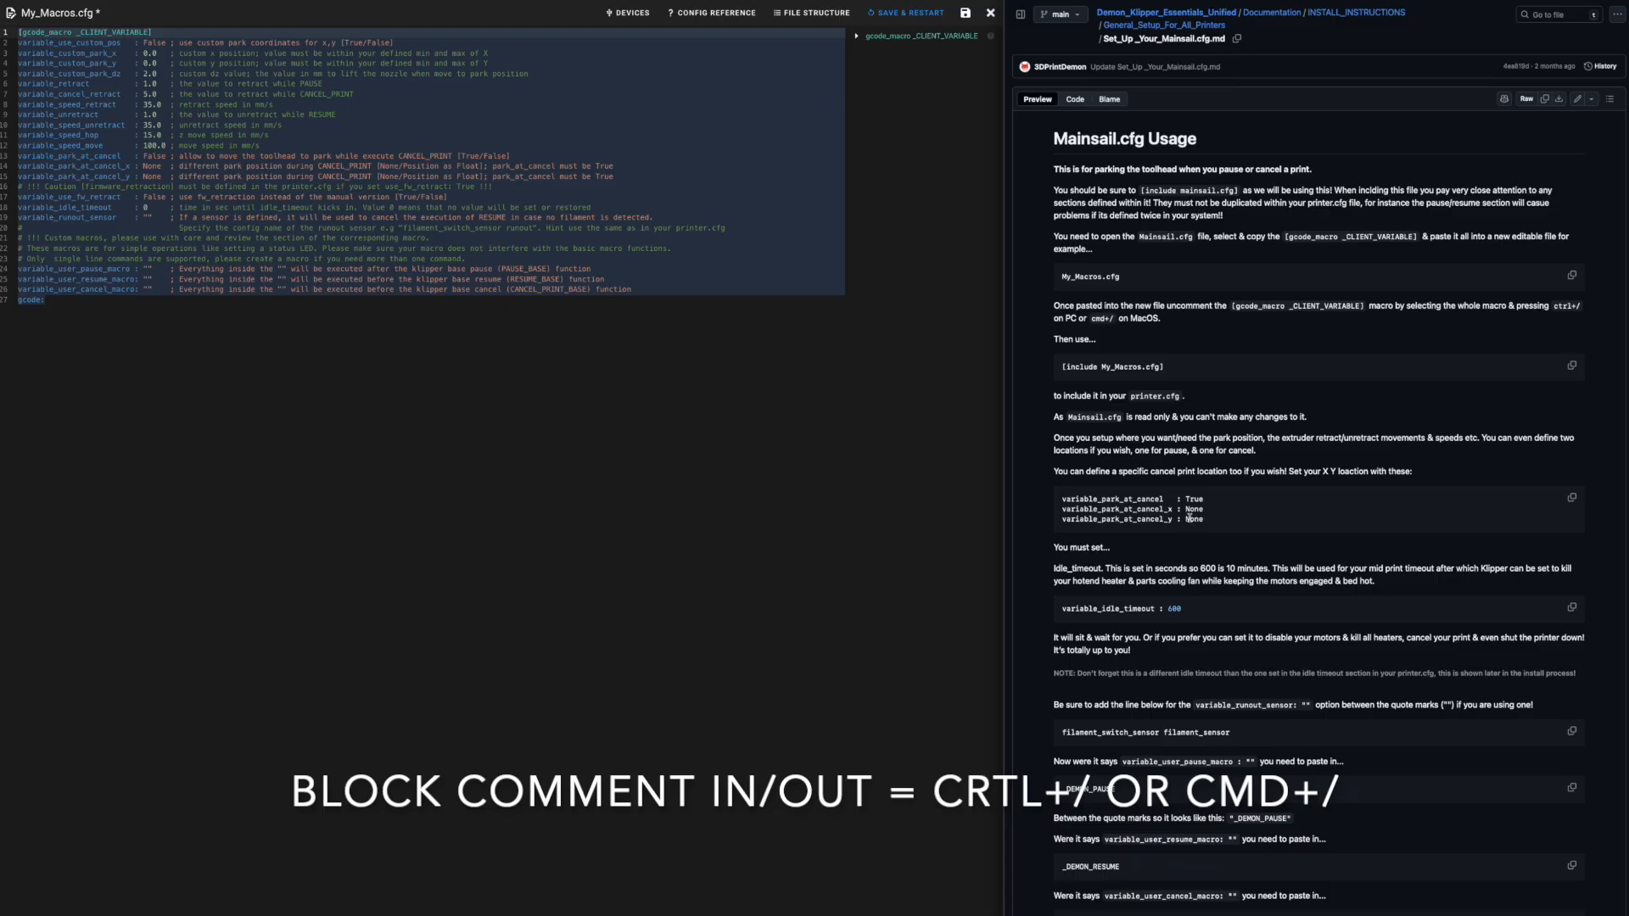
Set the filament sensor name line and _DEMON_PAUSE / _DEMON_RESUME hooks in My_Macros.cfg.
scroll("down", 3)
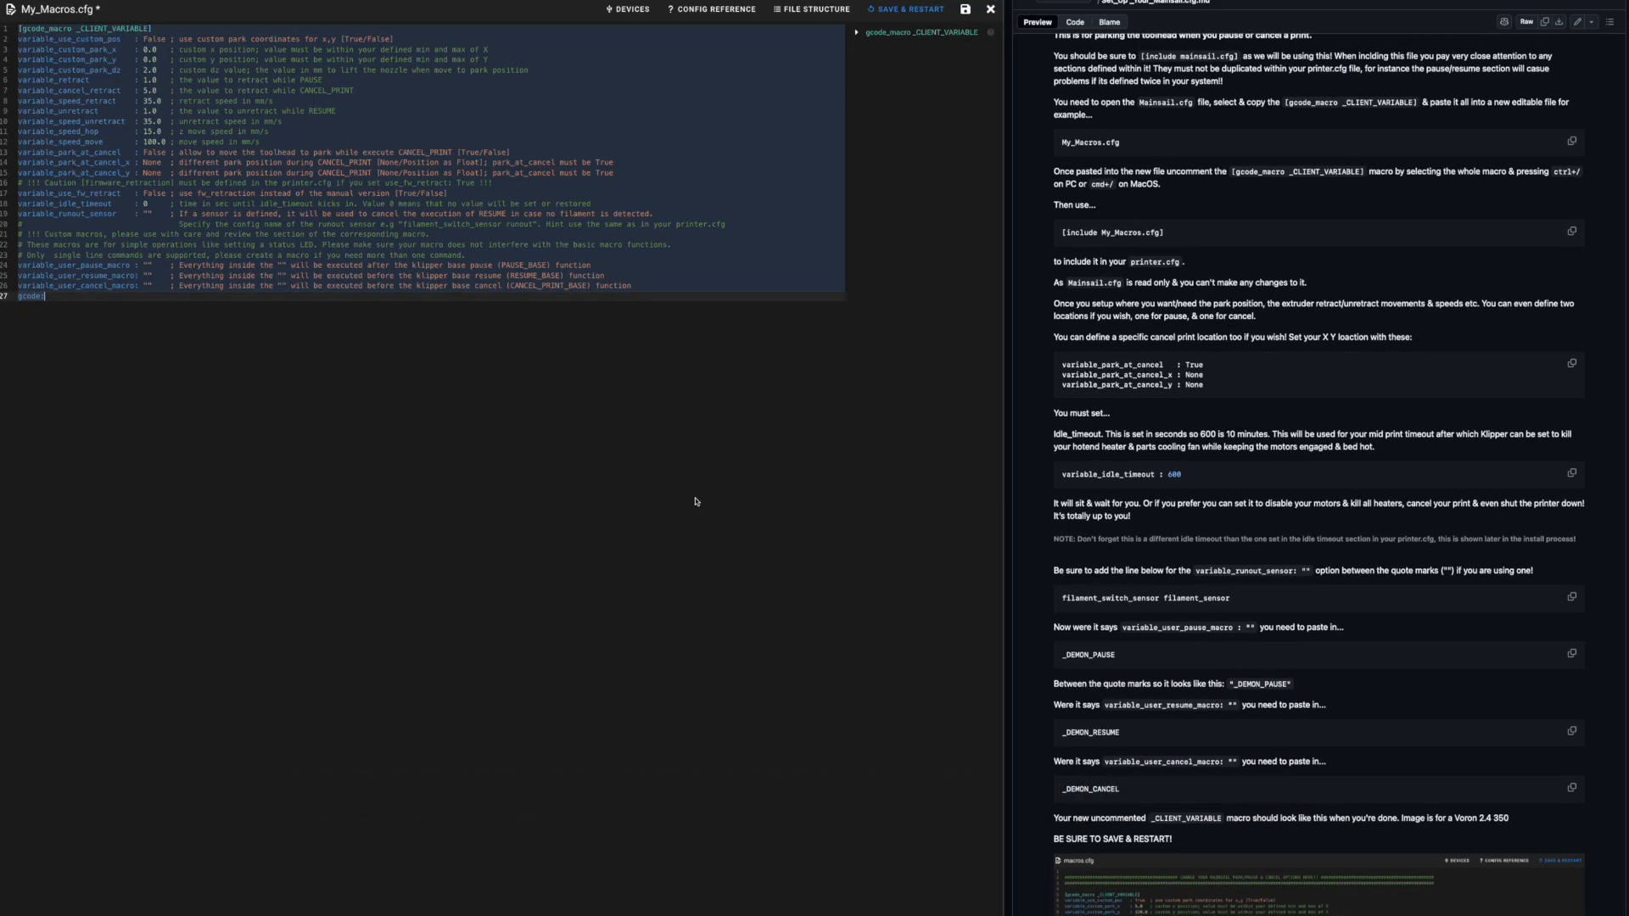
mouse_move(647, 451)
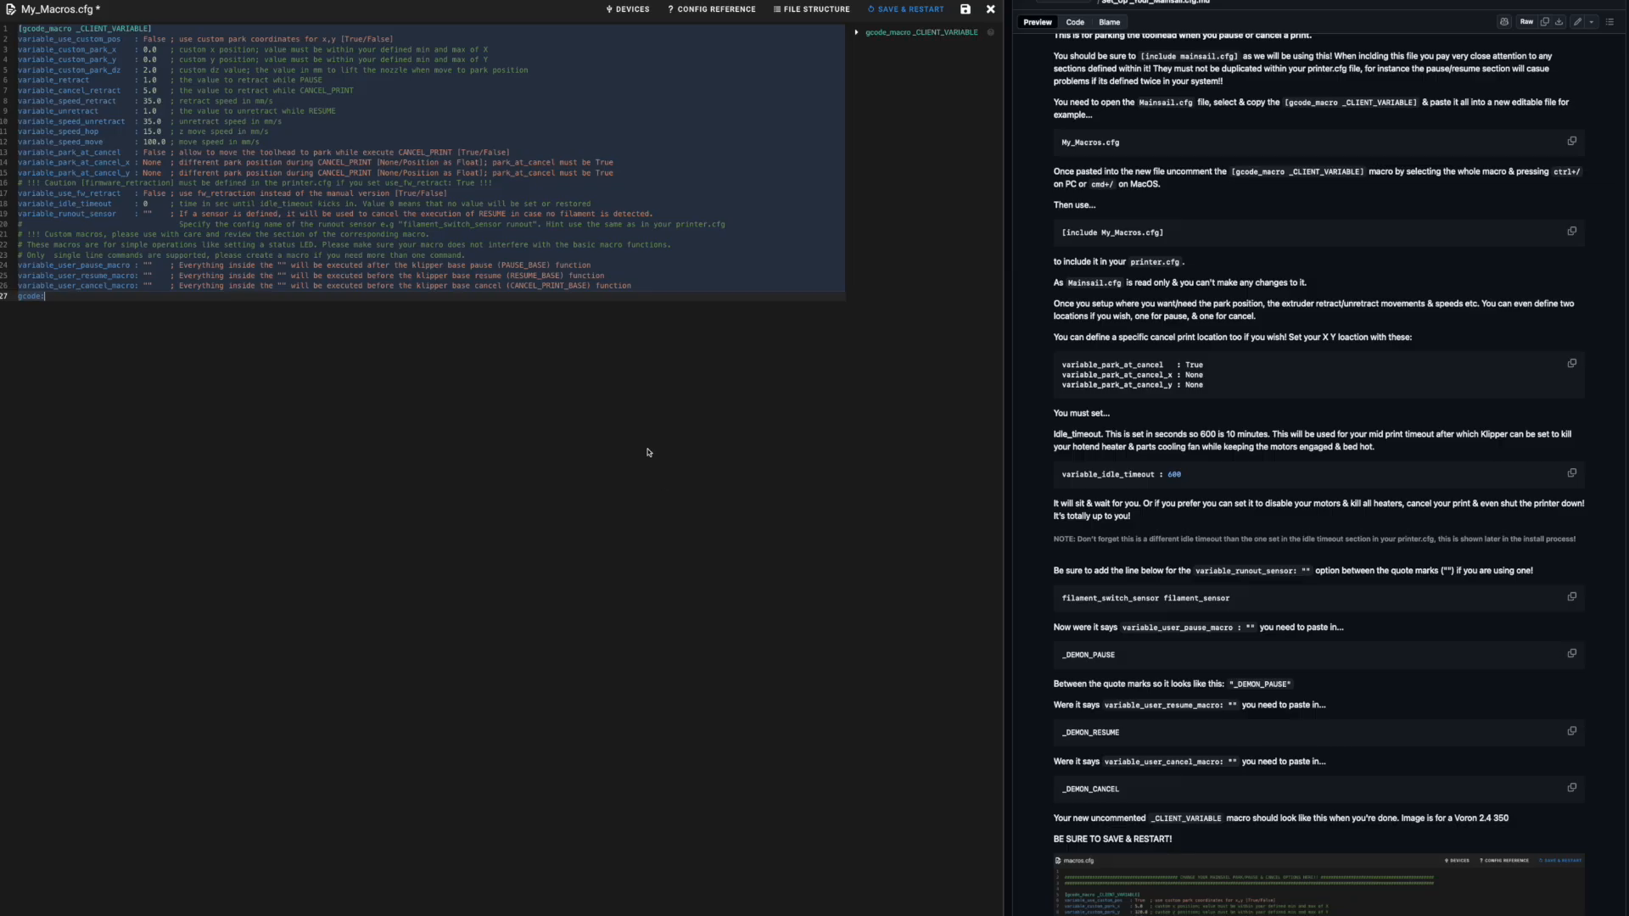
mouse_move(728, 331)
type("Tru")
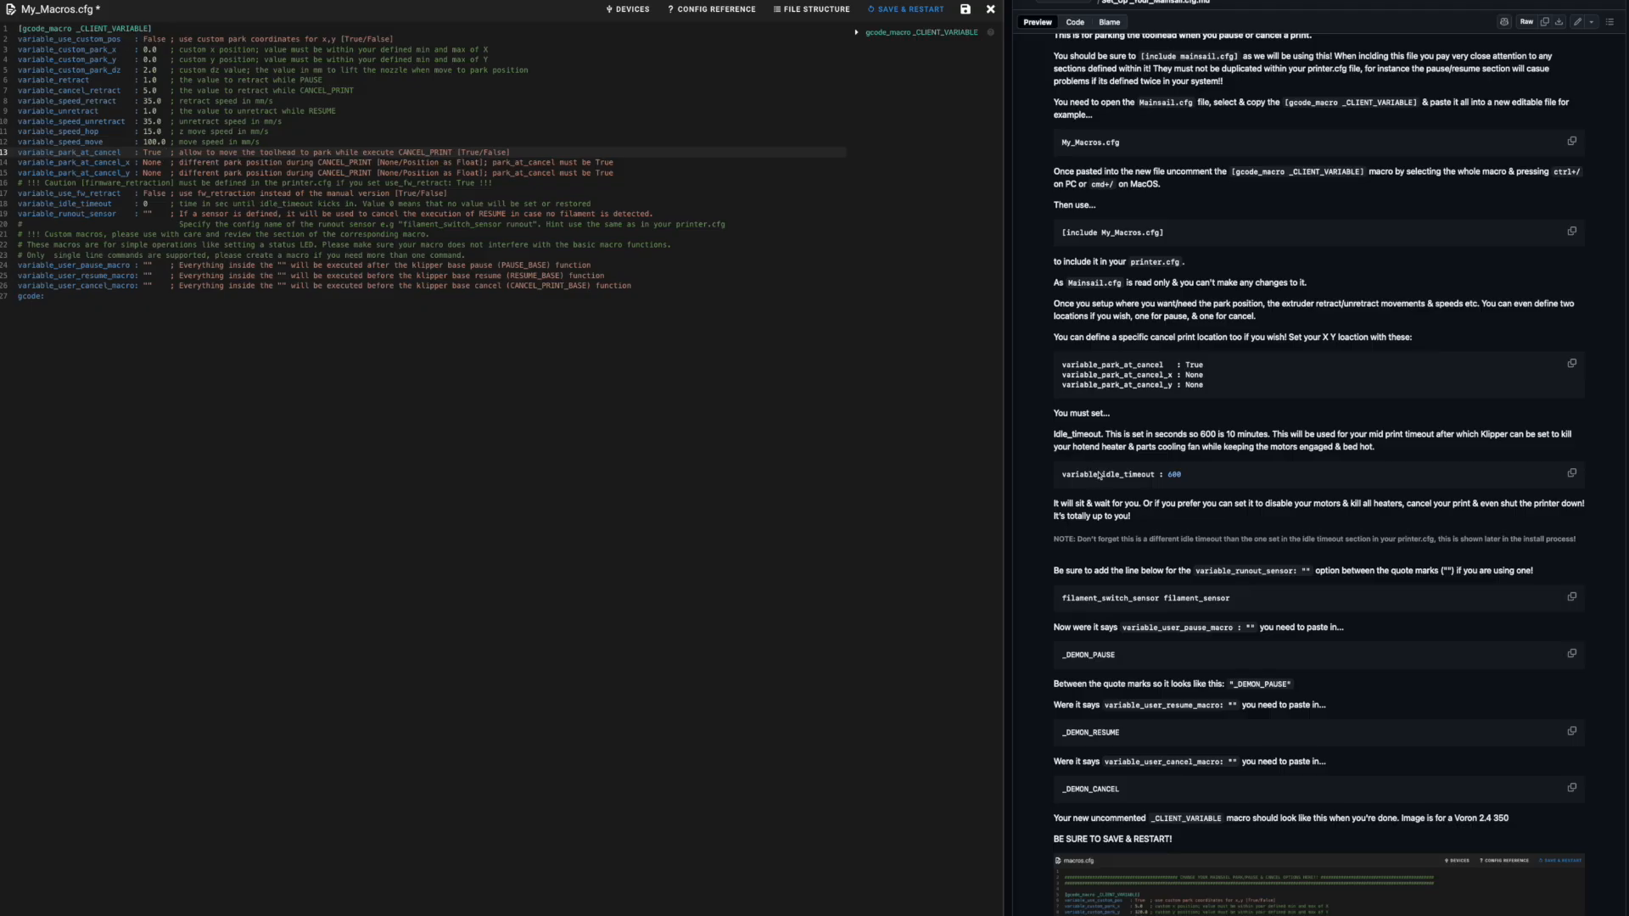
mouse_move(1173, 481)
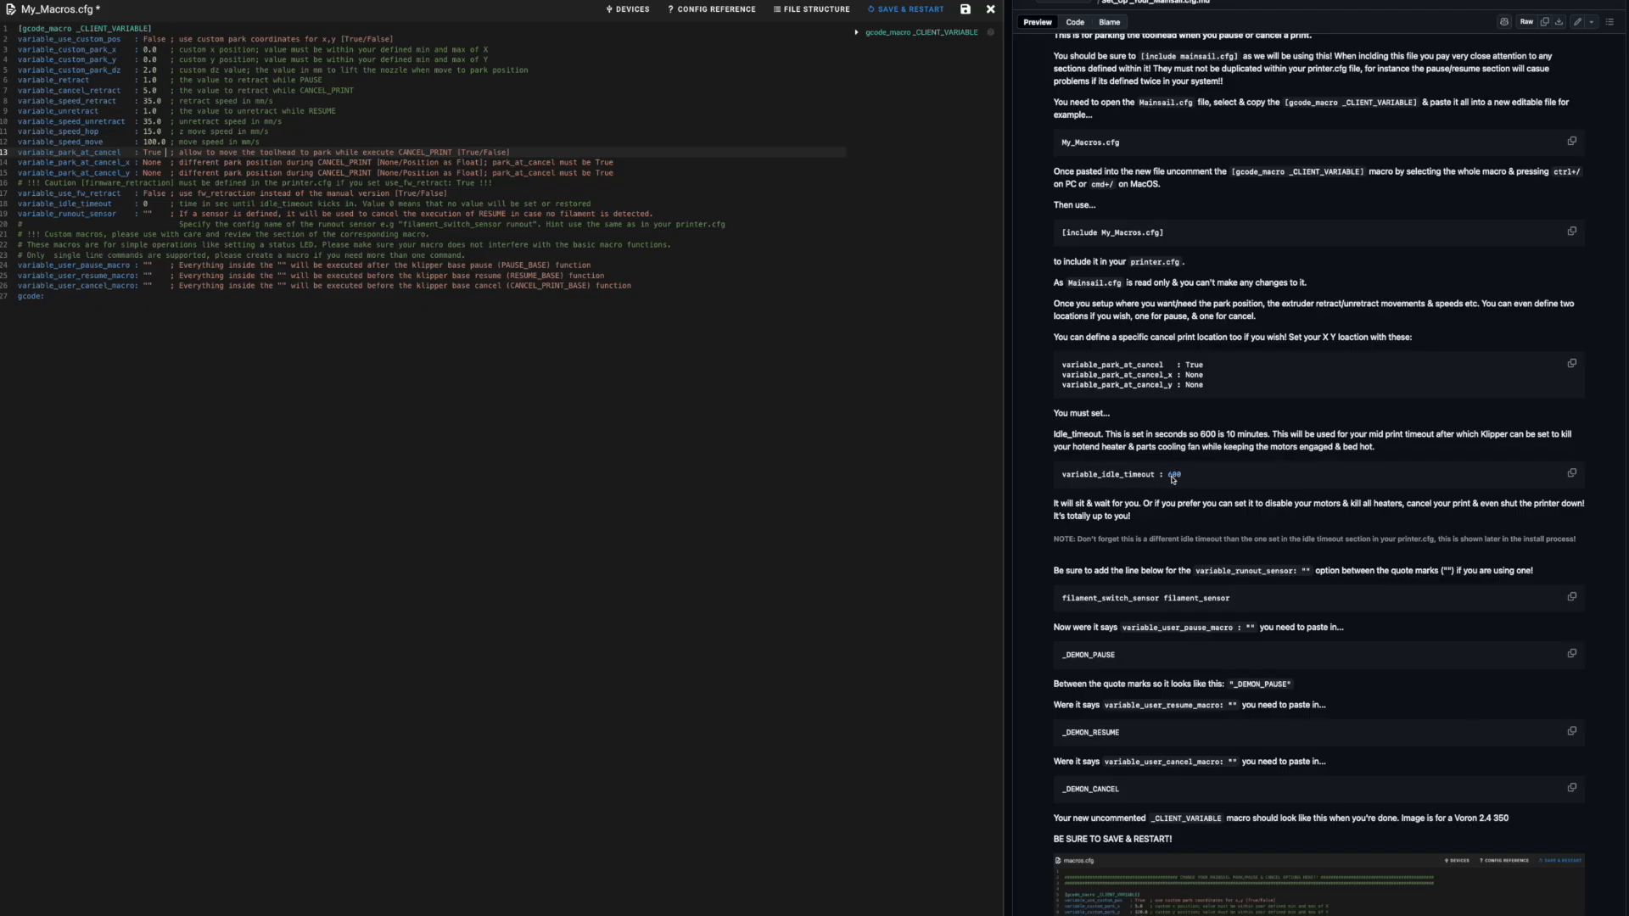
mouse_move(112, 205)
type("600")
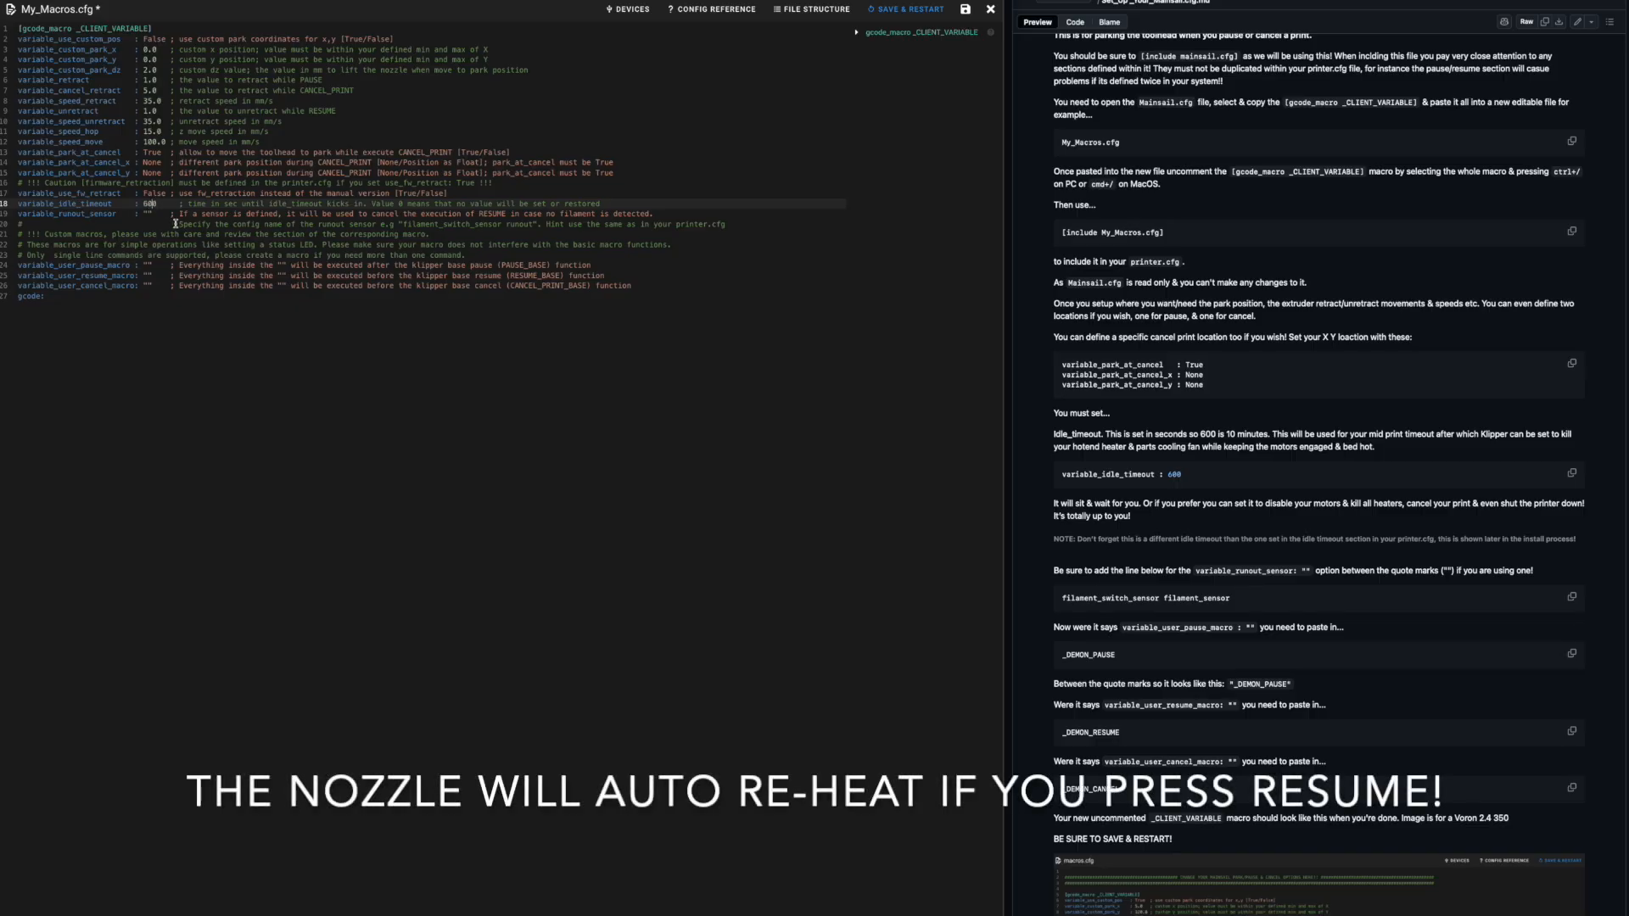
mouse_move(1424, 609)
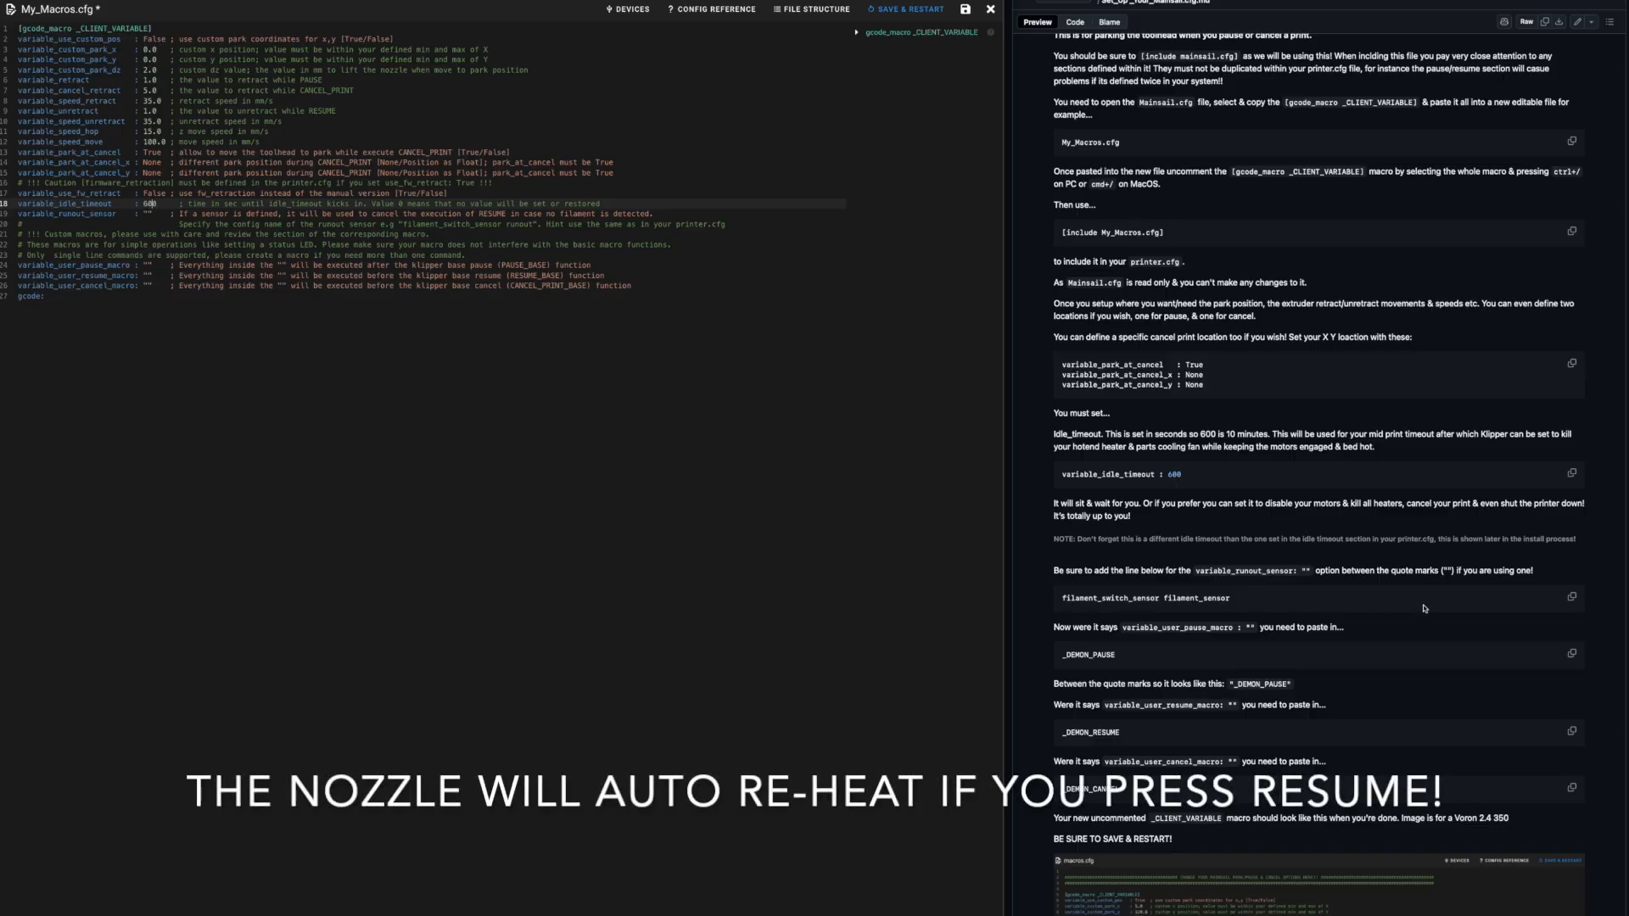
left_click(1572, 598)
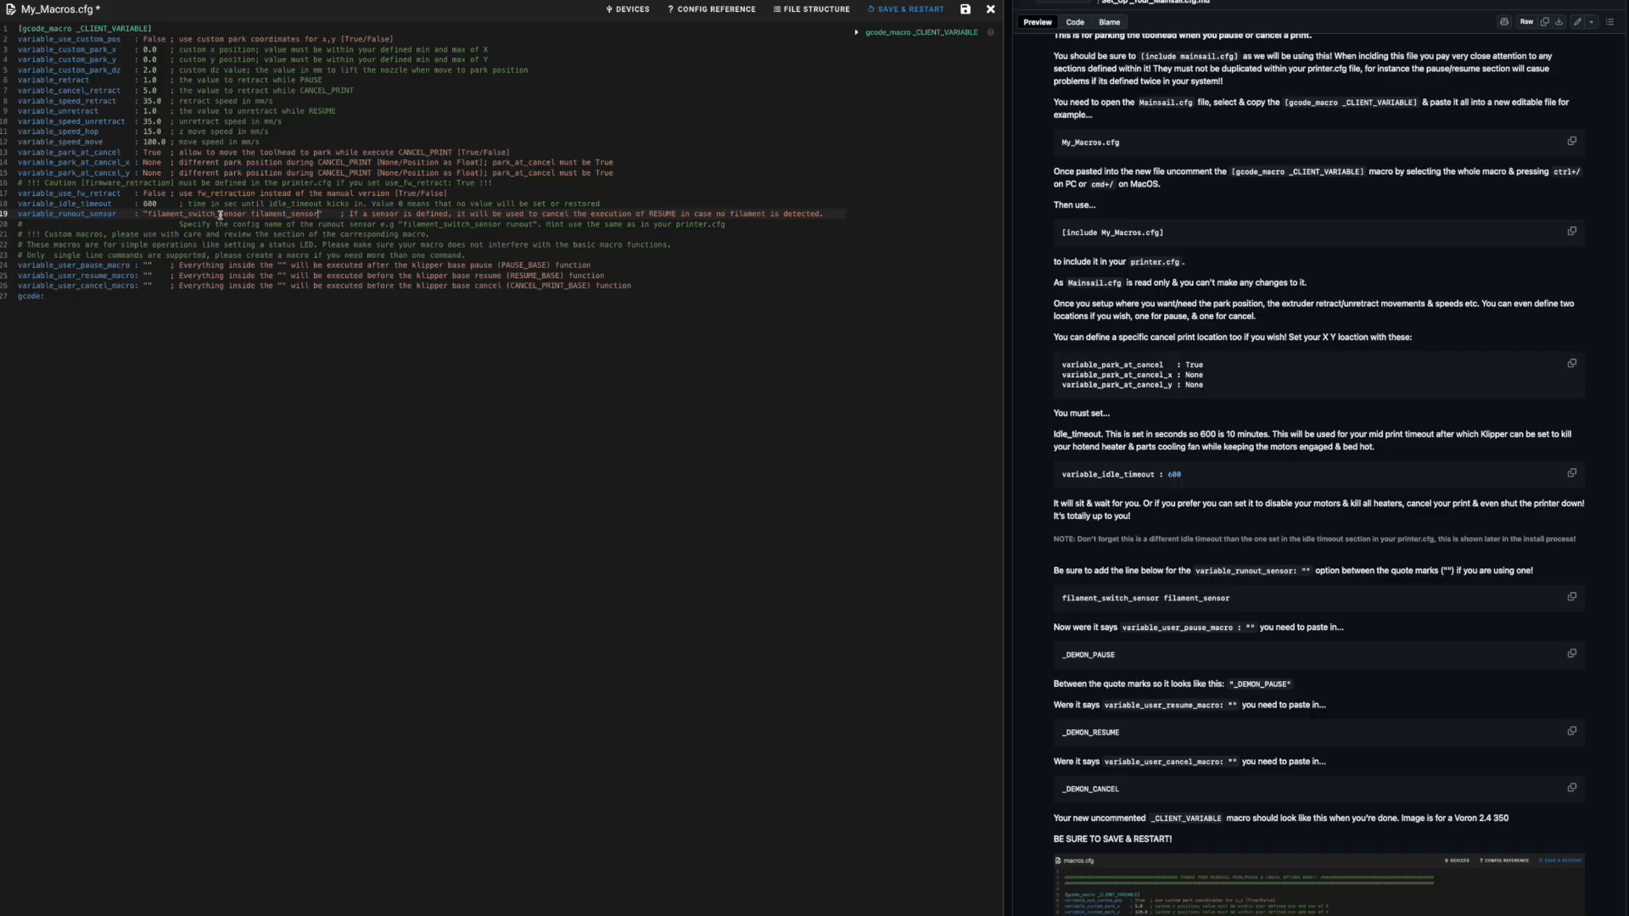
mouse_move(1490, 642)
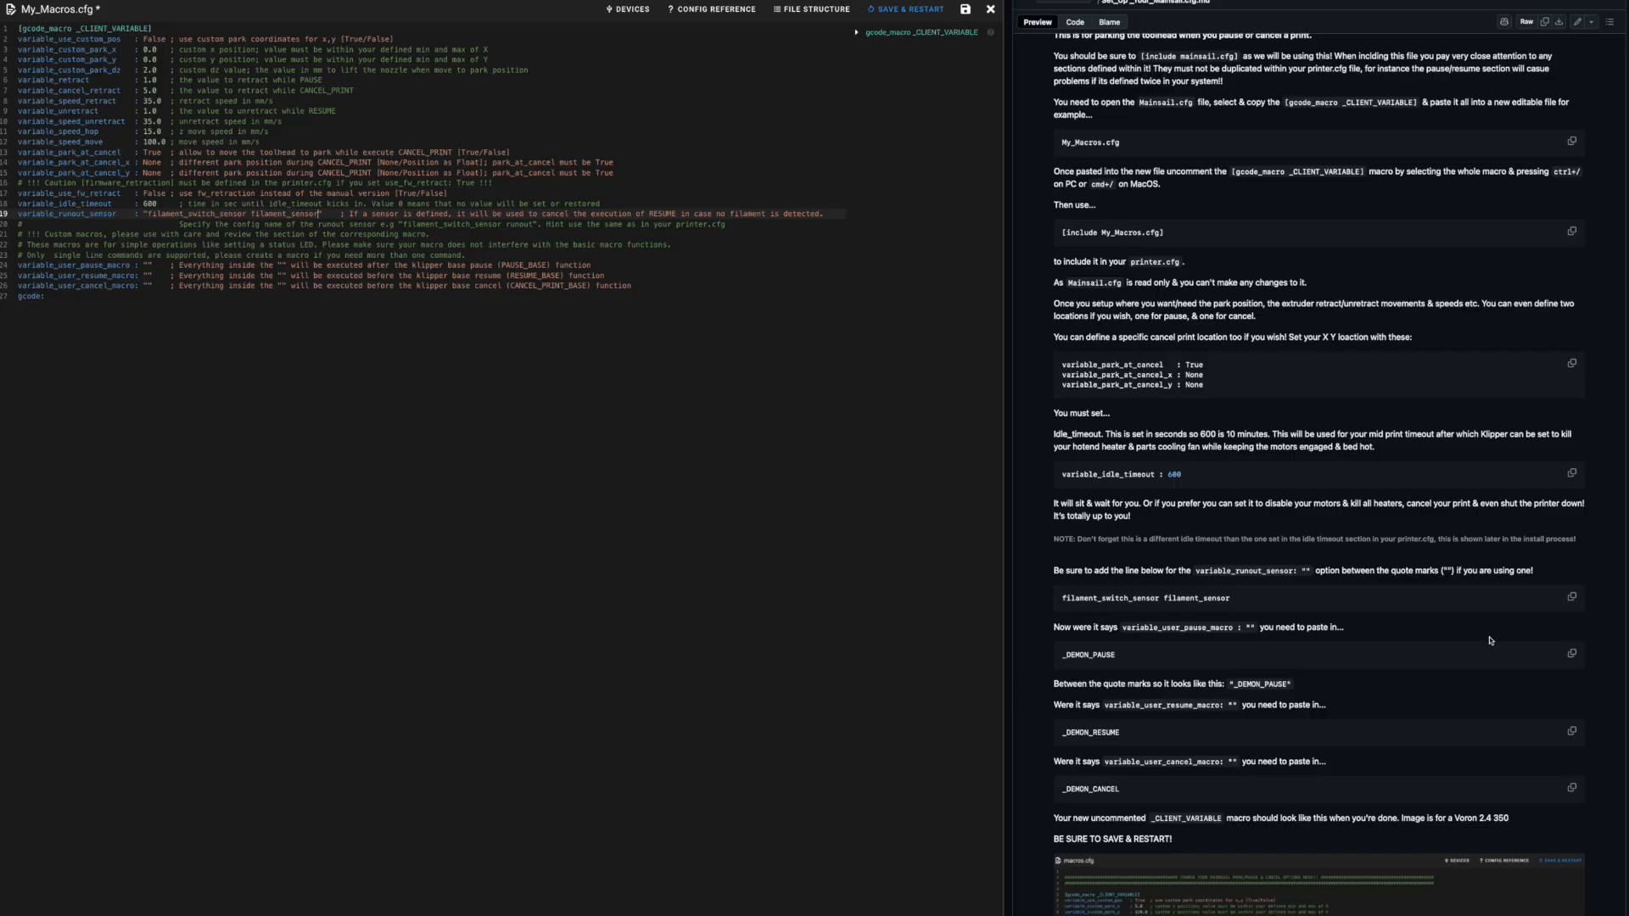
left_click(1571, 651)
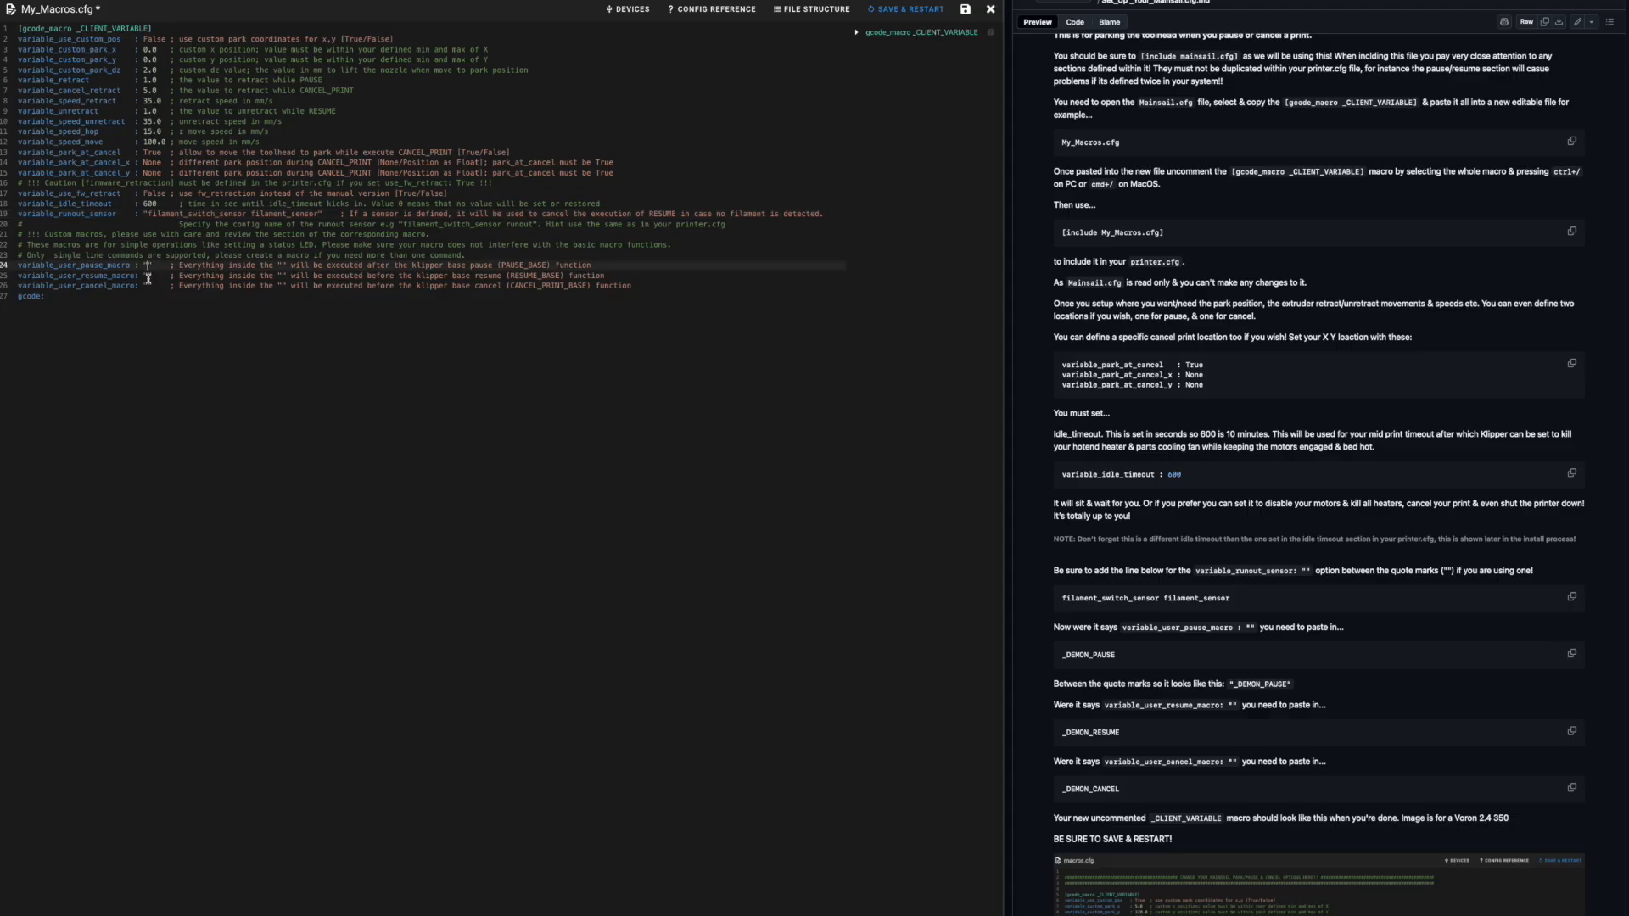
type("_DEMON_PAUSE")
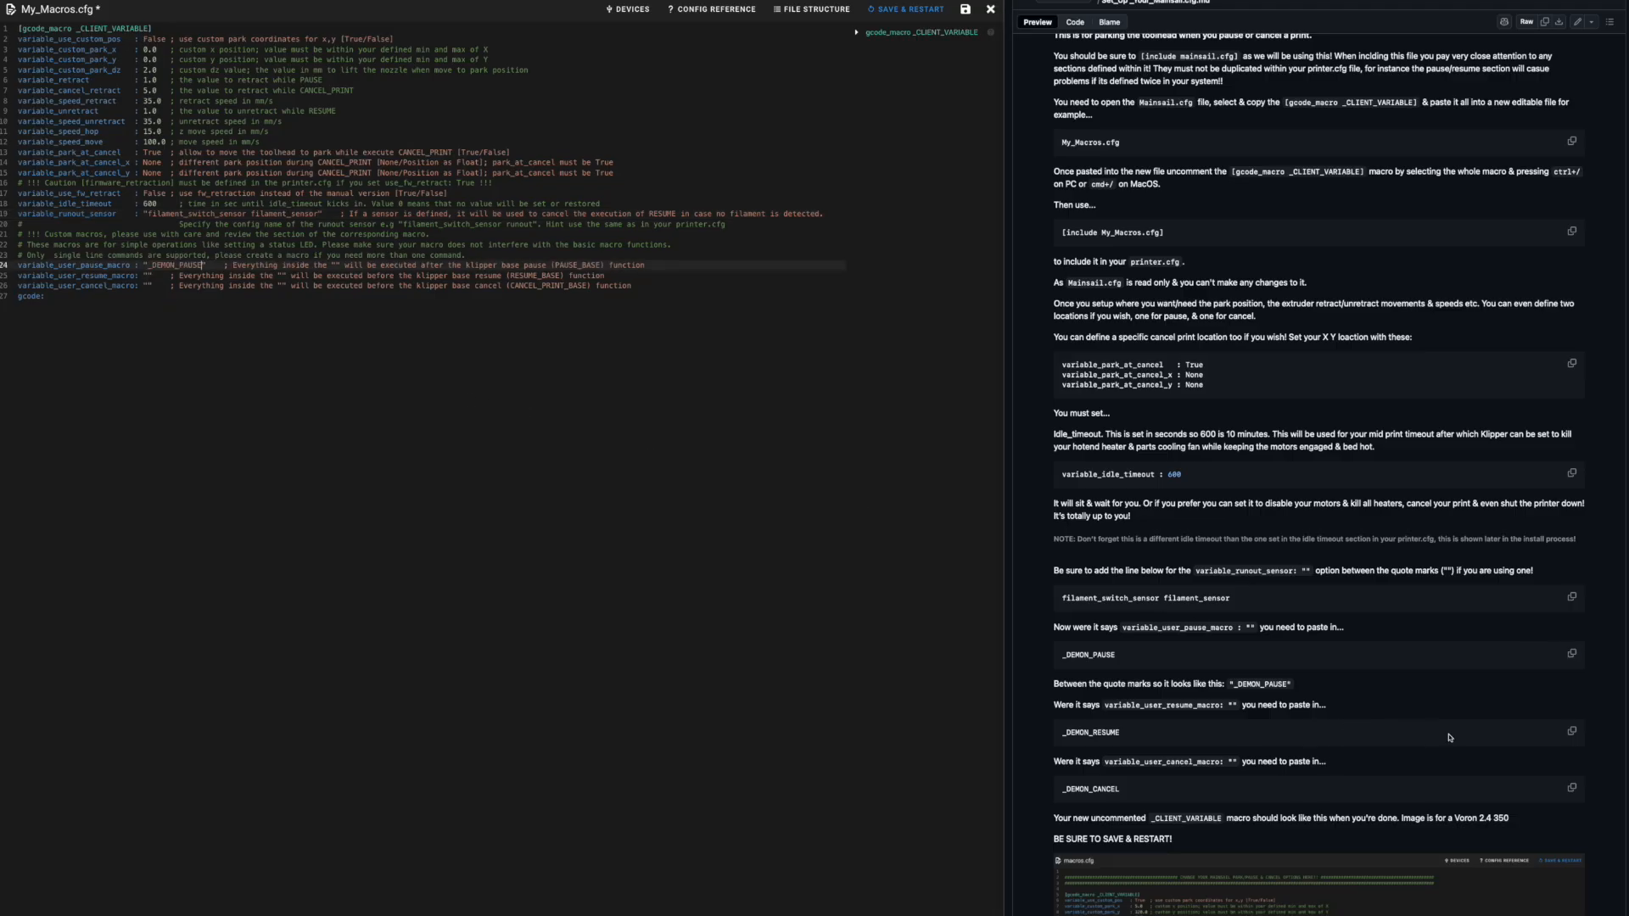
left_click(1571, 732)
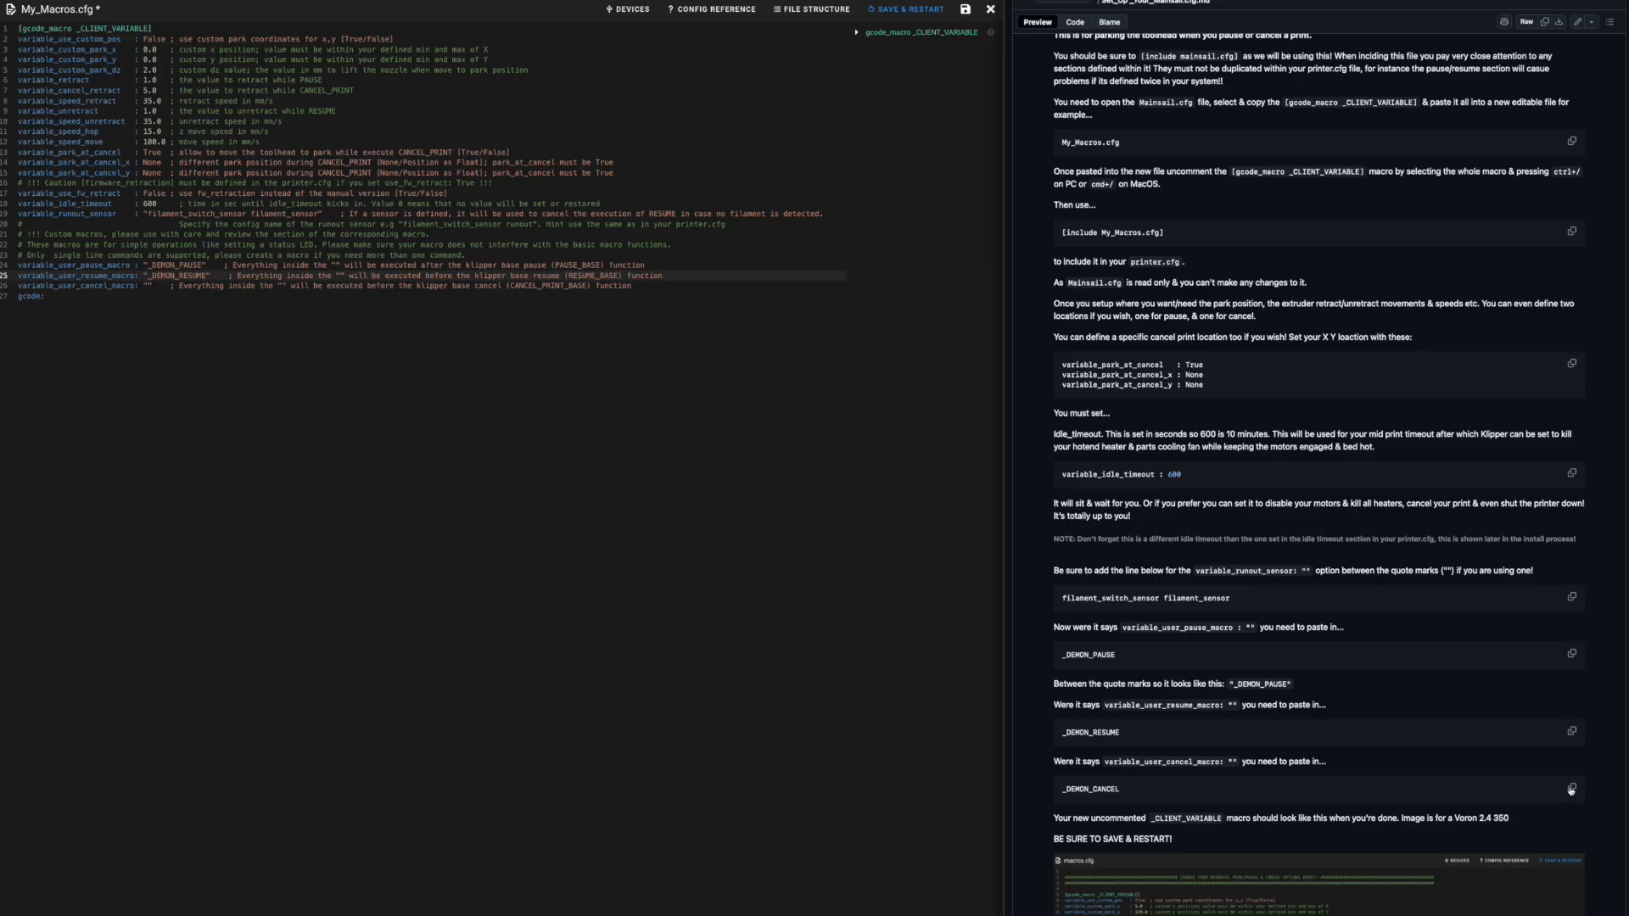
Set variable_user_cancel_macro to _DEMON_CANCEL, variable_use_custom_pos to True, and save My_Macros.cfg.
left_click(1572, 788)
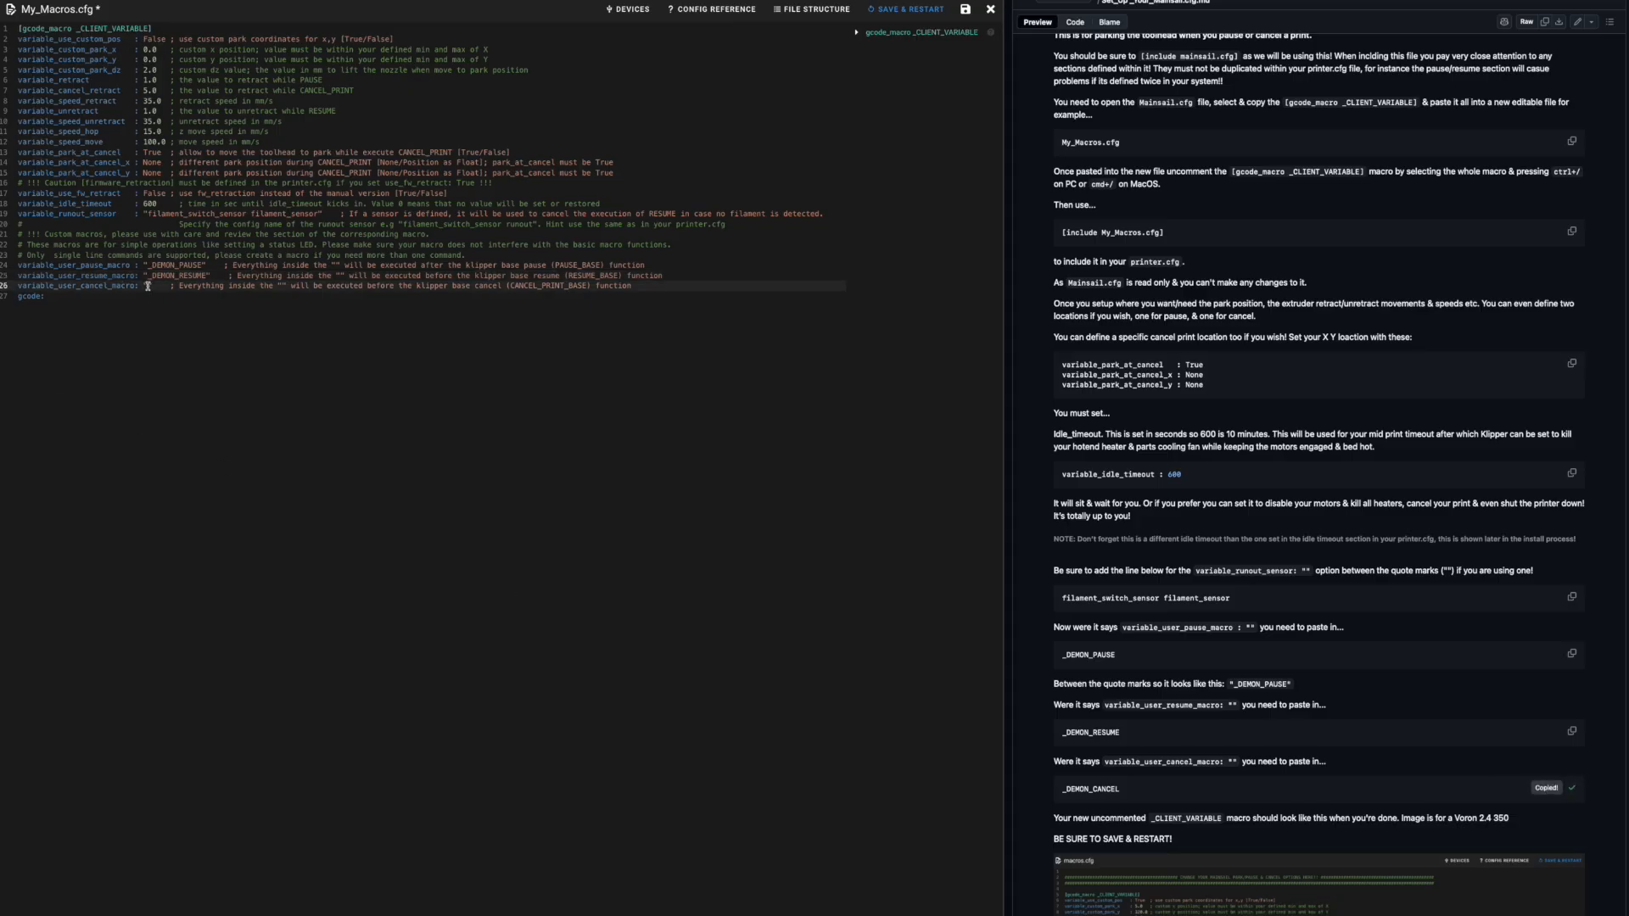
type("_DEMON_CANCEL")
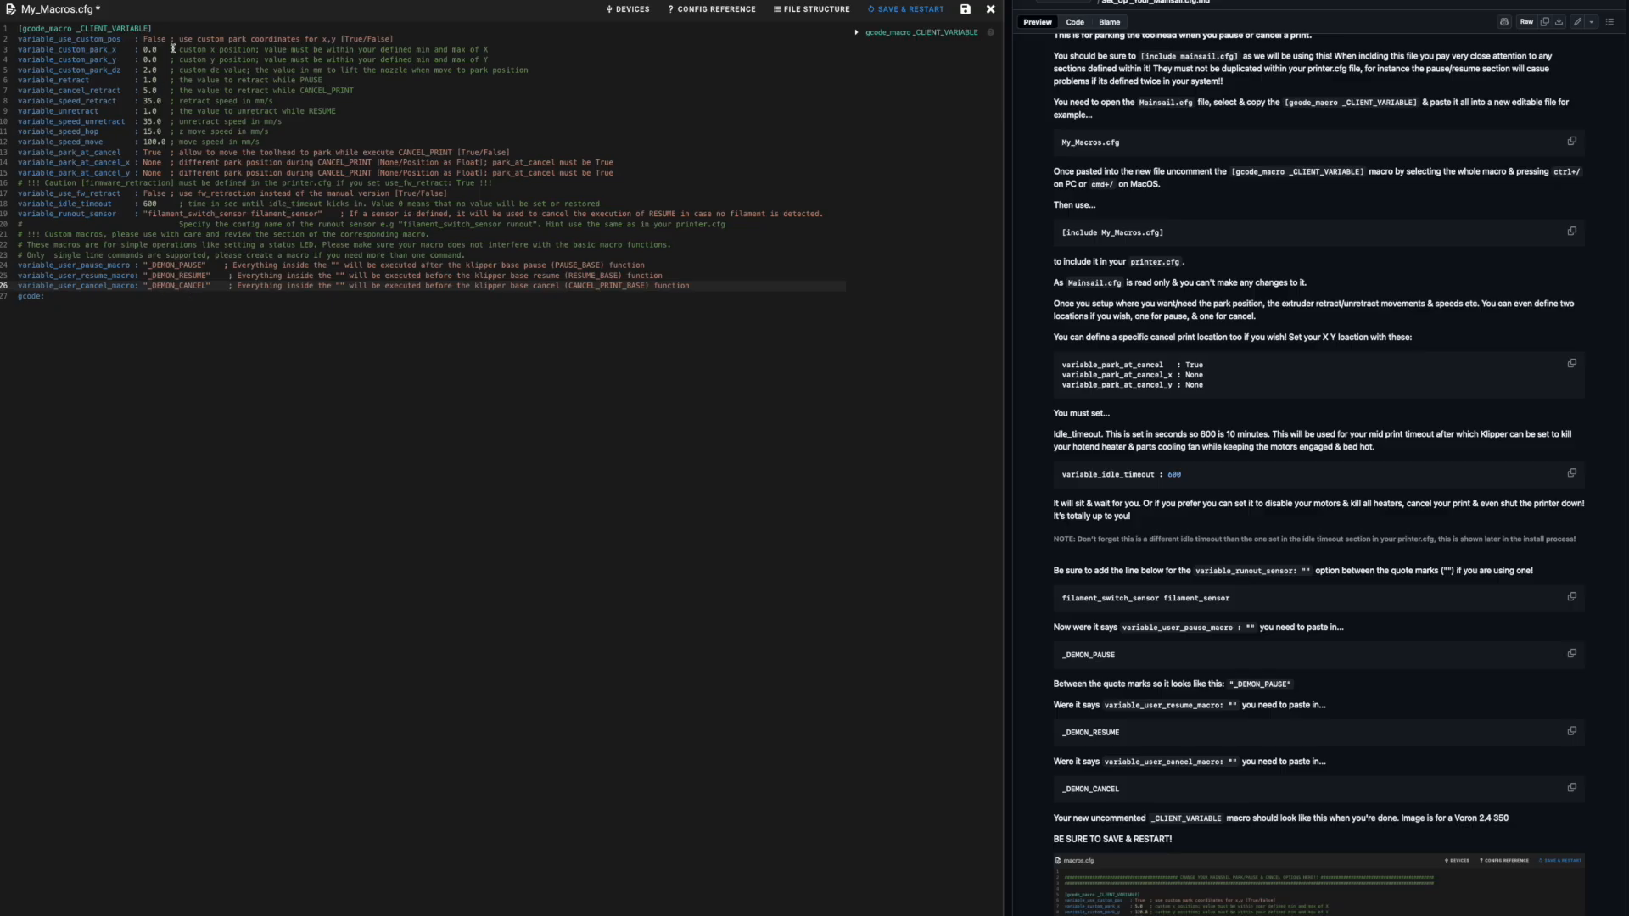
double_click(143, 39)
type("True ")
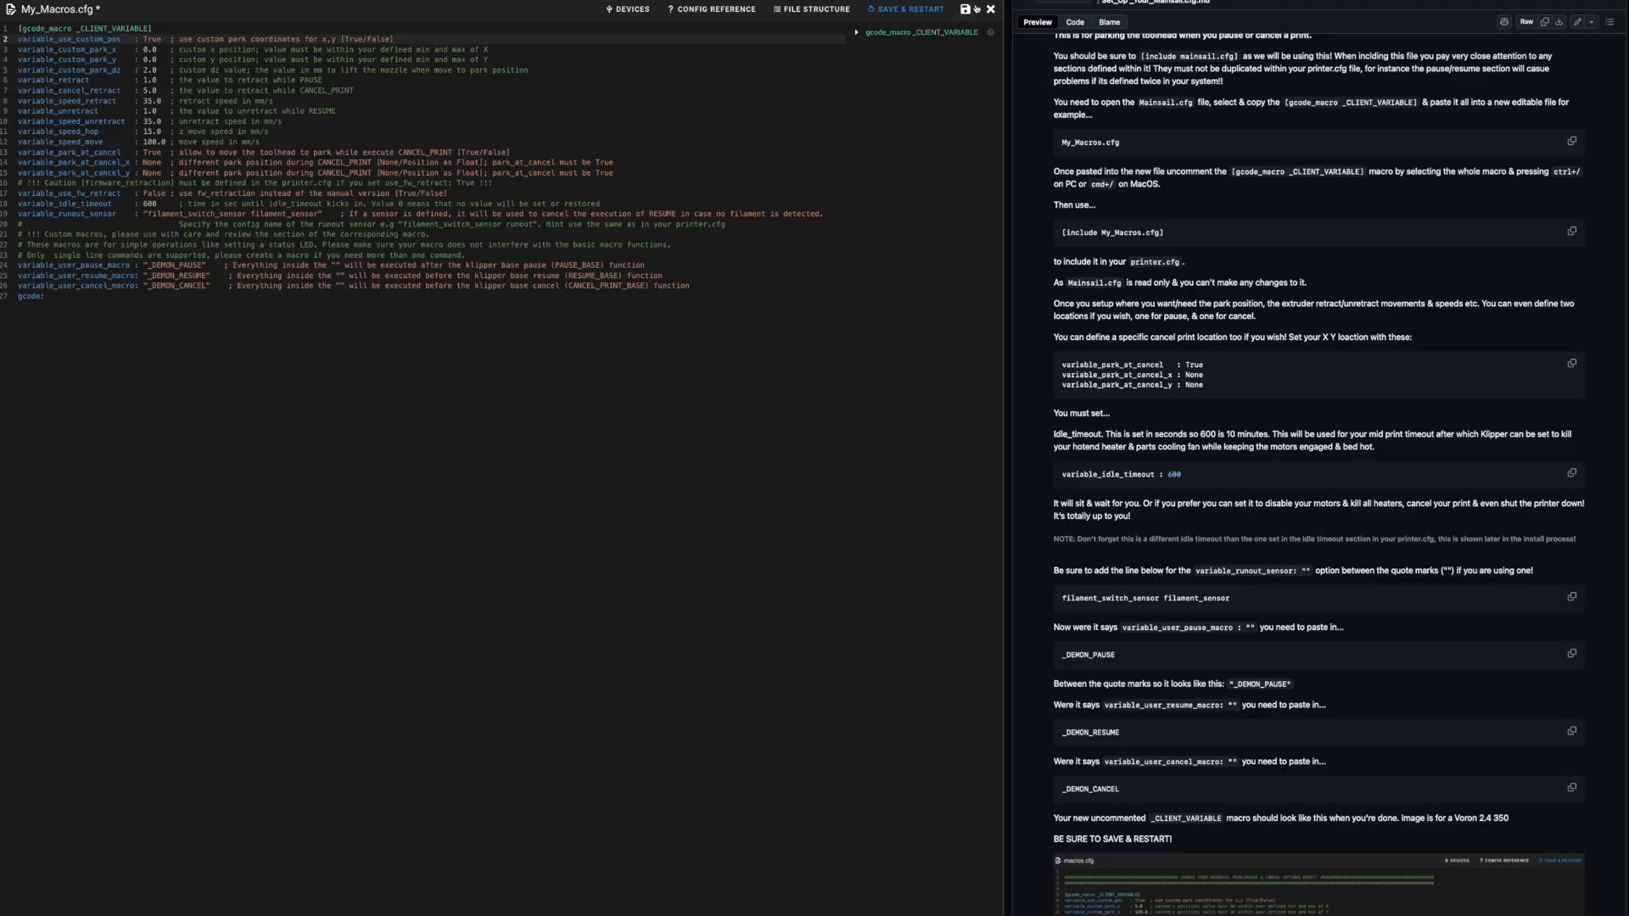
left_click(964, 8)
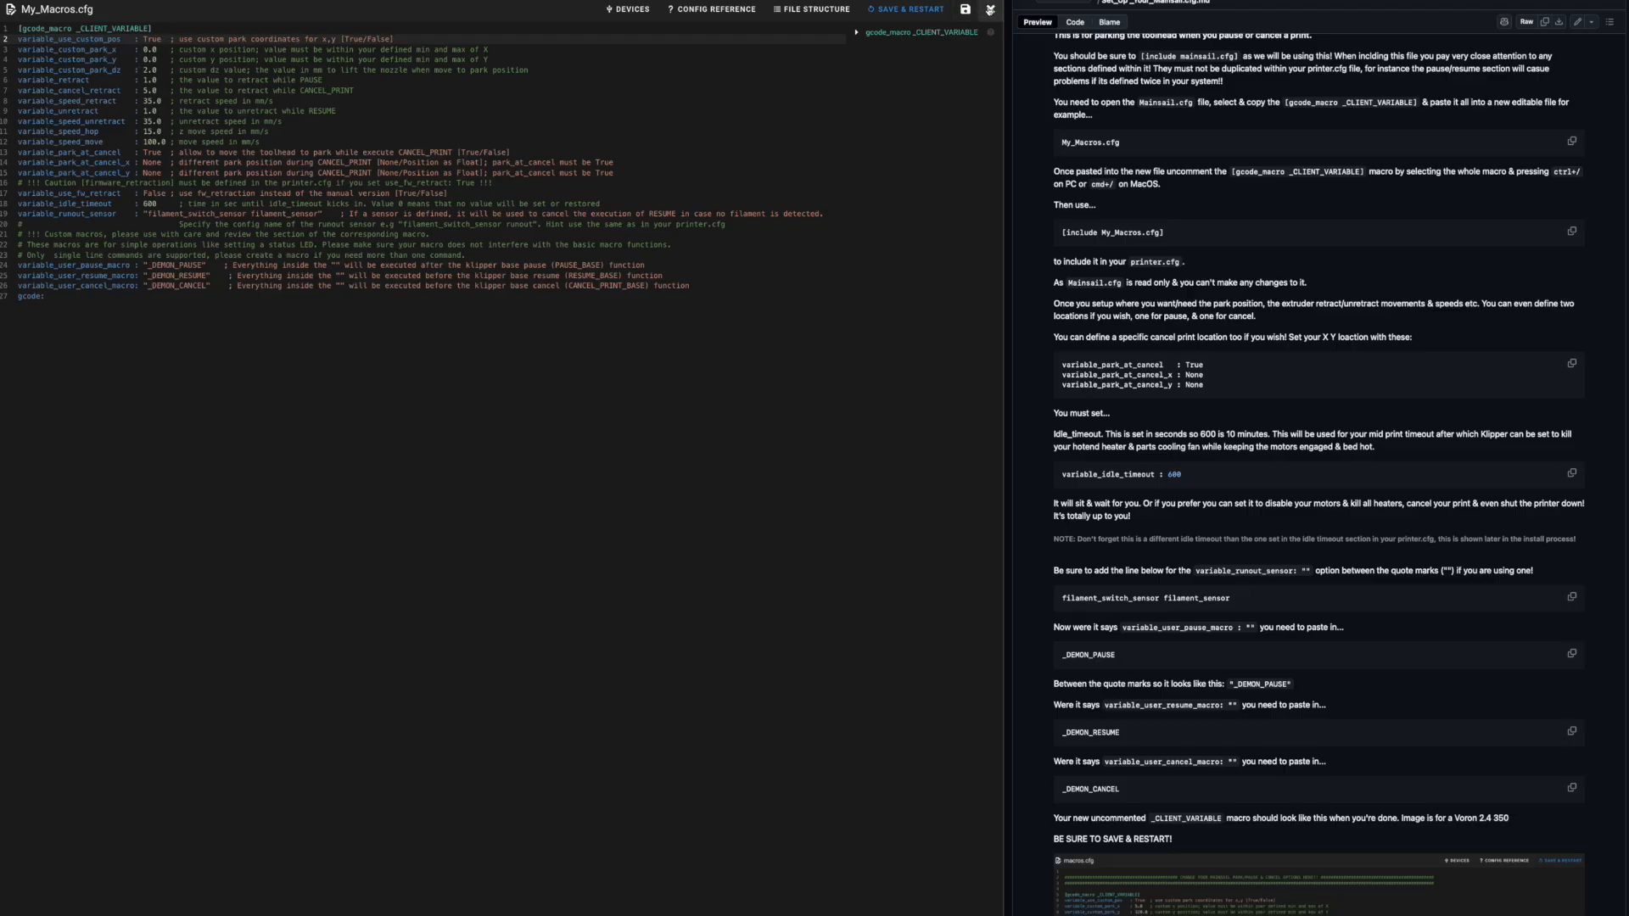
Add [include] lines for My_Macros.cfg, Demon Essentials, Demon User Files, KAMP_LITE and Heat_Soak to printer.cfg.
left_click(39, 240)
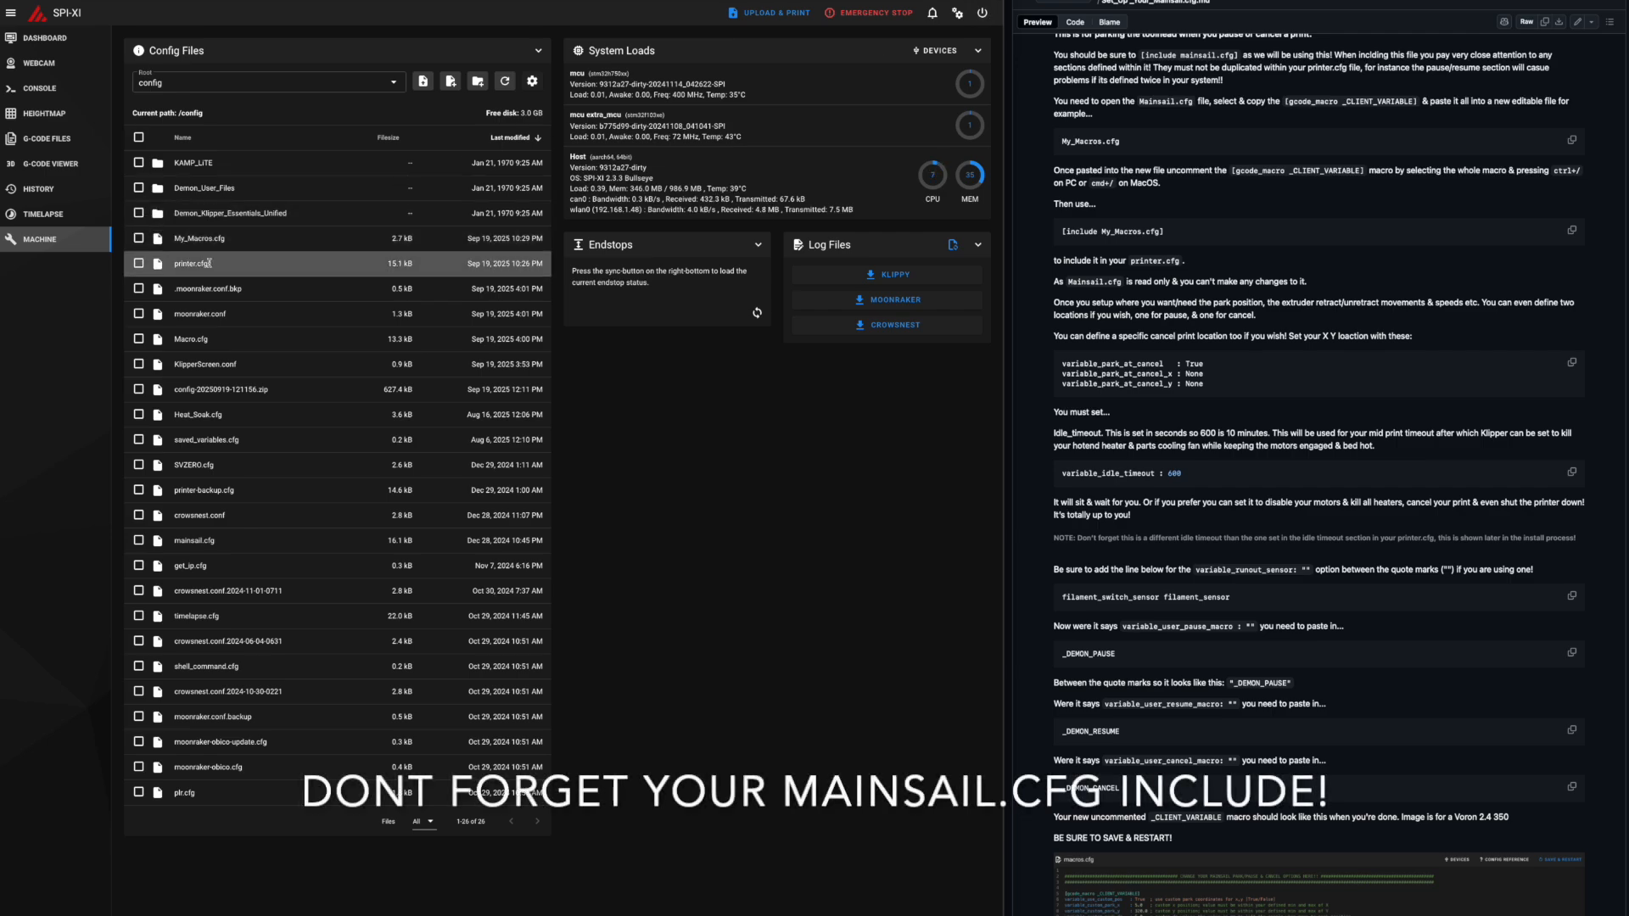
double_click(192, 263)
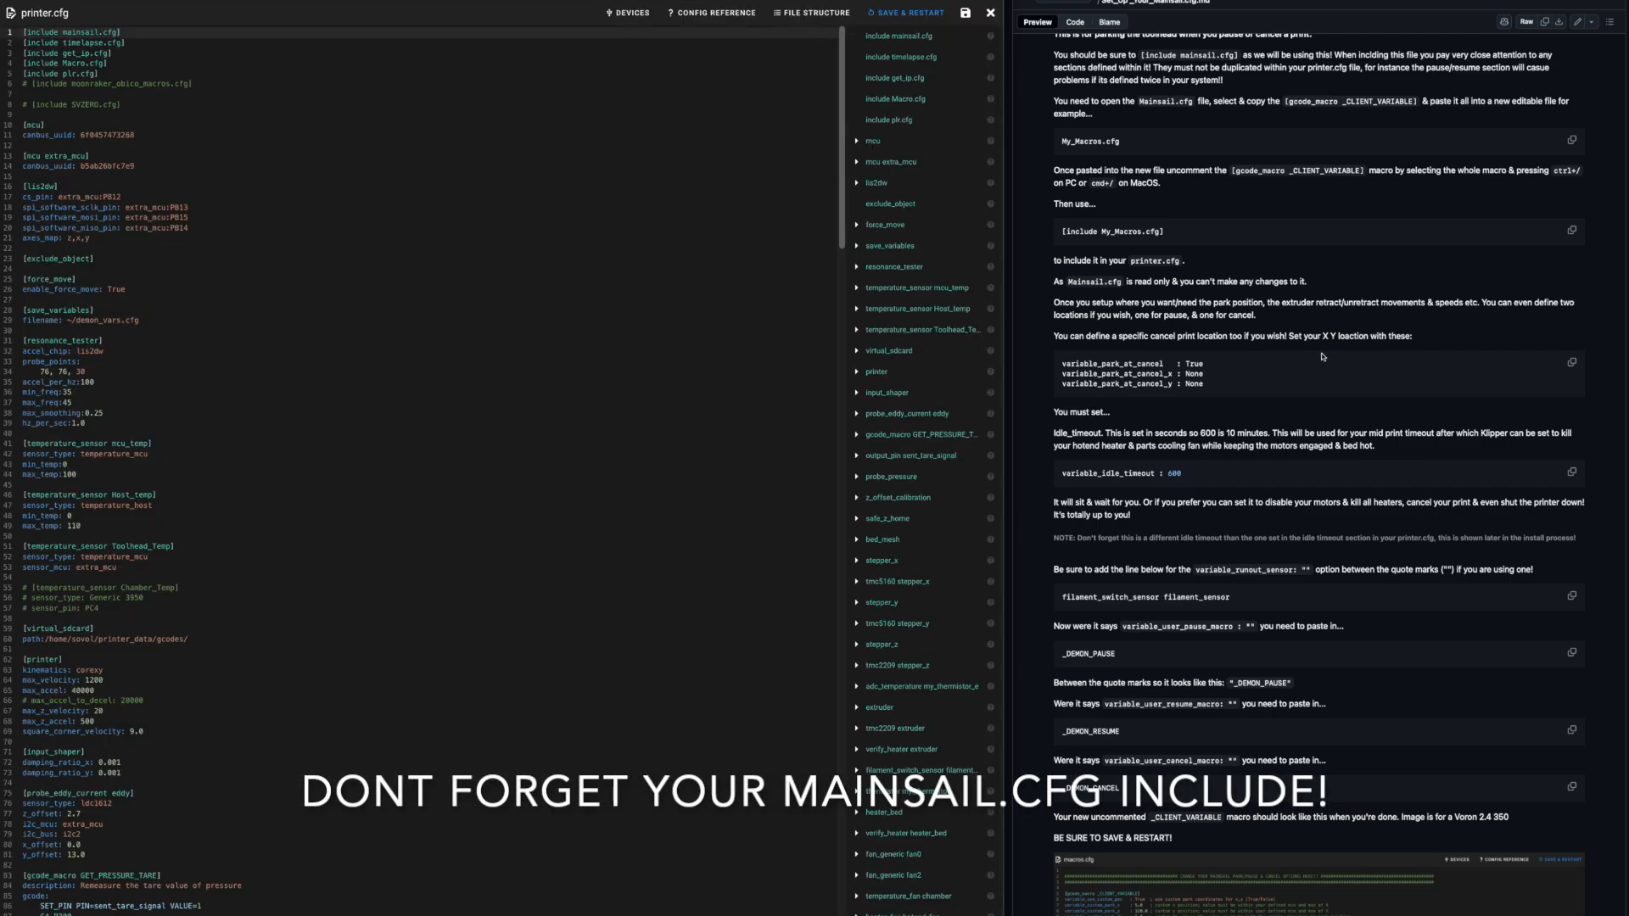
left_click(1572, 229)
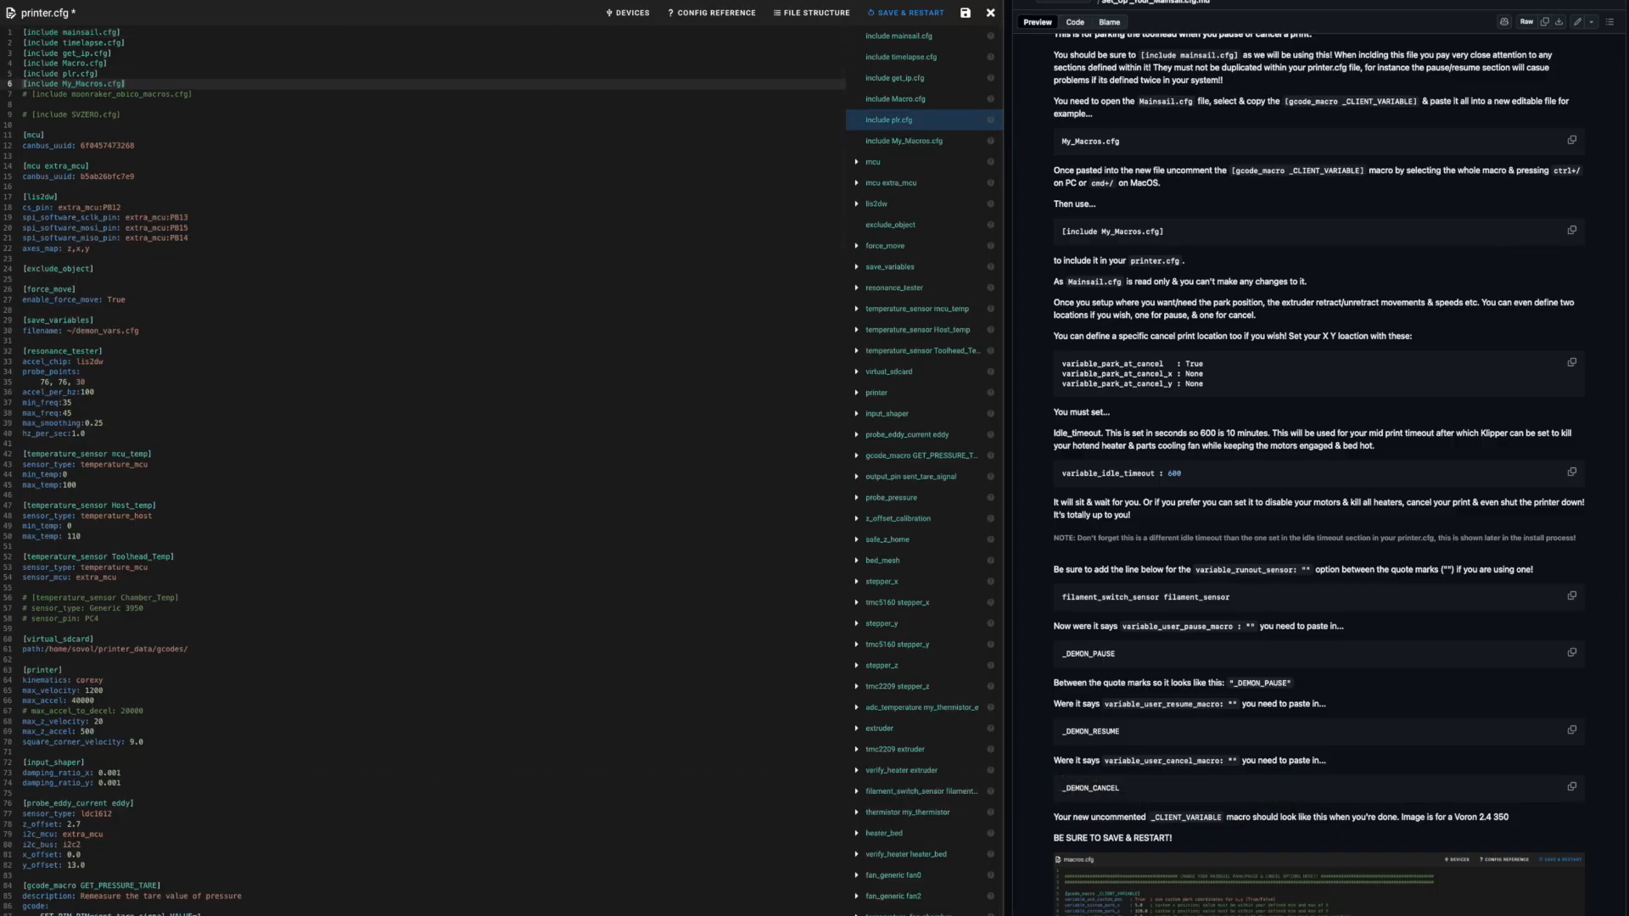
mouse_move(941, 44)
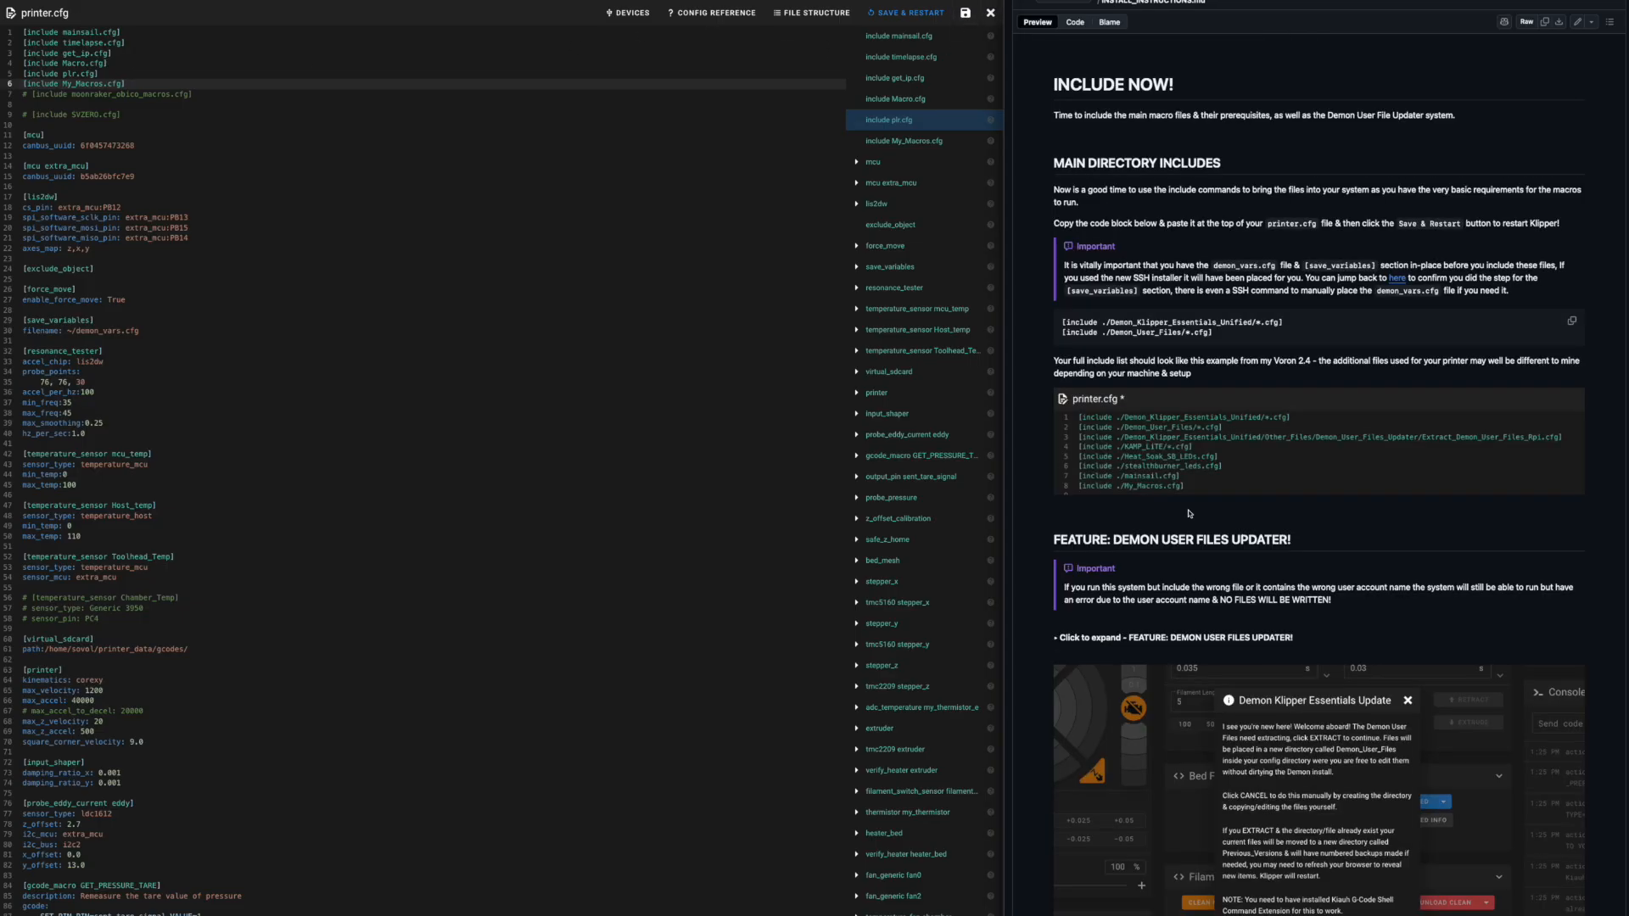
mouse_move(1113, 85)
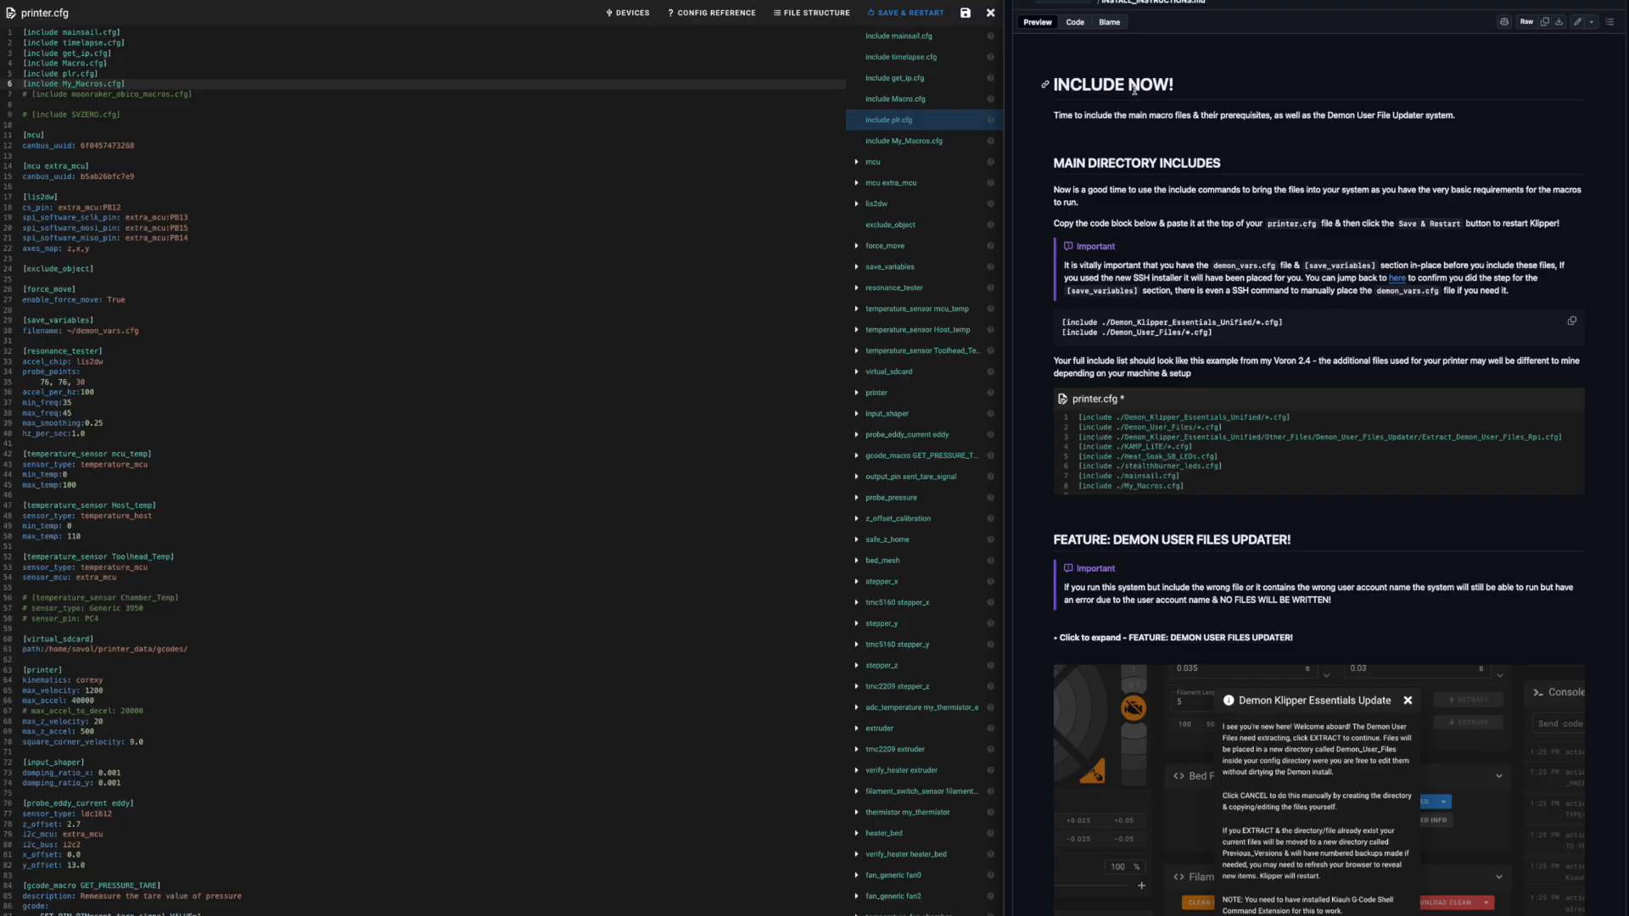
mouse_move(1151, 168)
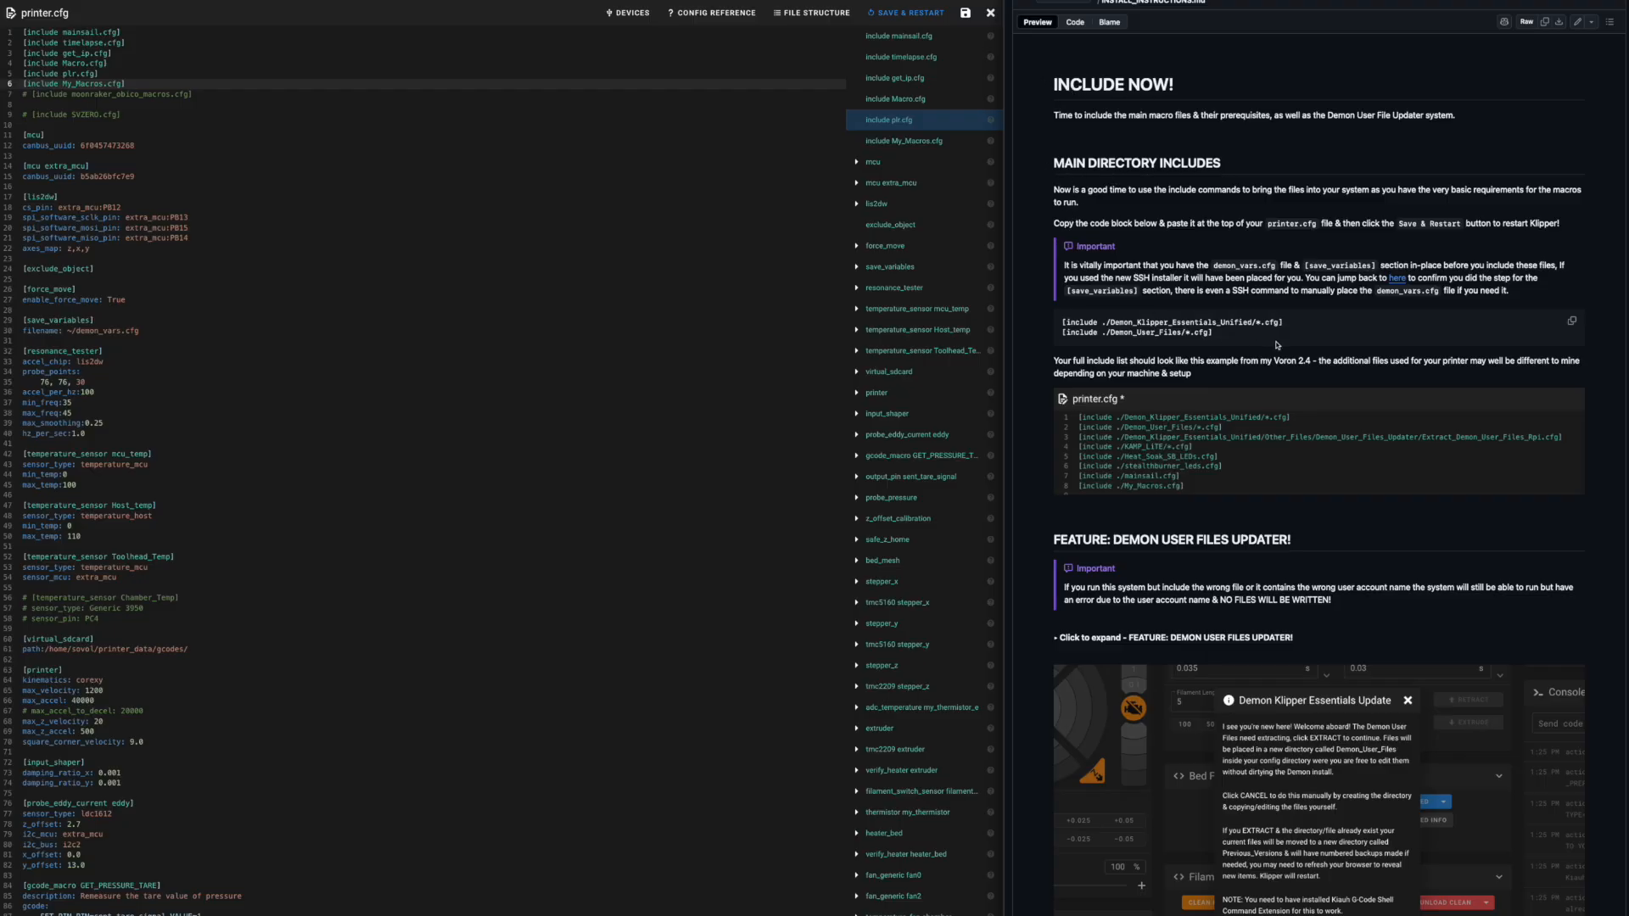
left_click(1572, 321)
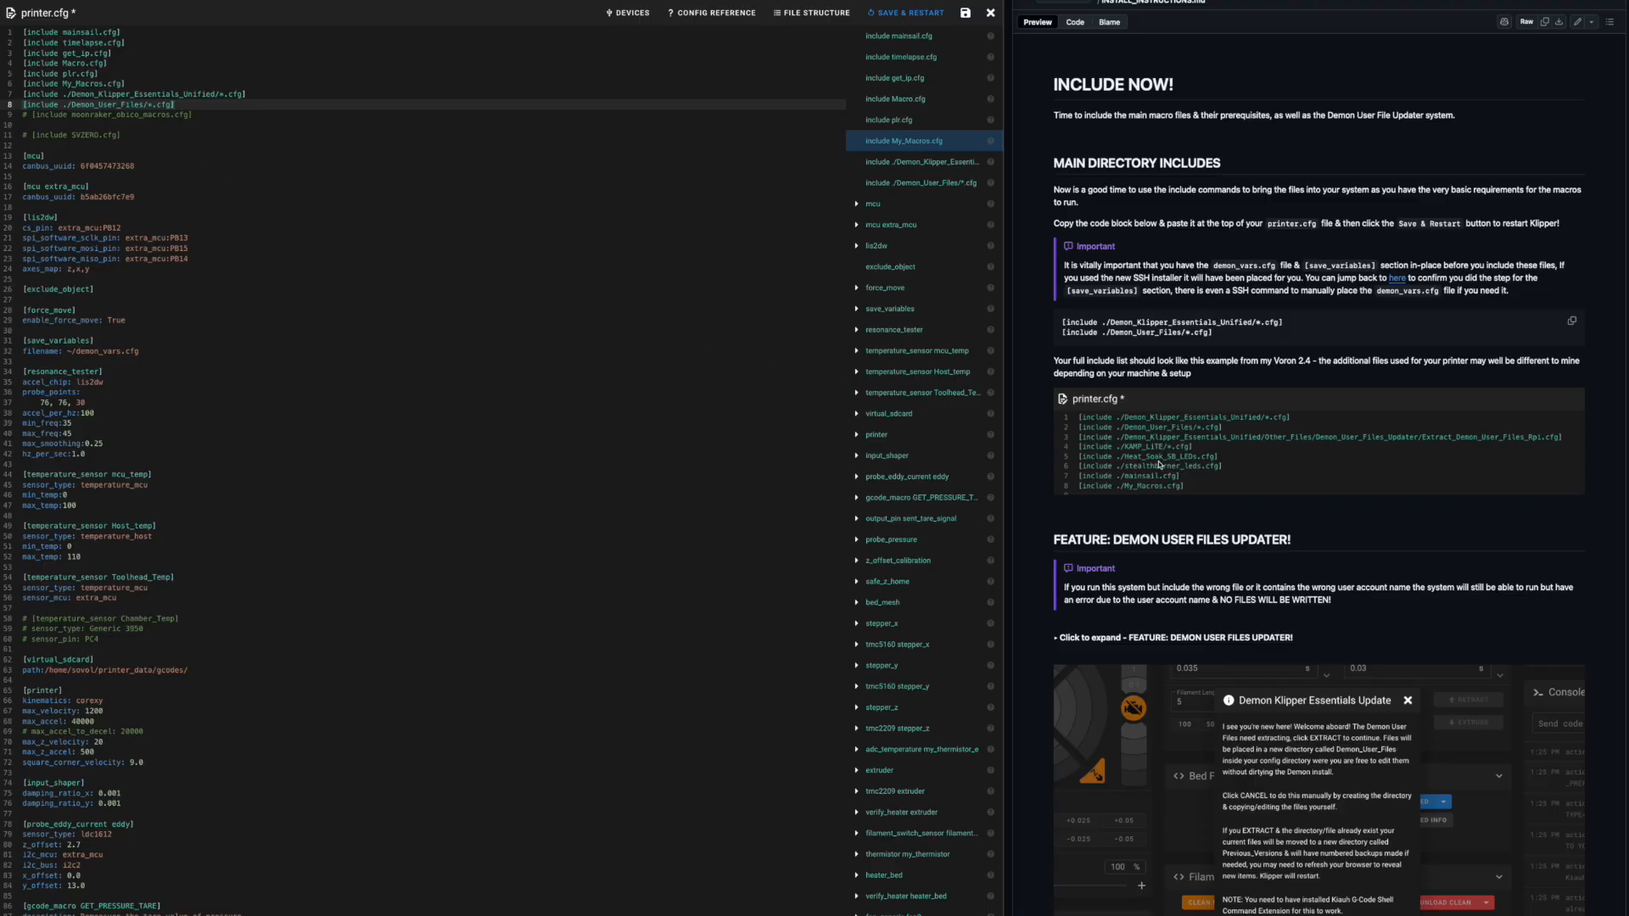
mouse_move(1166, 451)
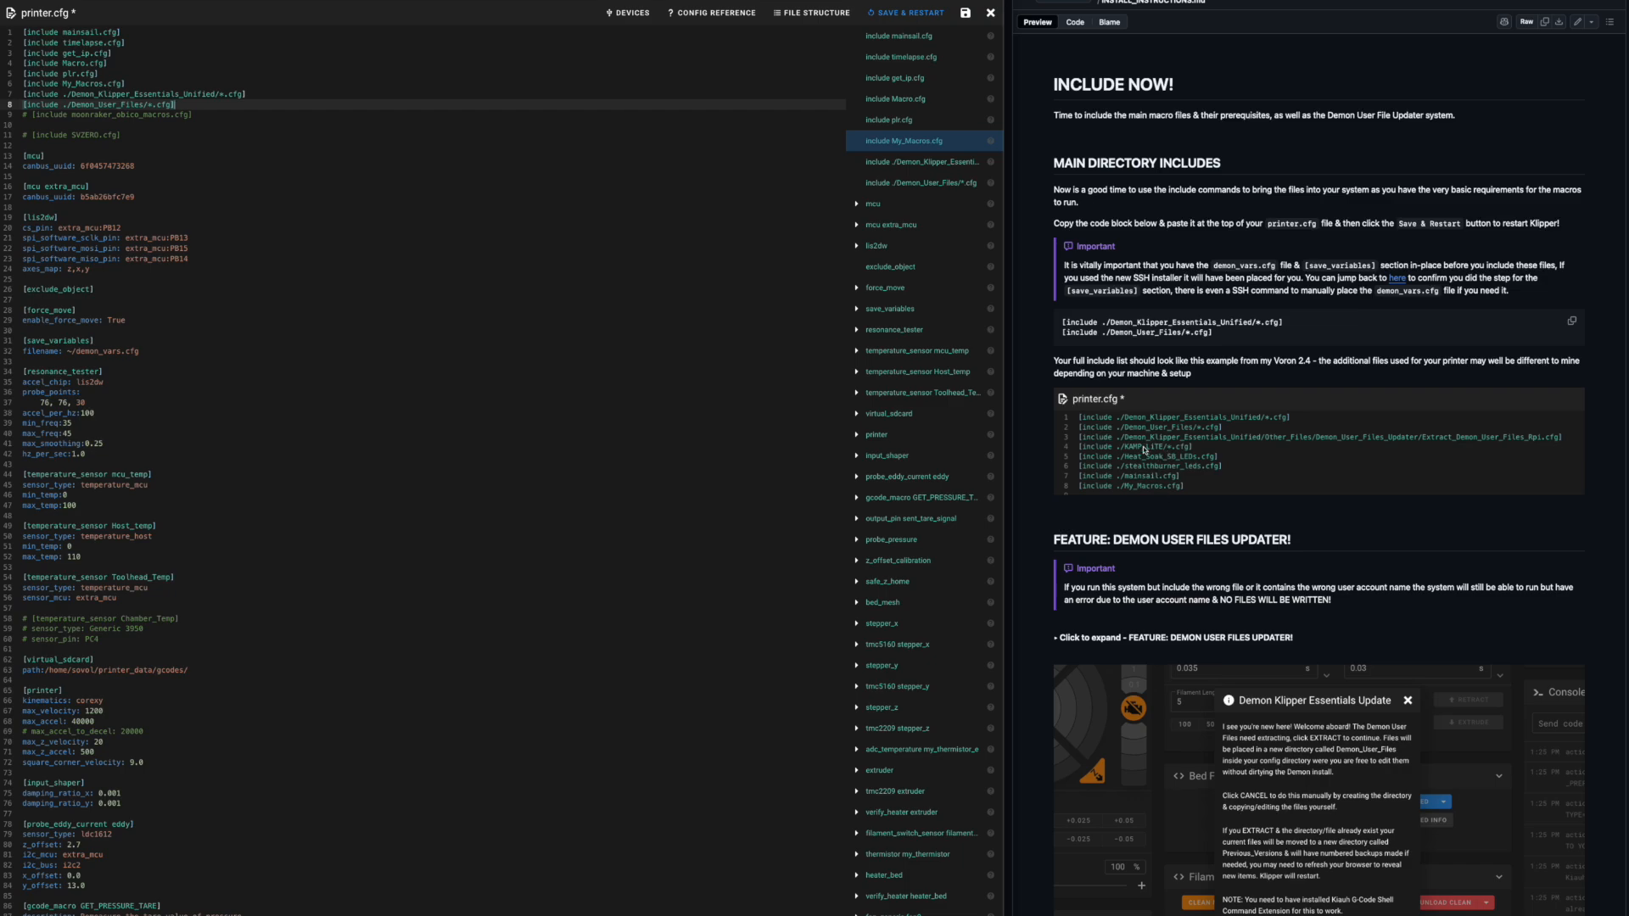
mouse_move(1161, 492)
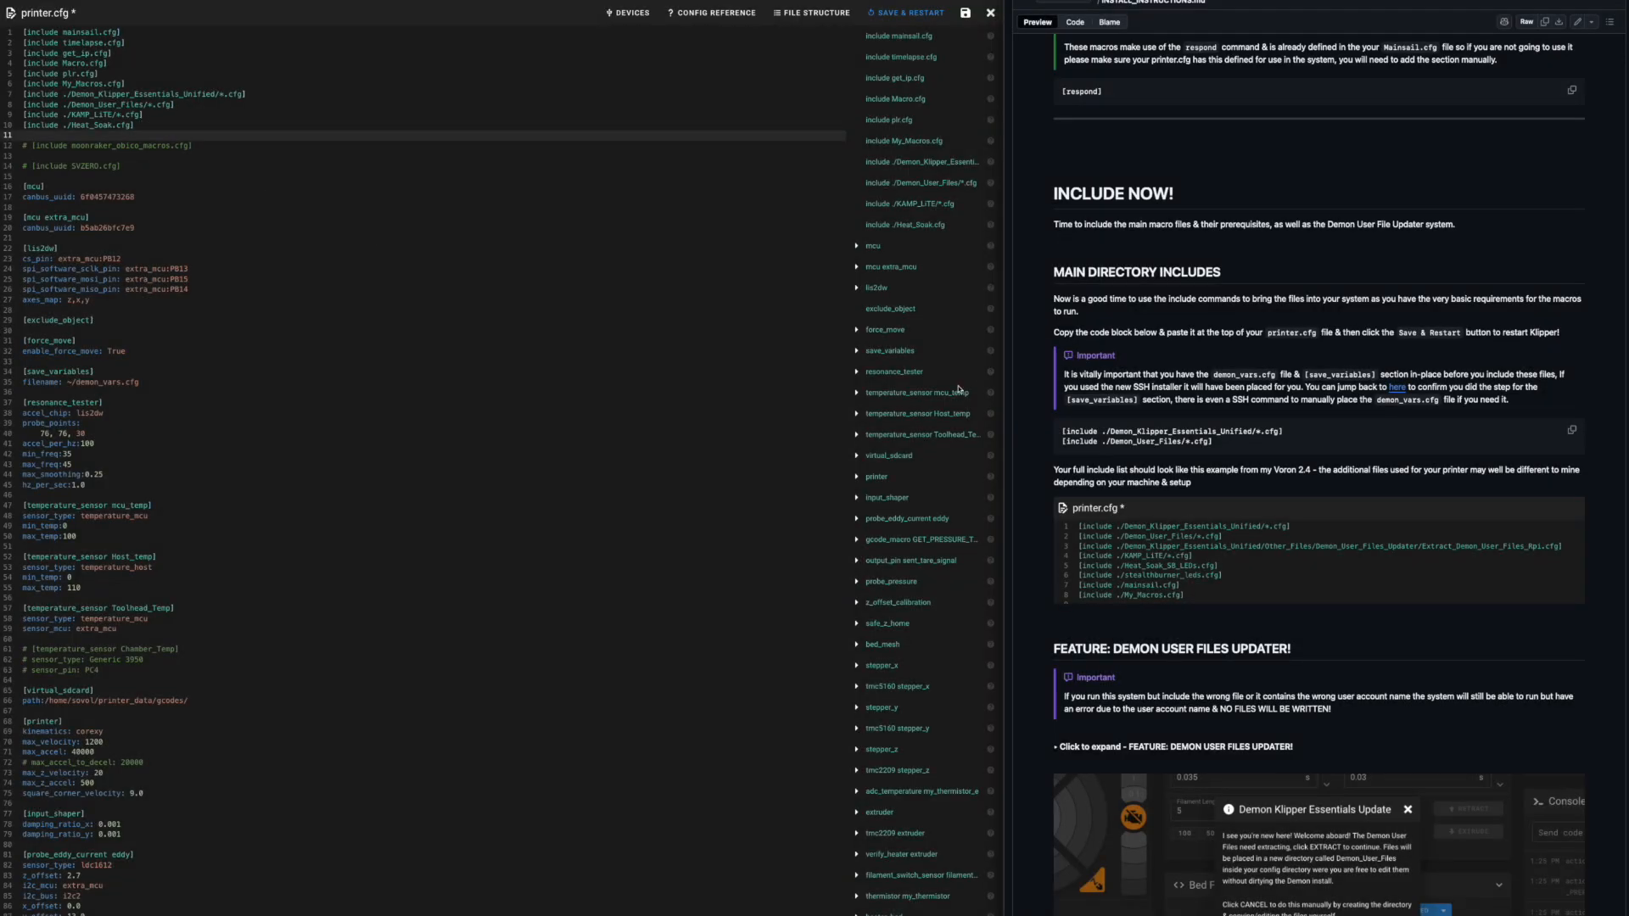
Copy the Sovol updater include line from the guide for printer.cfg.
scroll("down", 3)
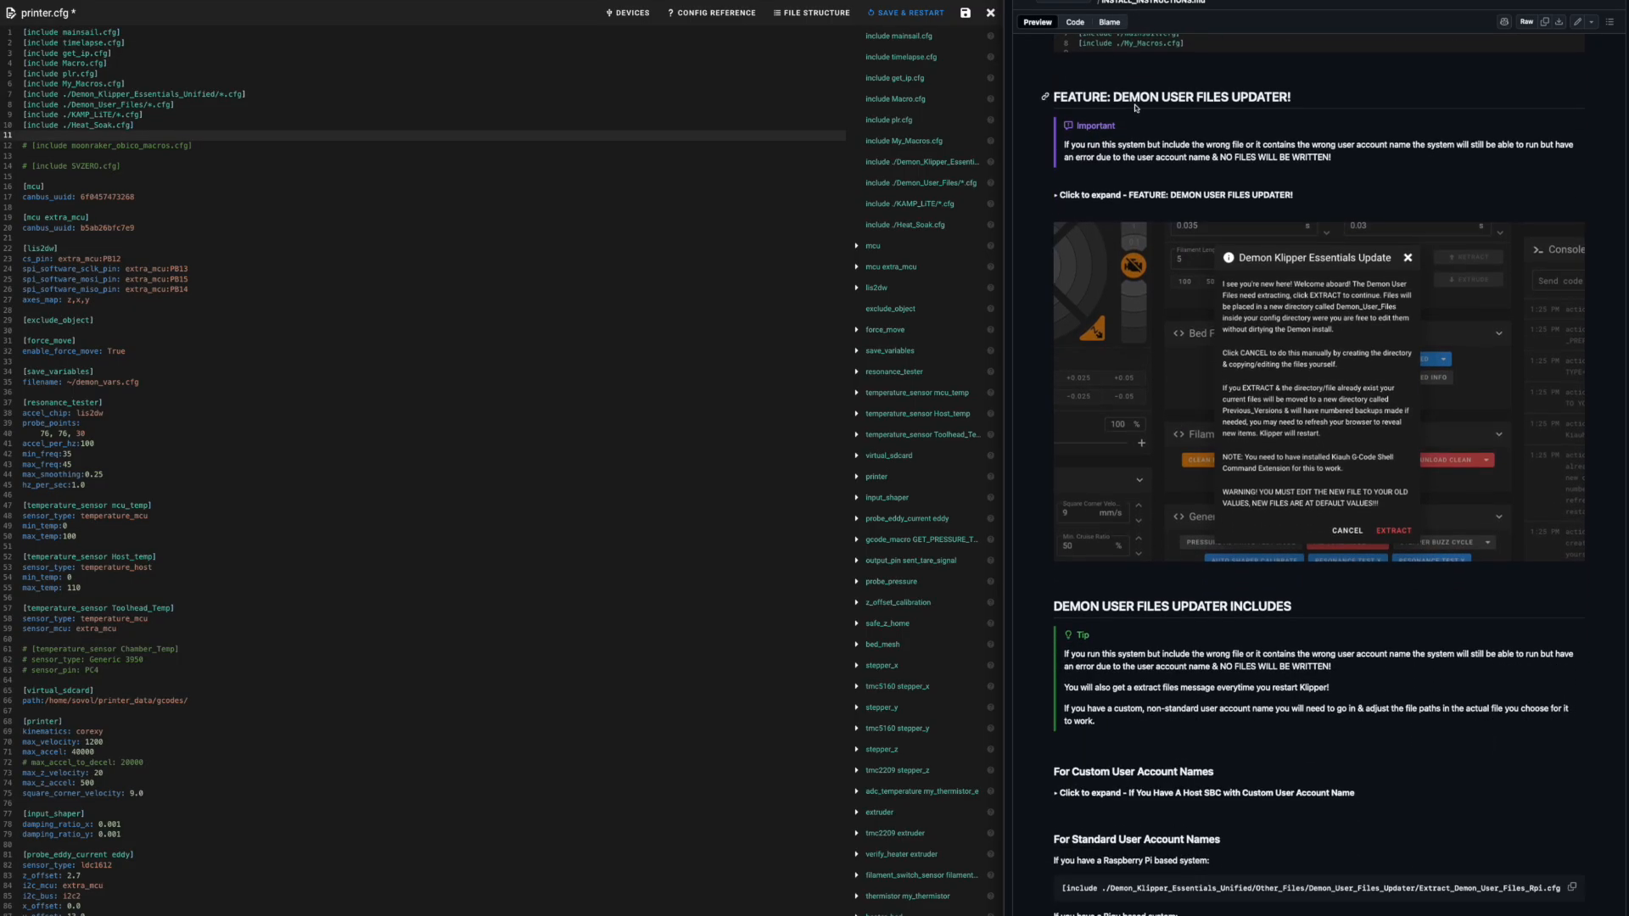
mouse_move(1252, 143)
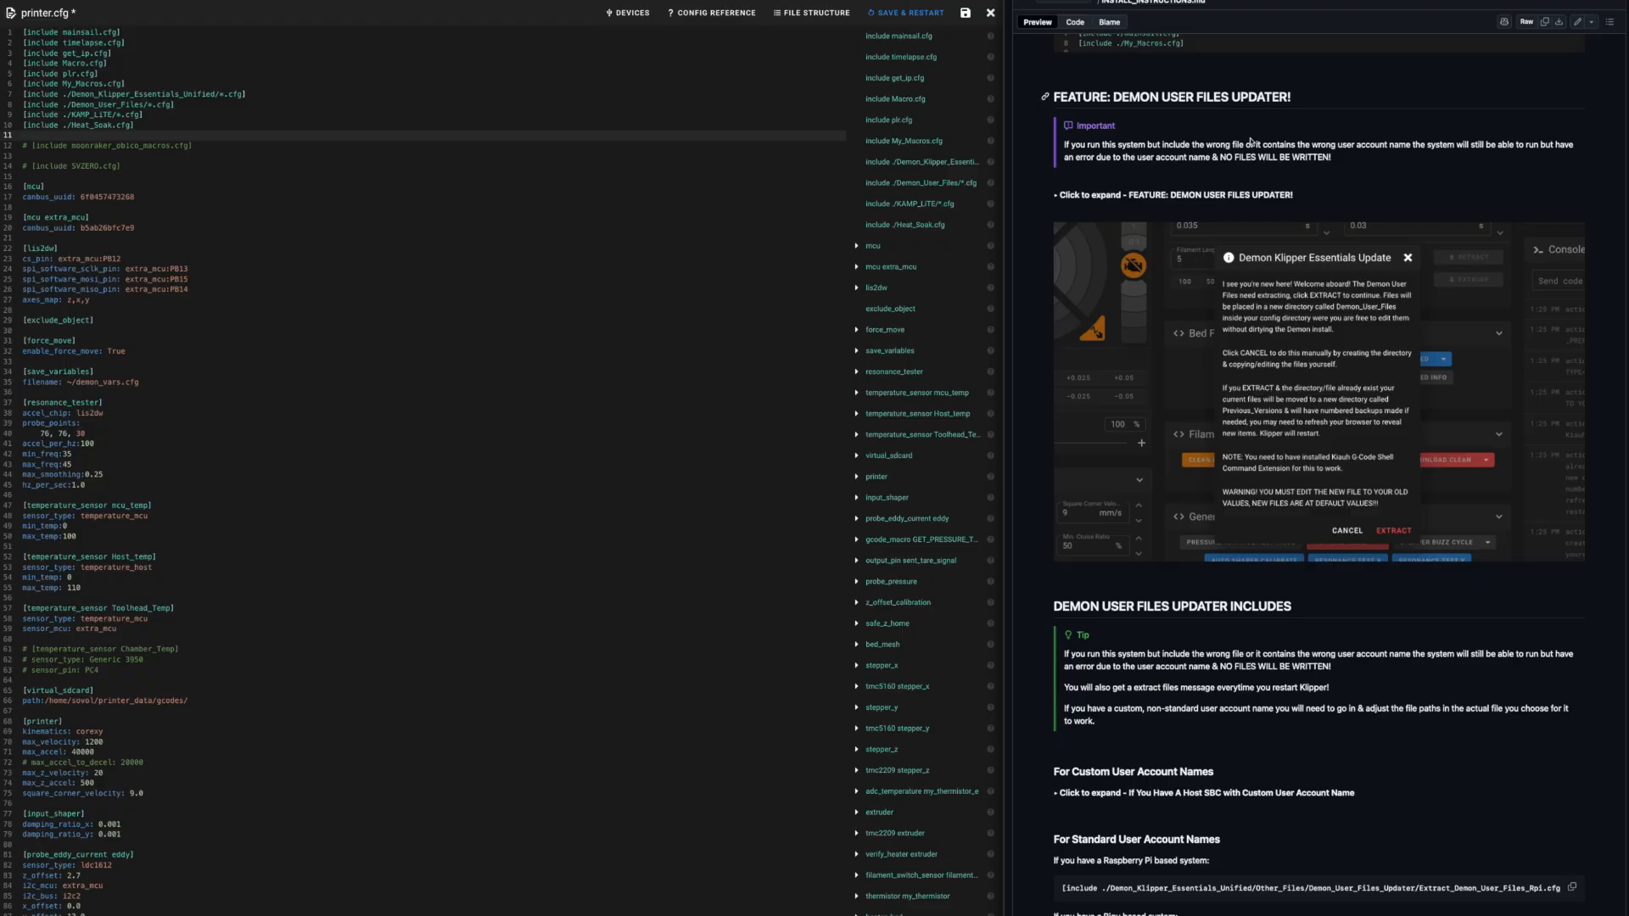
scroll("down", 3)
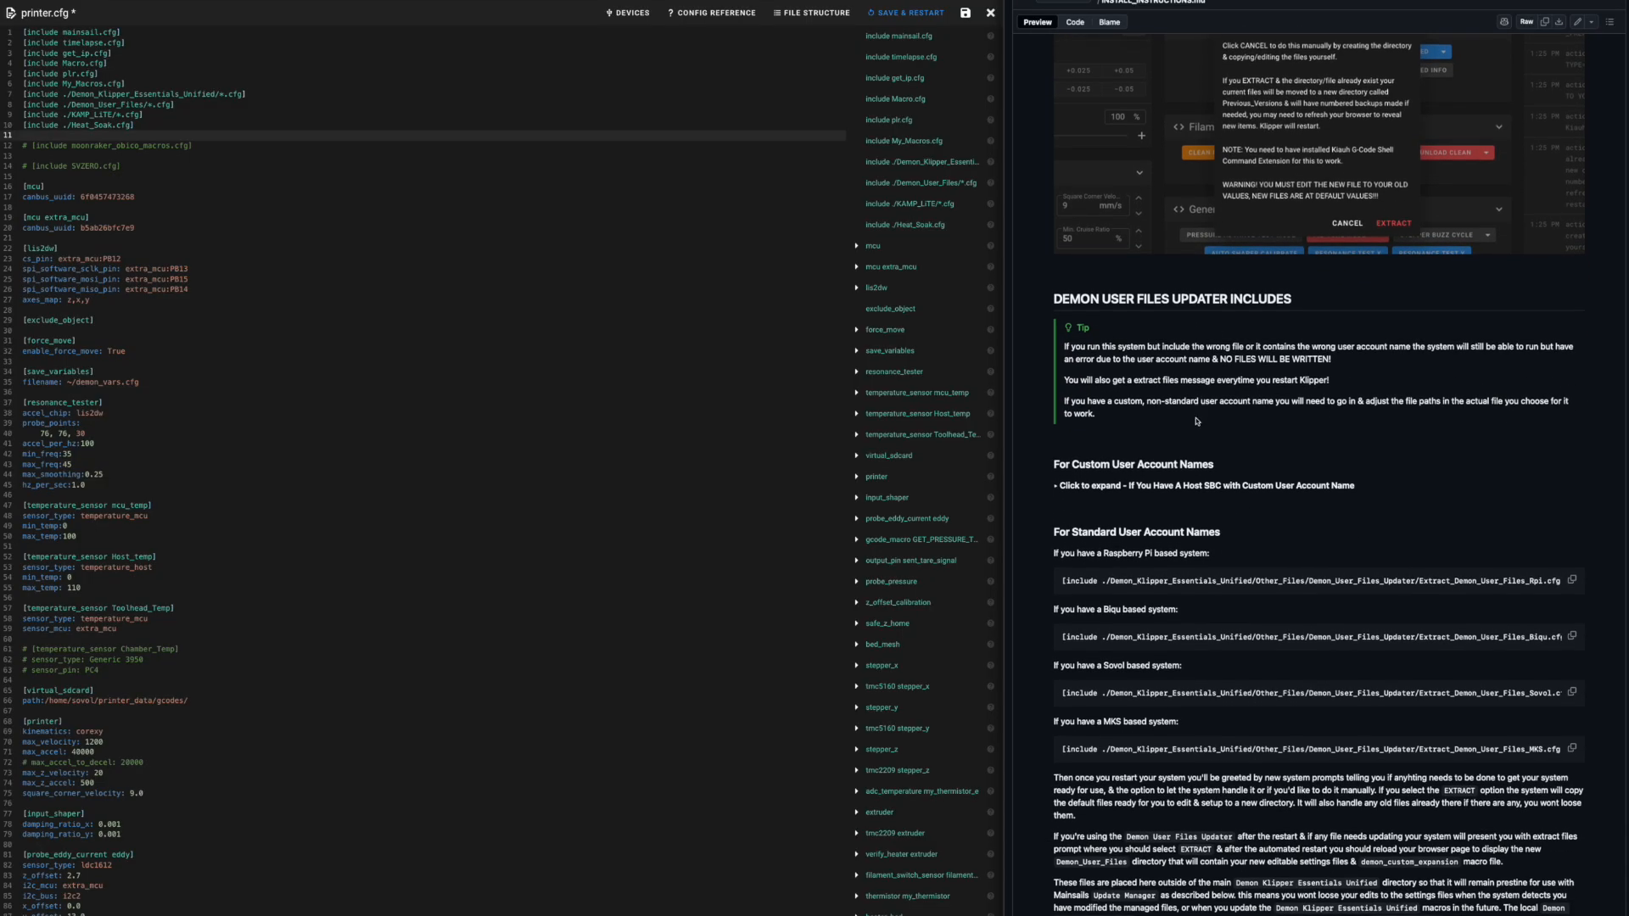
scroll("down", 3)
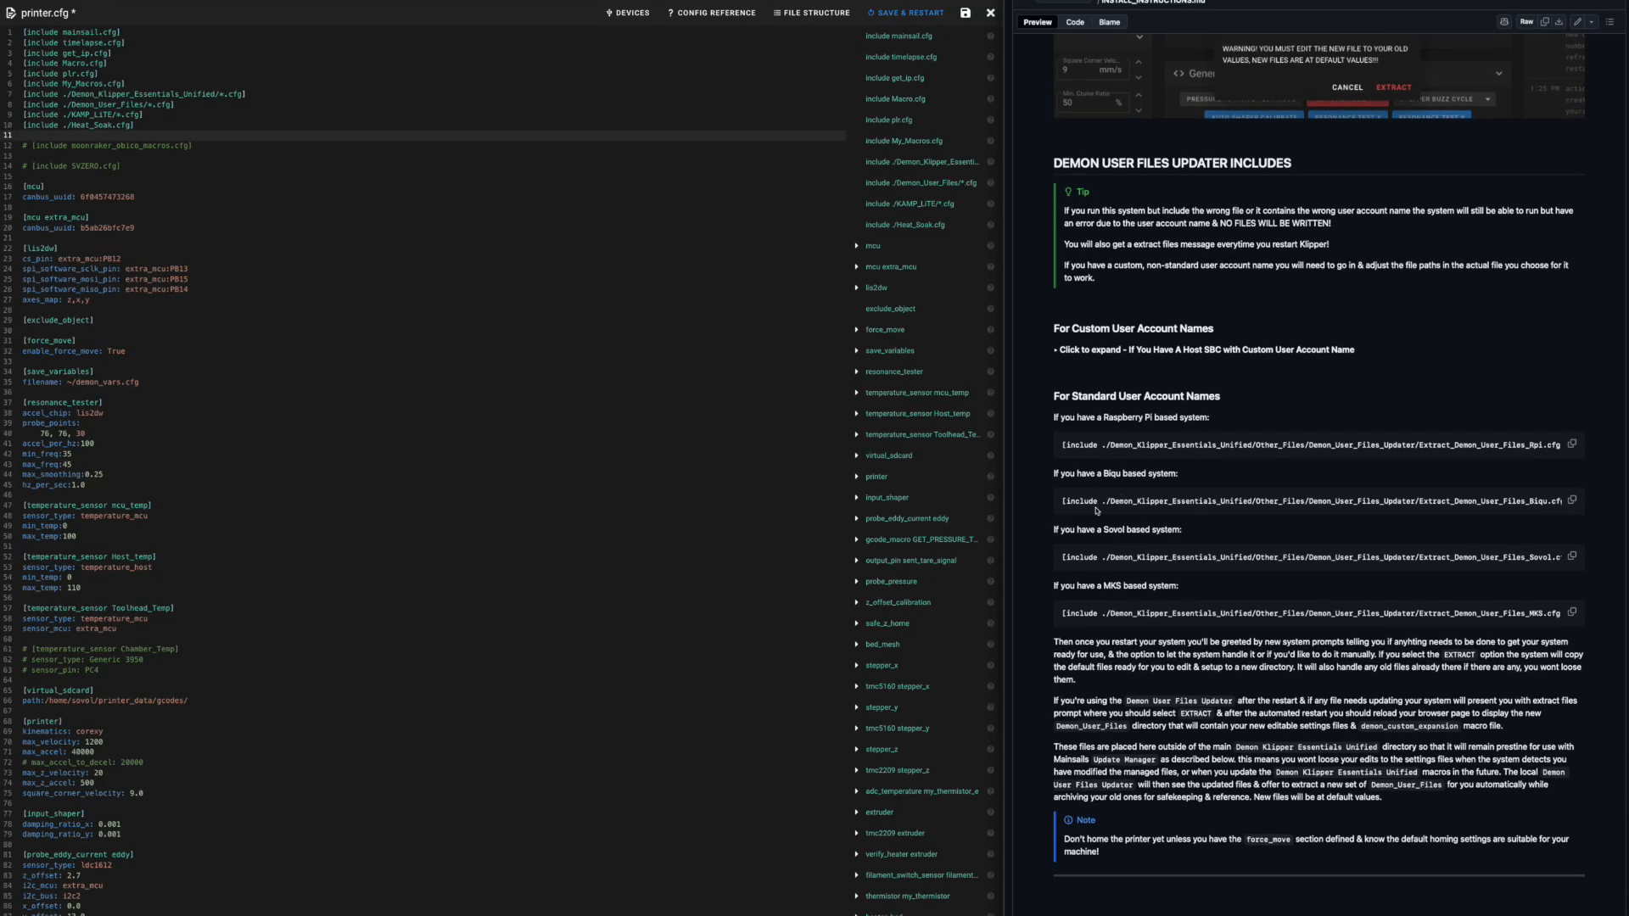
left_click(1572, 557)
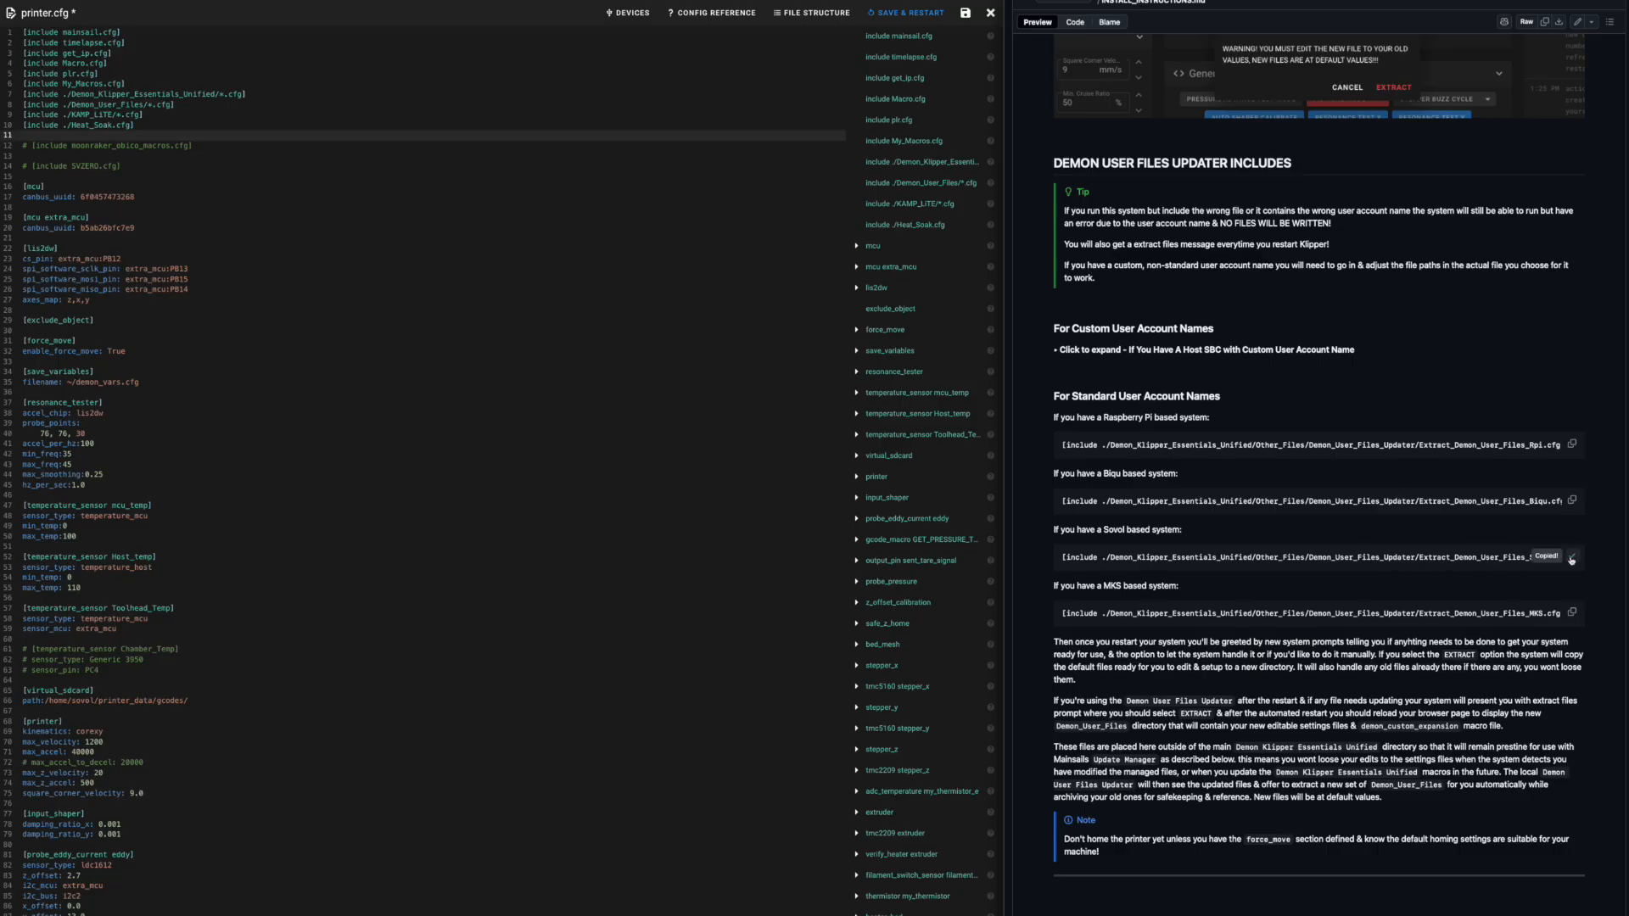
mouse_move(1146, 542)
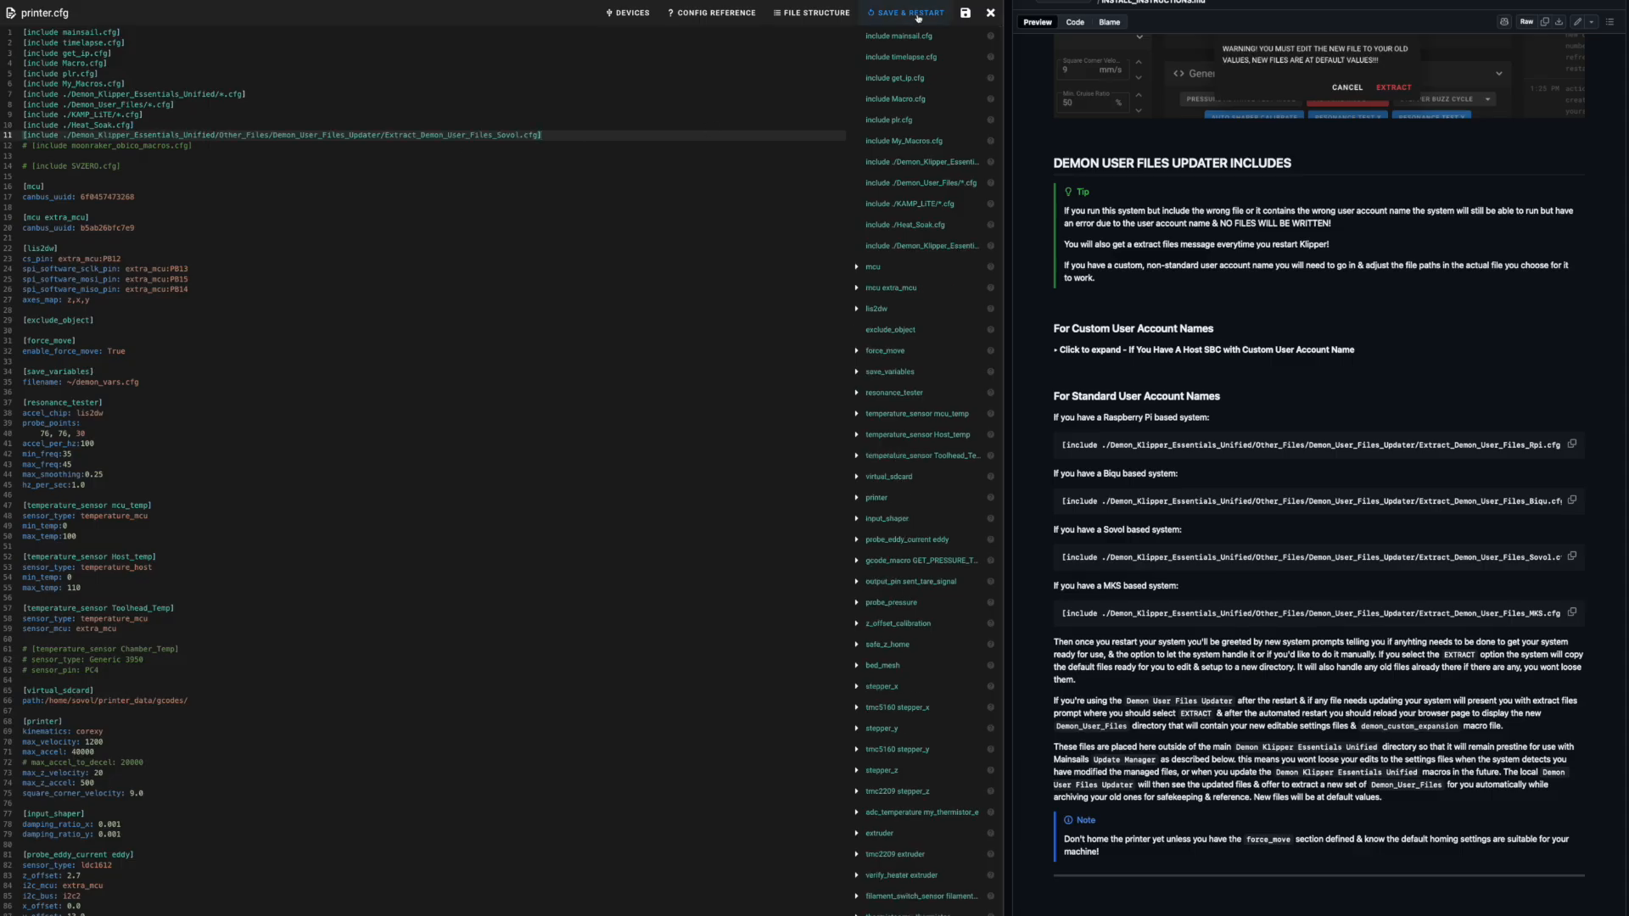
Save & Restart Klipper, then reopen printer.cfg to correct the homing_override/safe_z_homing startup error.
left_click(905, 12)
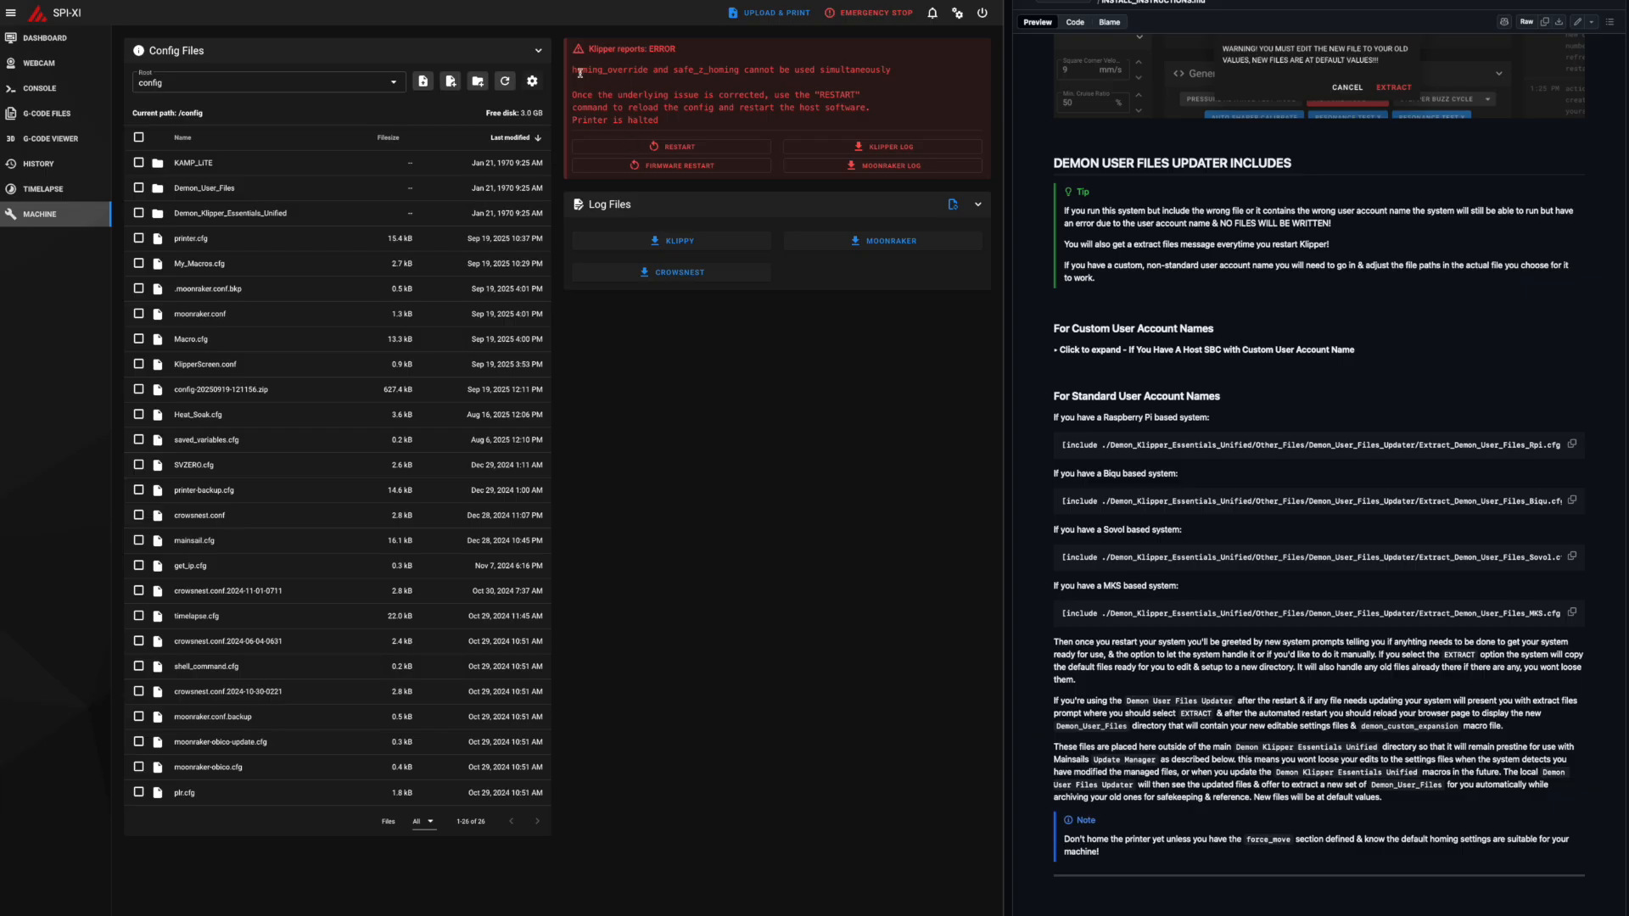
mouse_move(674, 71)
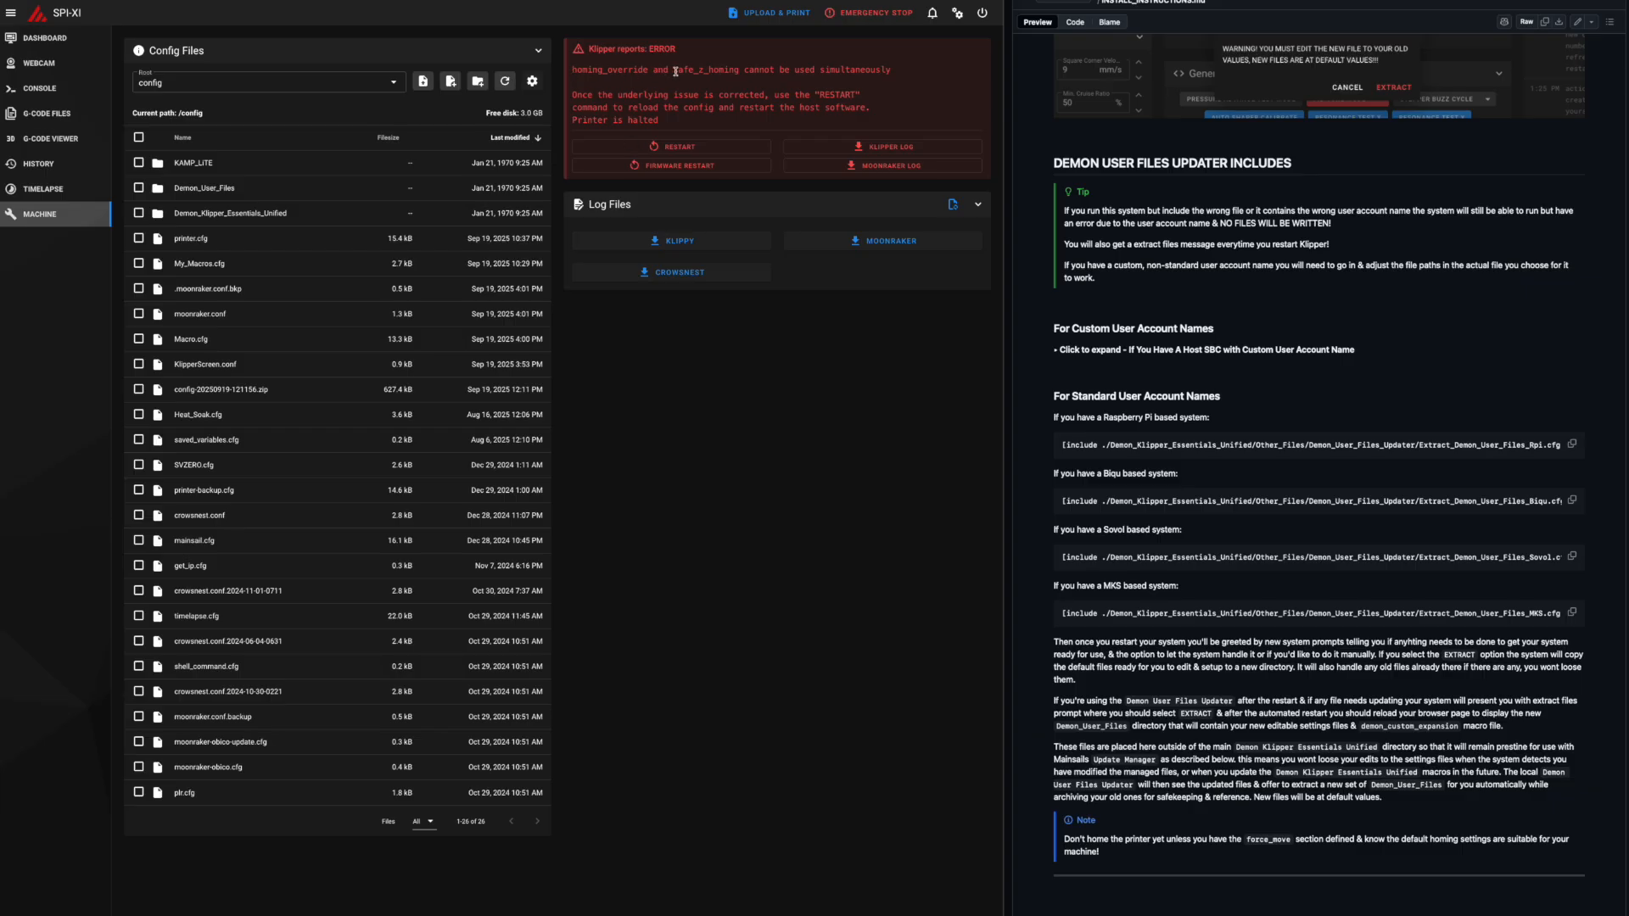
mouse_move(760, 70)
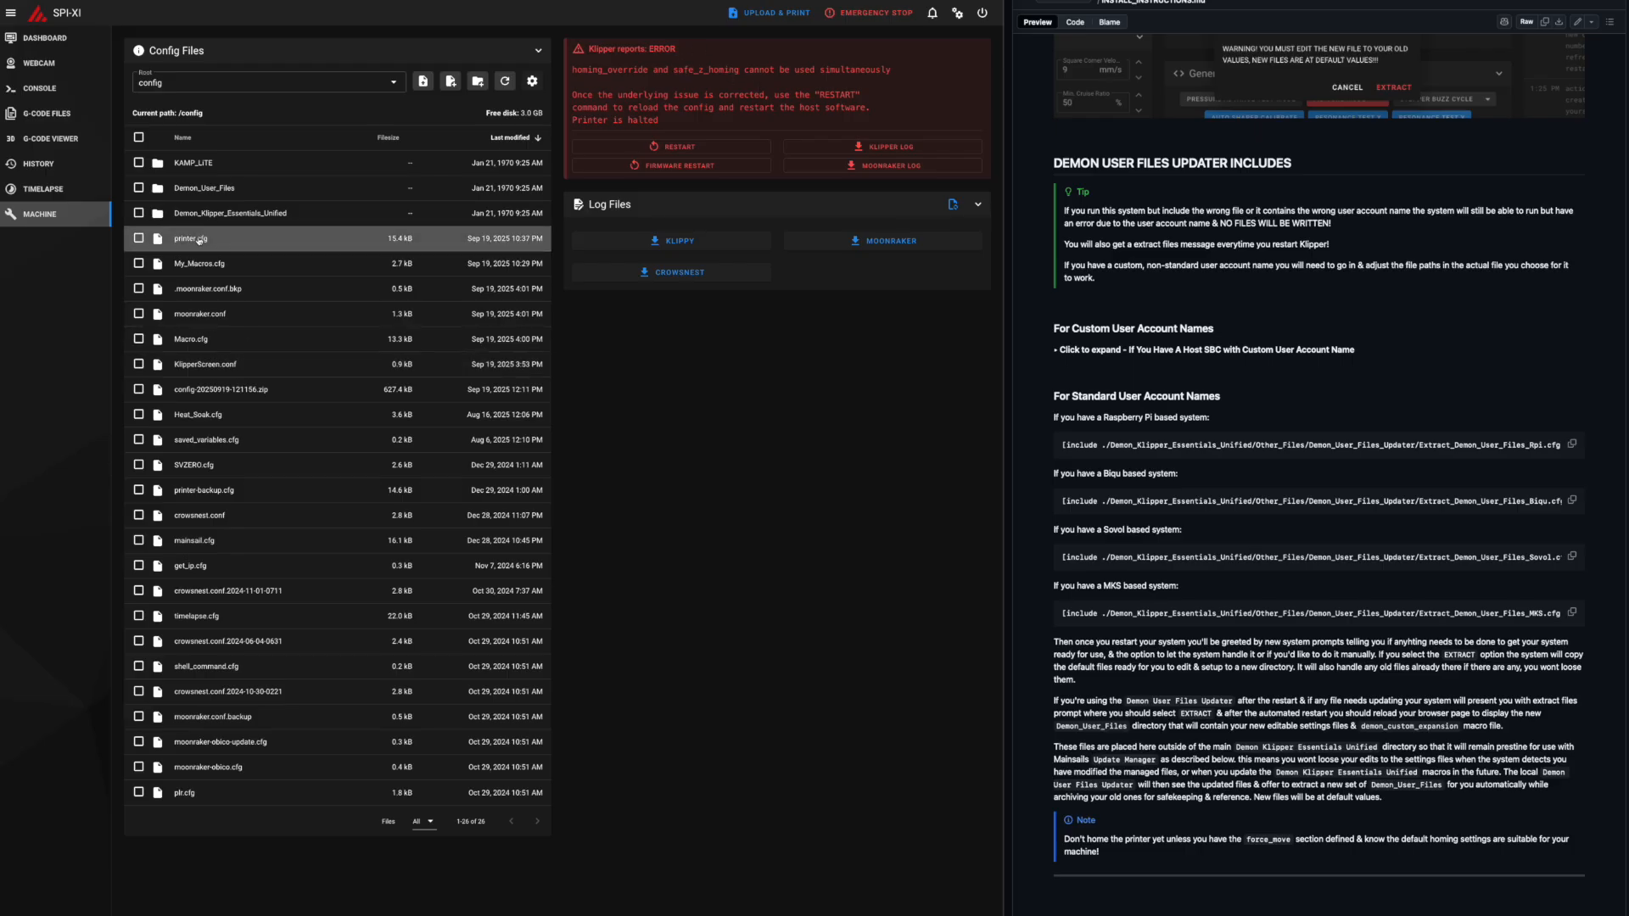
double_click(192, 239)
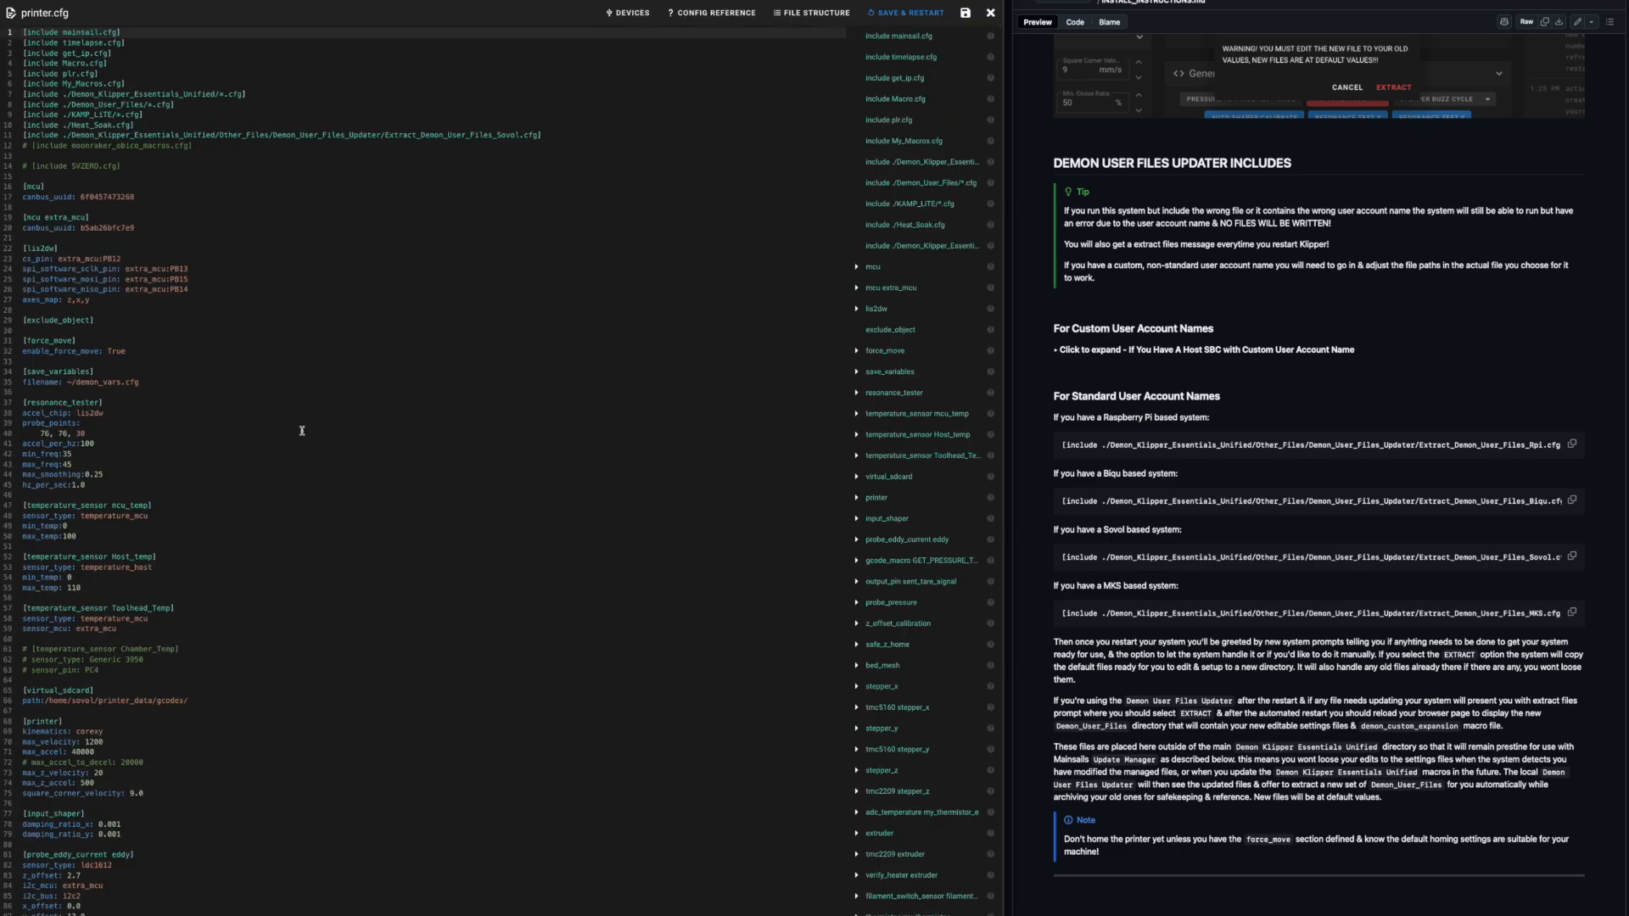
scroll("down", 3)
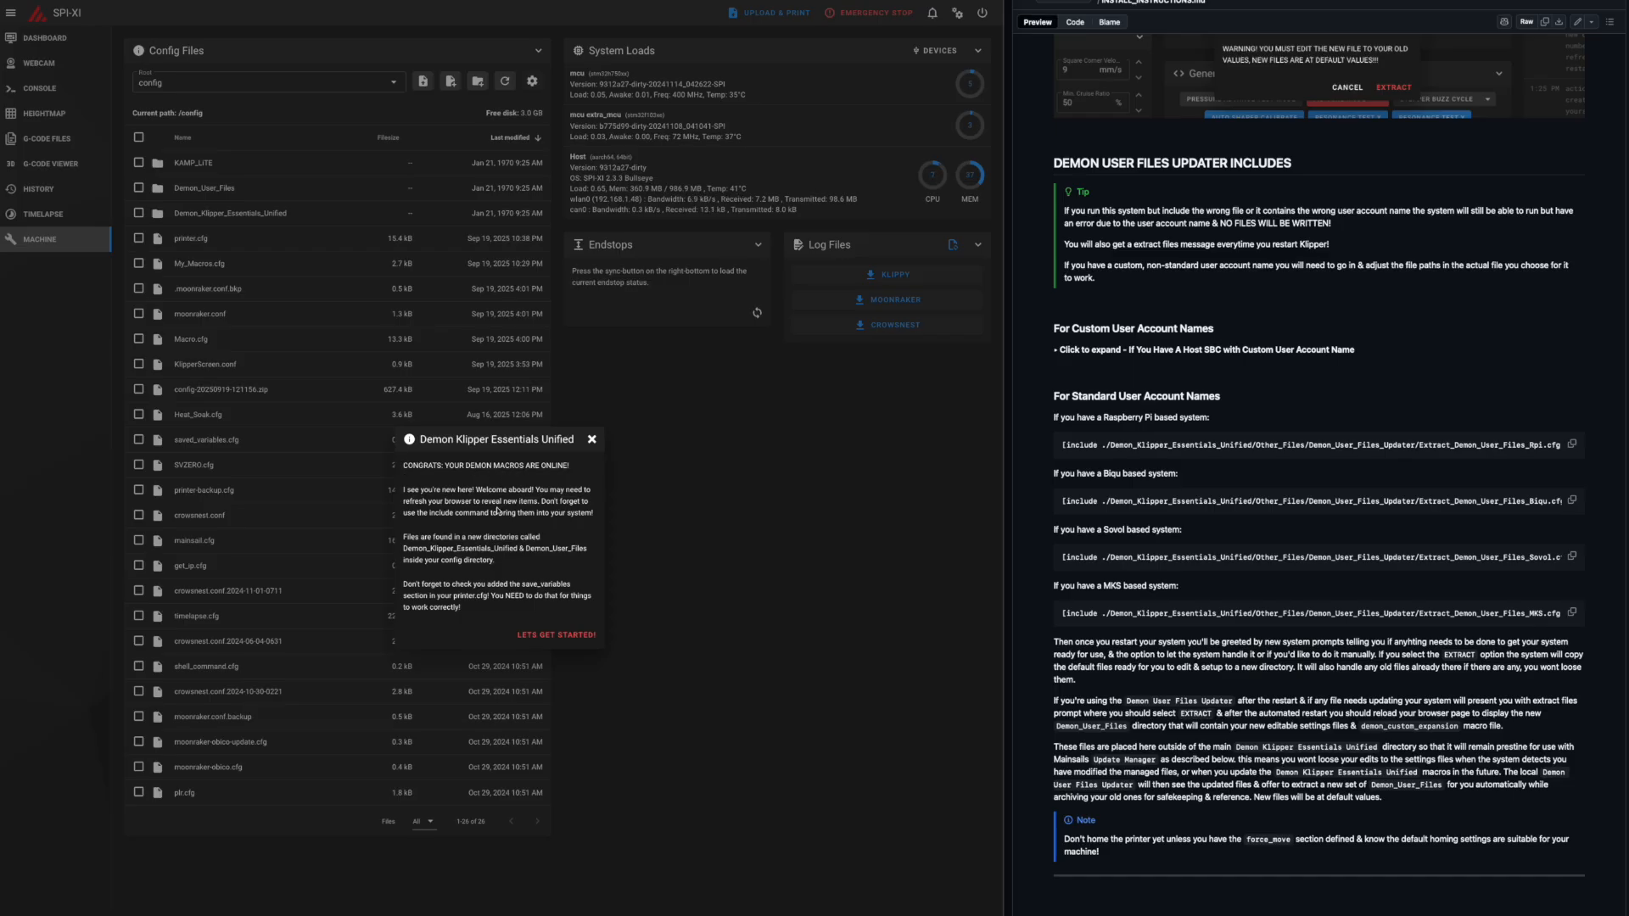
mouse_move(550, 469)
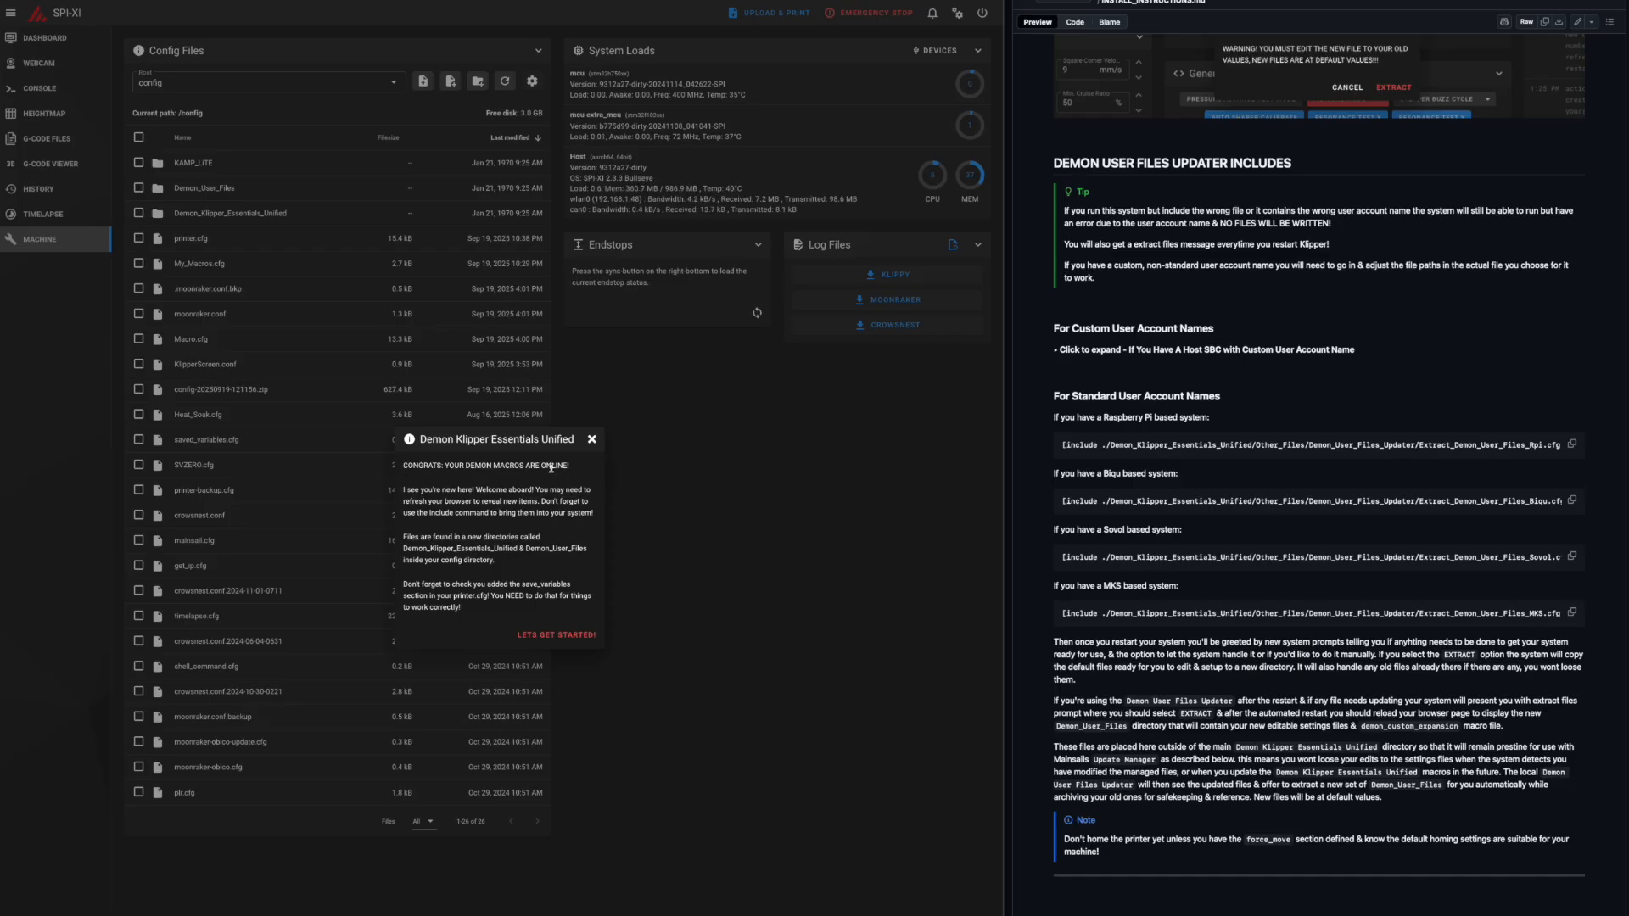
mouse_move(519, 577)
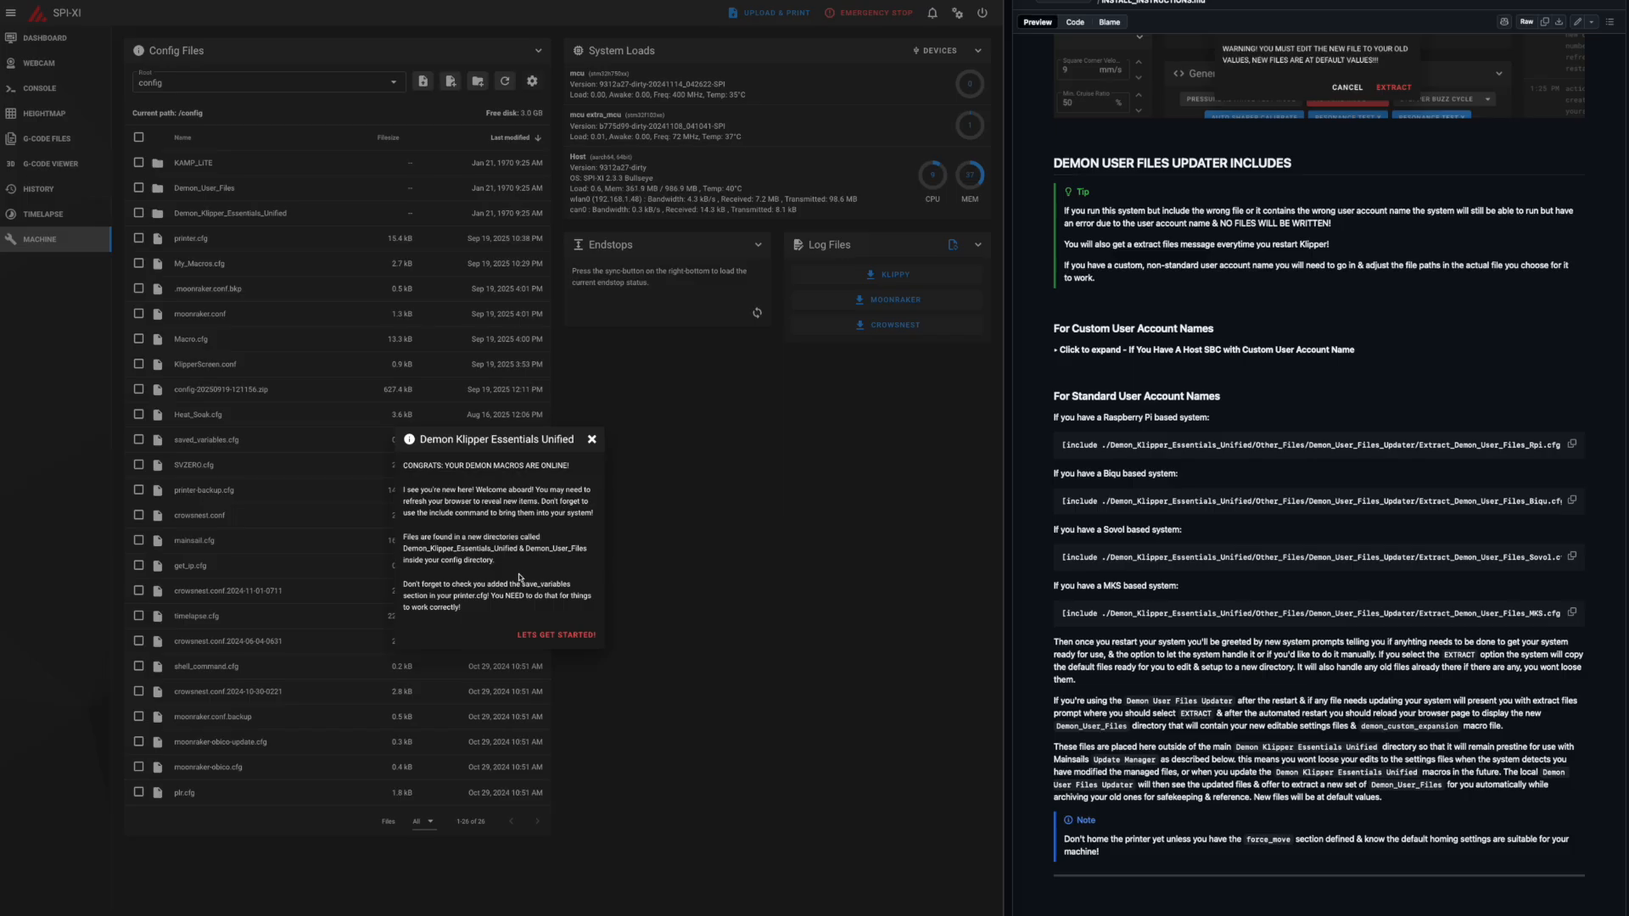
mouse_move(489, 593)
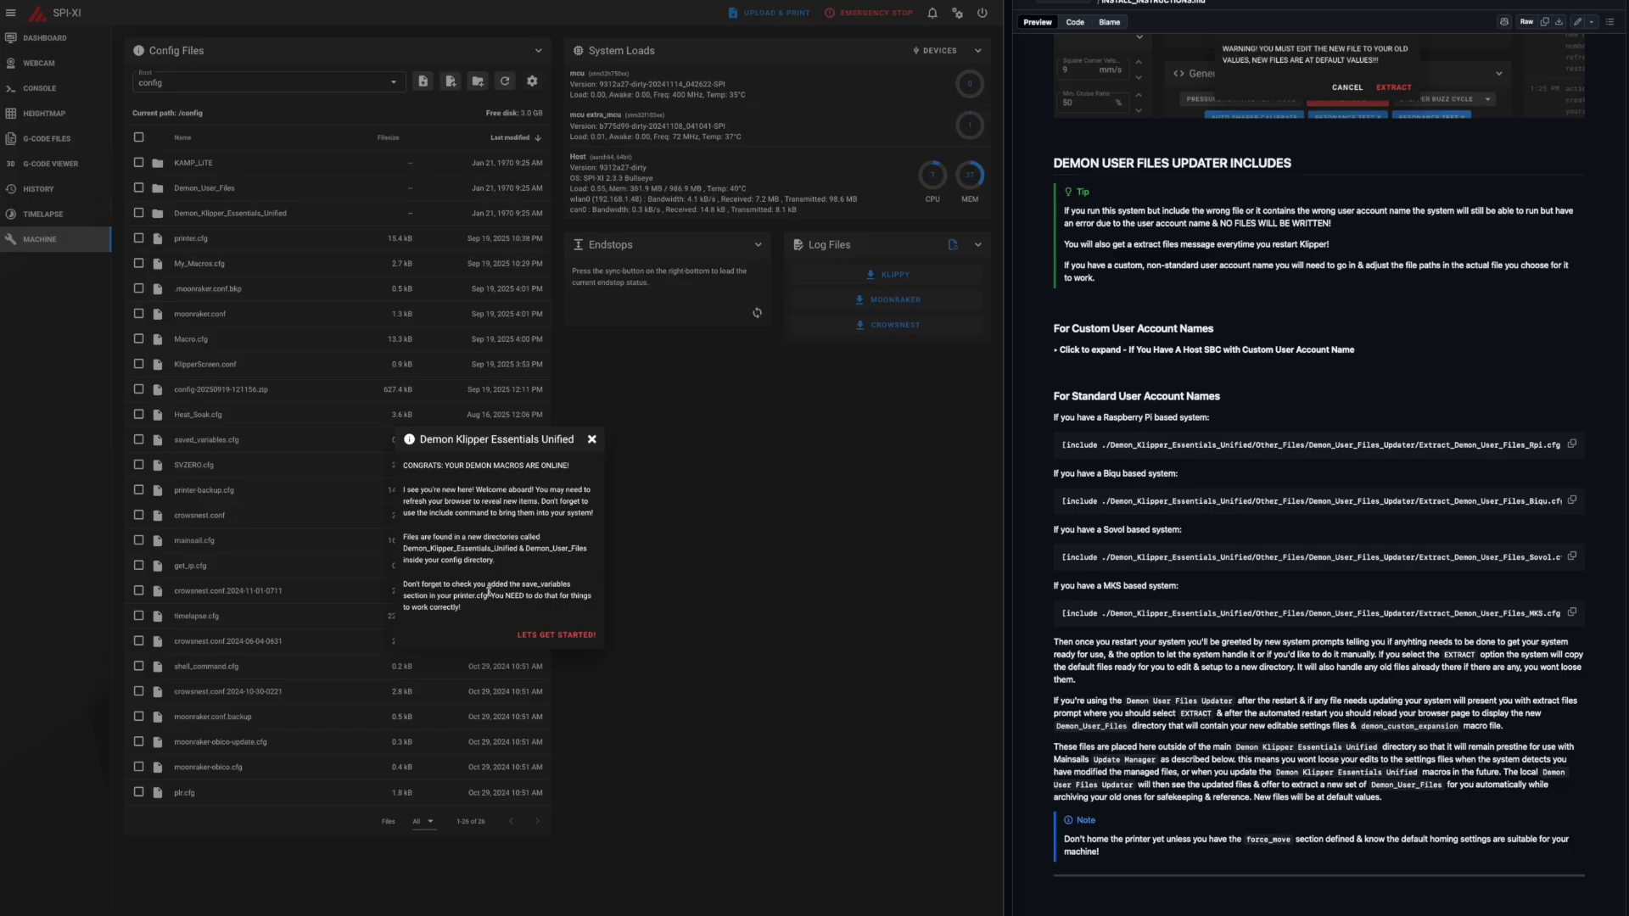
Dismiss the Demon macros welcome notice and scroll the guide to the Load & Unload Macros section.
left_click(592, 437)
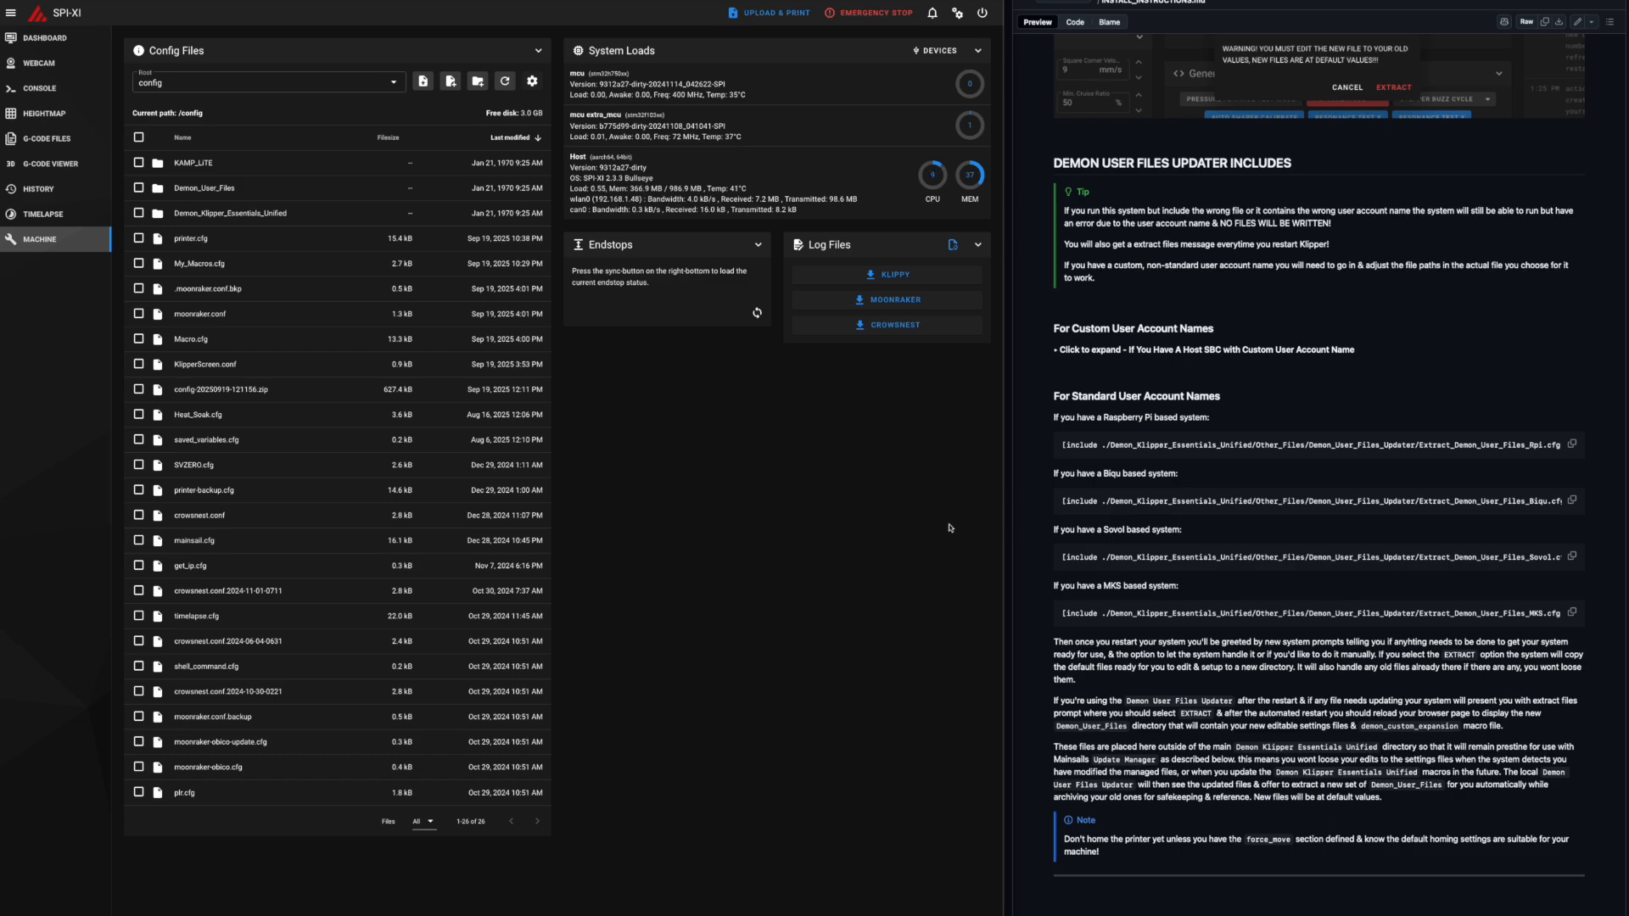
mouse_move(891, 511)
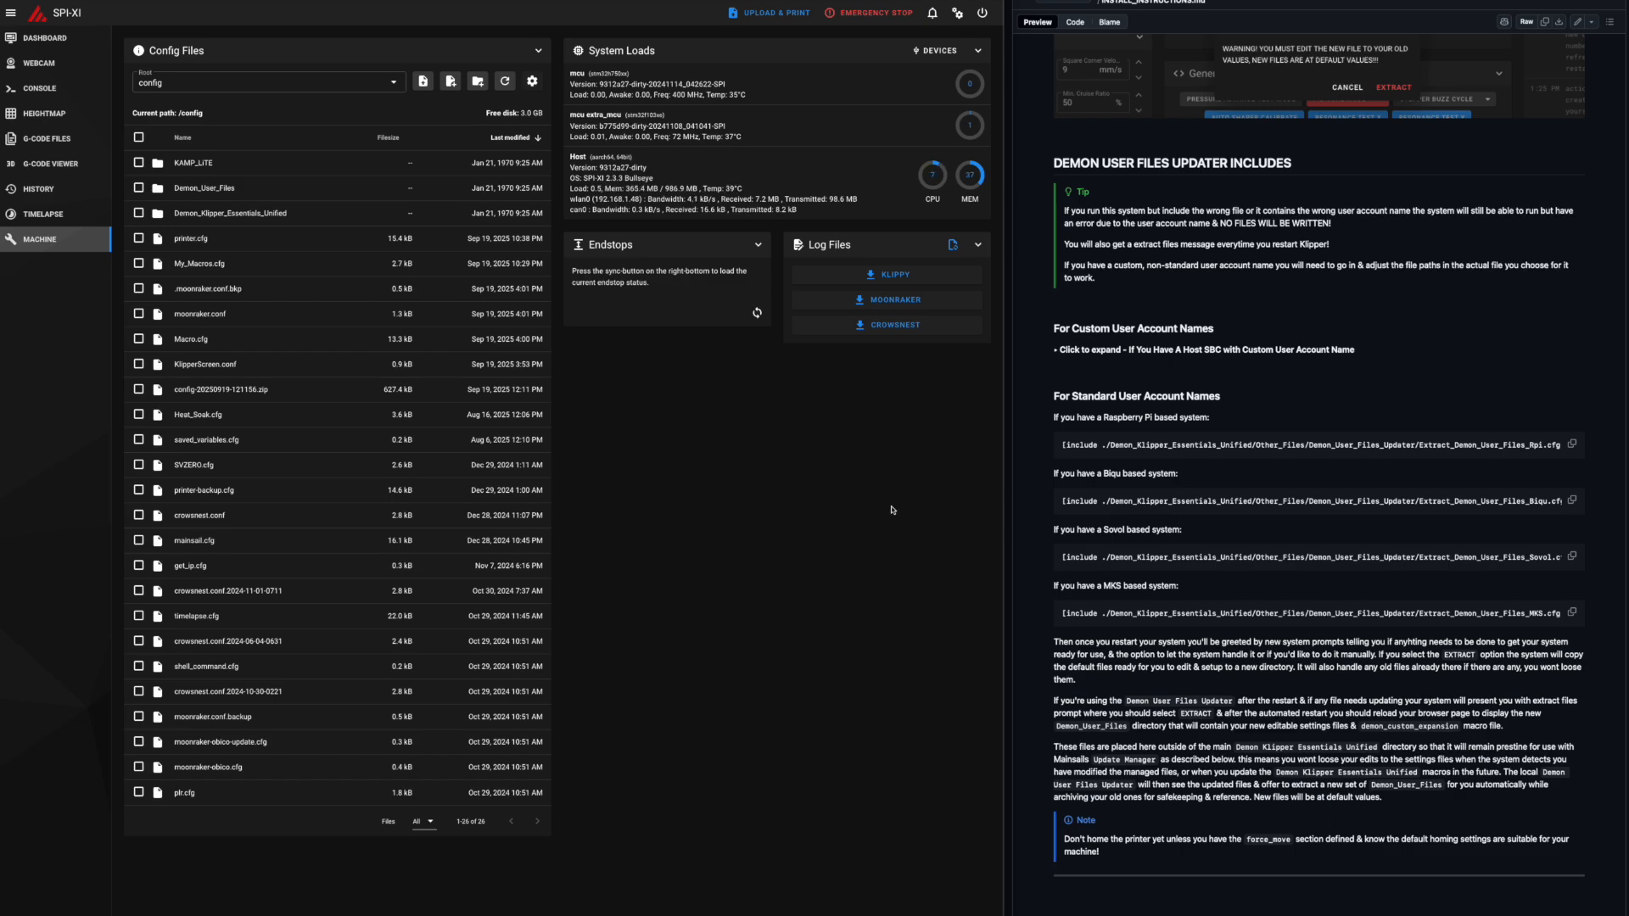
scroll("down", 3)
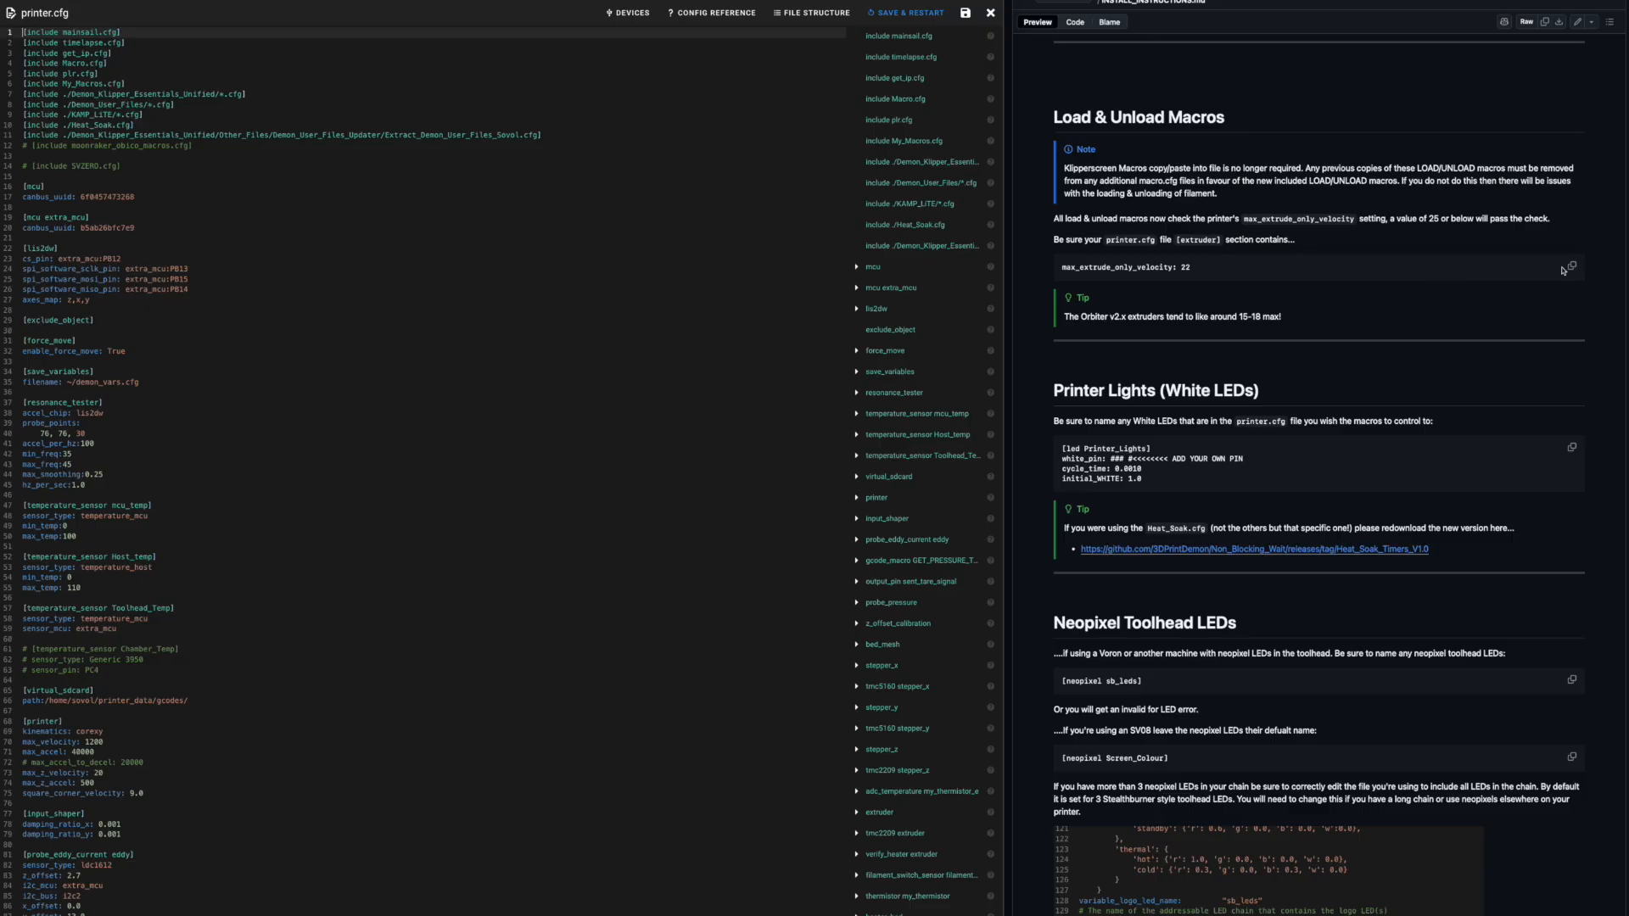
left_click(1571, 266)
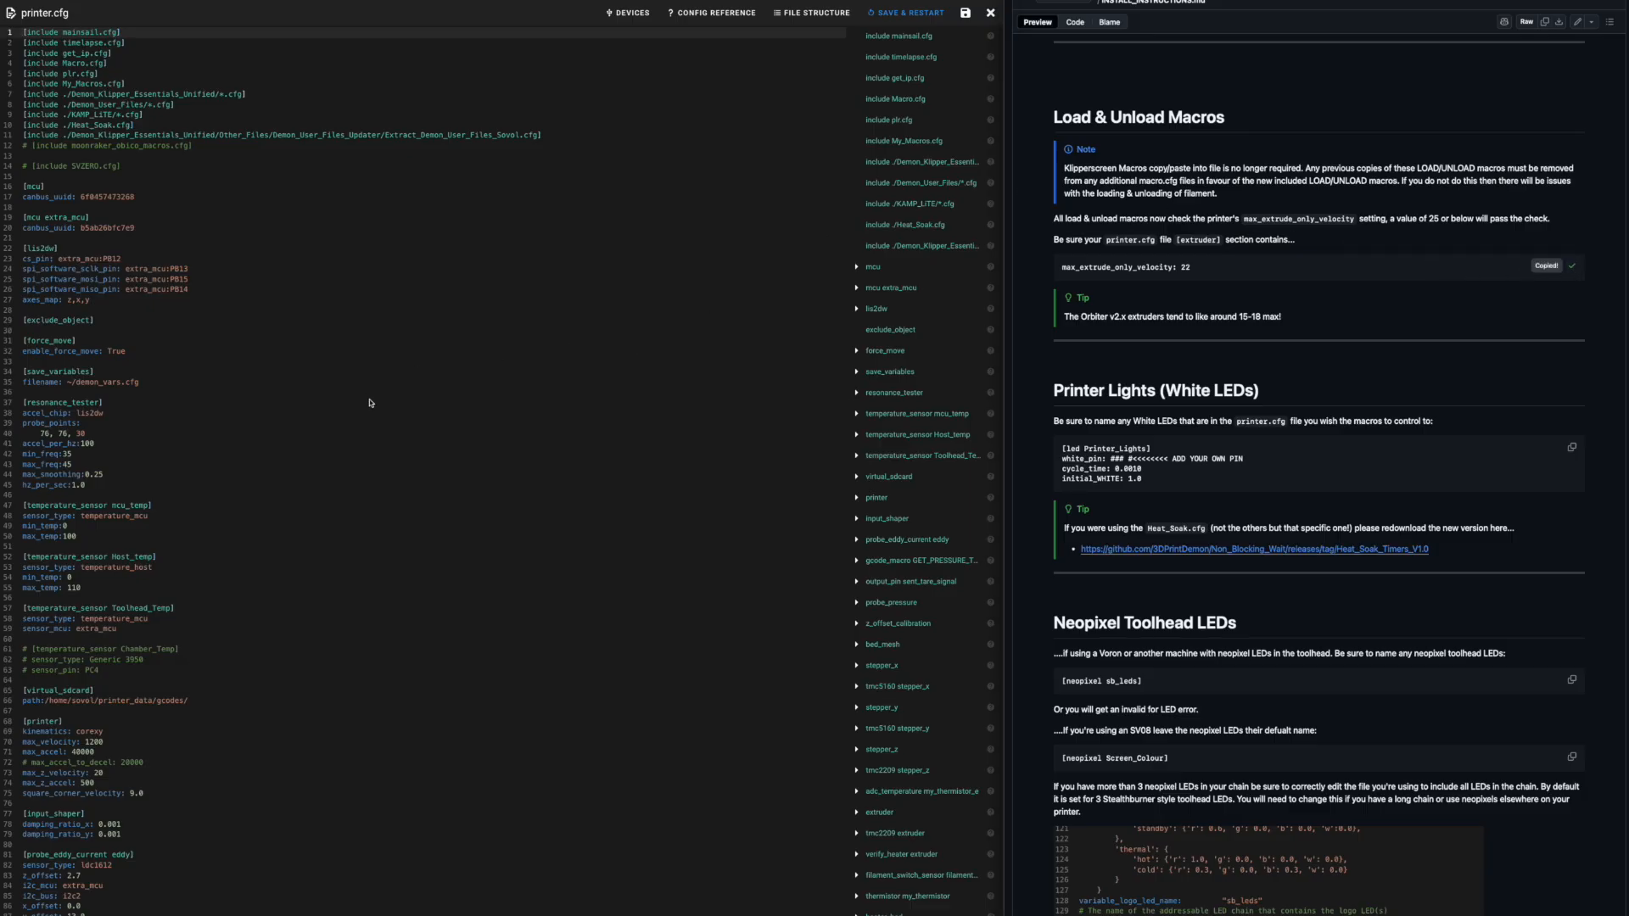
scroll("down", 3)
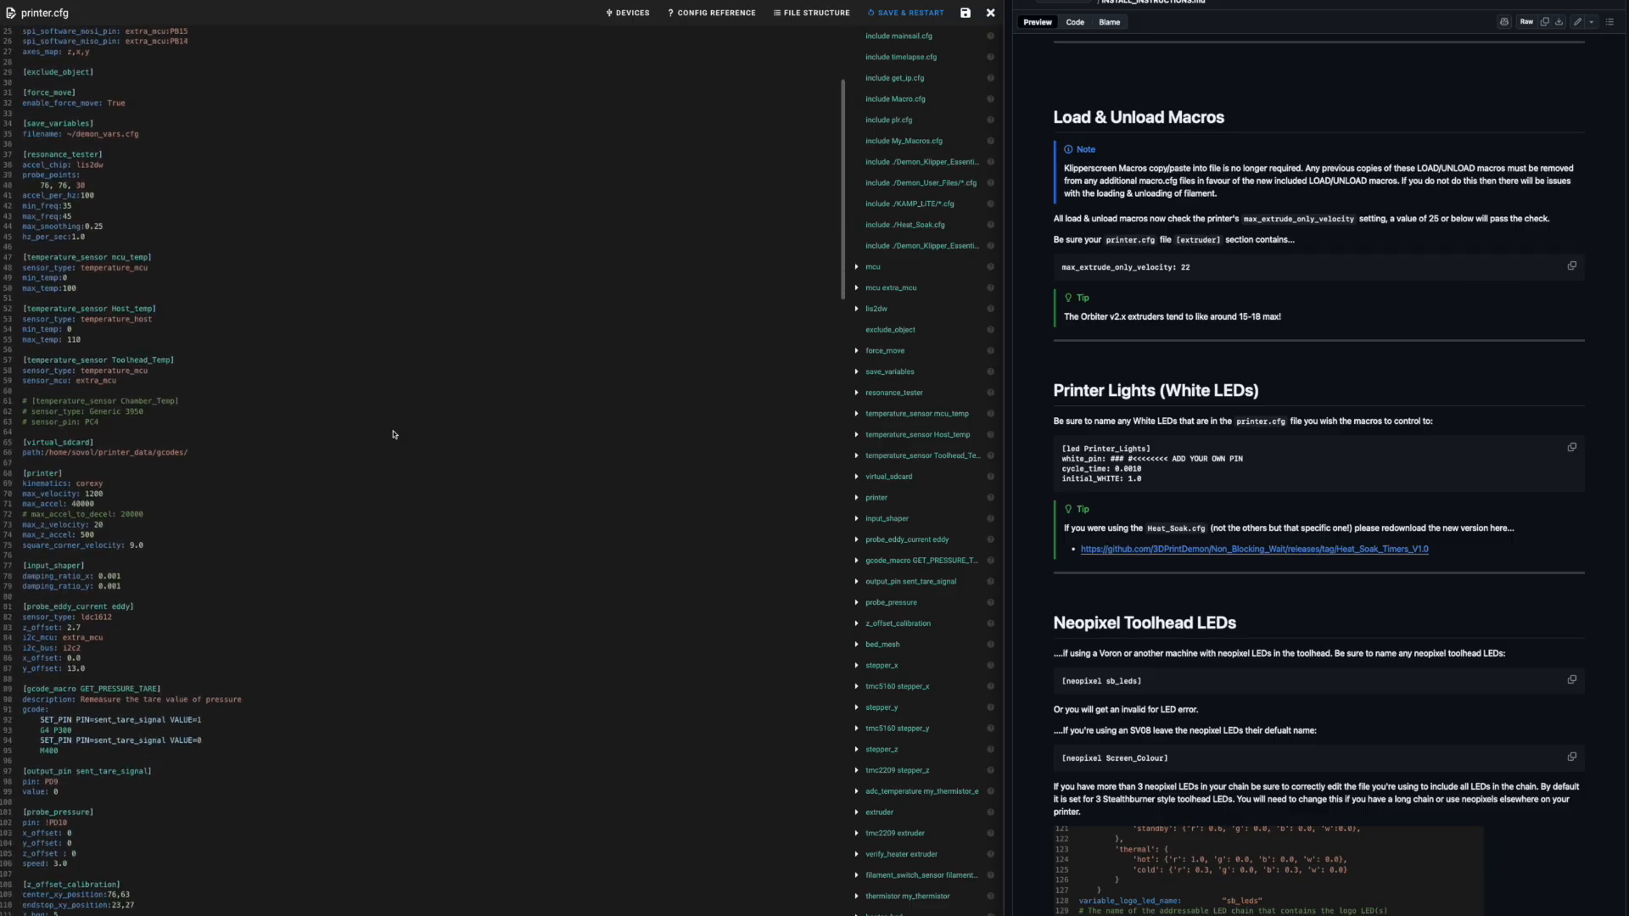
scroll("down", 3)
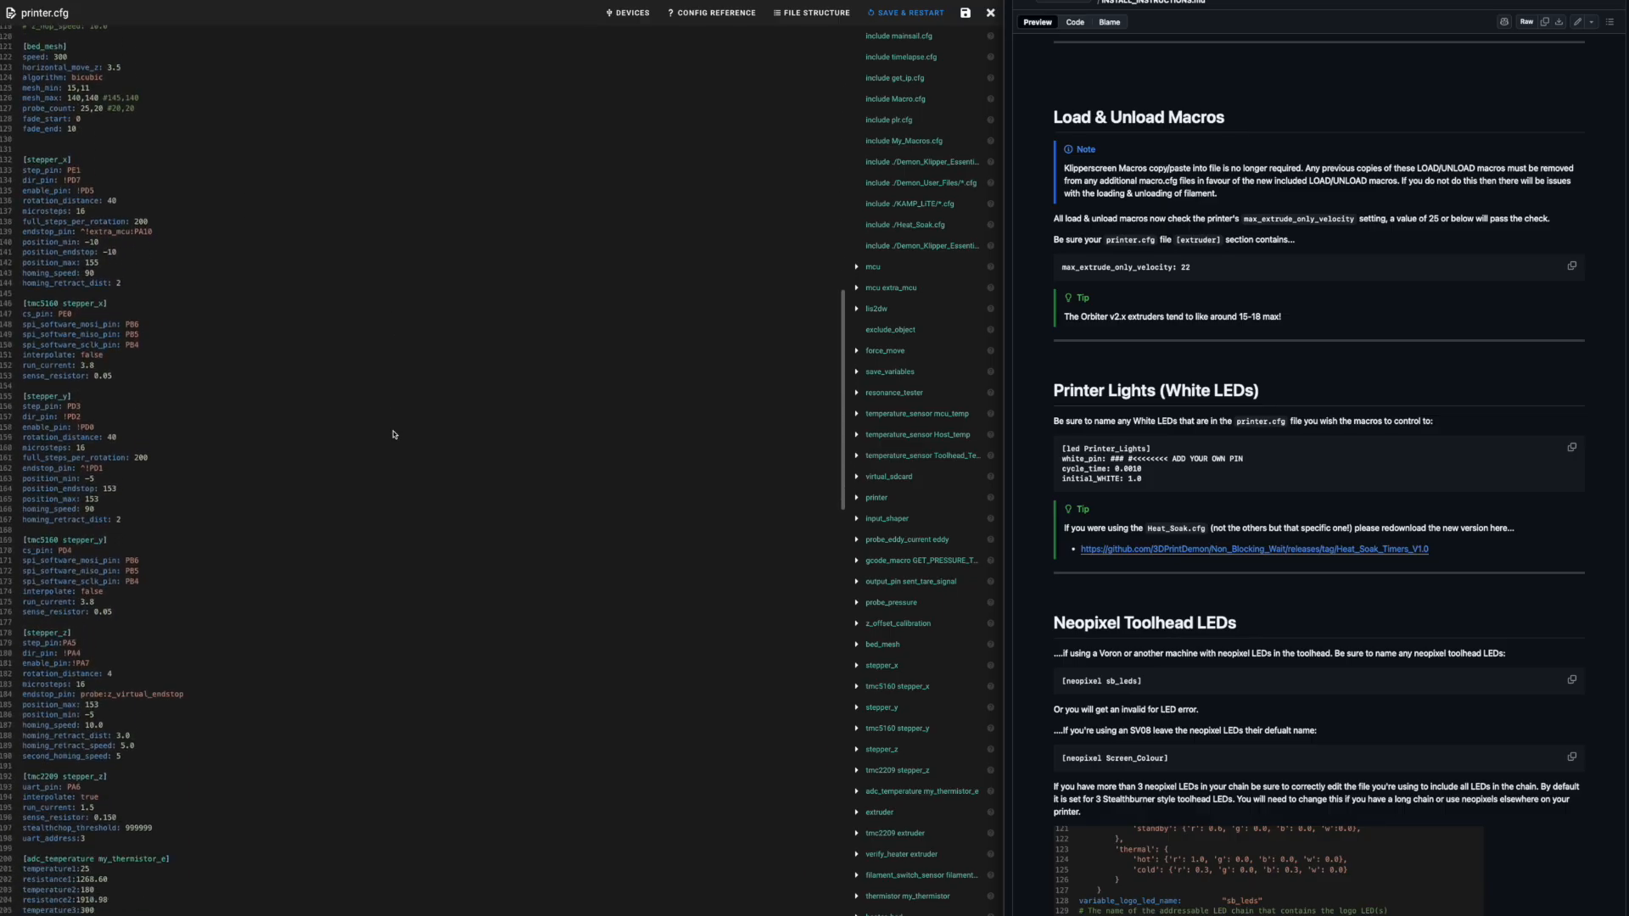
scroll("down", 3)
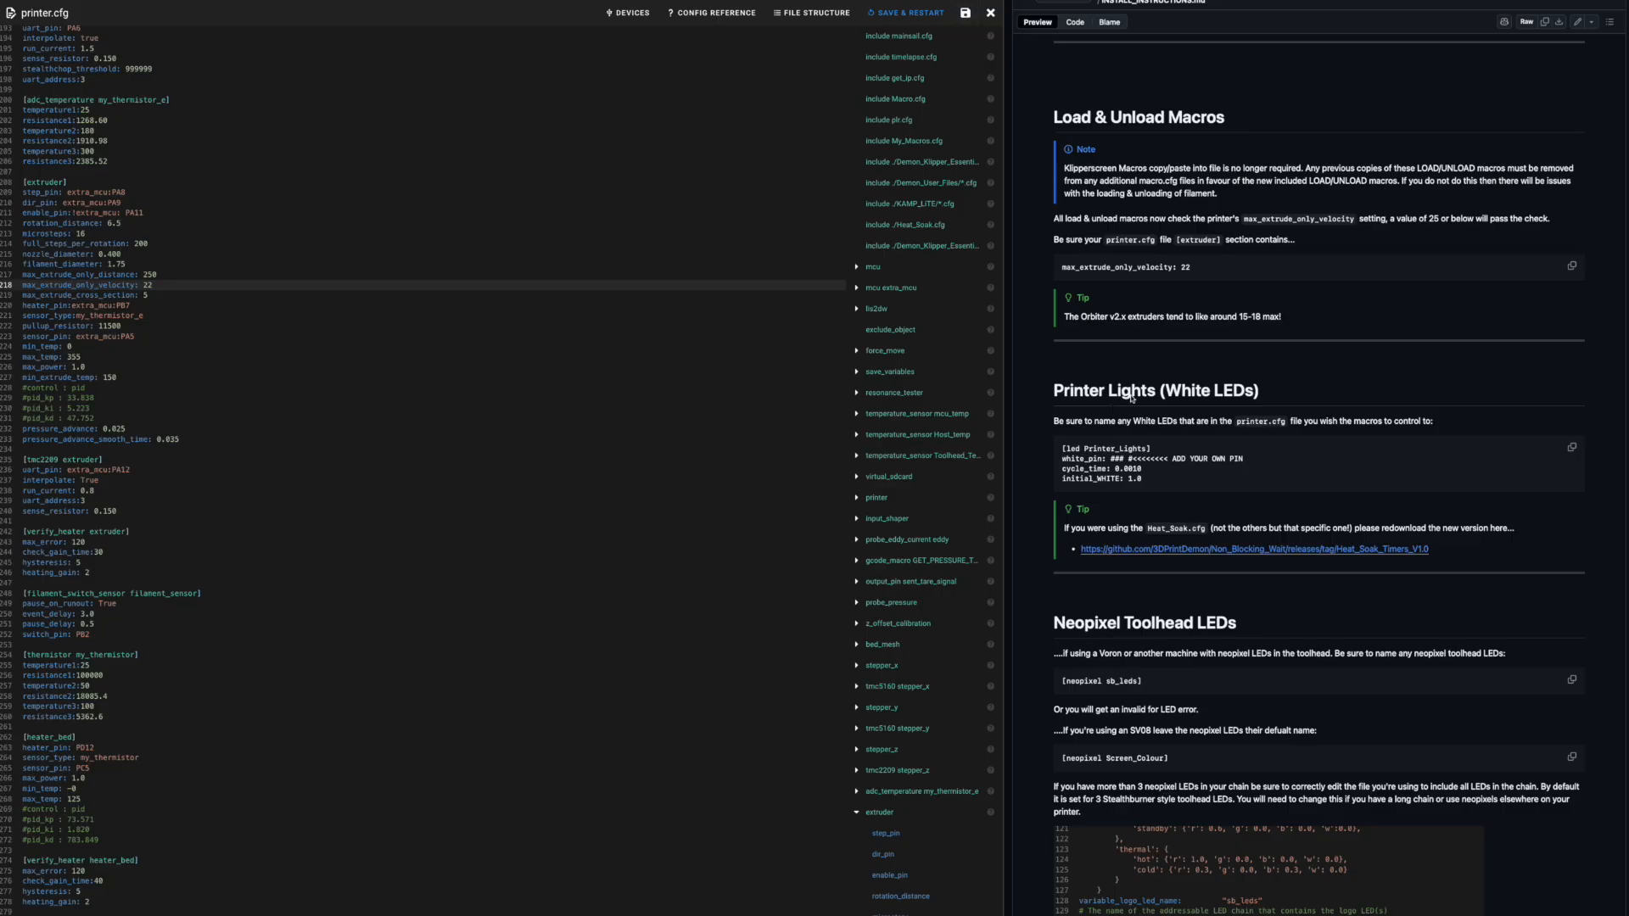
mouse_move(1169, 427)
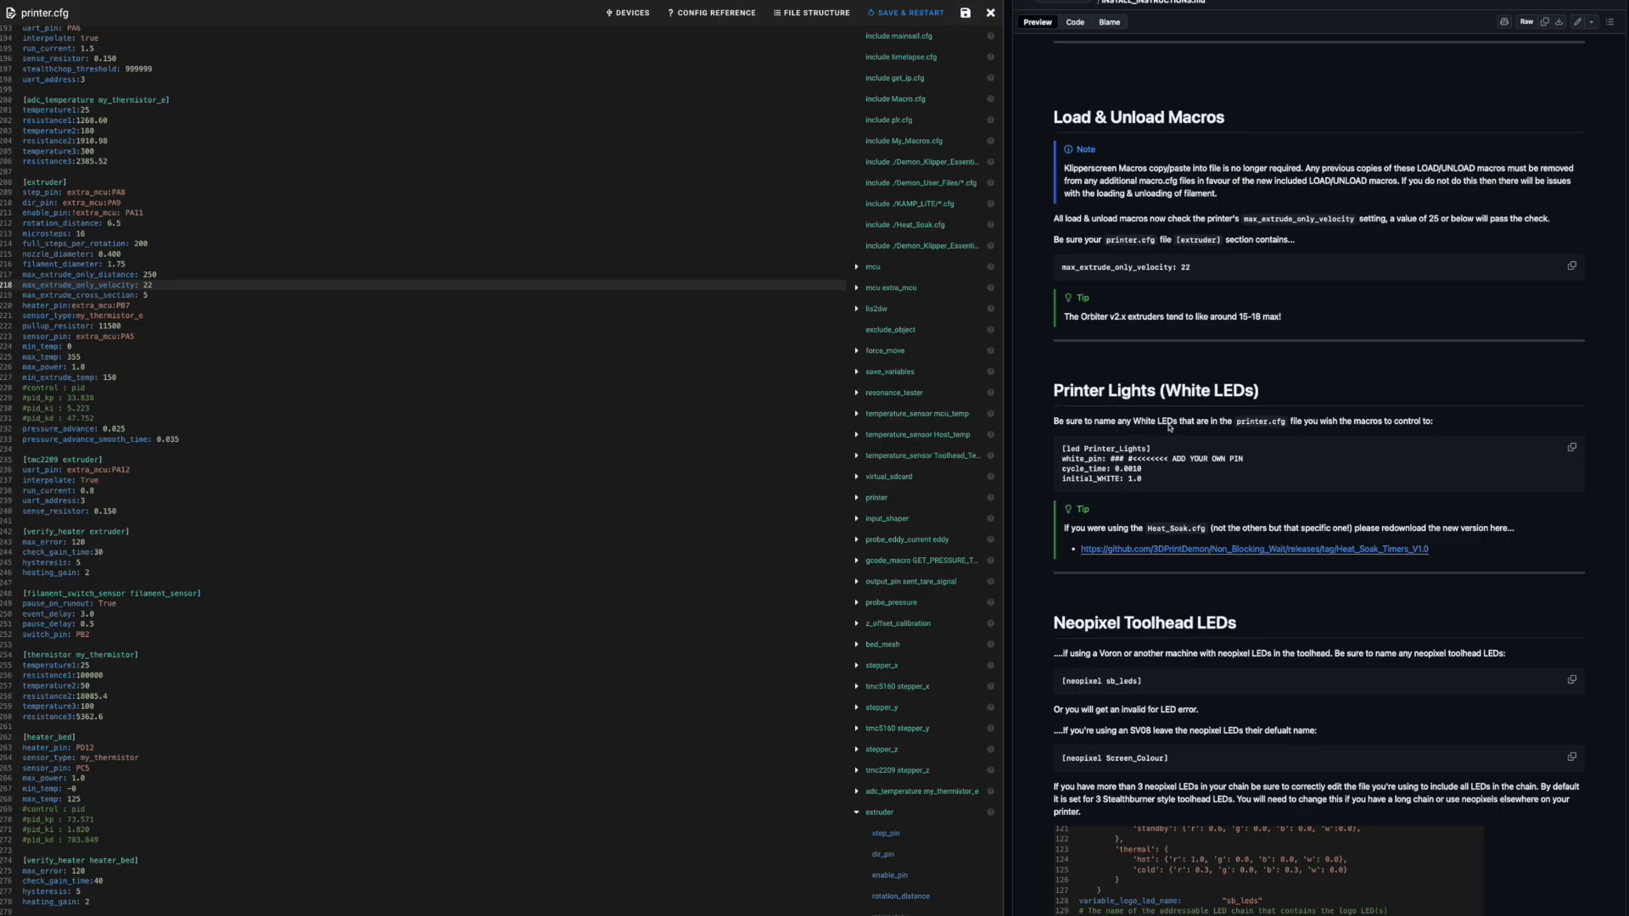
mouse_move(1539, 456)
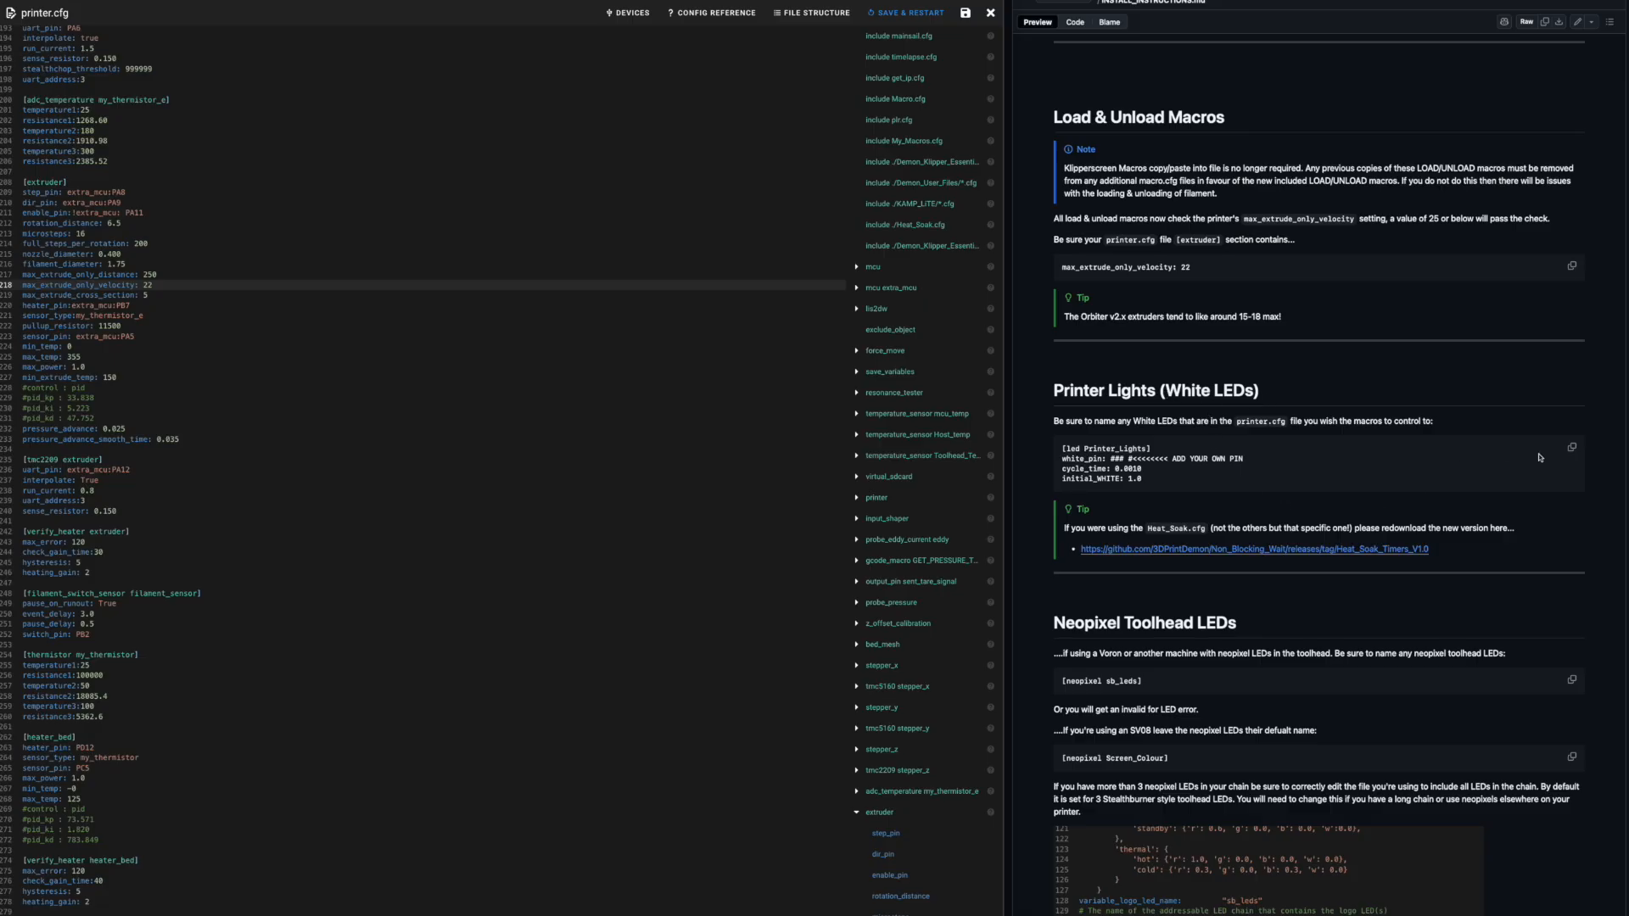
Copy the [led Printer_Lights] block from the guide and review printer.cfg around the [output_pin LED] section.
left_click(1574, 446)
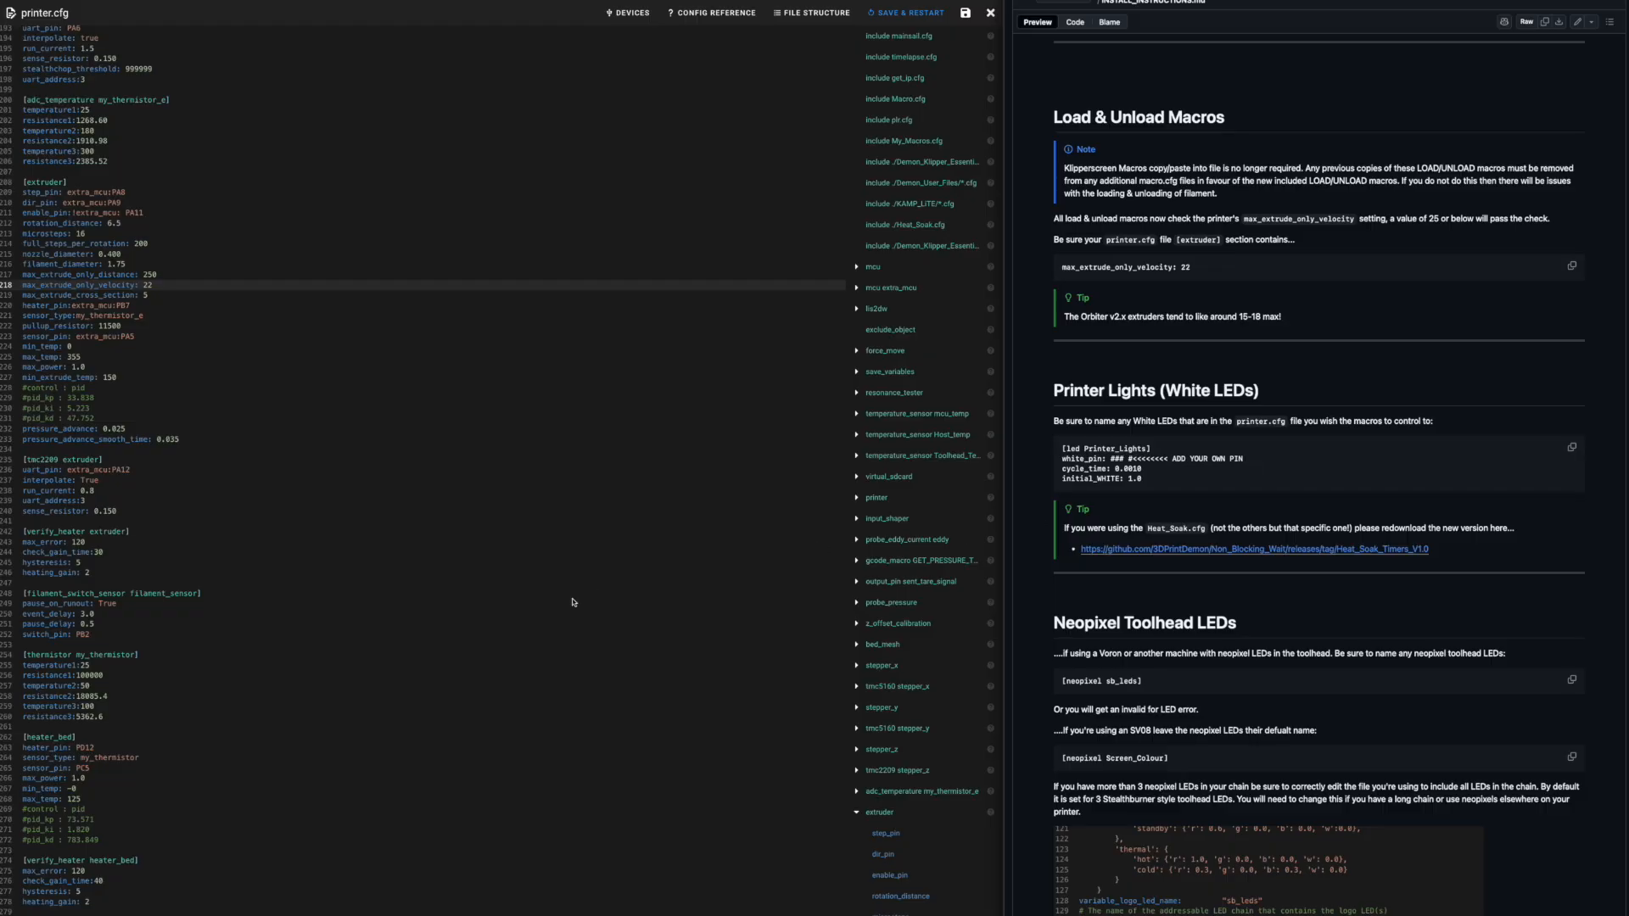
scroll("down", 3)
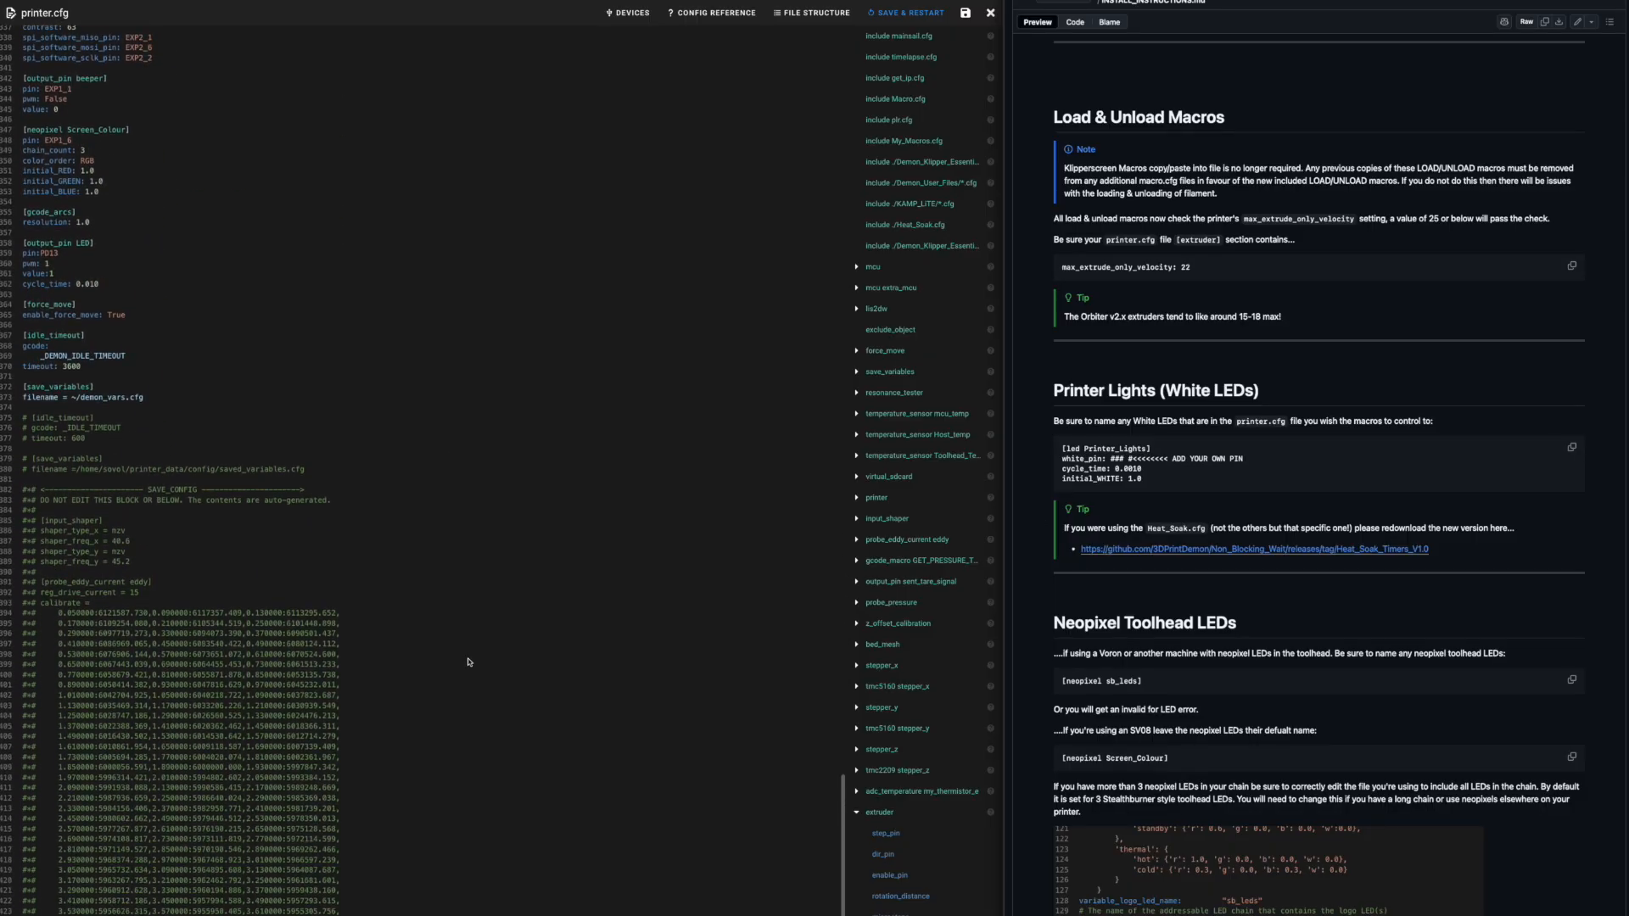
scroll("up", 3)
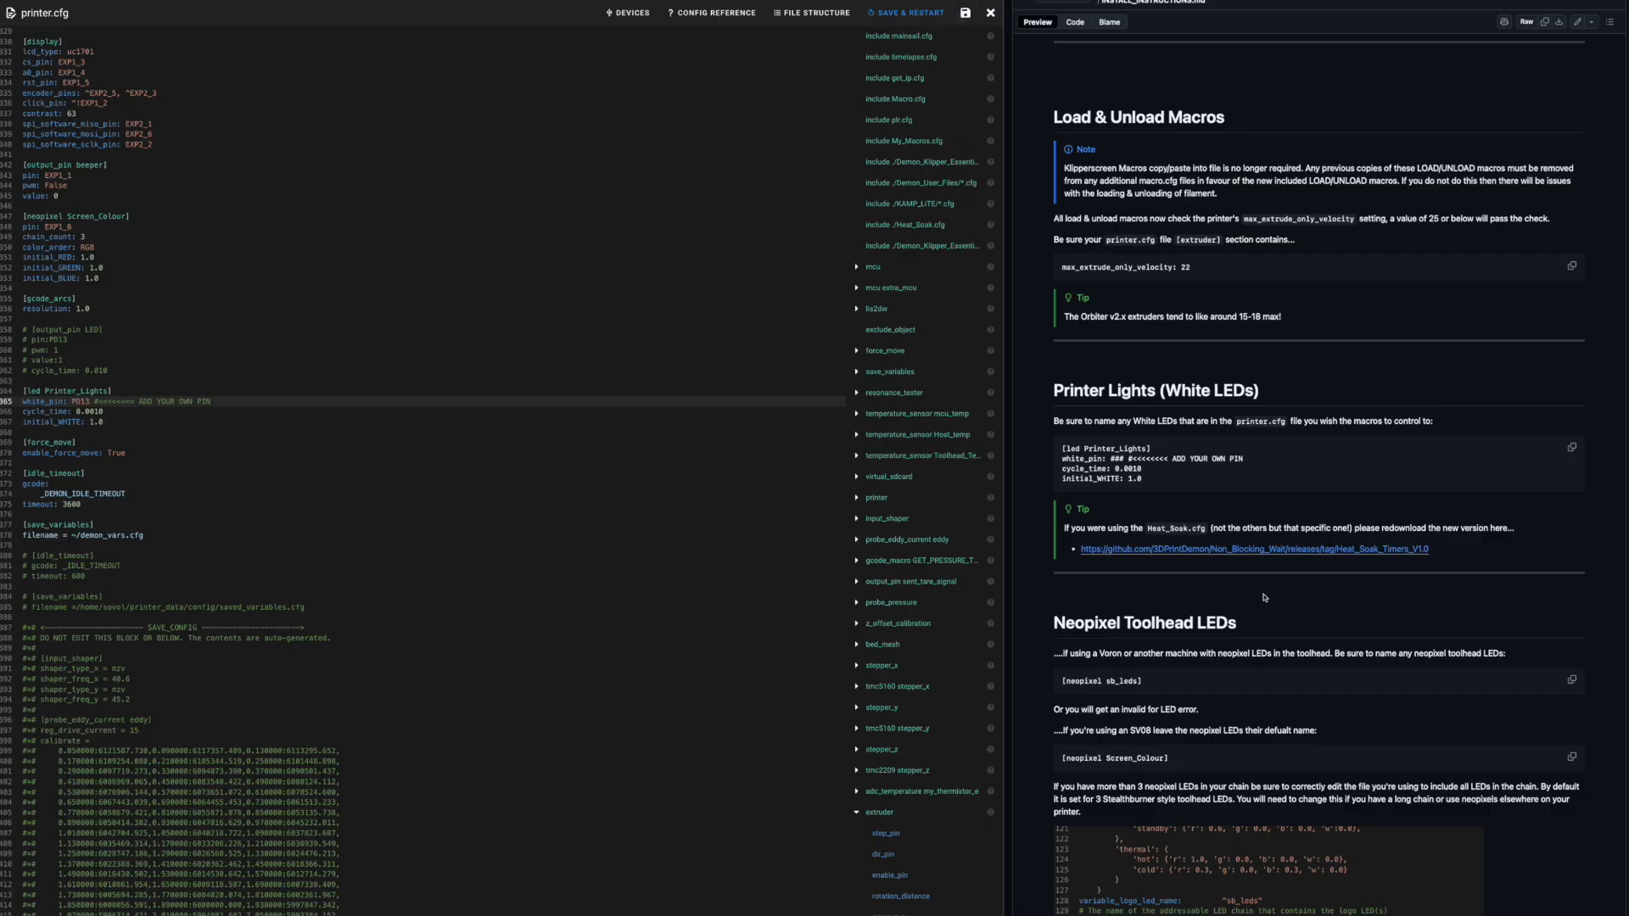
scroll("down", 3)
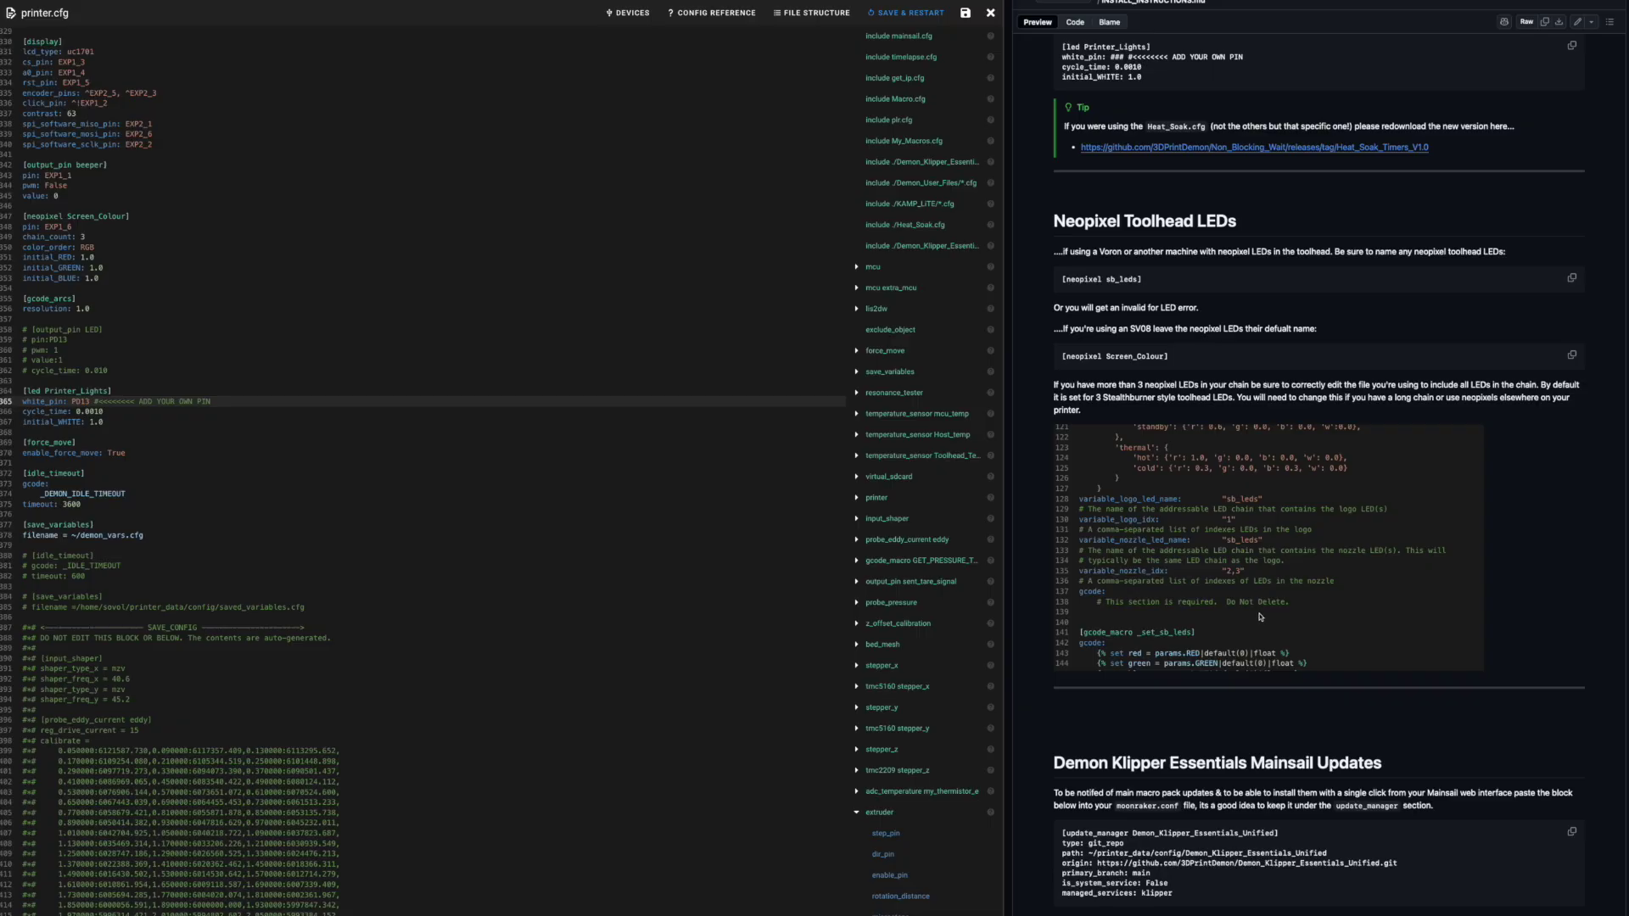
scroll("down", 3)
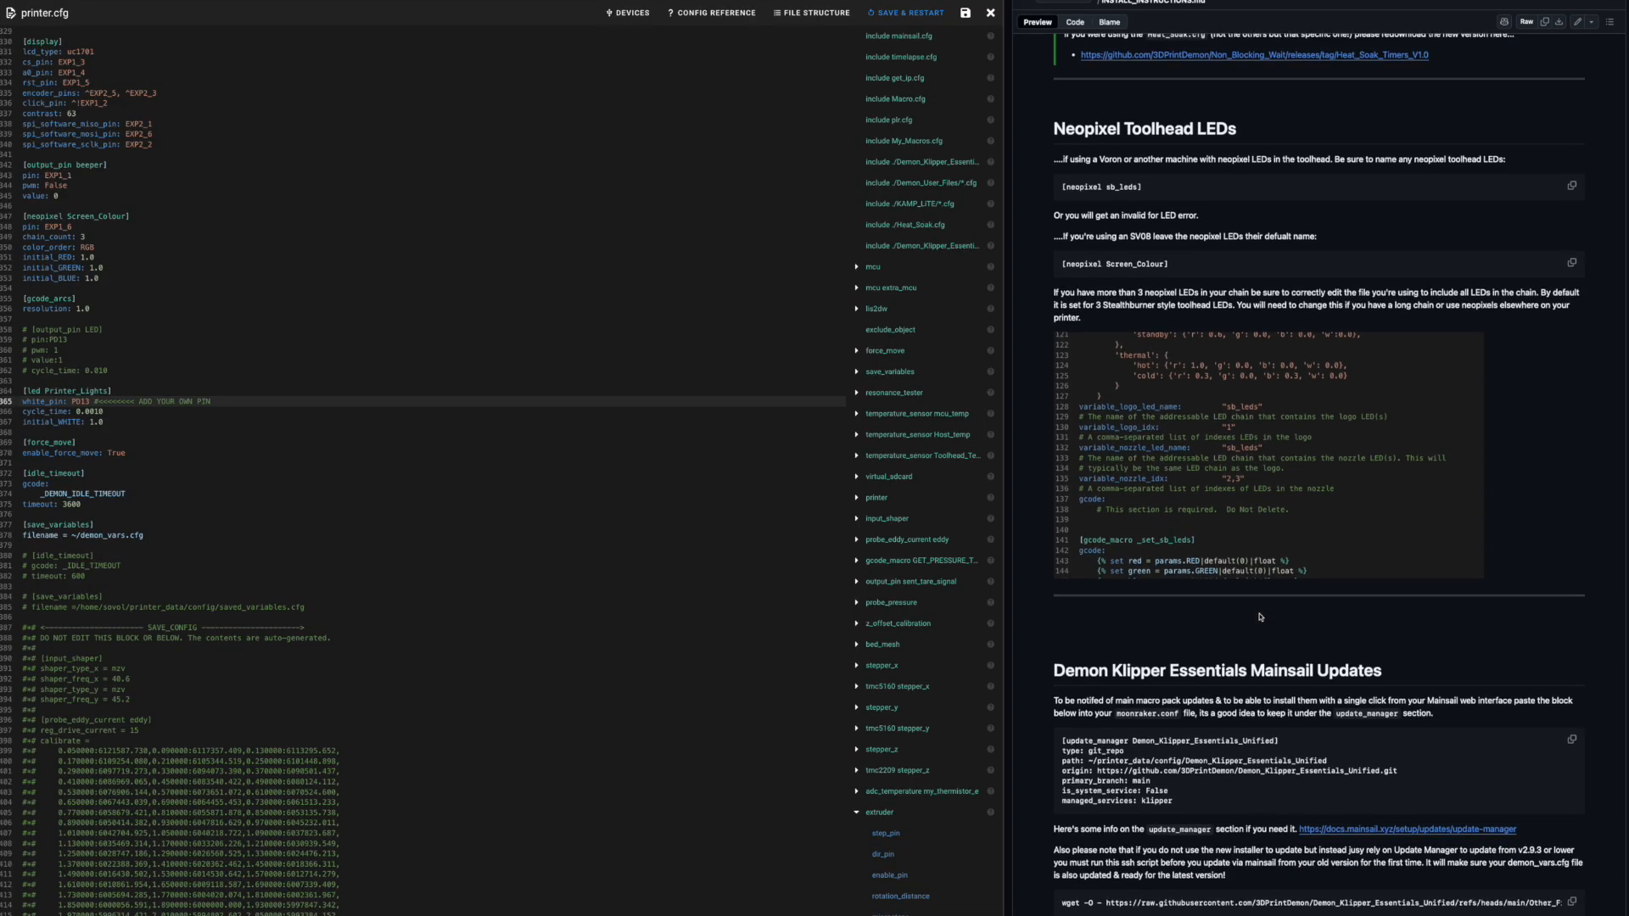
scroll("up", 3)
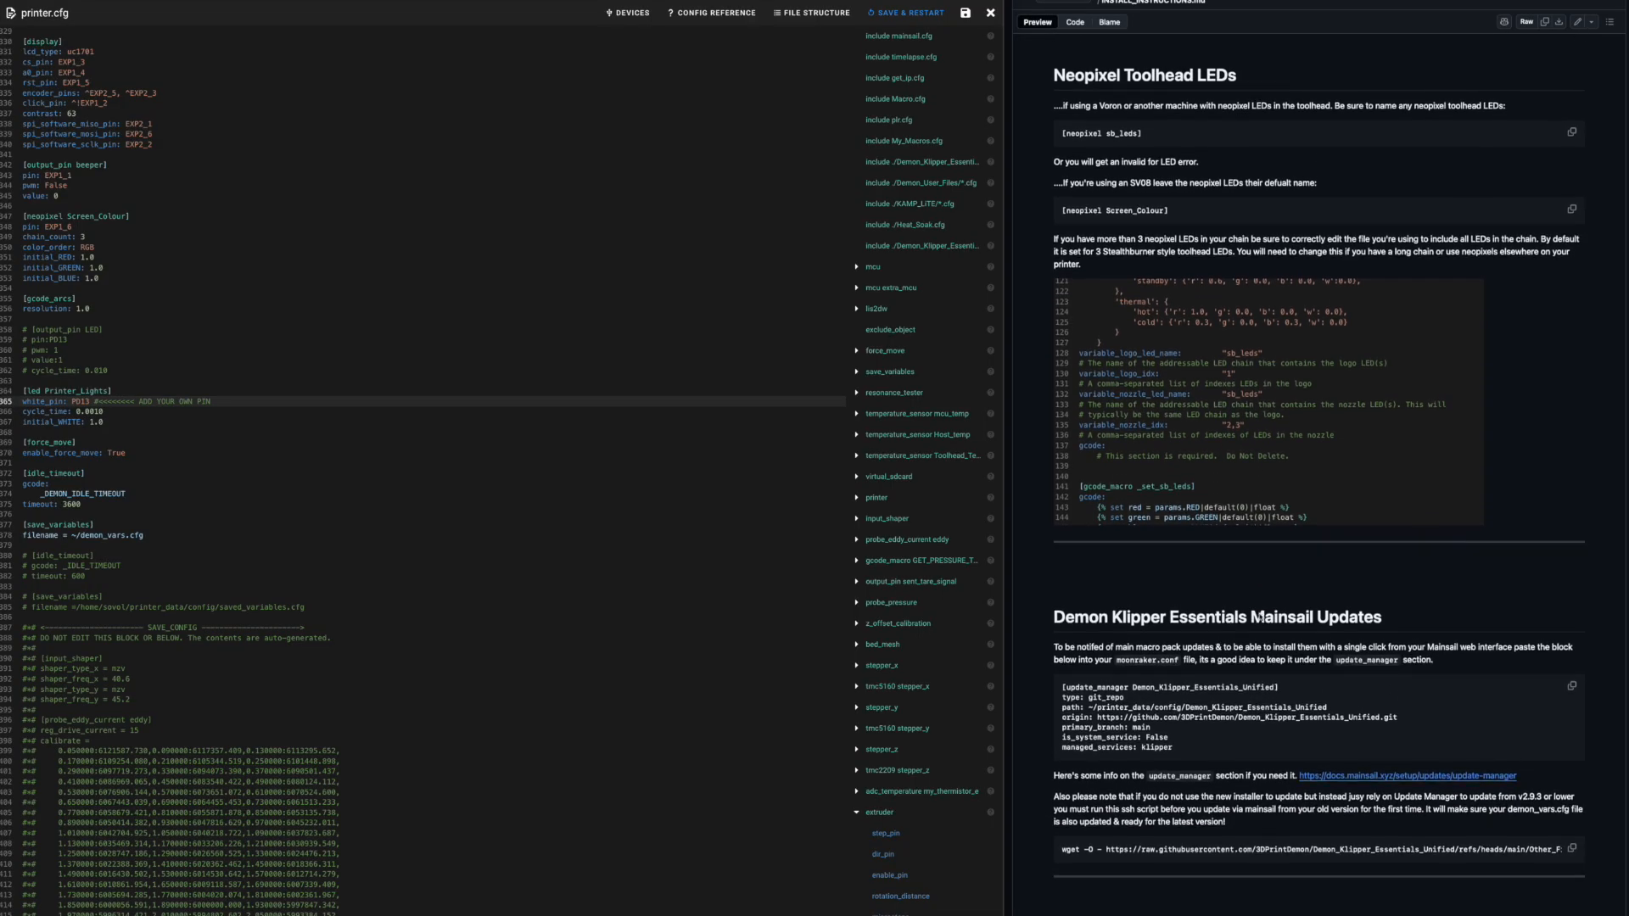
scroll("down", 3)
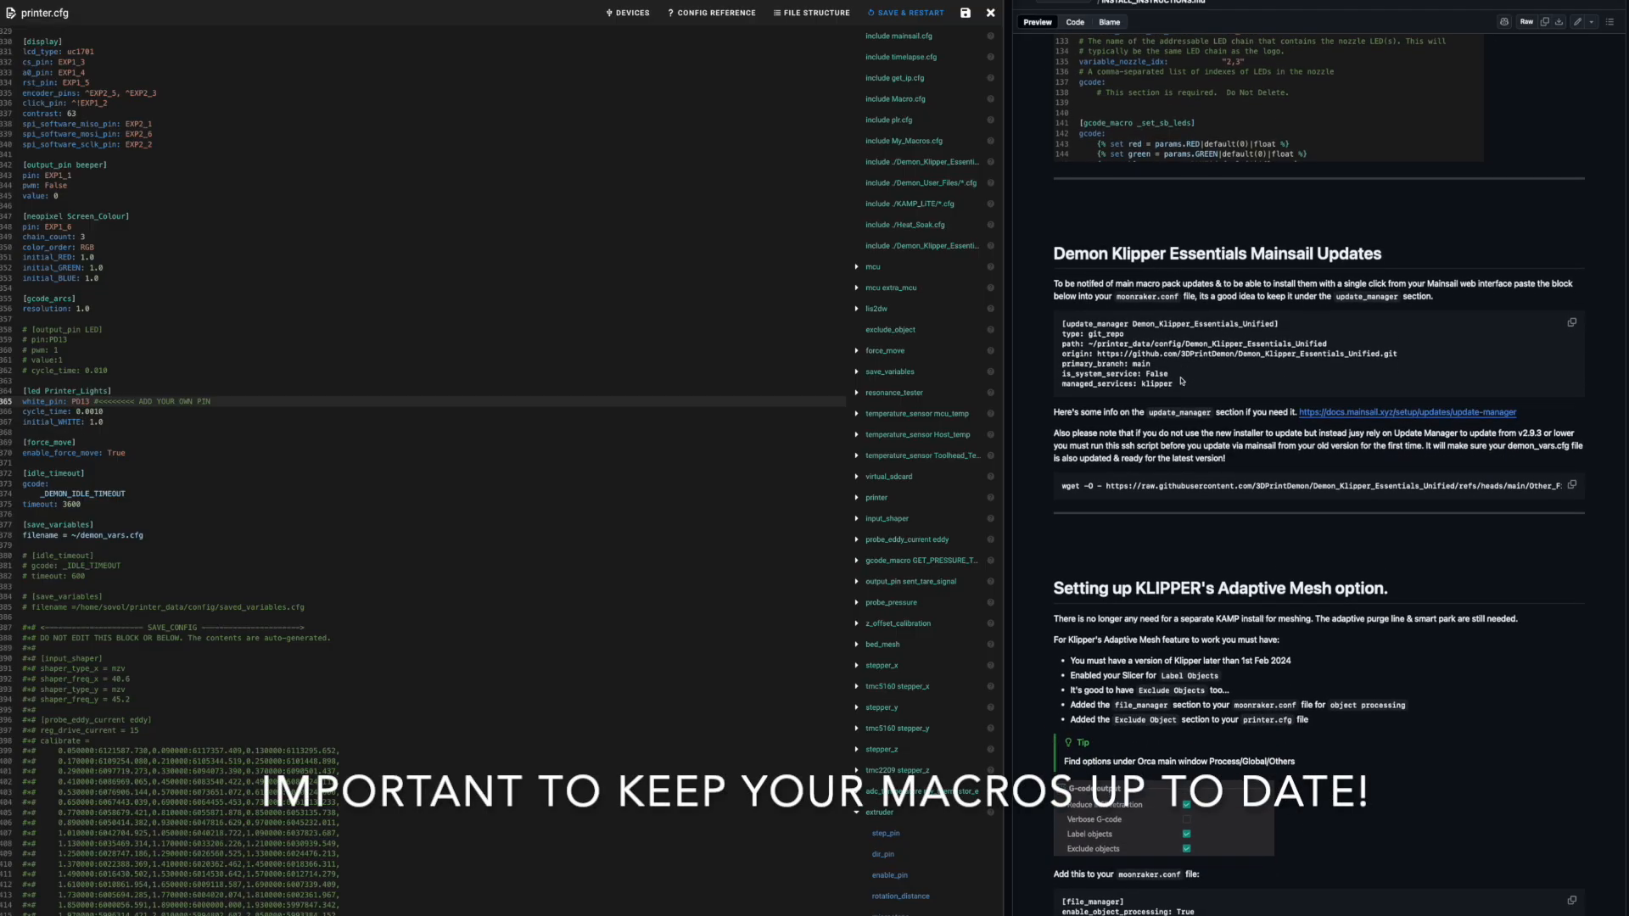
scroll("down", 3)
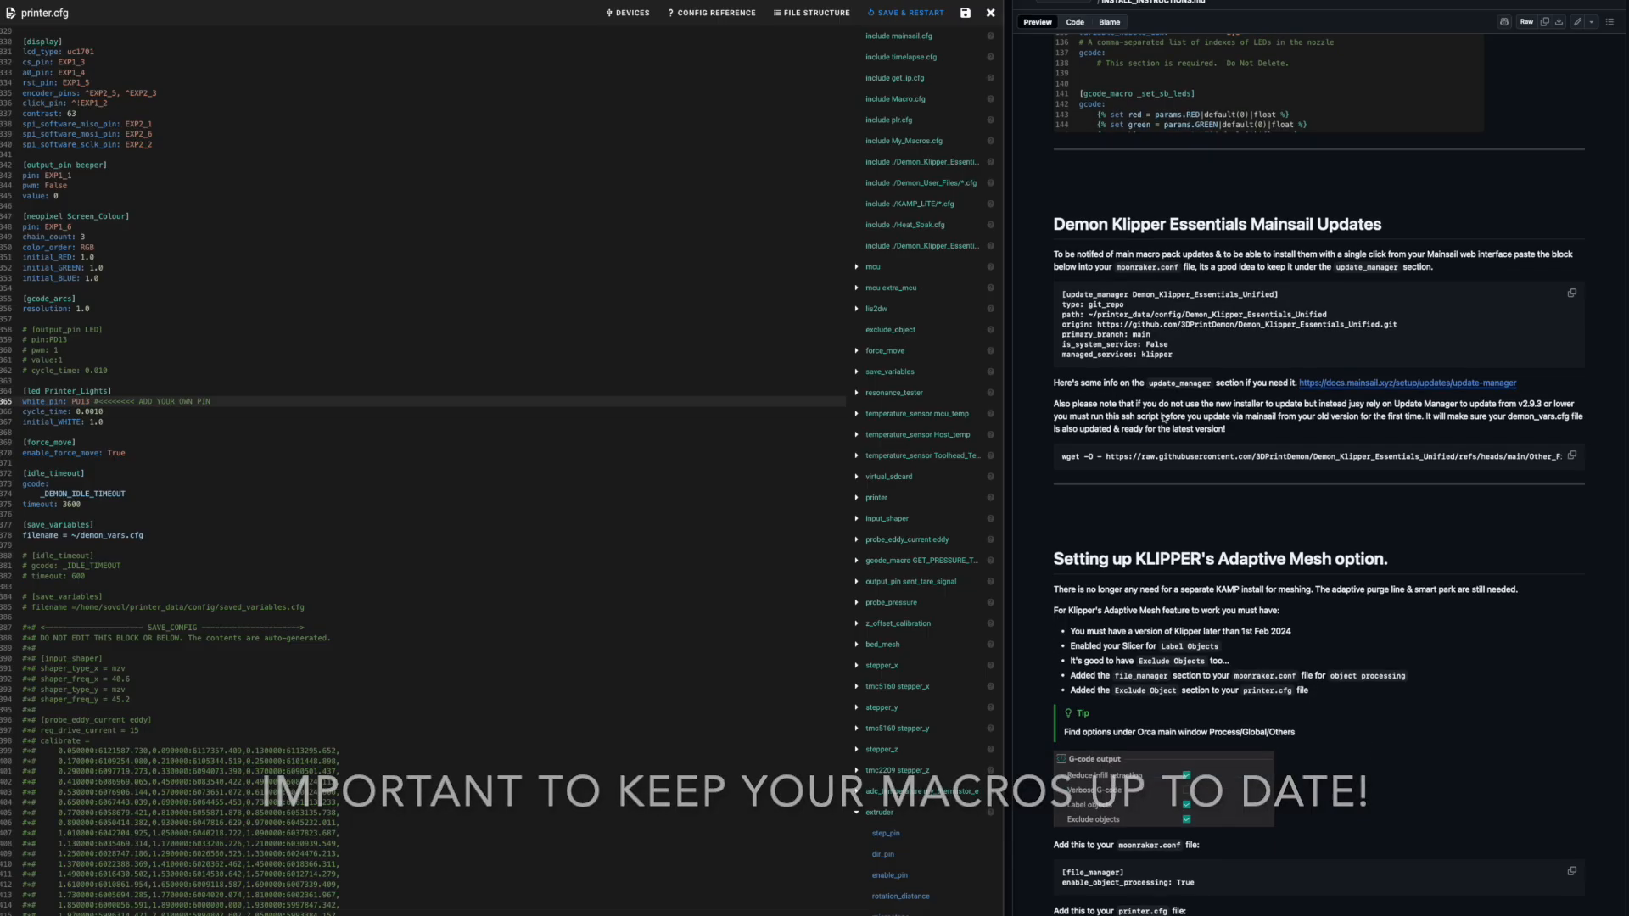
scroll("down", 3)
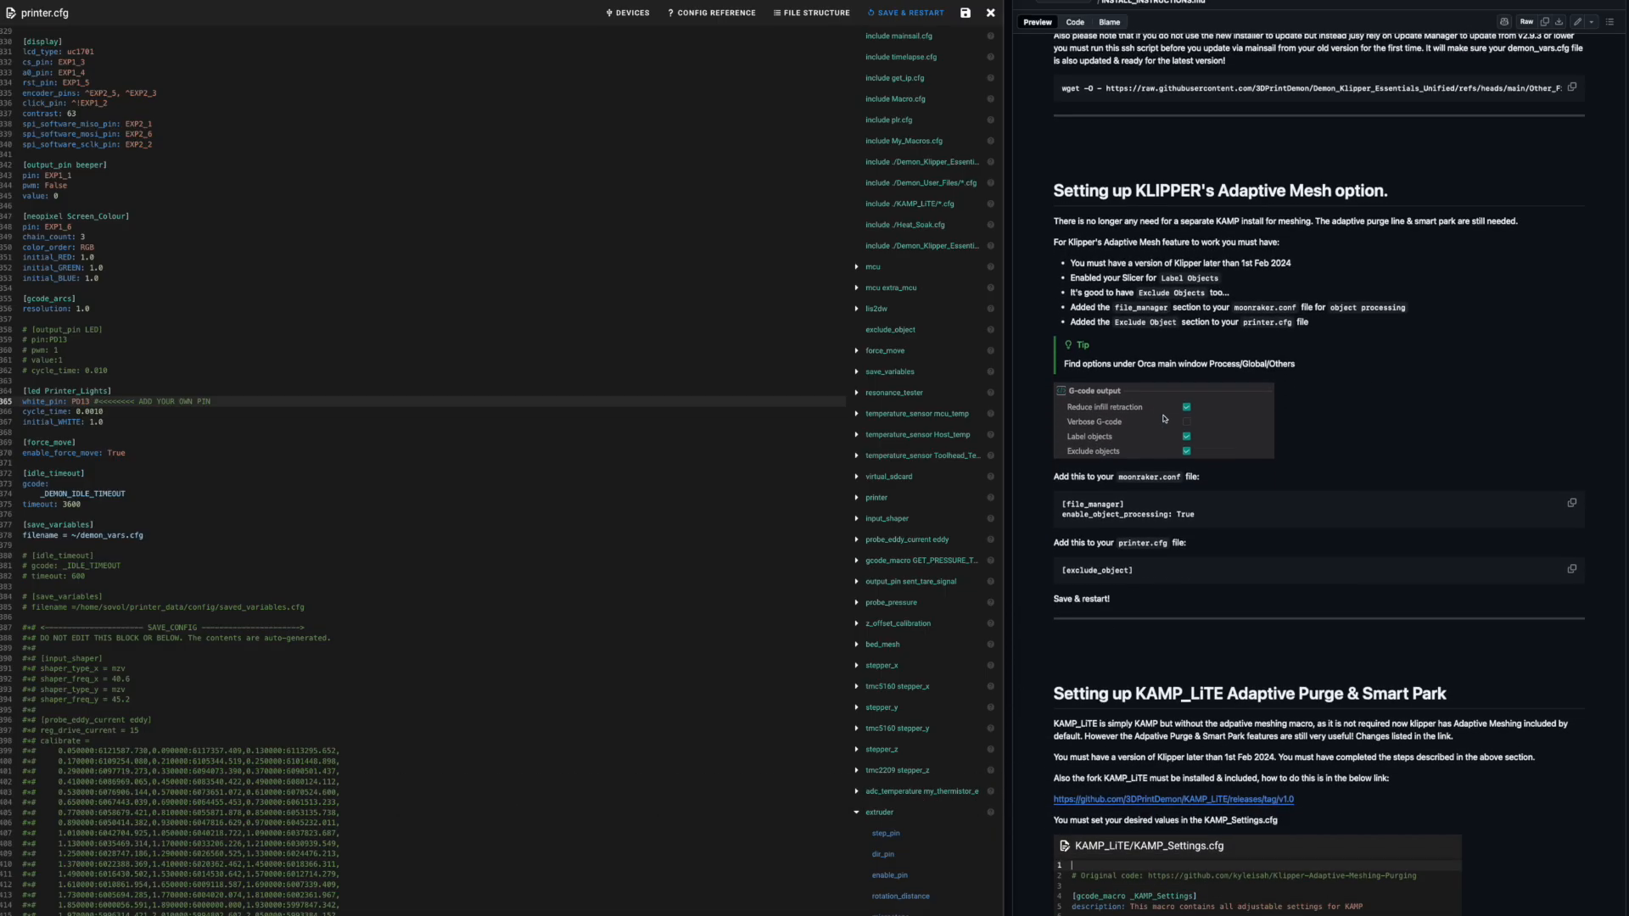
scroll("up", 3)
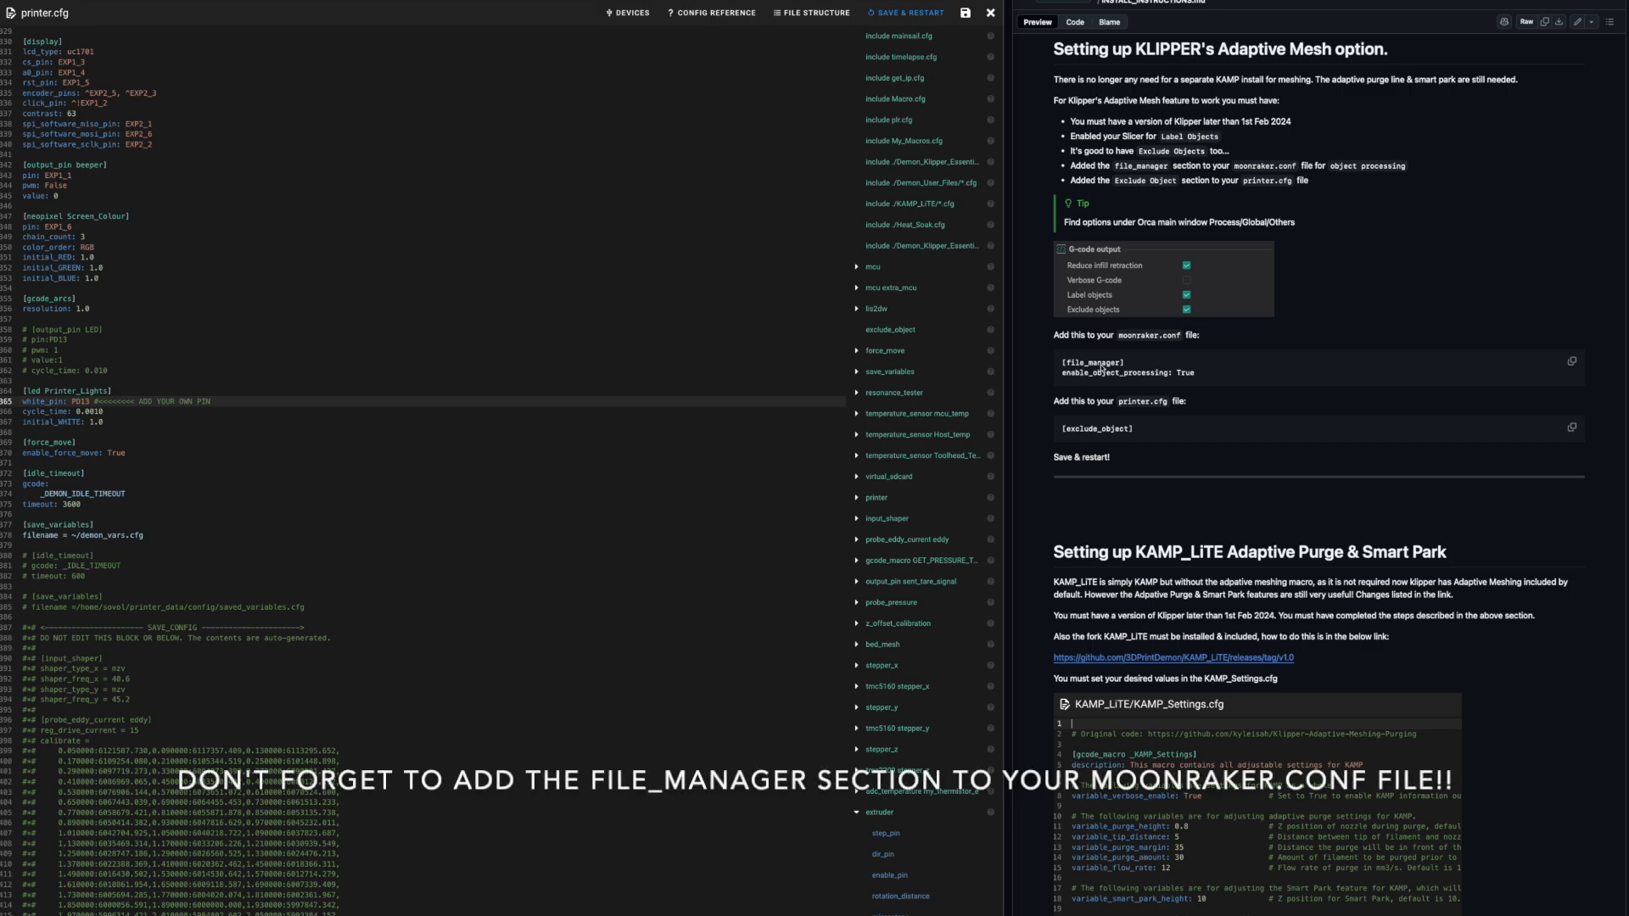
mouse_move(1548, 424)
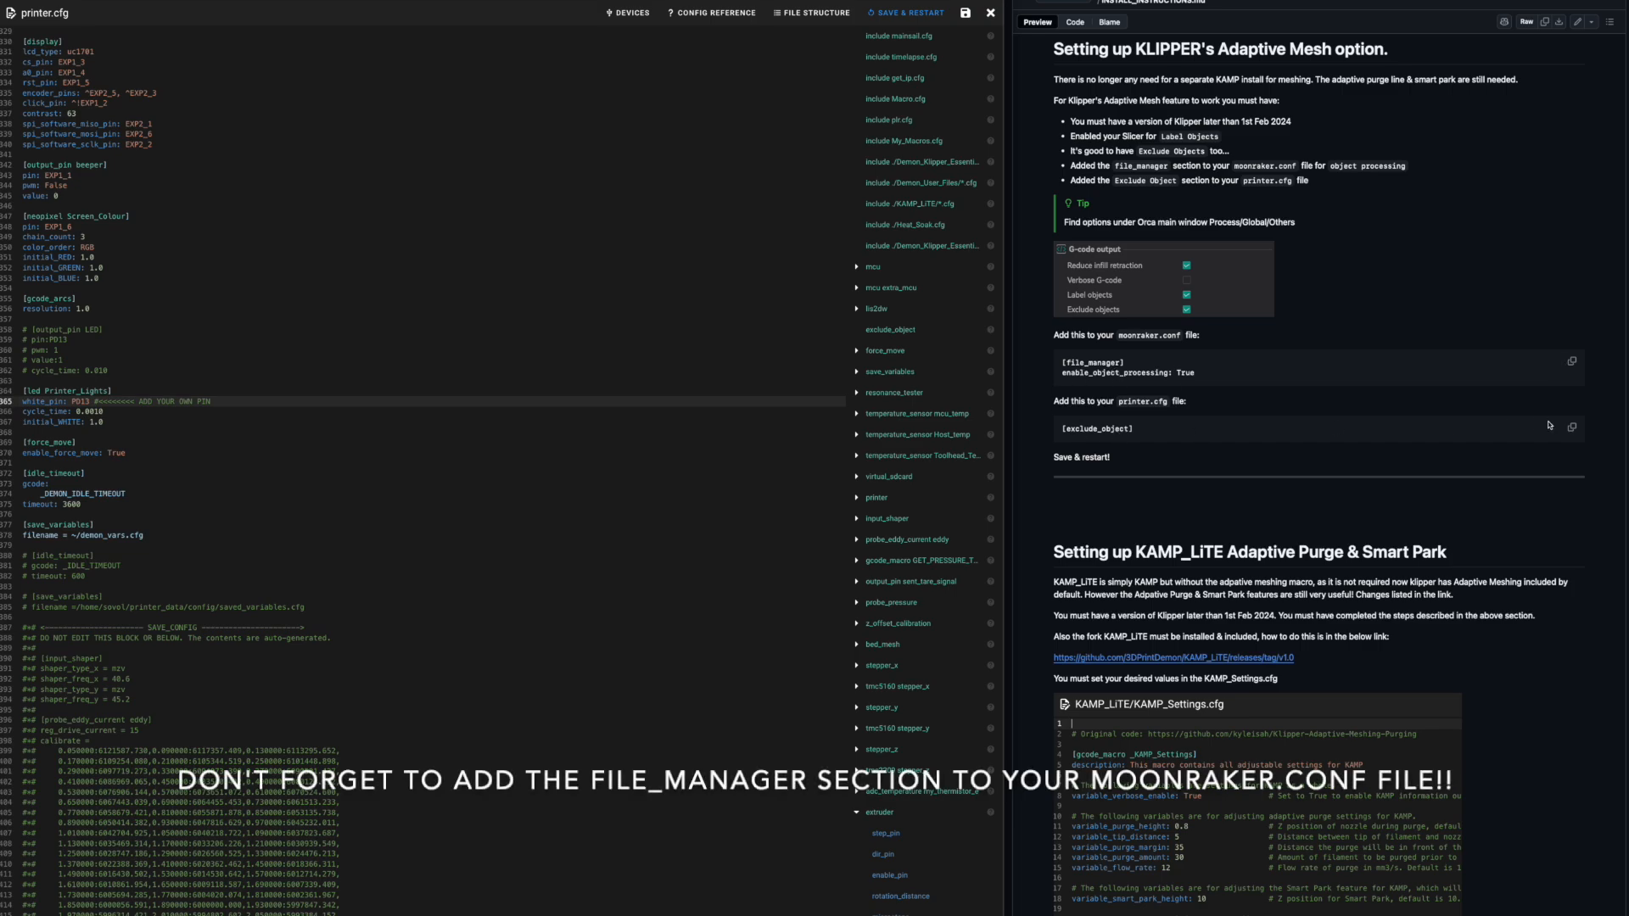
left_click(1571, 428)
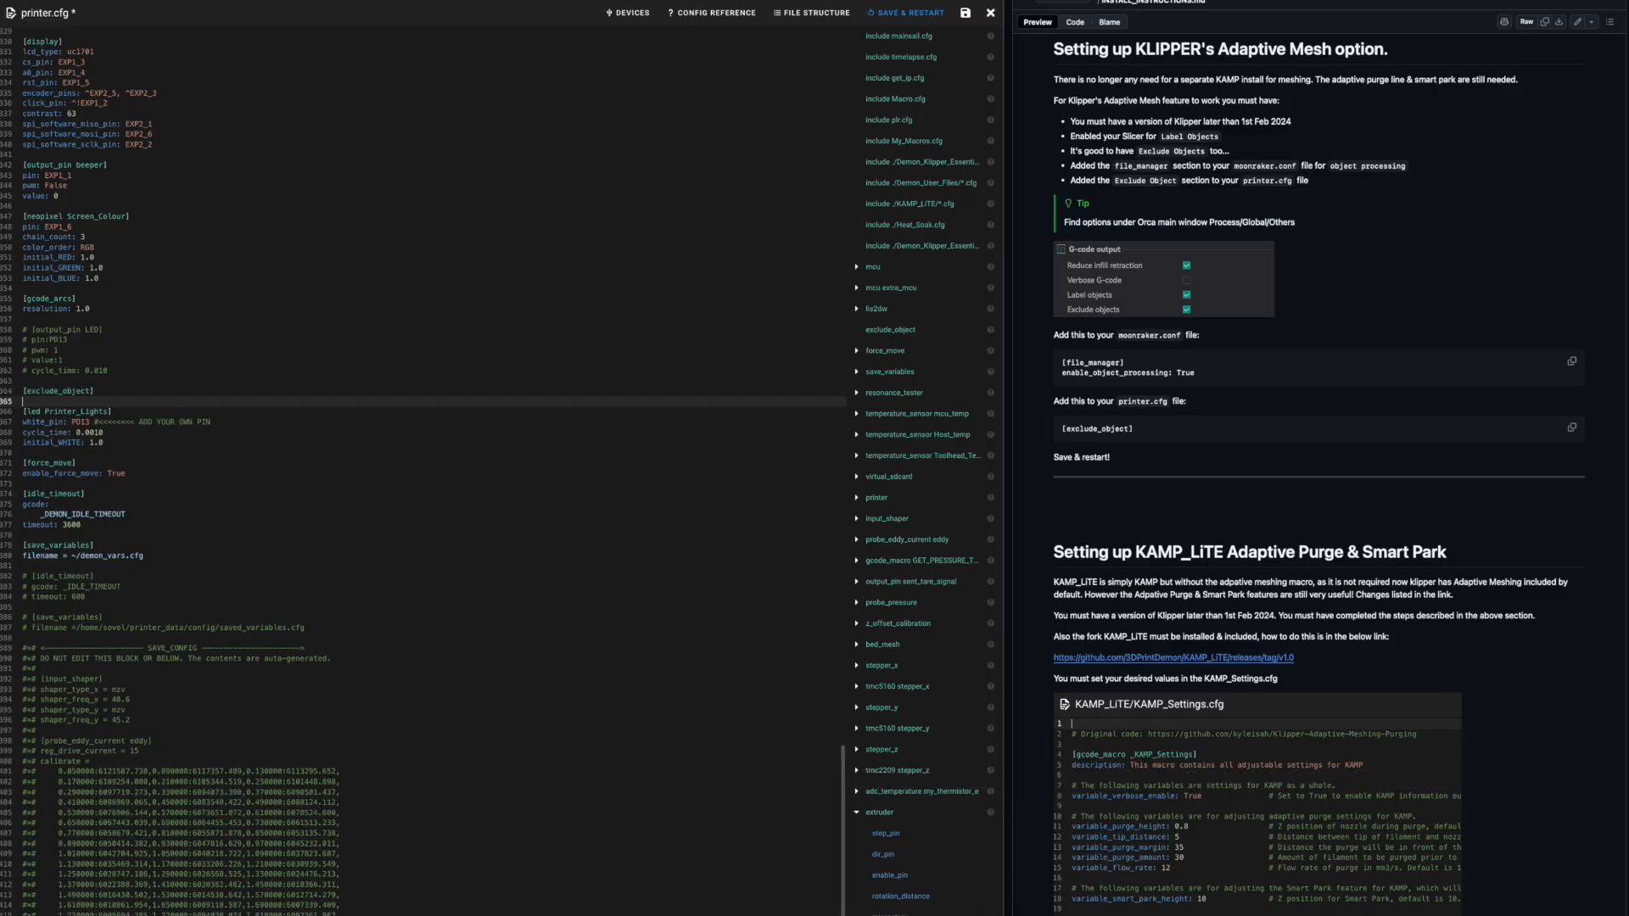
Scroll the KAMP guide and copy its max_extrude_cross_section: 5 snippet.
scroll("up", 3)
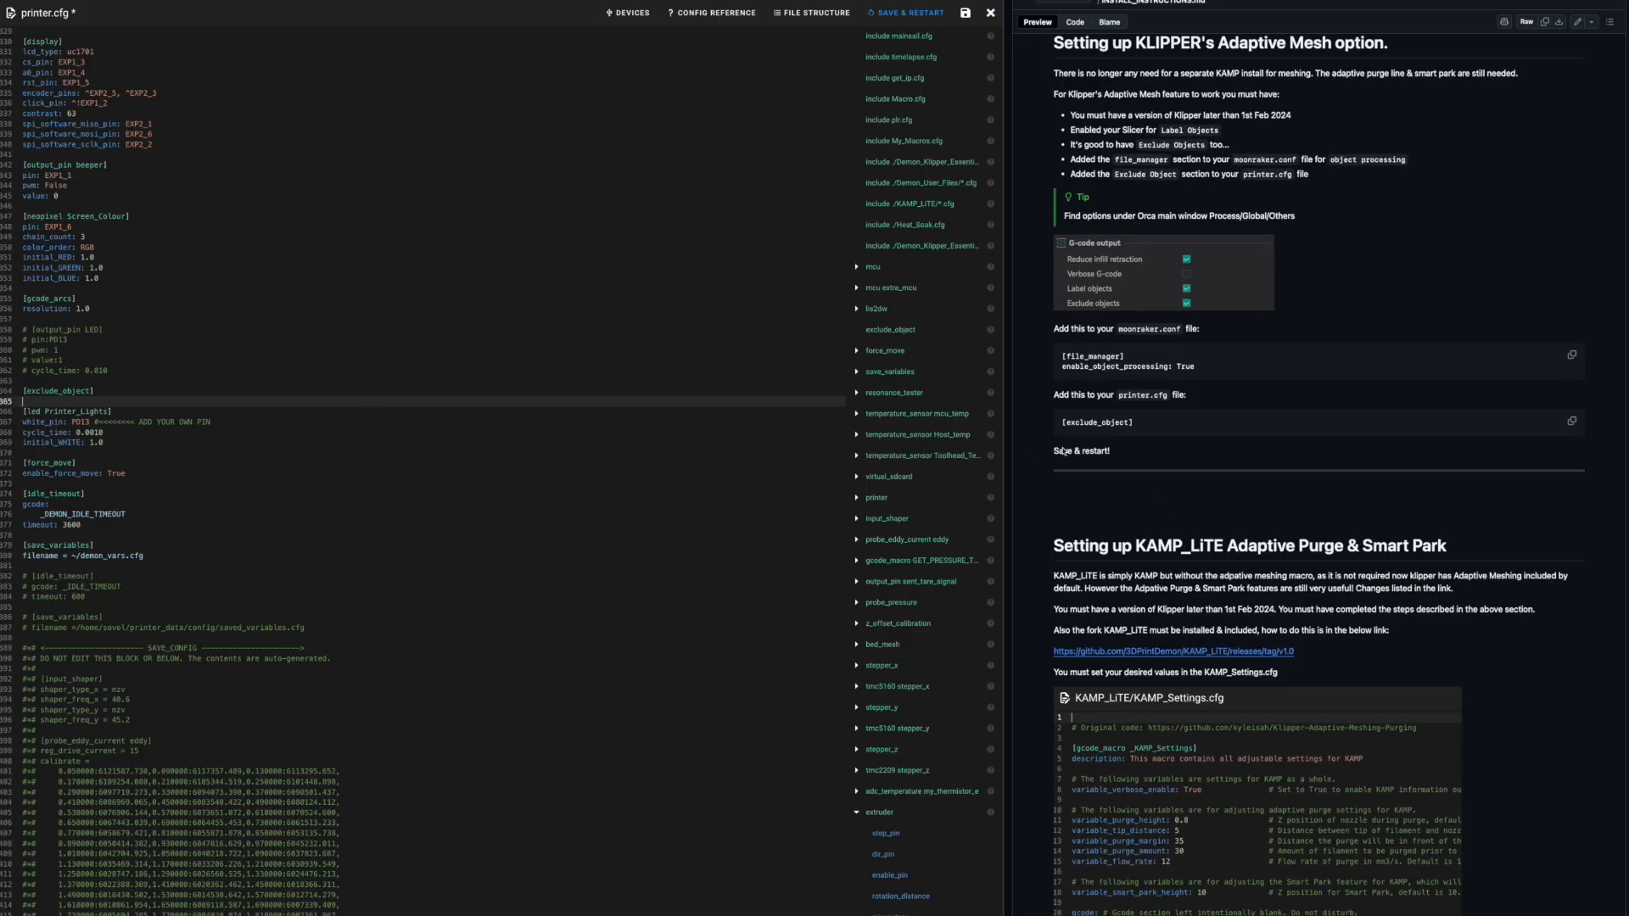
scroll("down", 3)
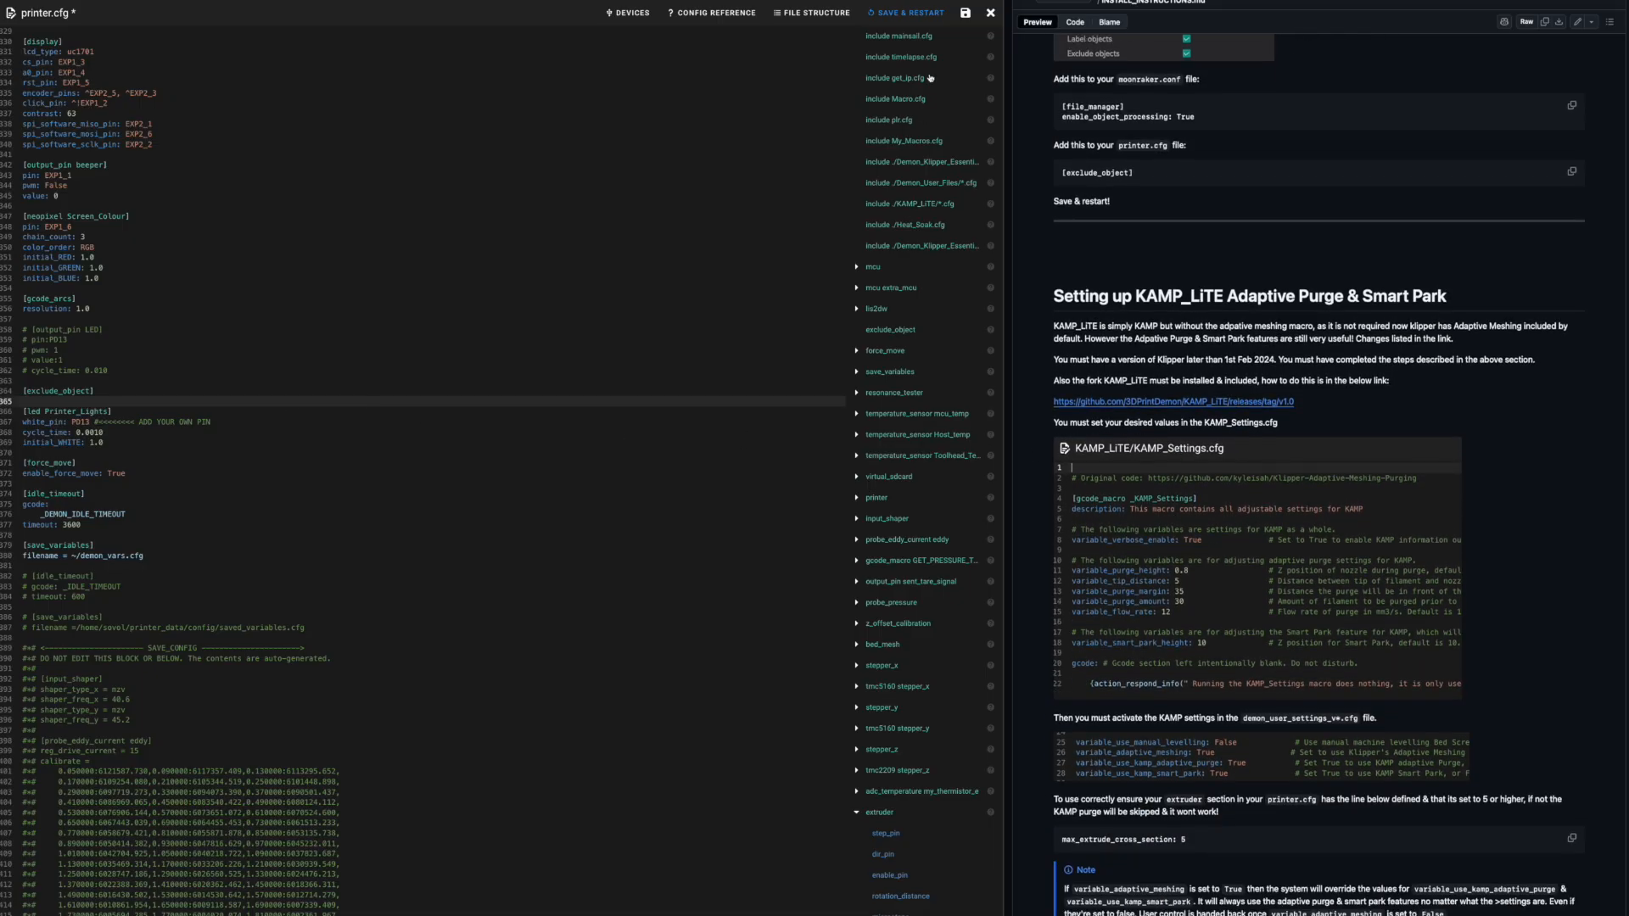
scroll("down", 3)
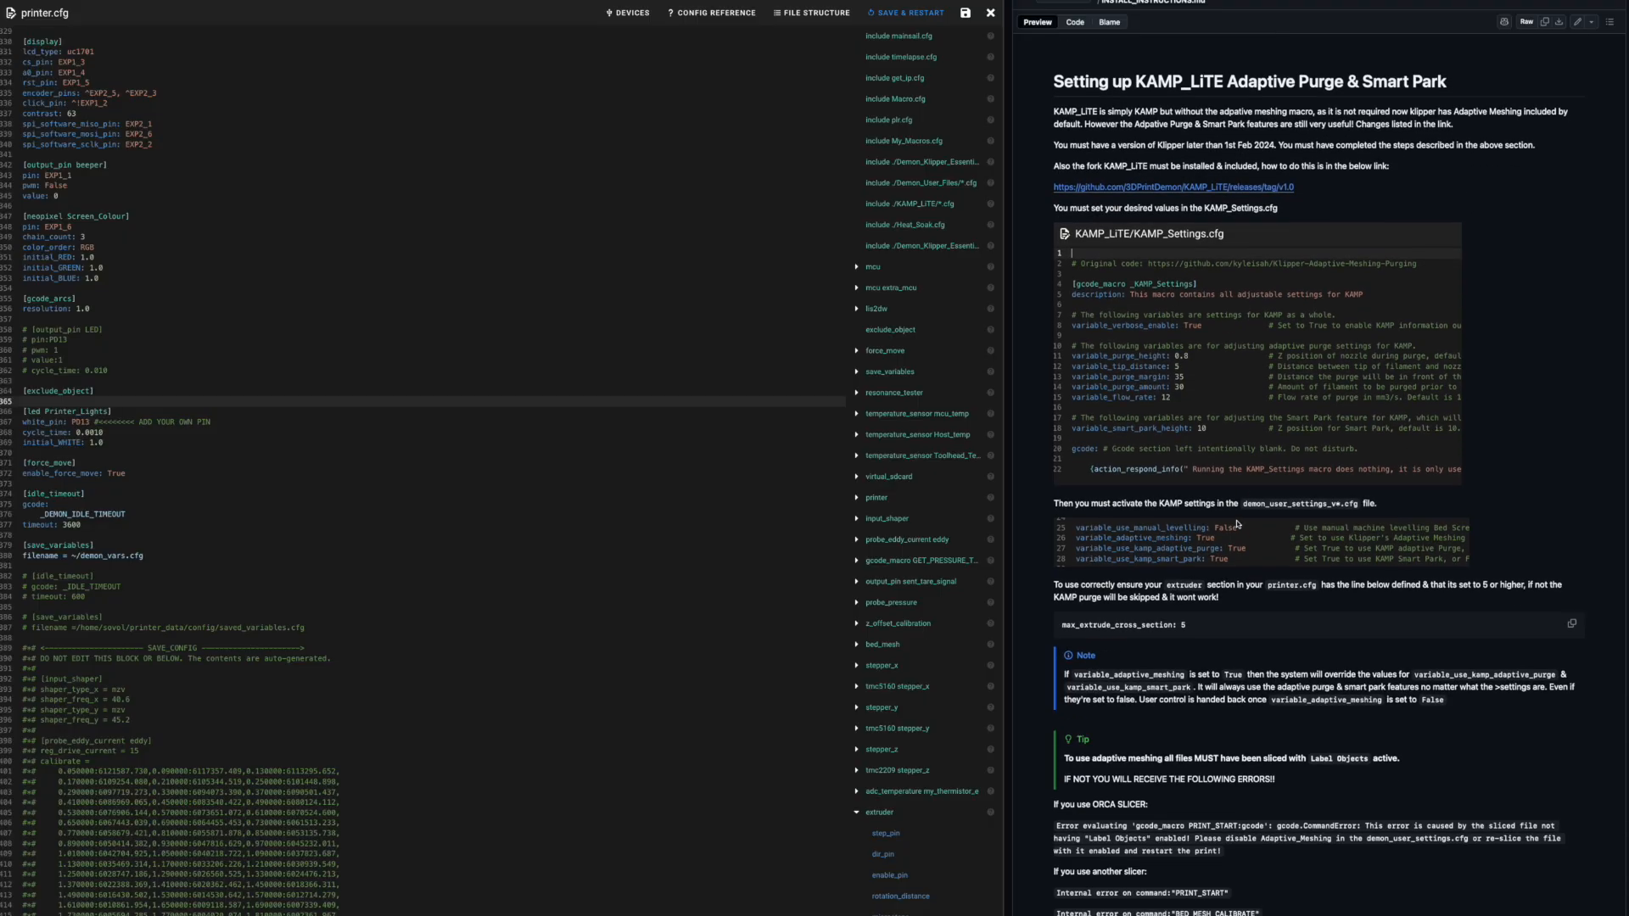
scroll("down", 3)
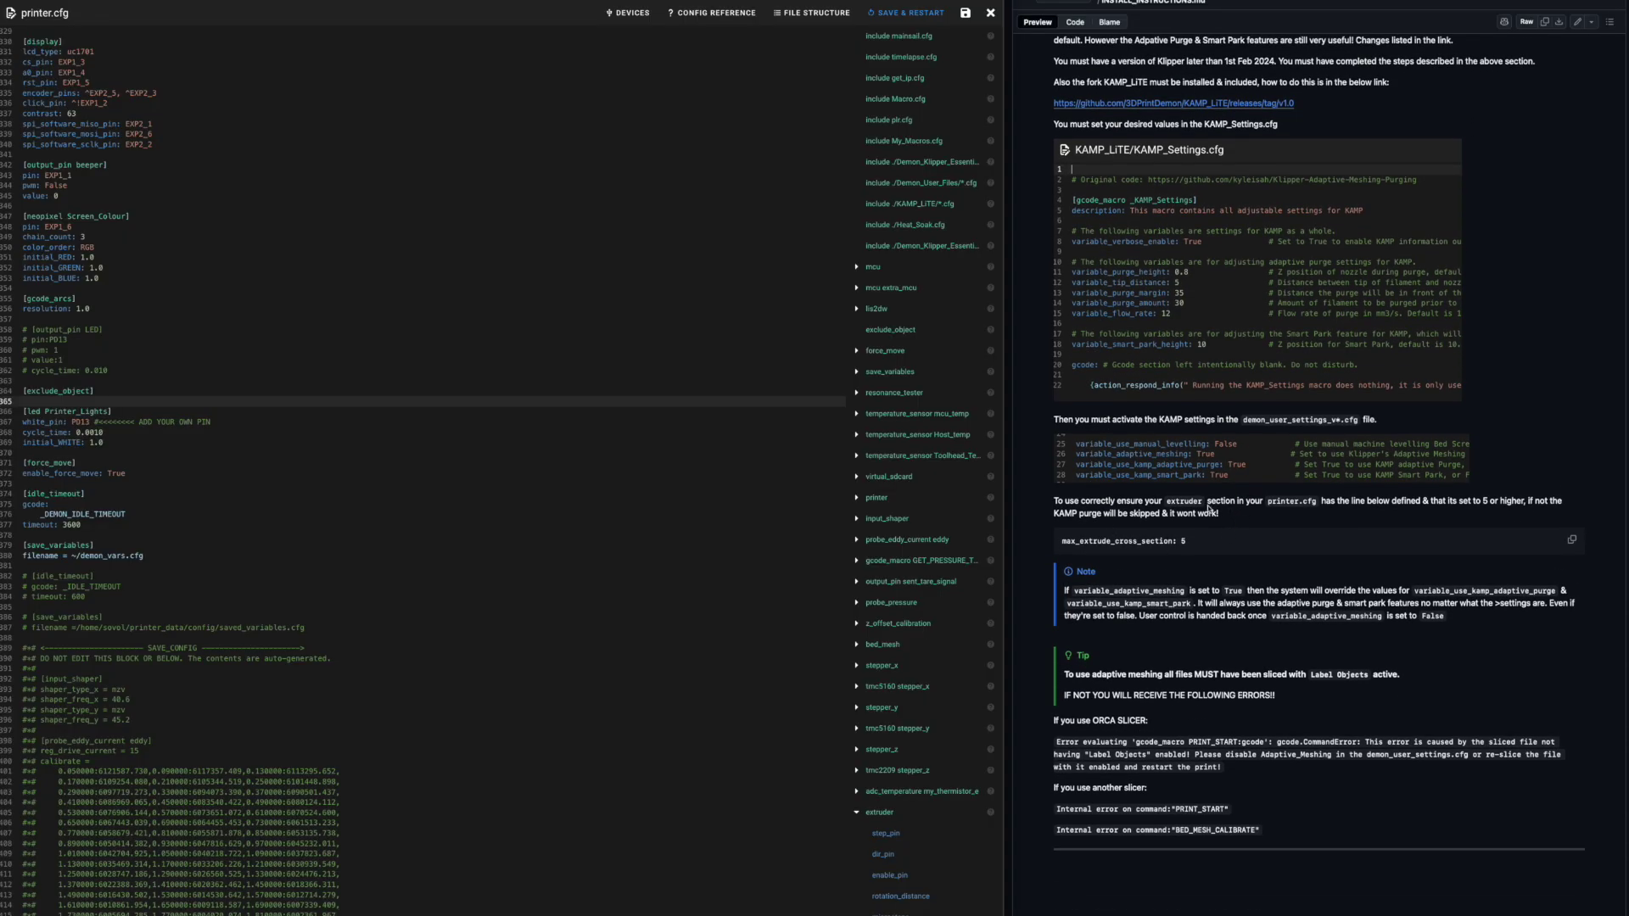
mouse_move(1572, 542)
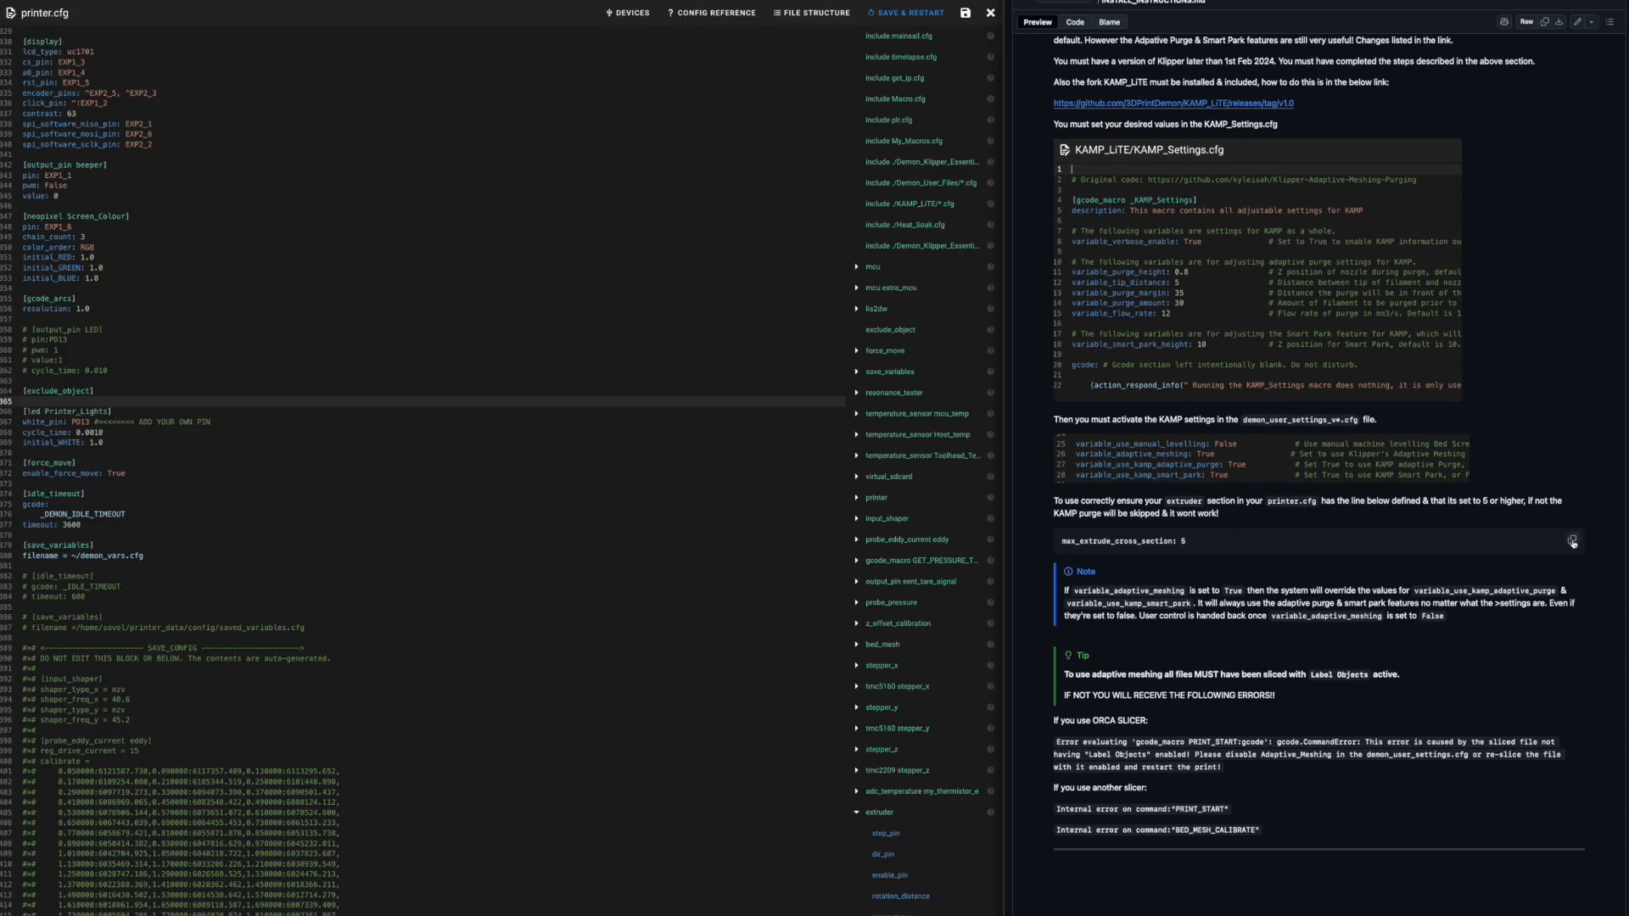
left_click(1571, 539)
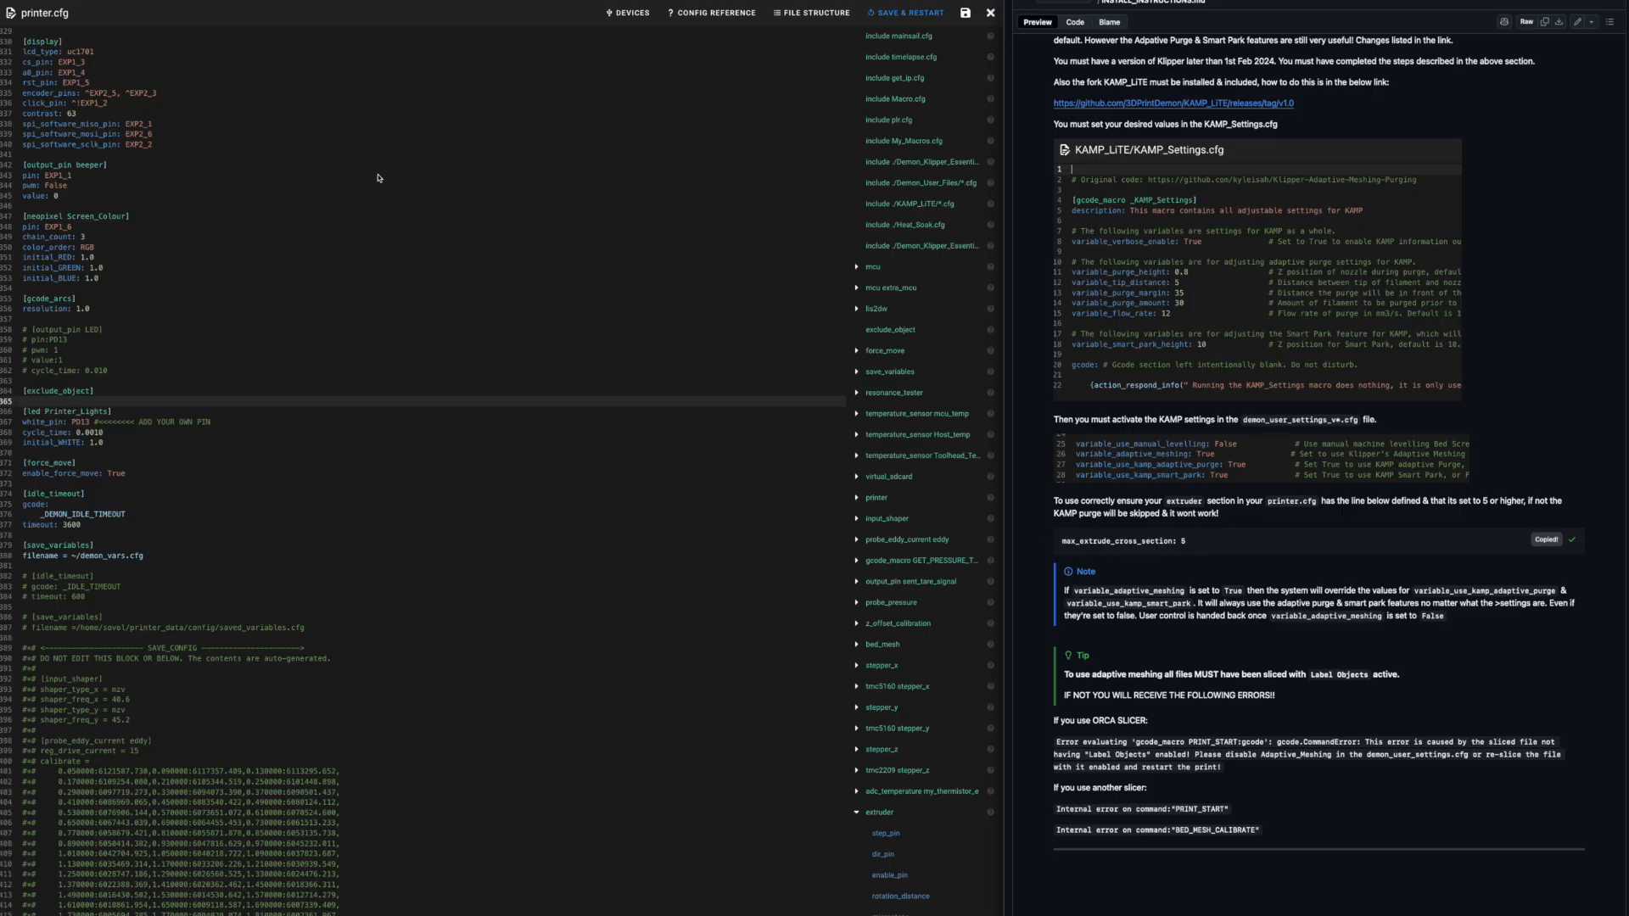
Scroll the guide down to its First Homing Test section while Klipper reconnects.
scroll("down", 3)
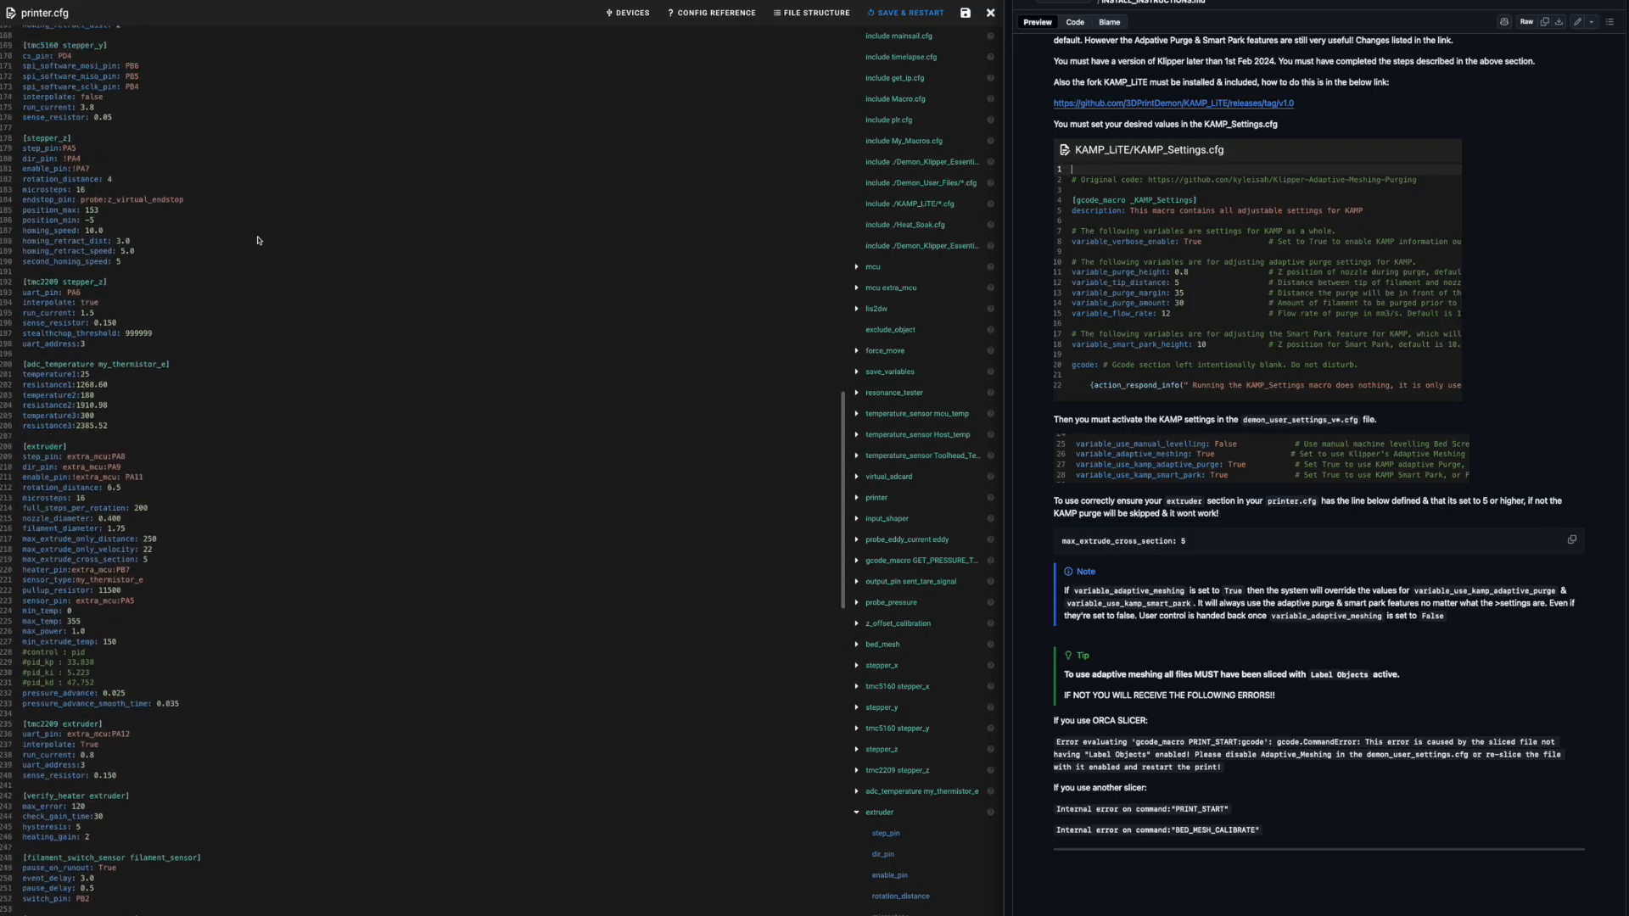
scroll("down", 3)
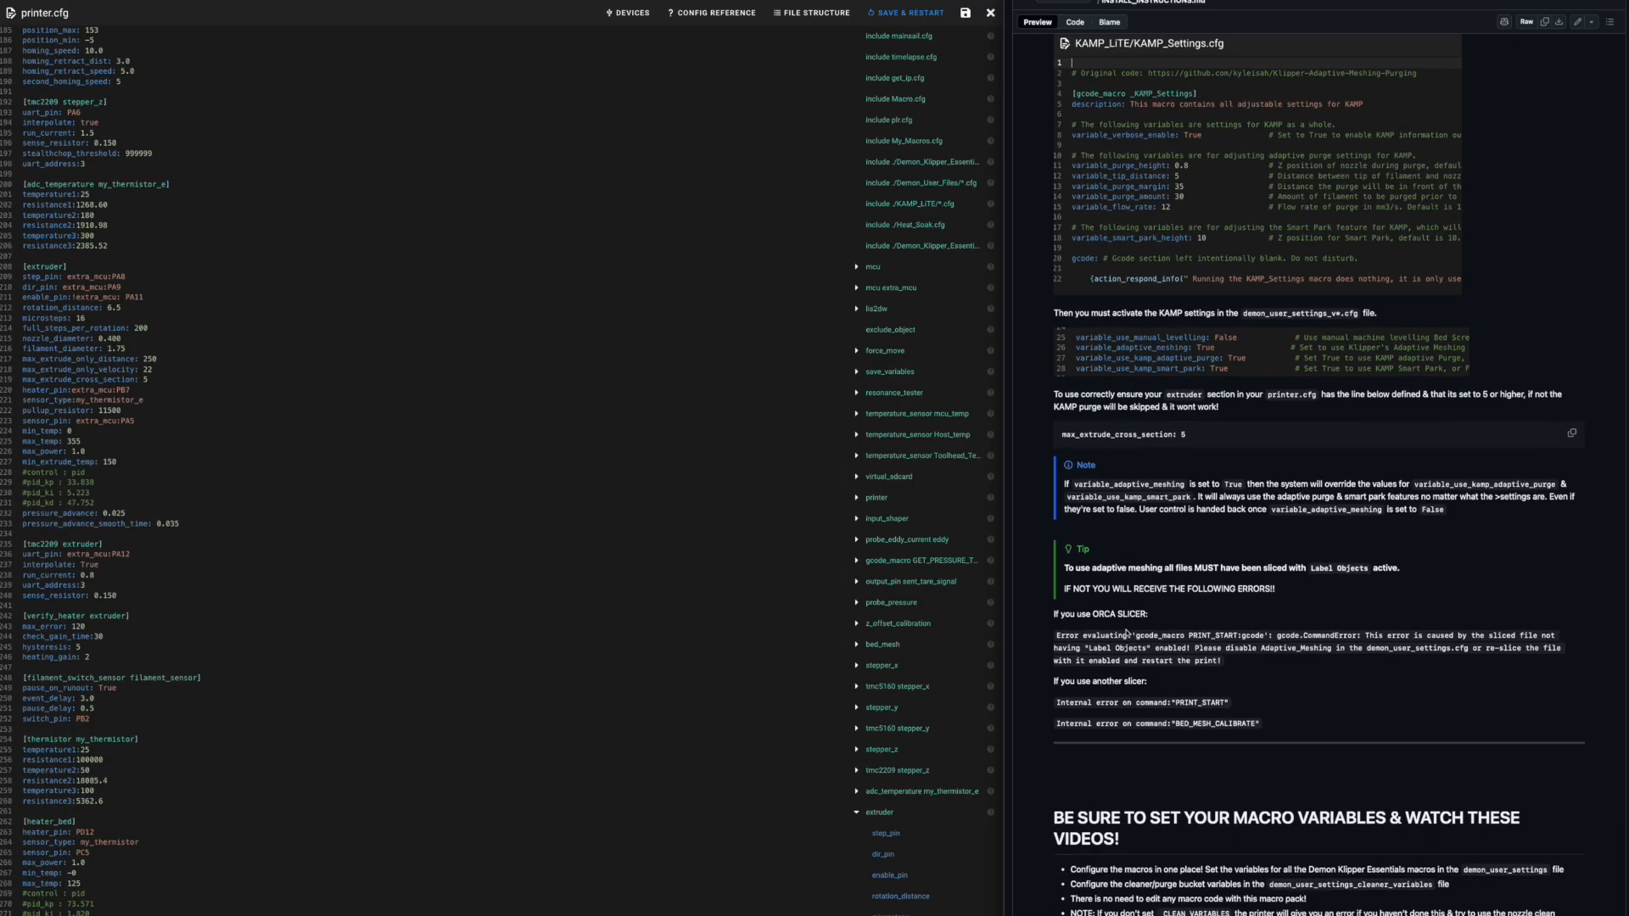
scroll("down", 3)
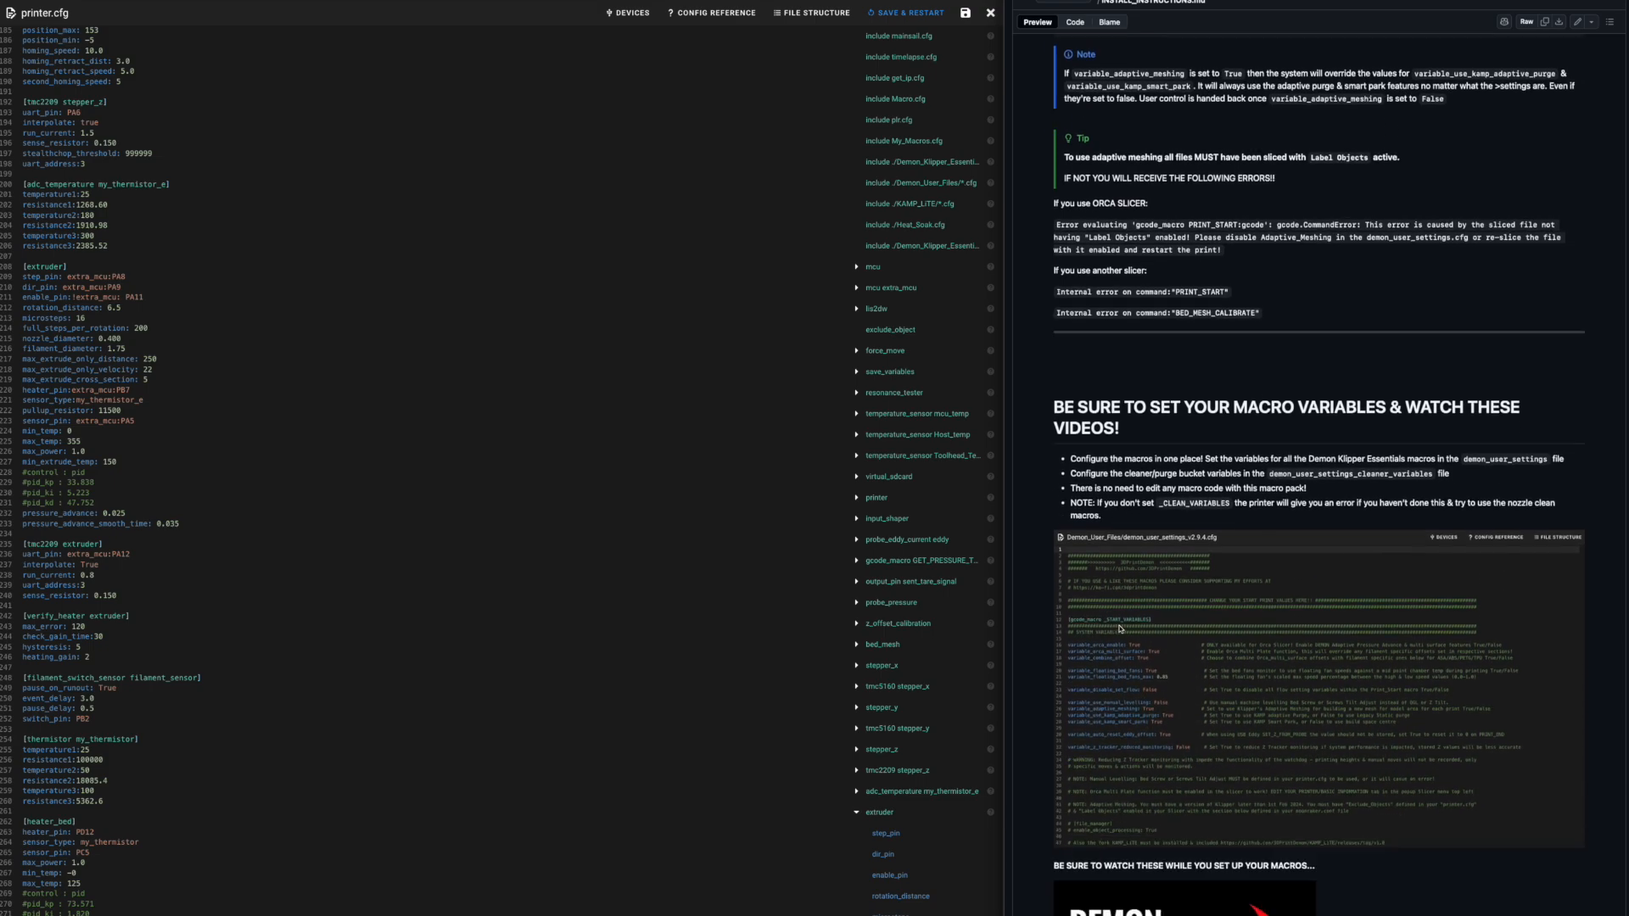
scroll("down", 3)
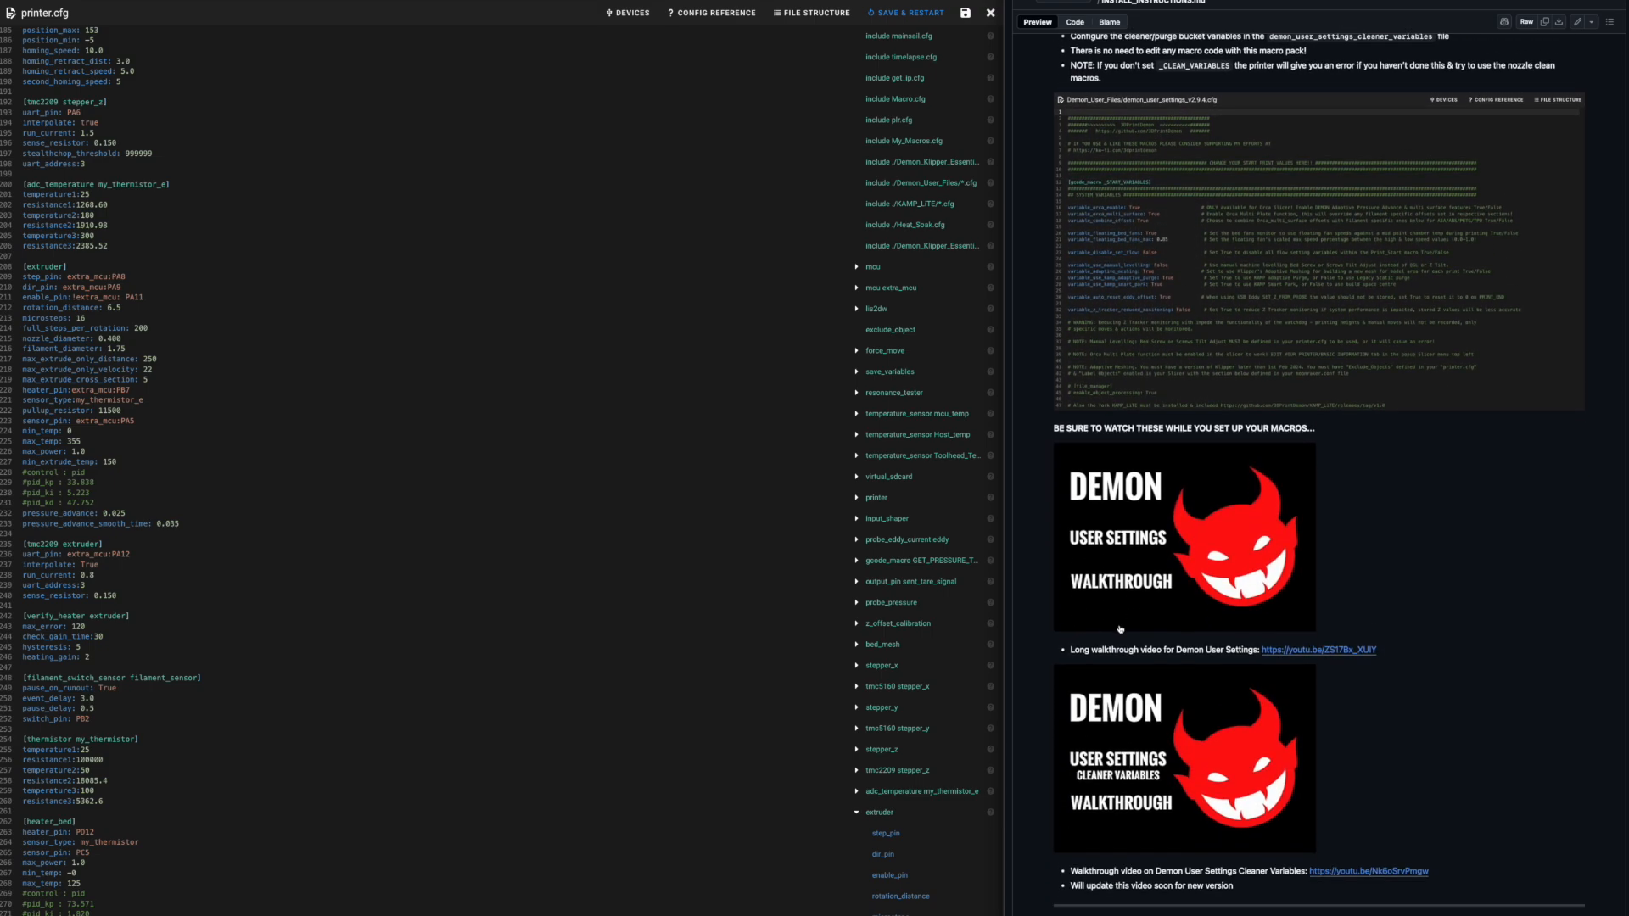
scroll("down", 3)
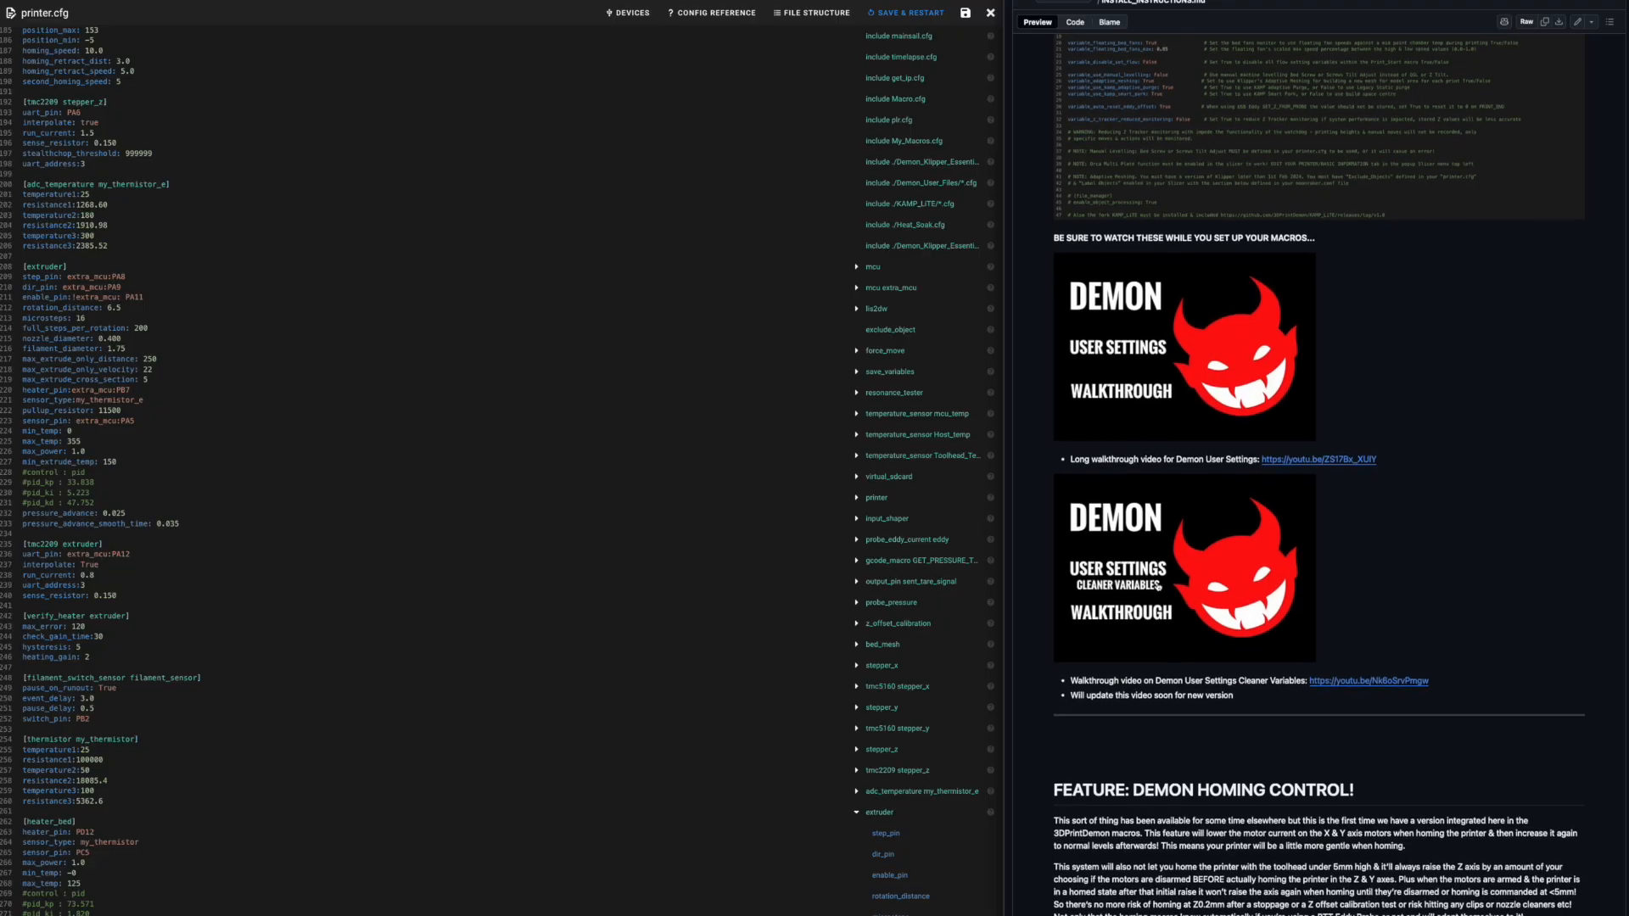
scroll("down", 3)
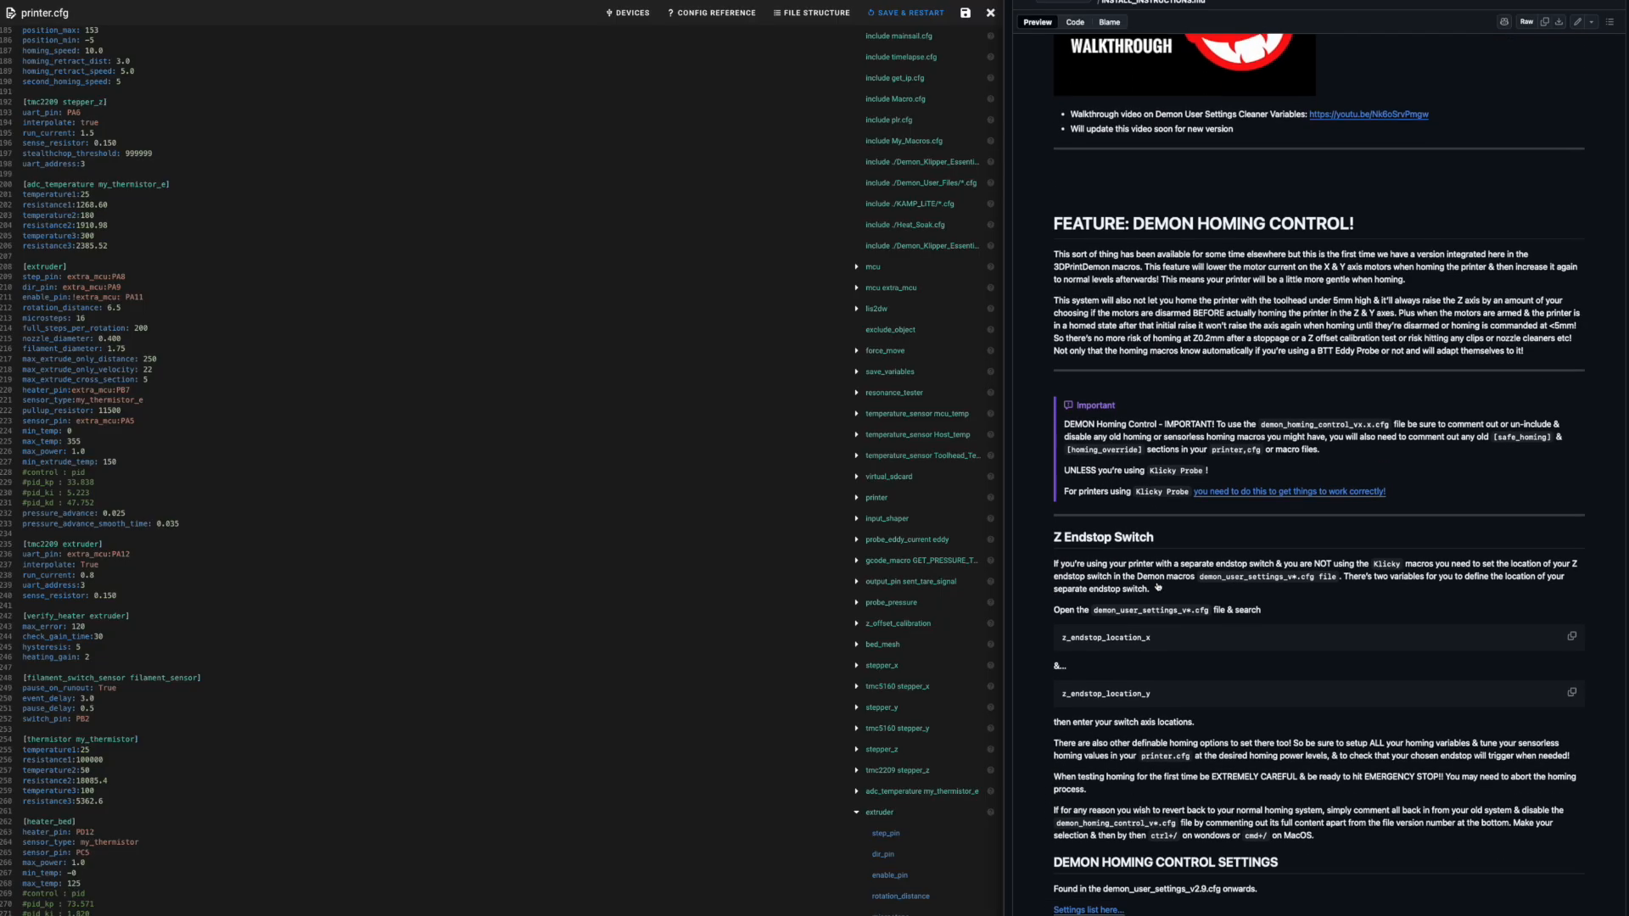
scroll("down", 3)
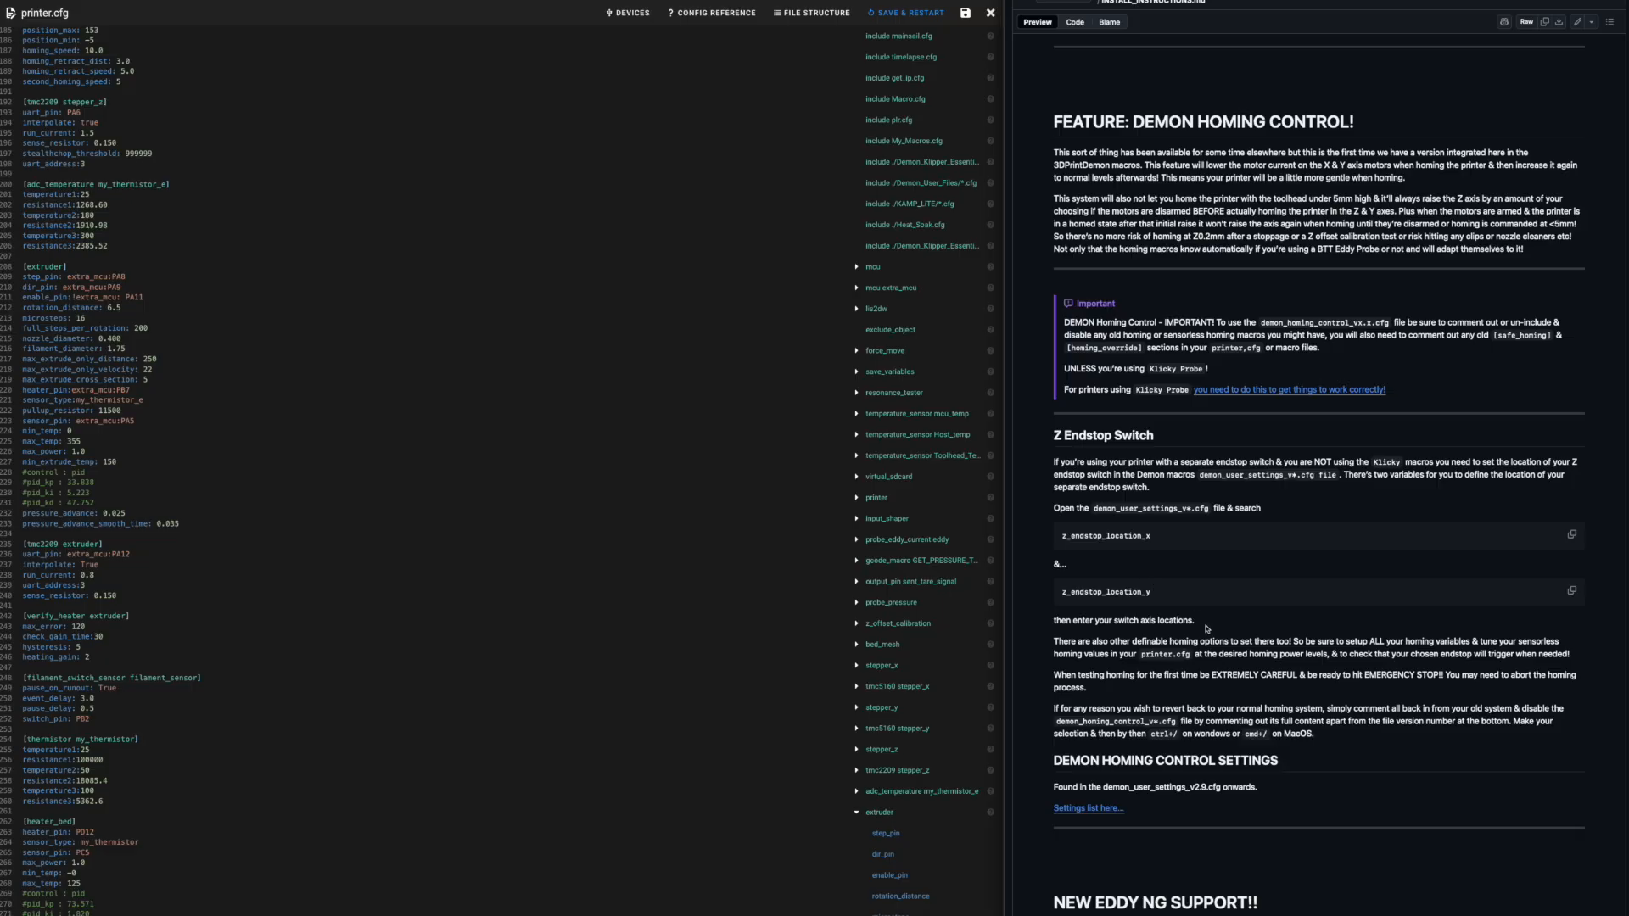
scroll("down", 3)
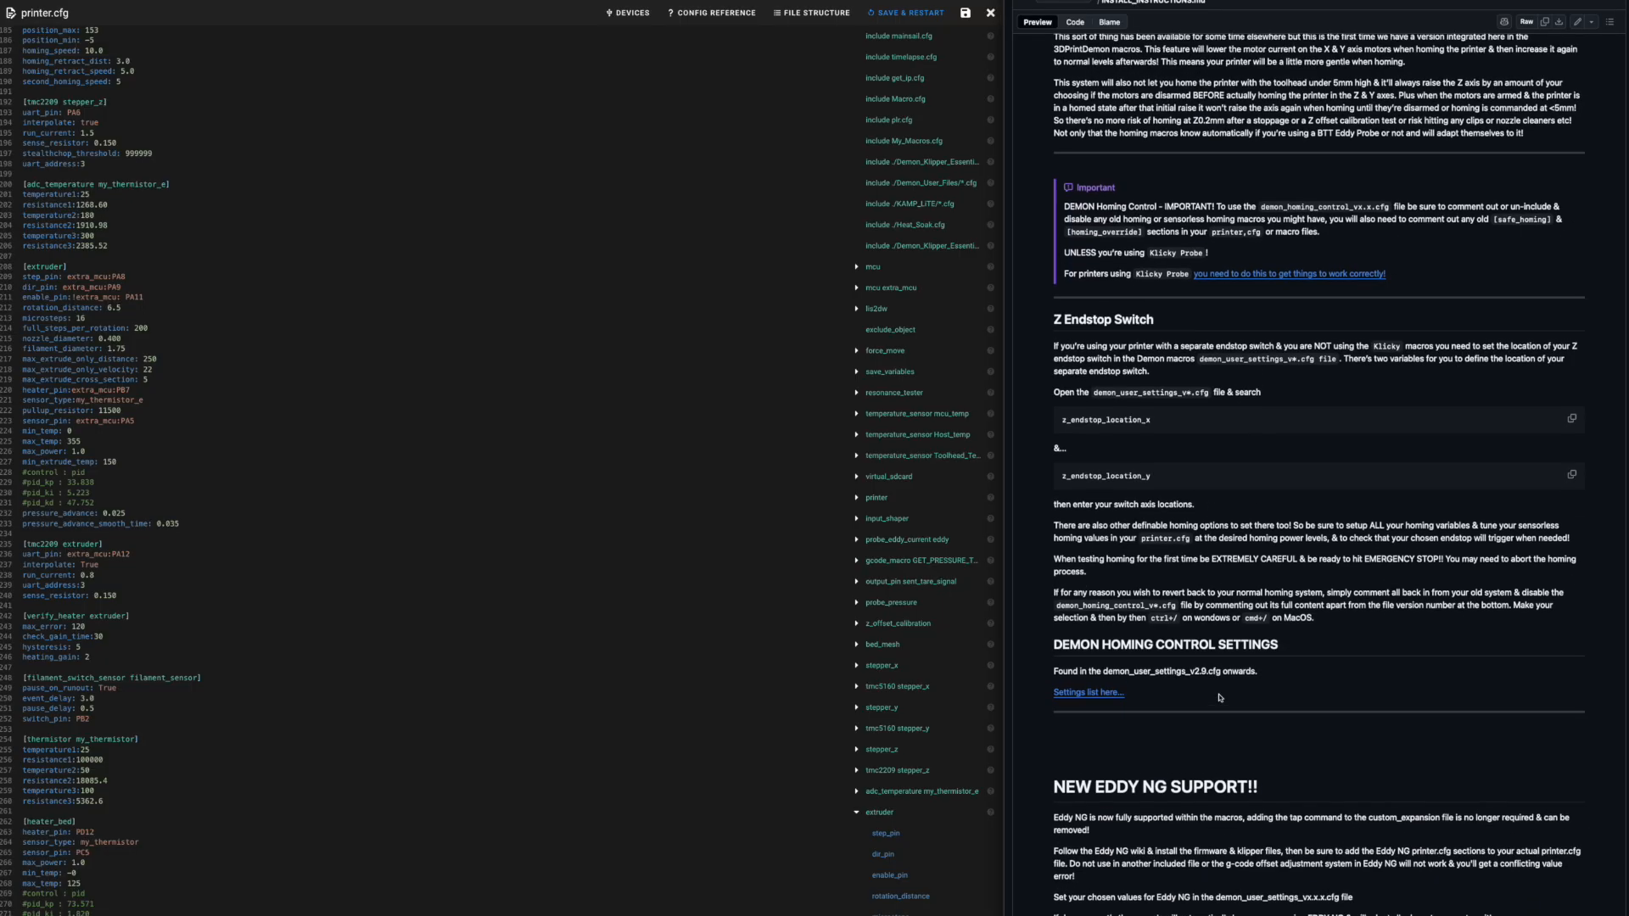
scroll("down", 3)
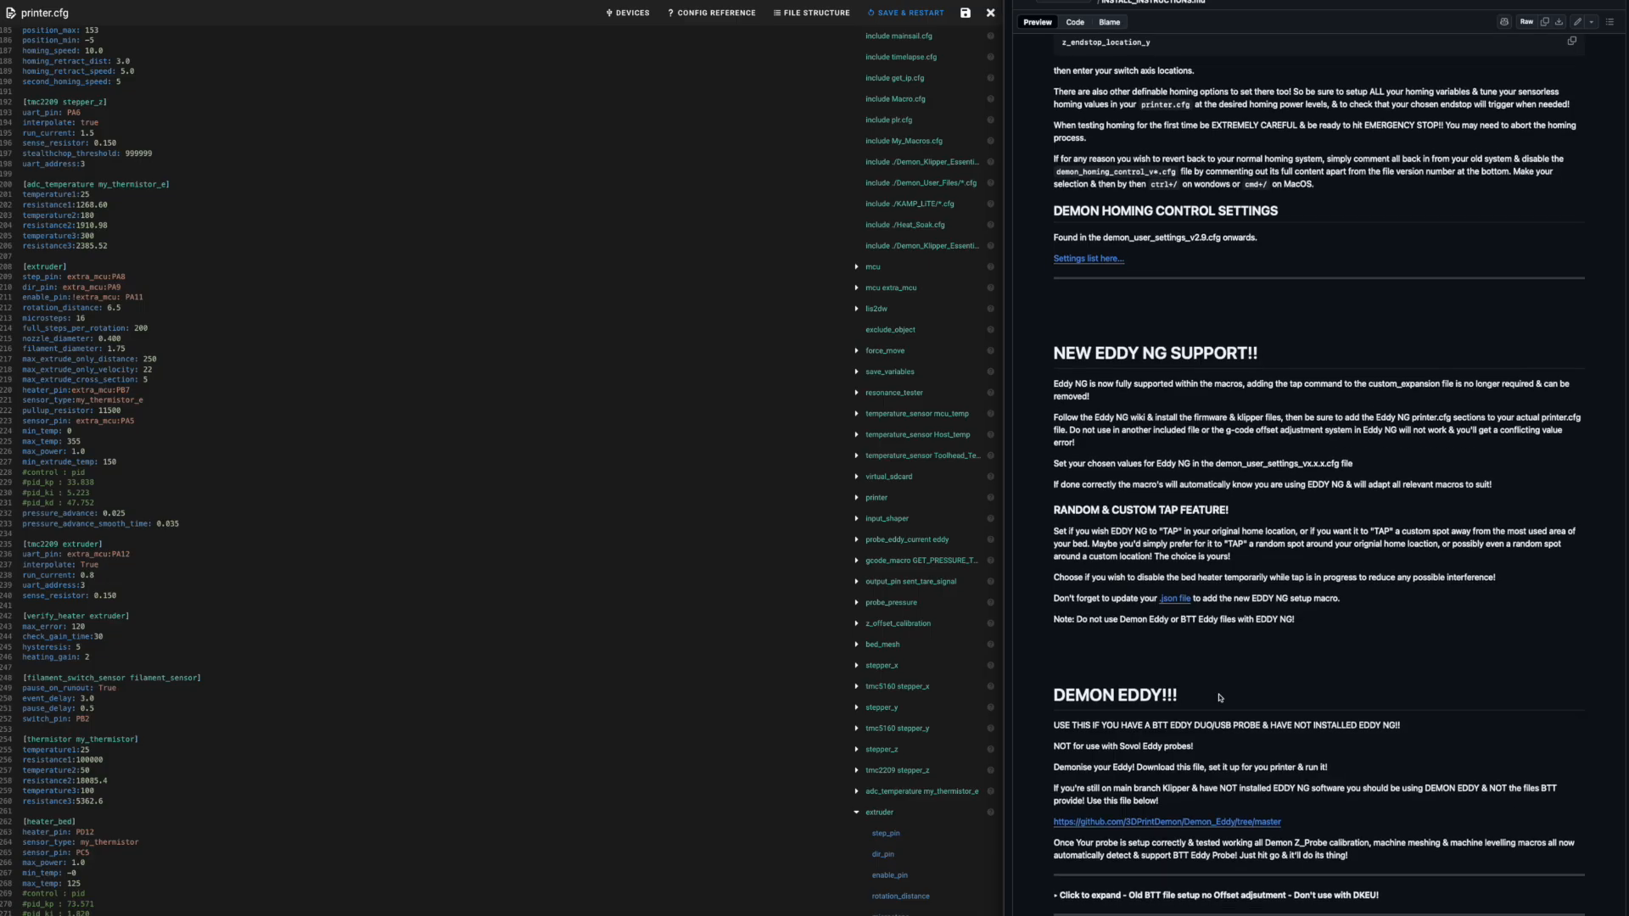
scroll("down", 3)
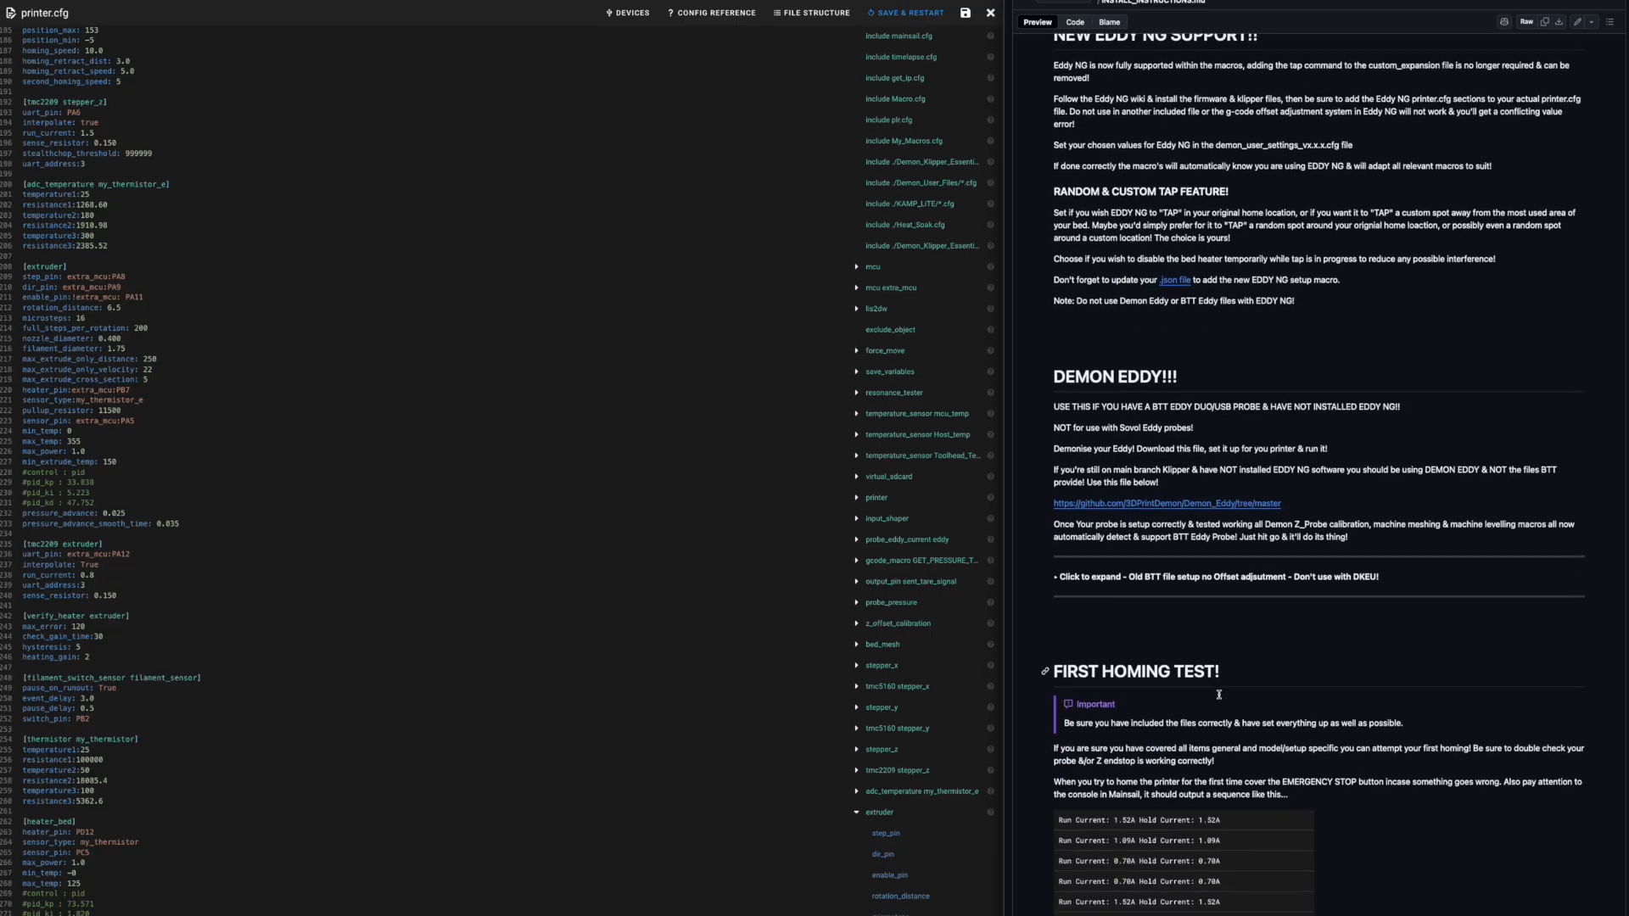
scroll("down", 3)
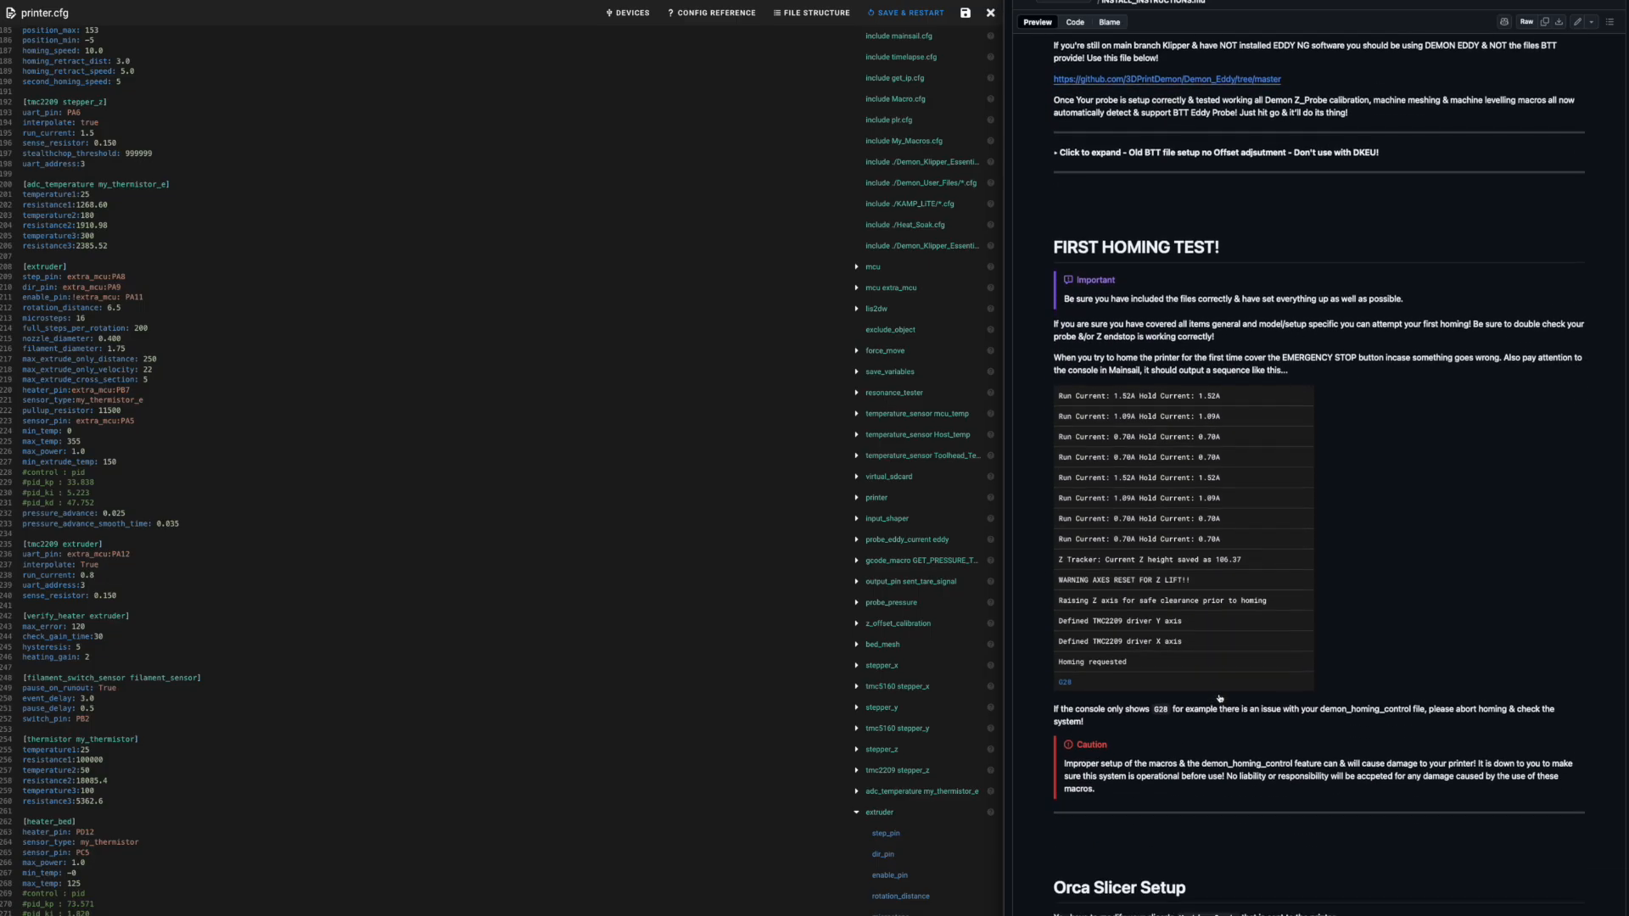
scroll("down", 3)
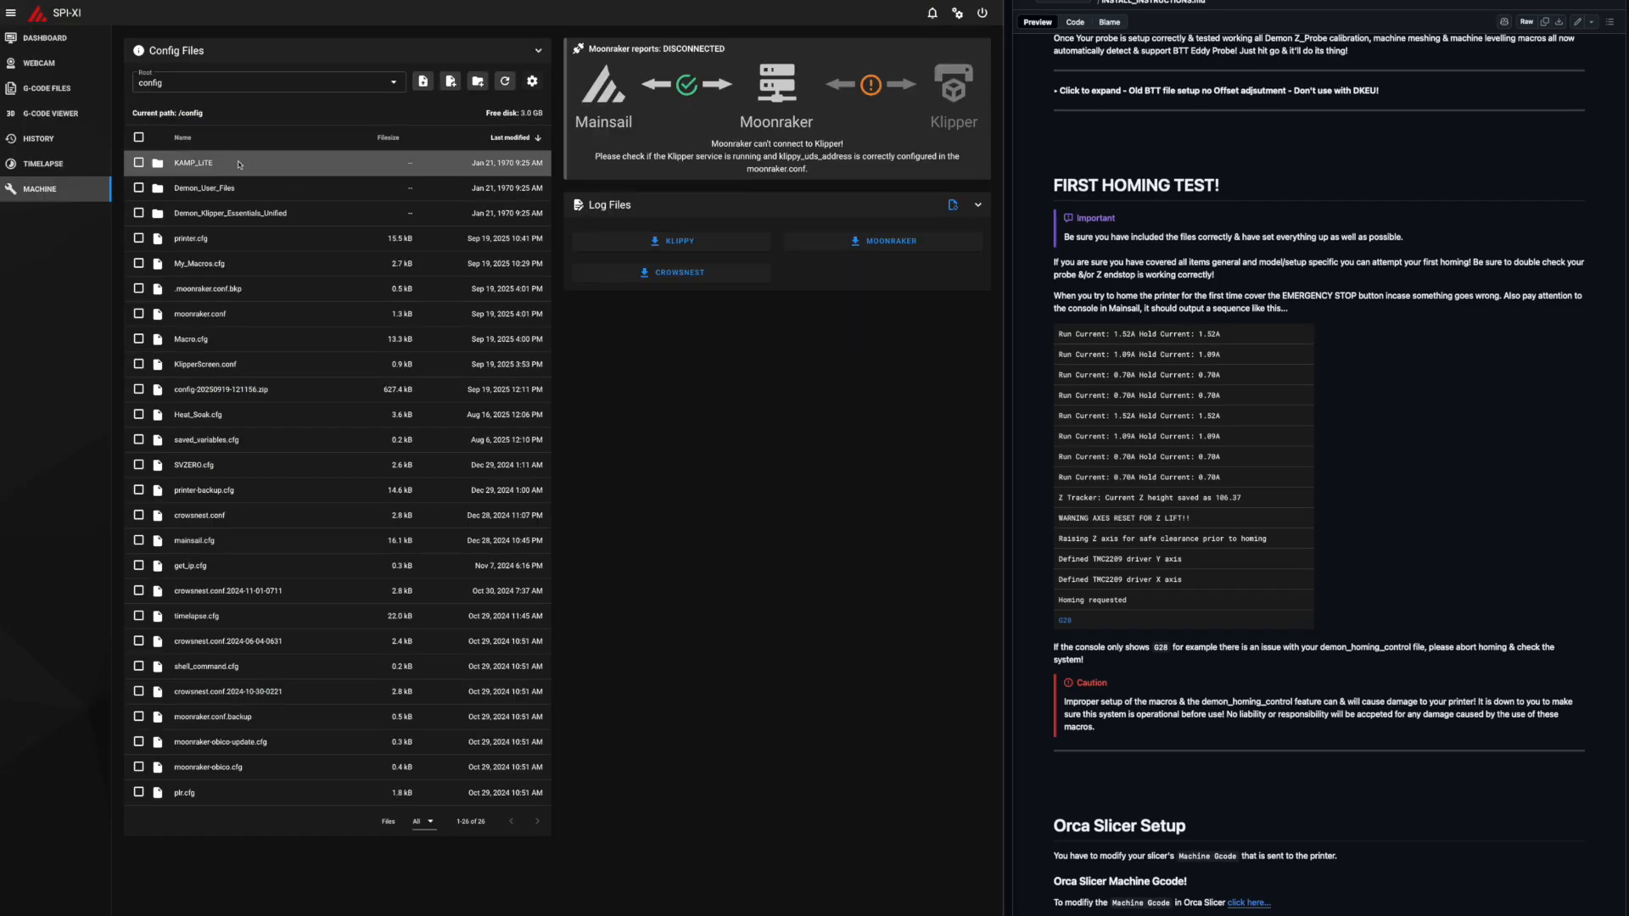
Return to the Mainsail dashboard and acknowledge the Demon Klipper Essentials update notice with 'YEAH! GOT IT COVERED'.
left_click(44, 39)
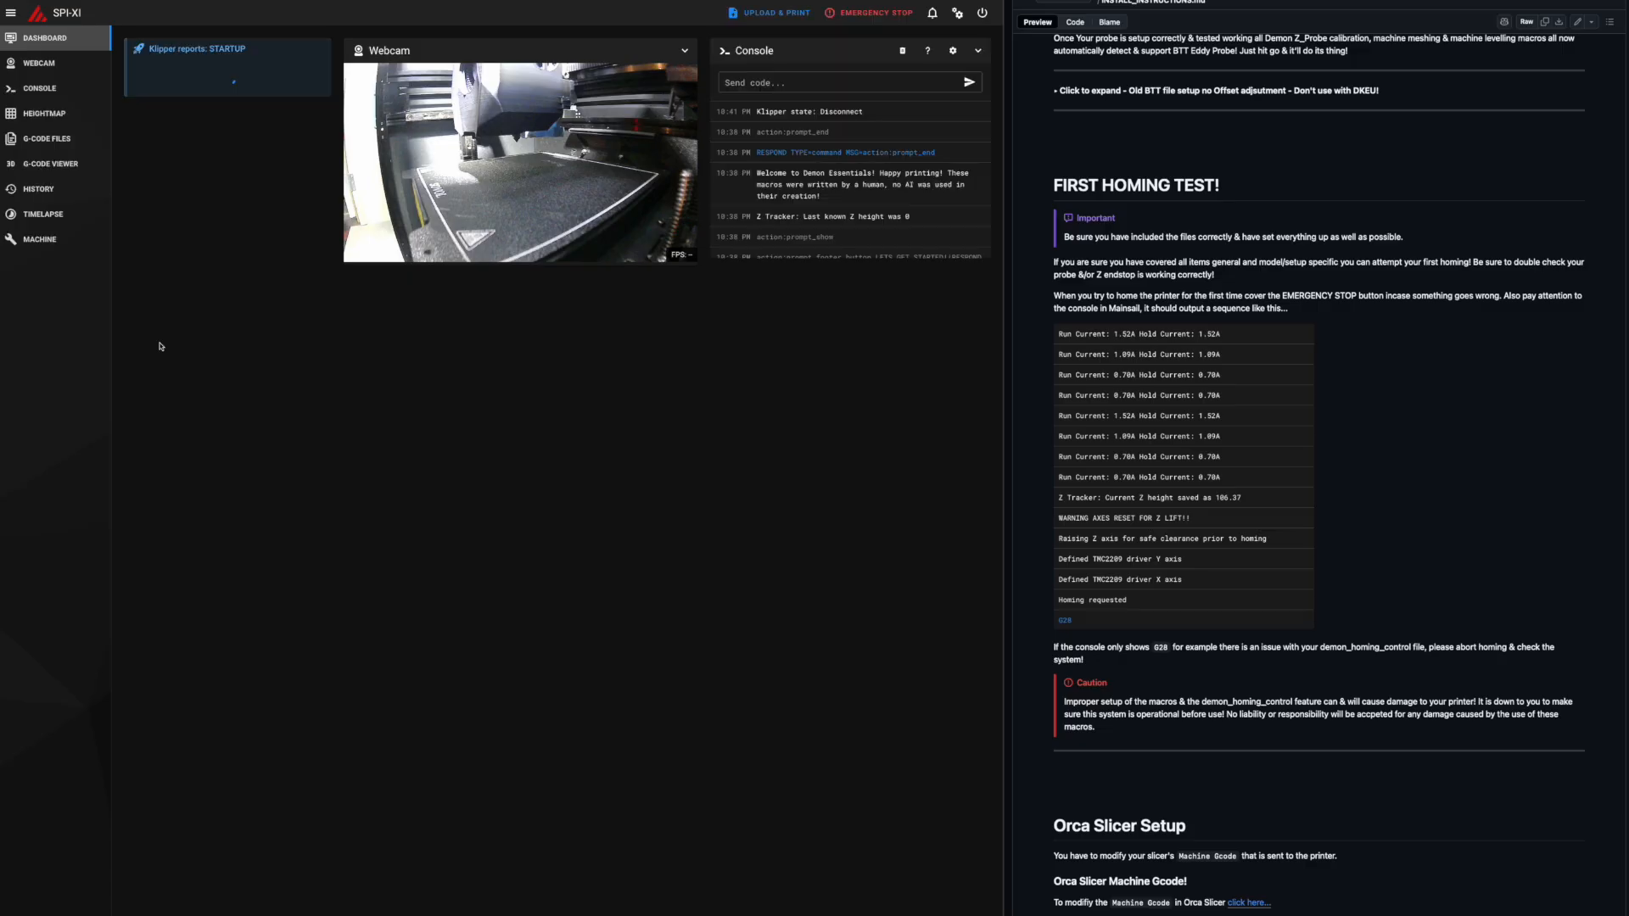
mouse_move(392, 582)
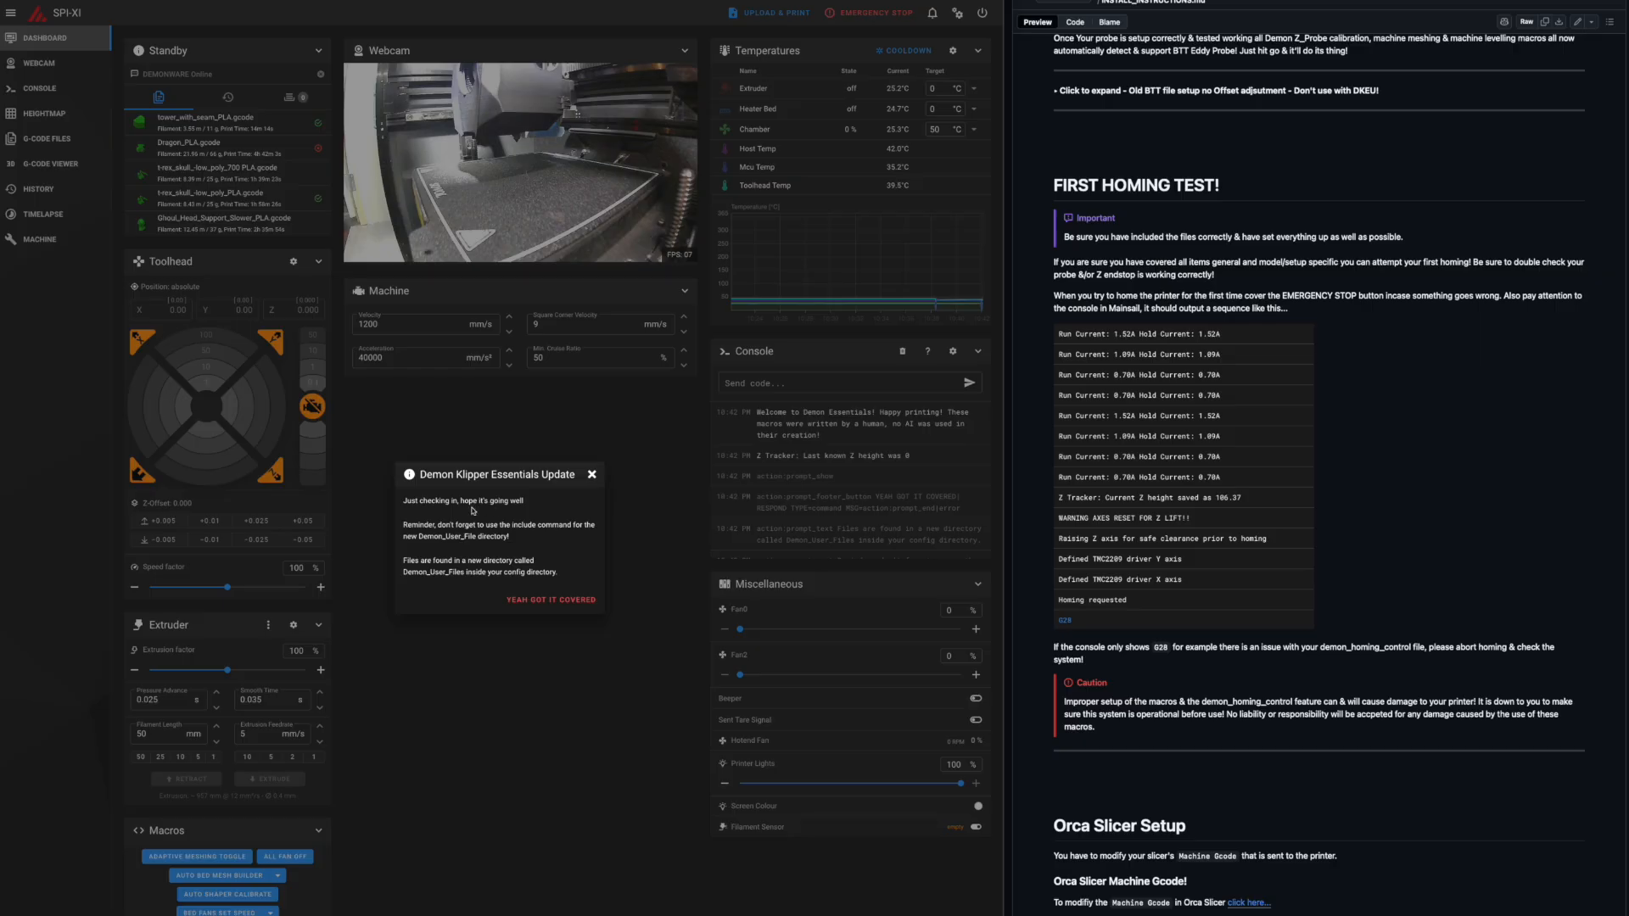
mouse_move(553, 540)
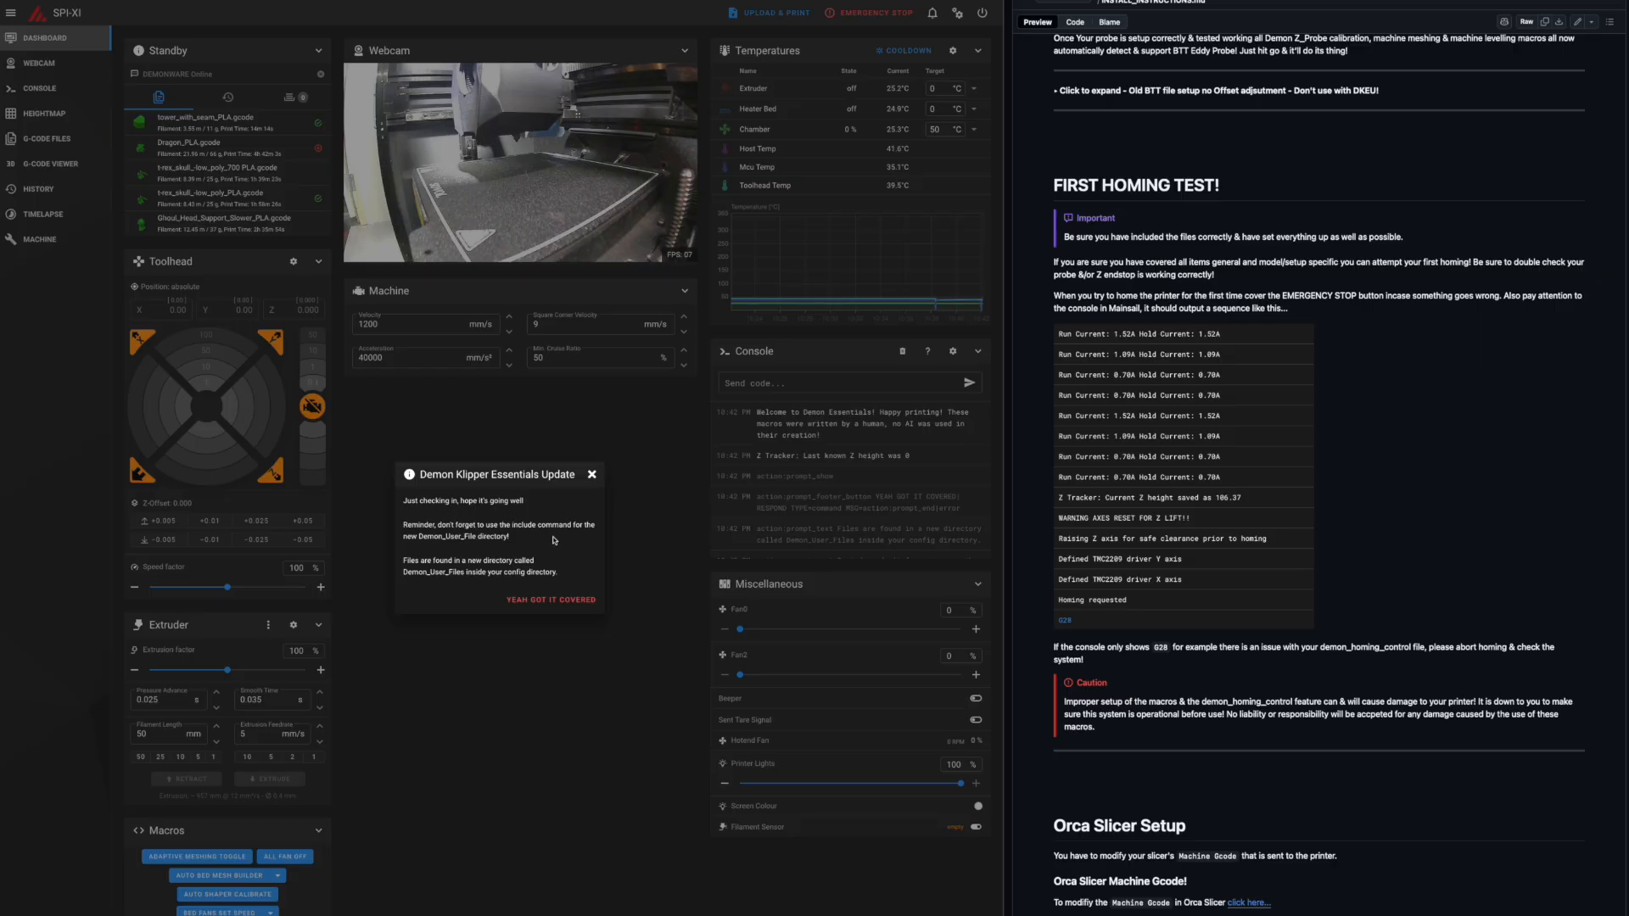
mouse_move(474, 589)
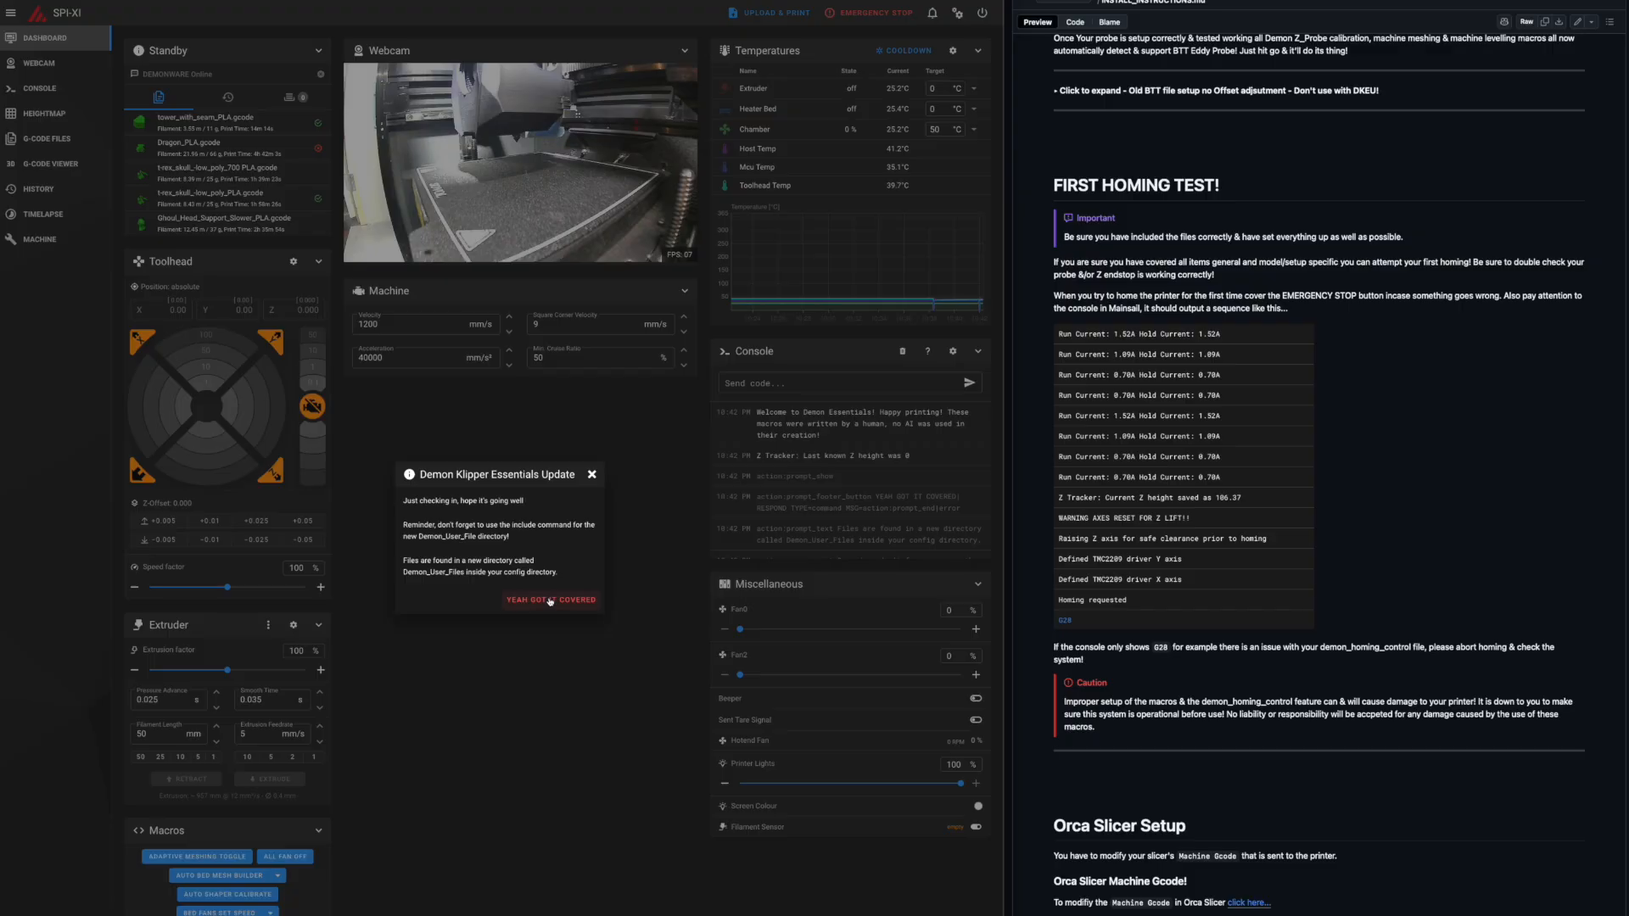
left_click(550, 600)
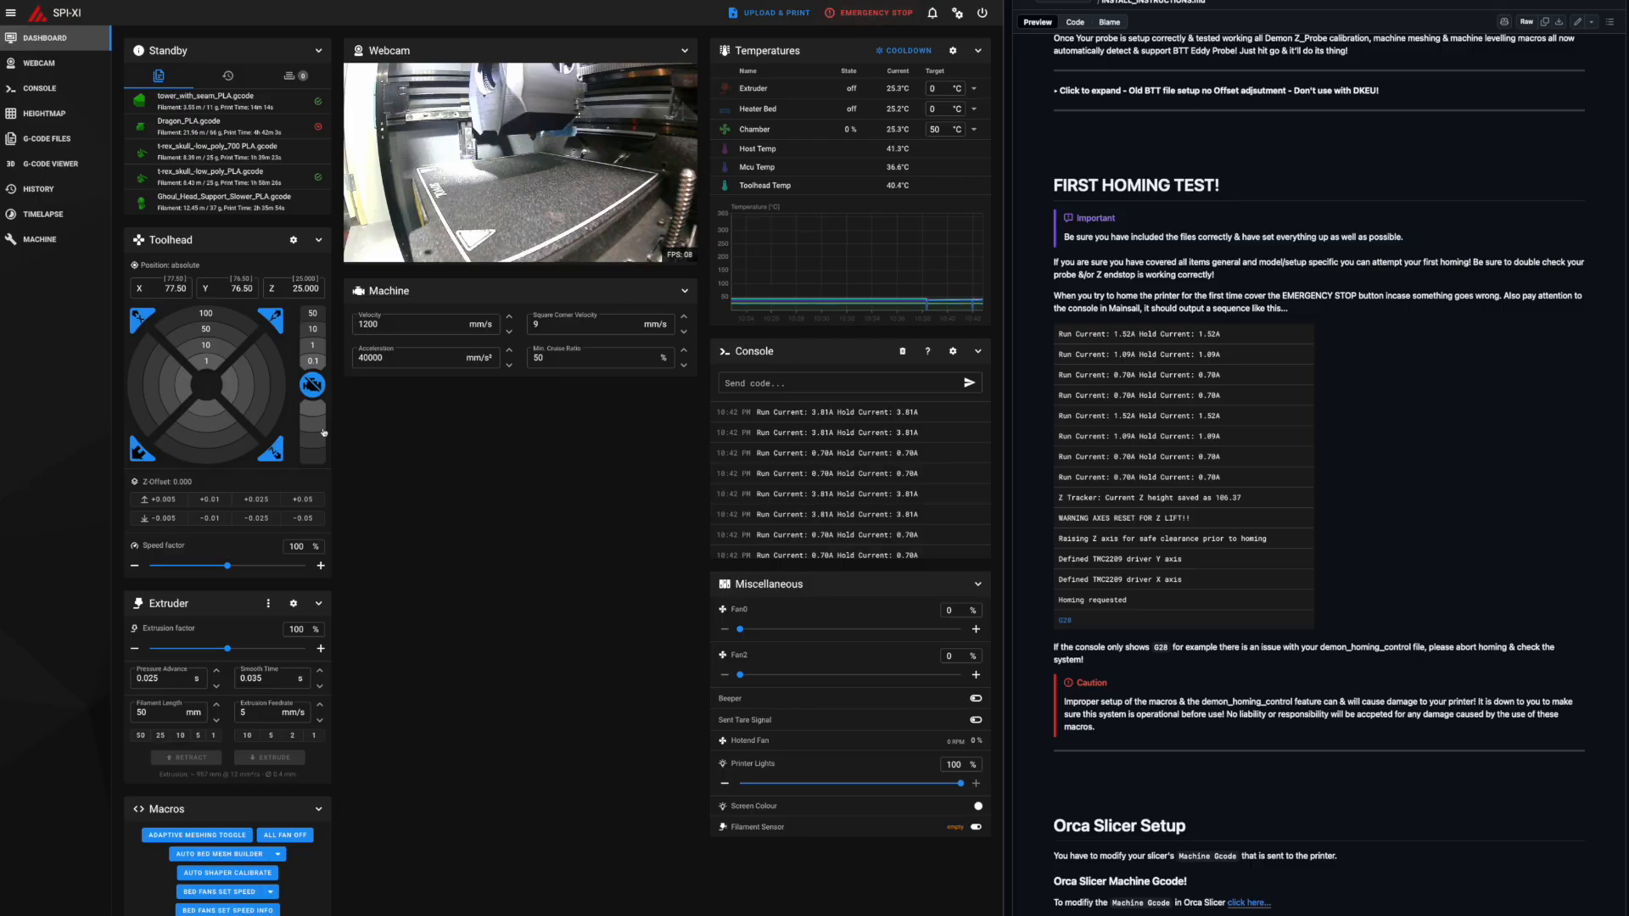
mouse_move(427, 435)
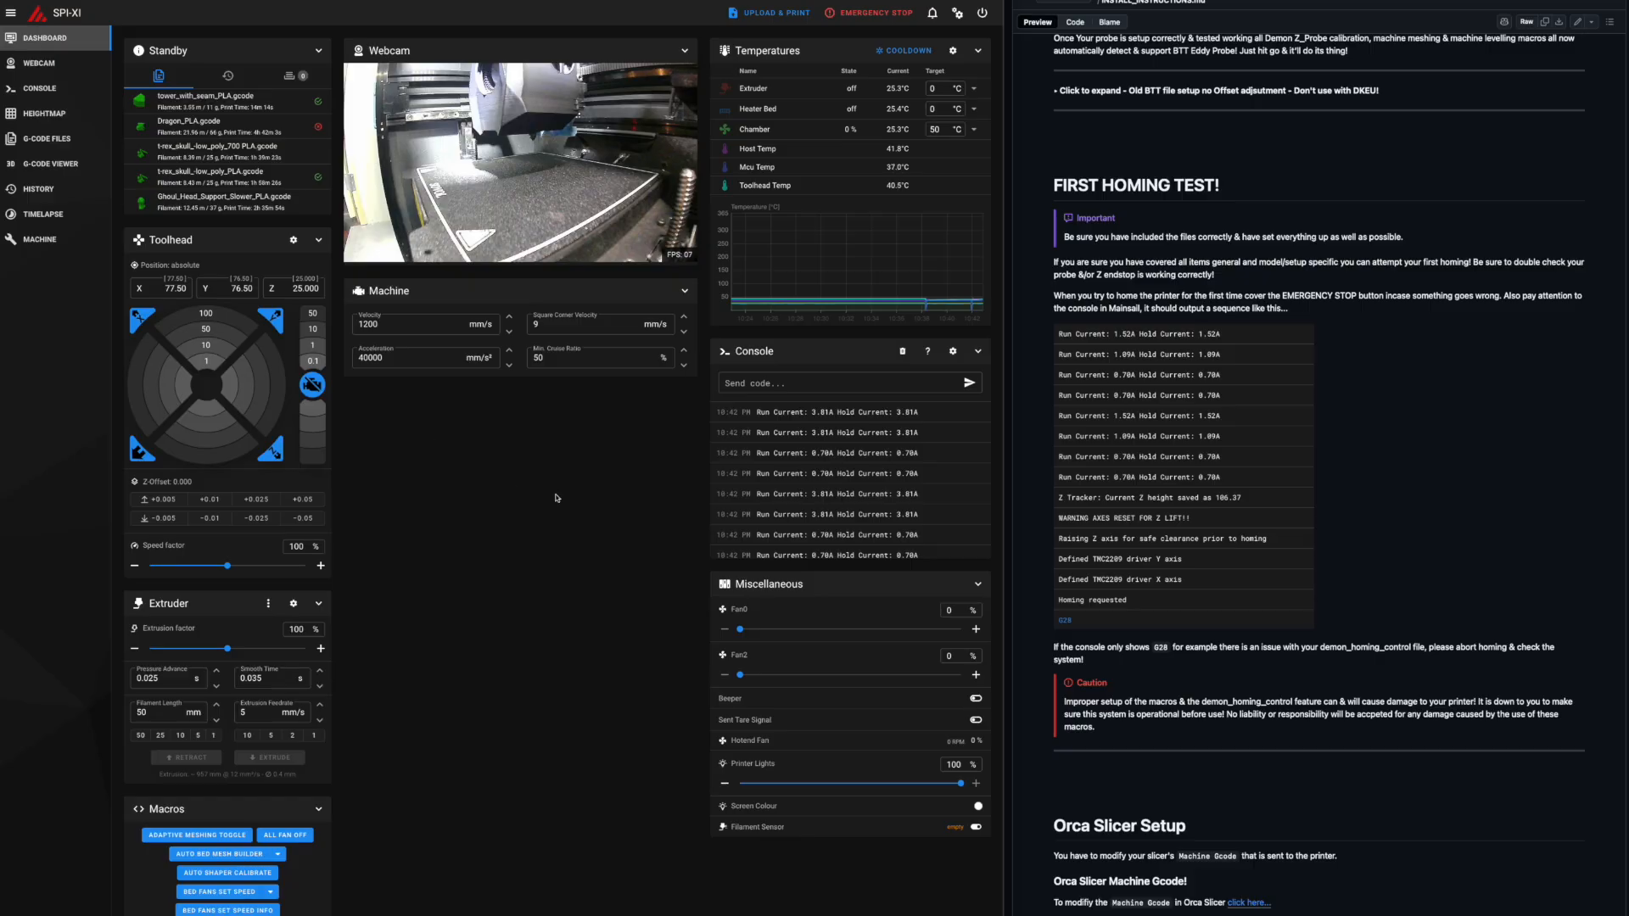
Return to the Machine page's config file list after the homing run.
left_click(39, 239)
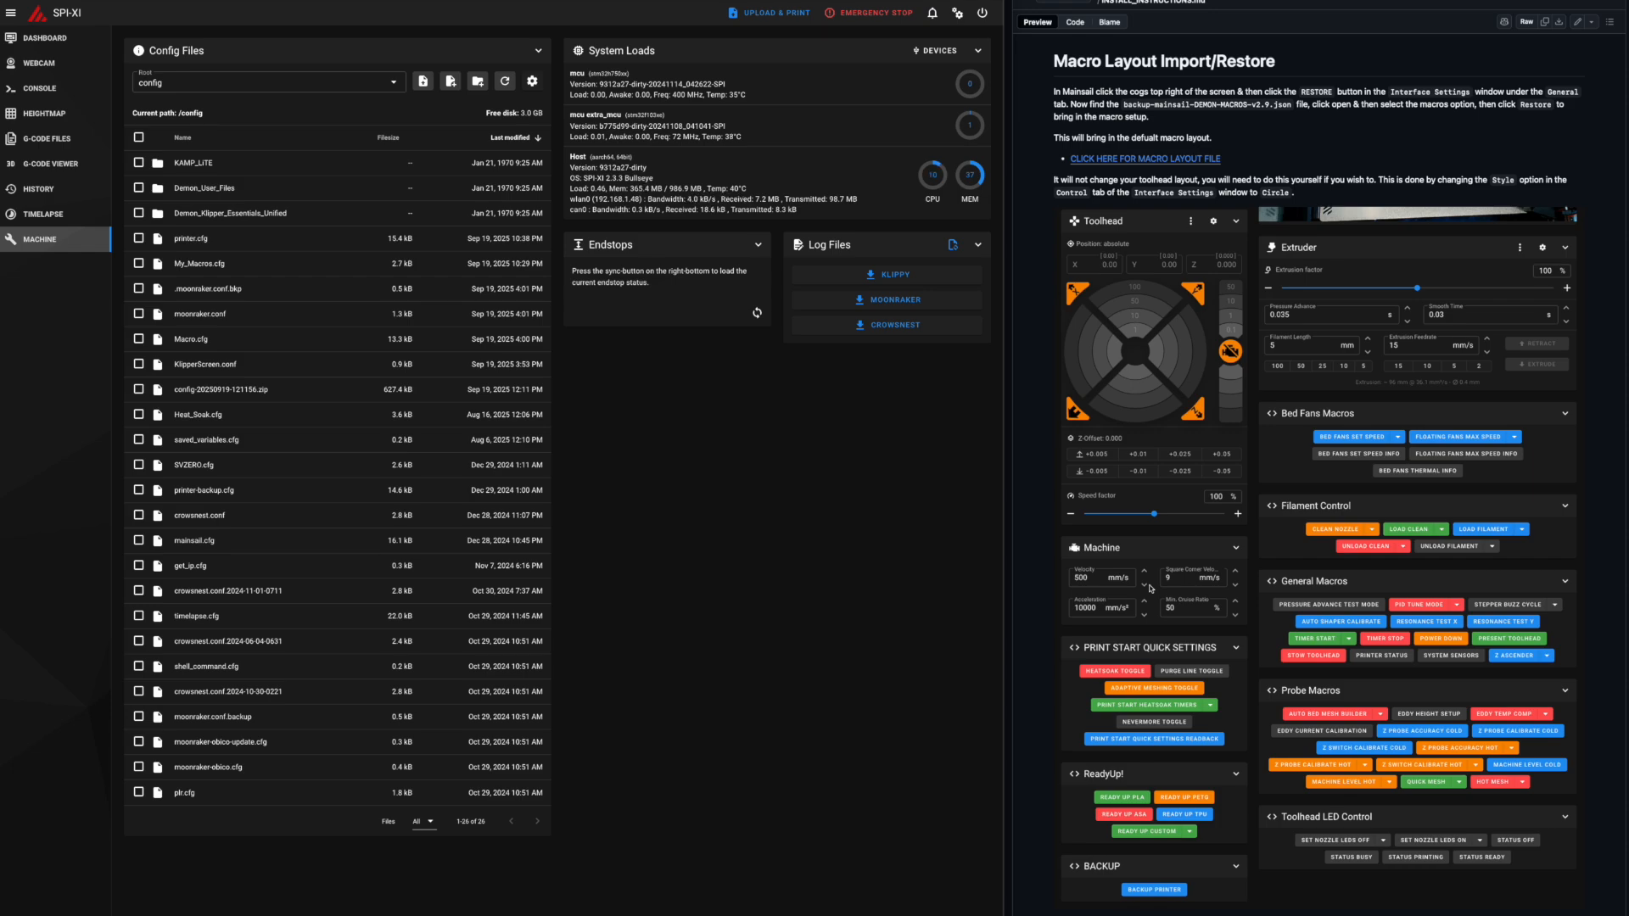
Show the DEMON macro layout JSON on GitHub and bring up Mainsail's Interface Settings on the General tab.
scroll("up", 3)
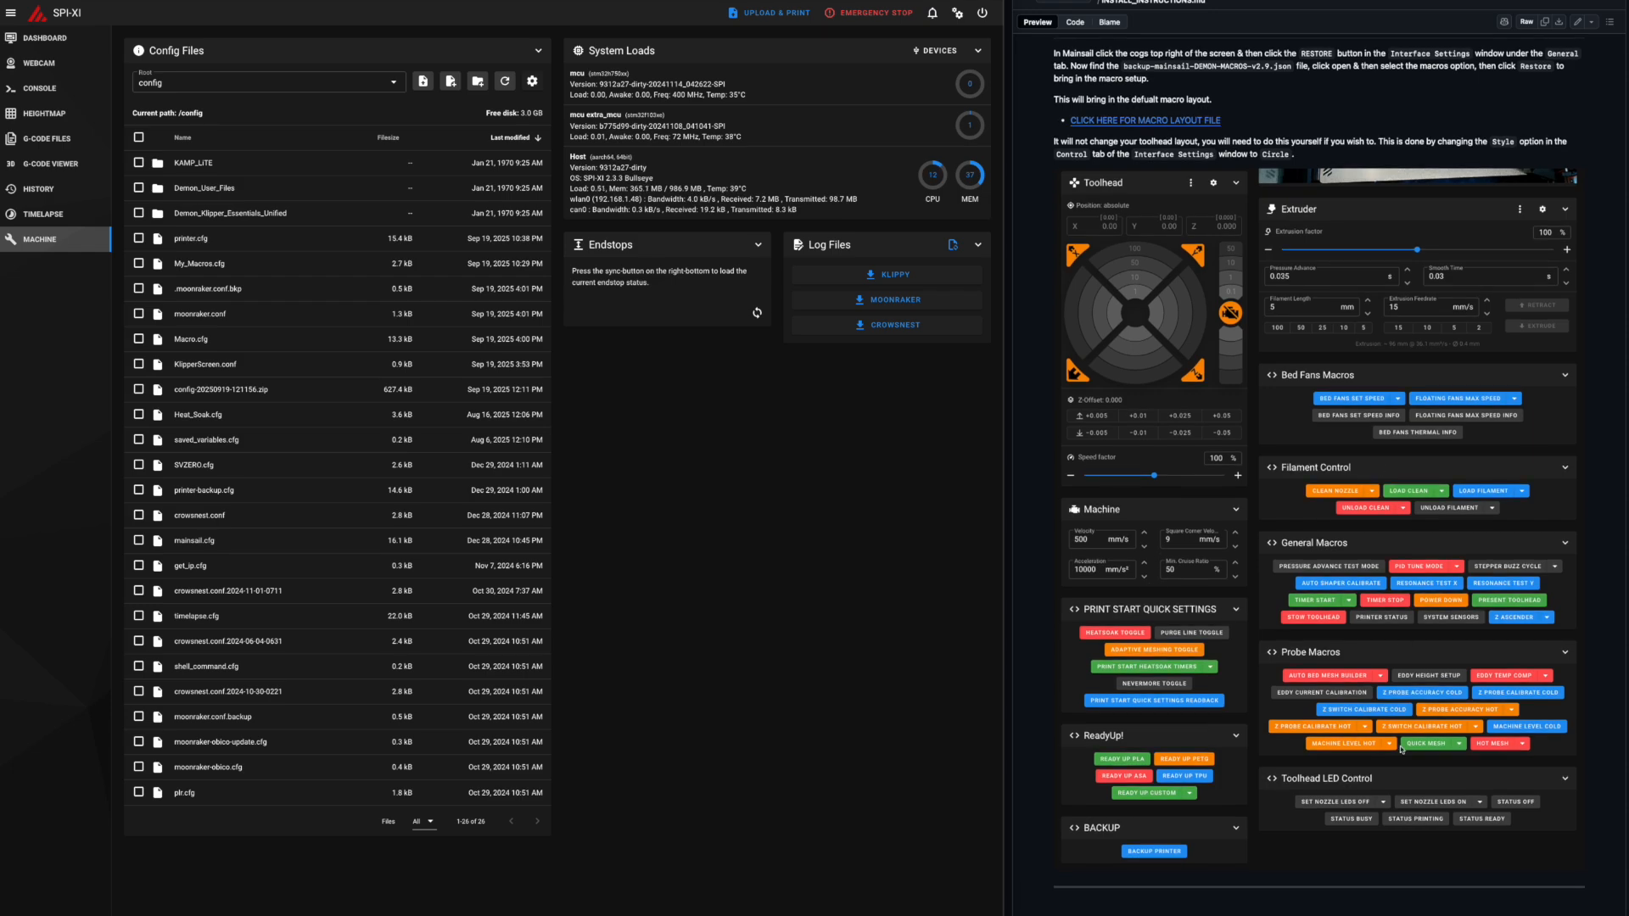
mouse_move(44, 39)
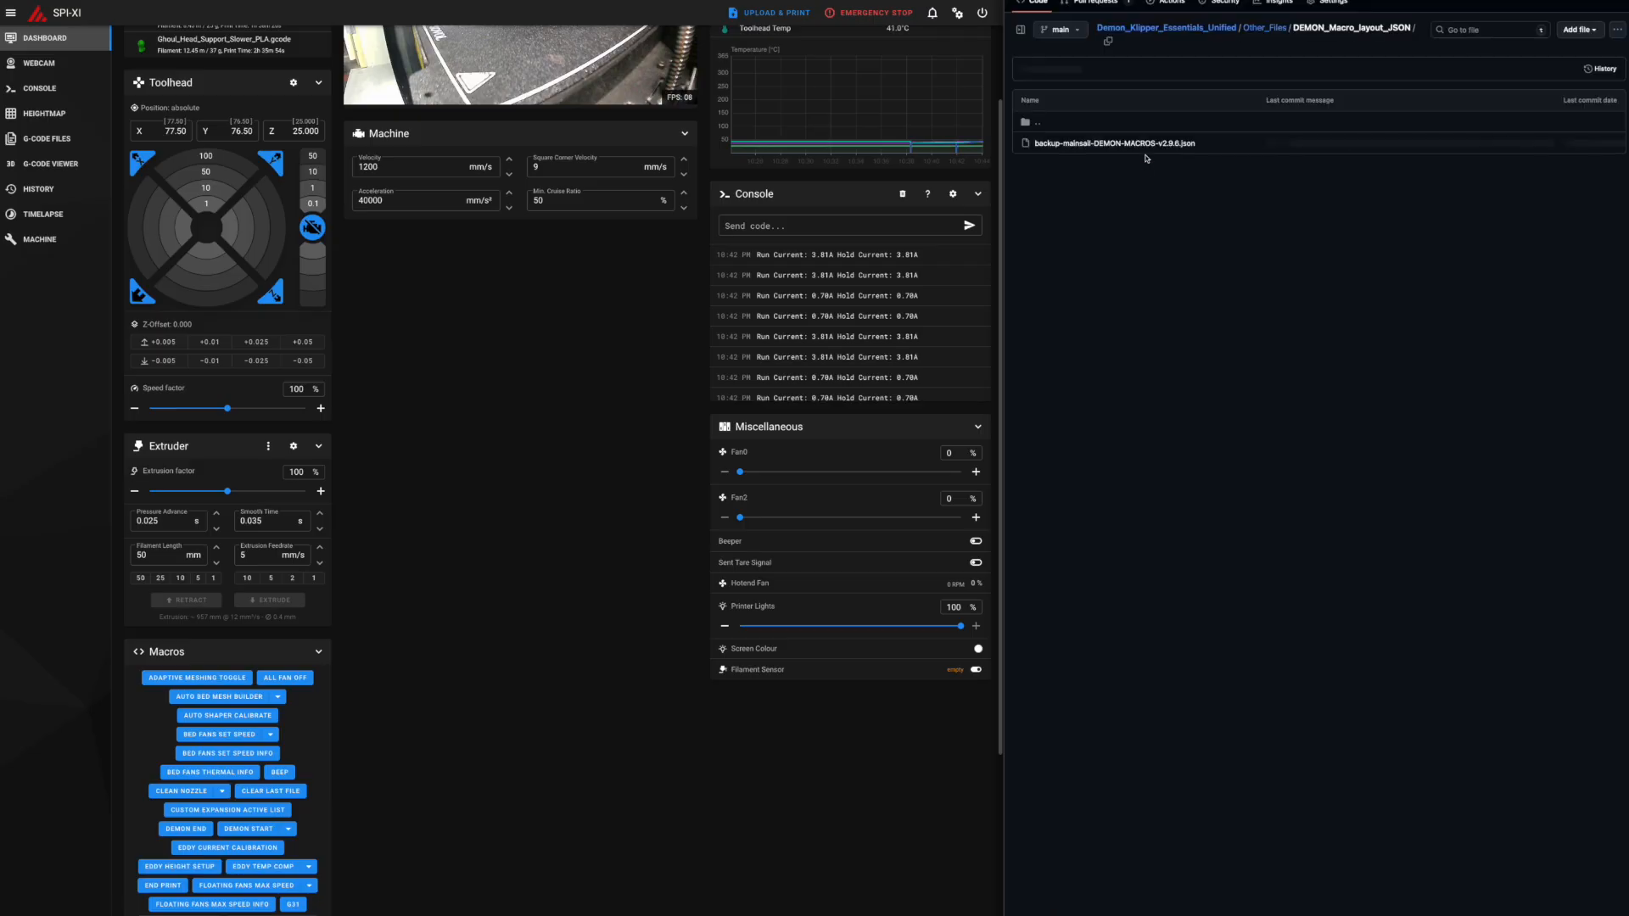
left_click(1115, 143)
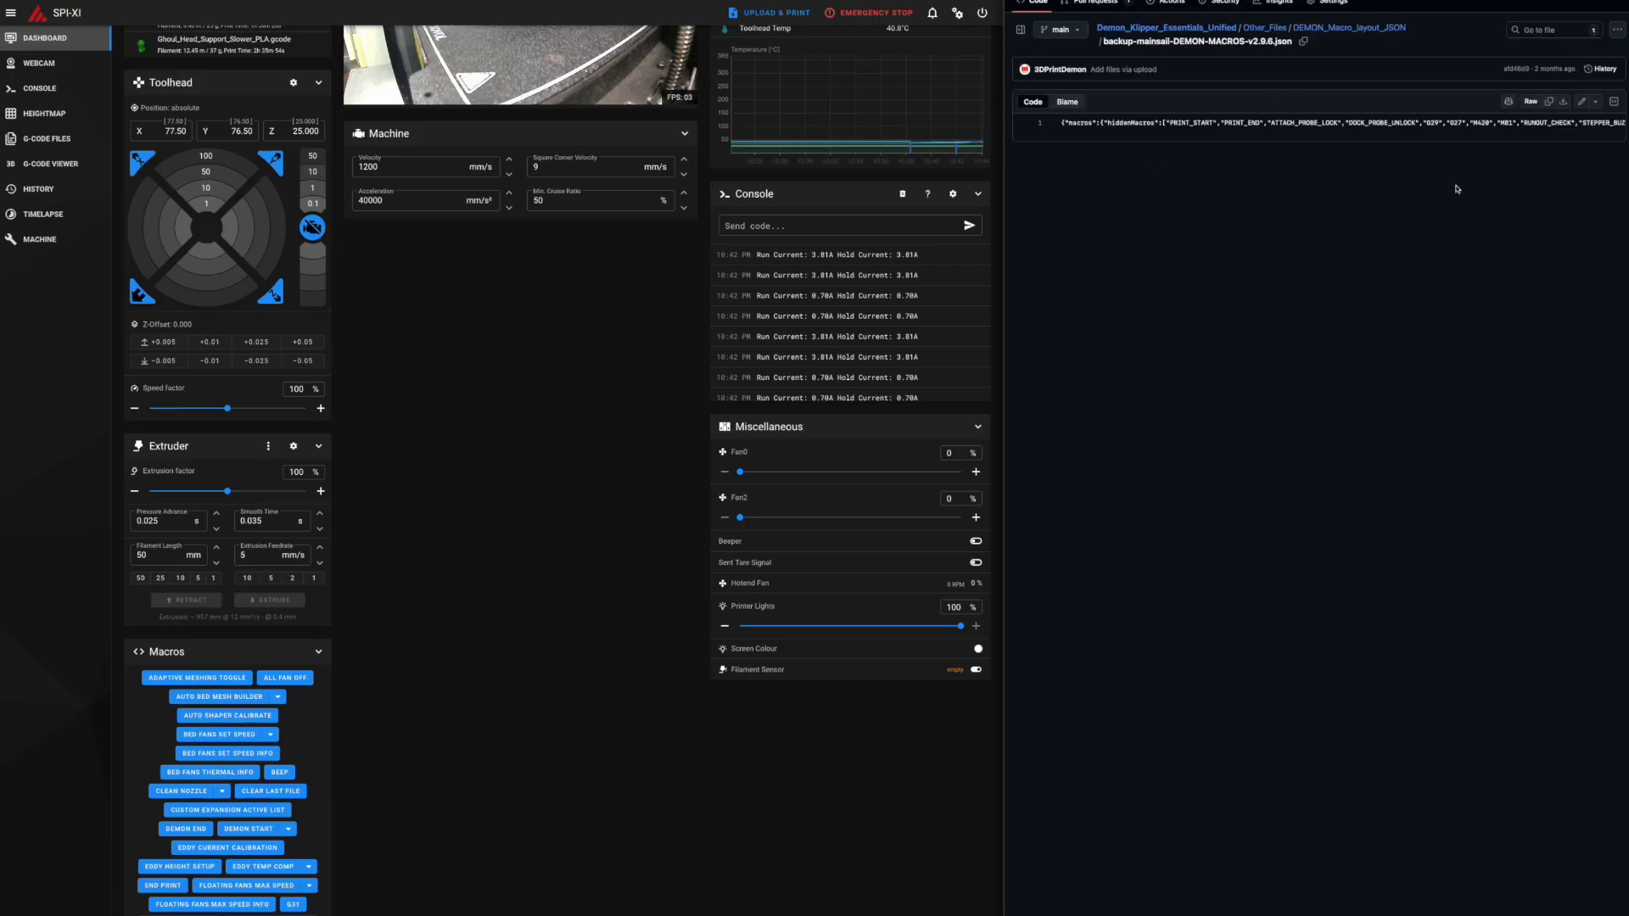
mouse_move(1563, 100)
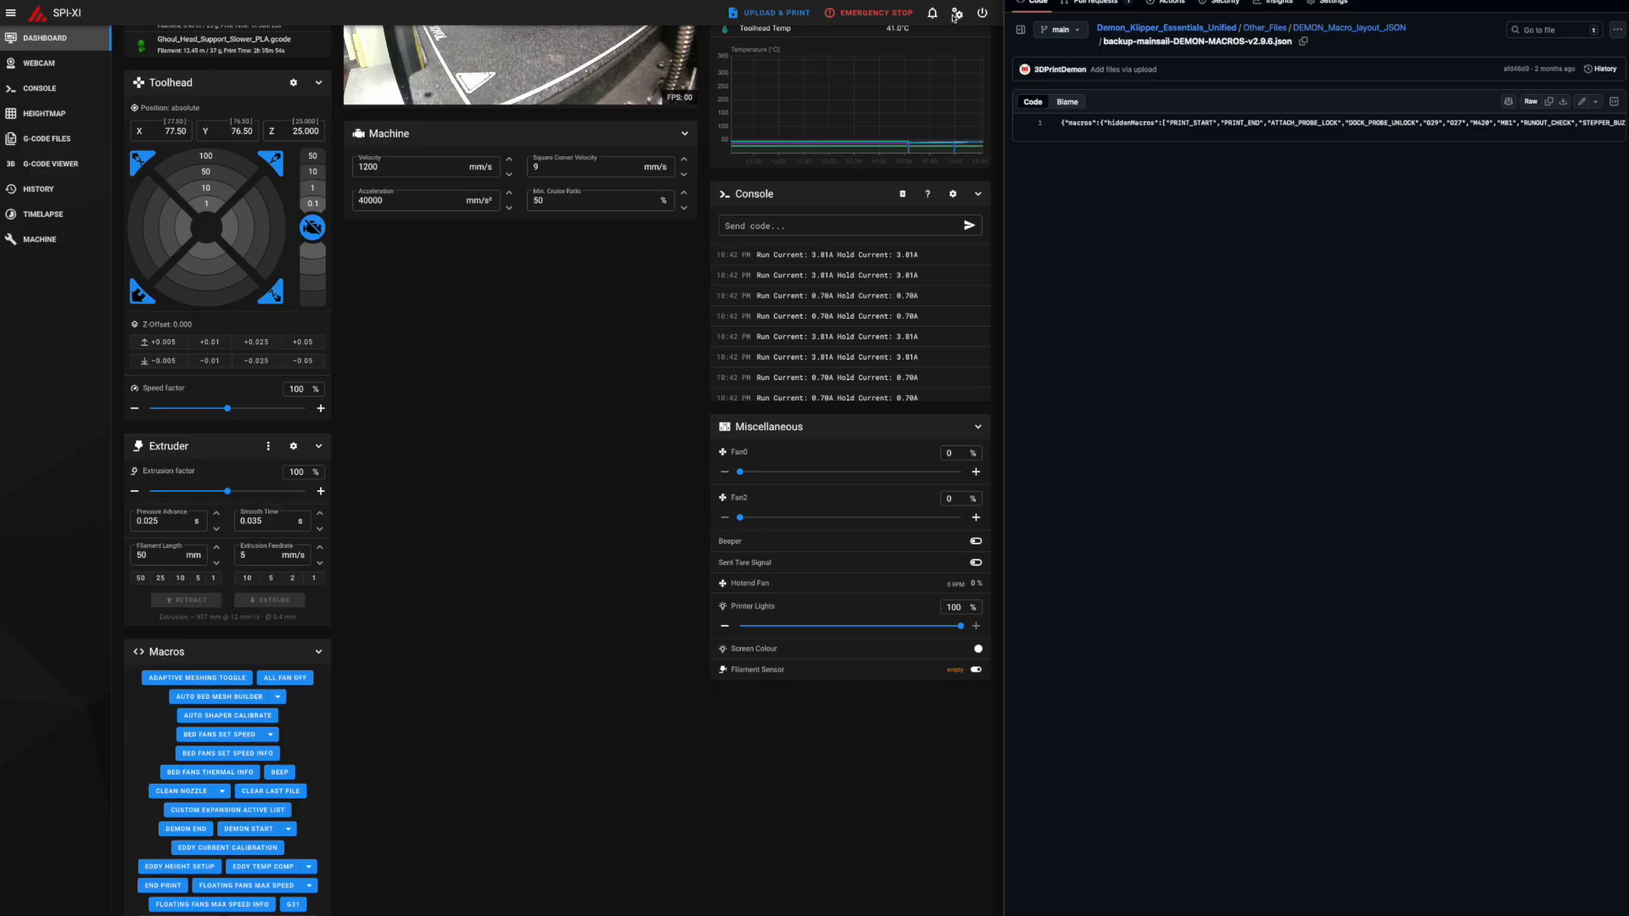
left_click(954, 12)
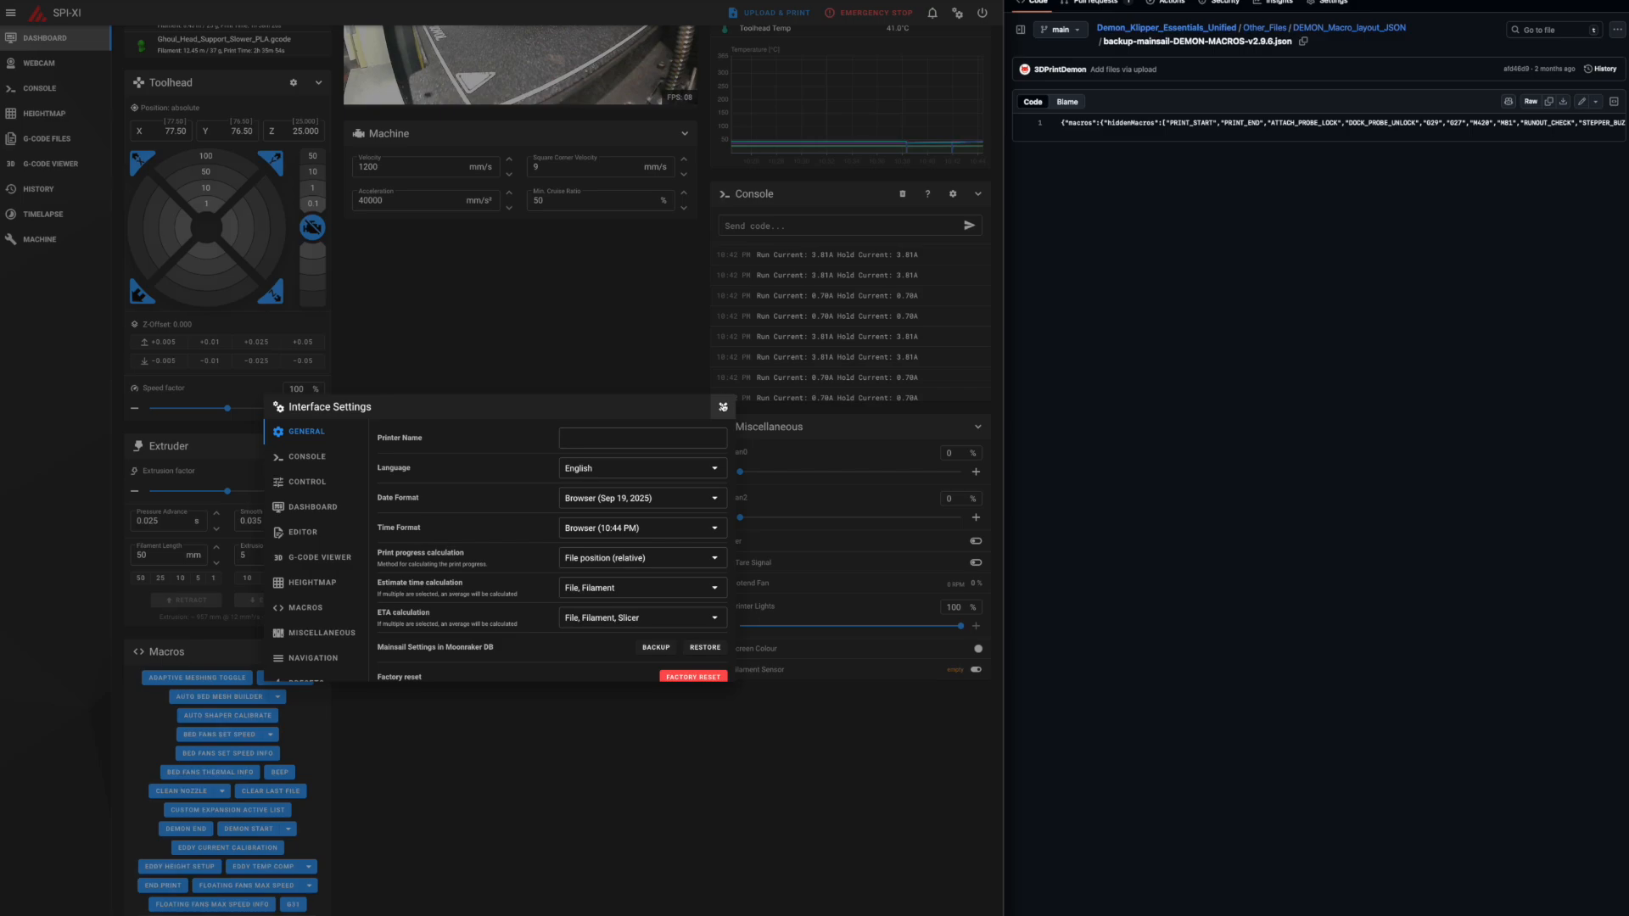
Restore the Demon macro layout backup, then collapse and re-expand the Probe Macros panel to check it.
left_click(723, 406)
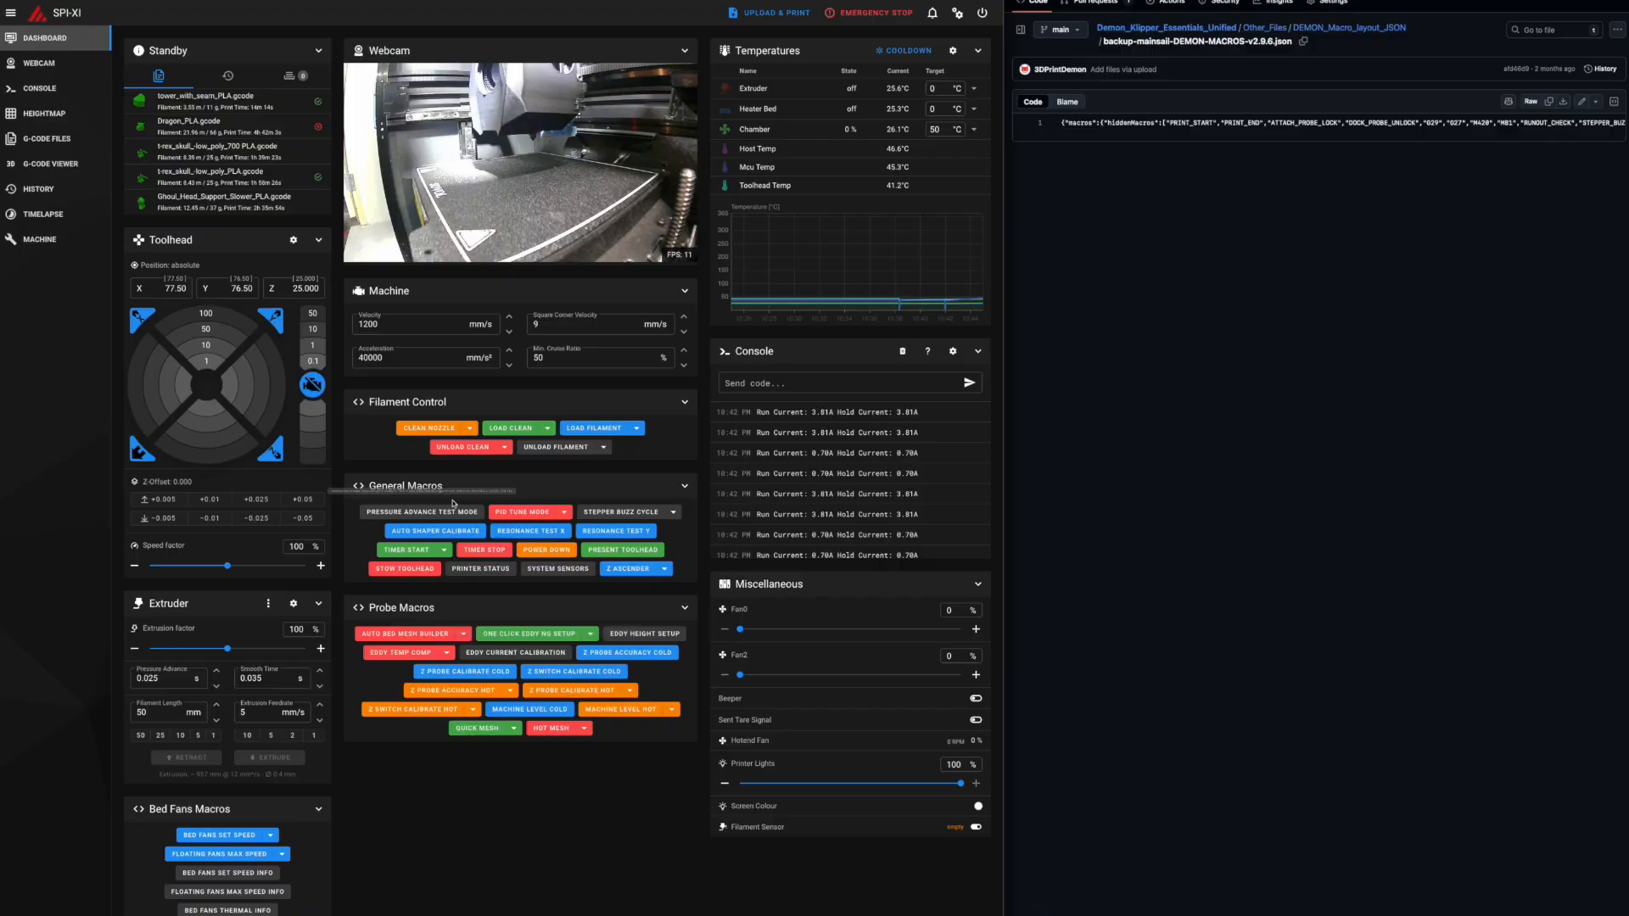
mouse_move(531, 633)
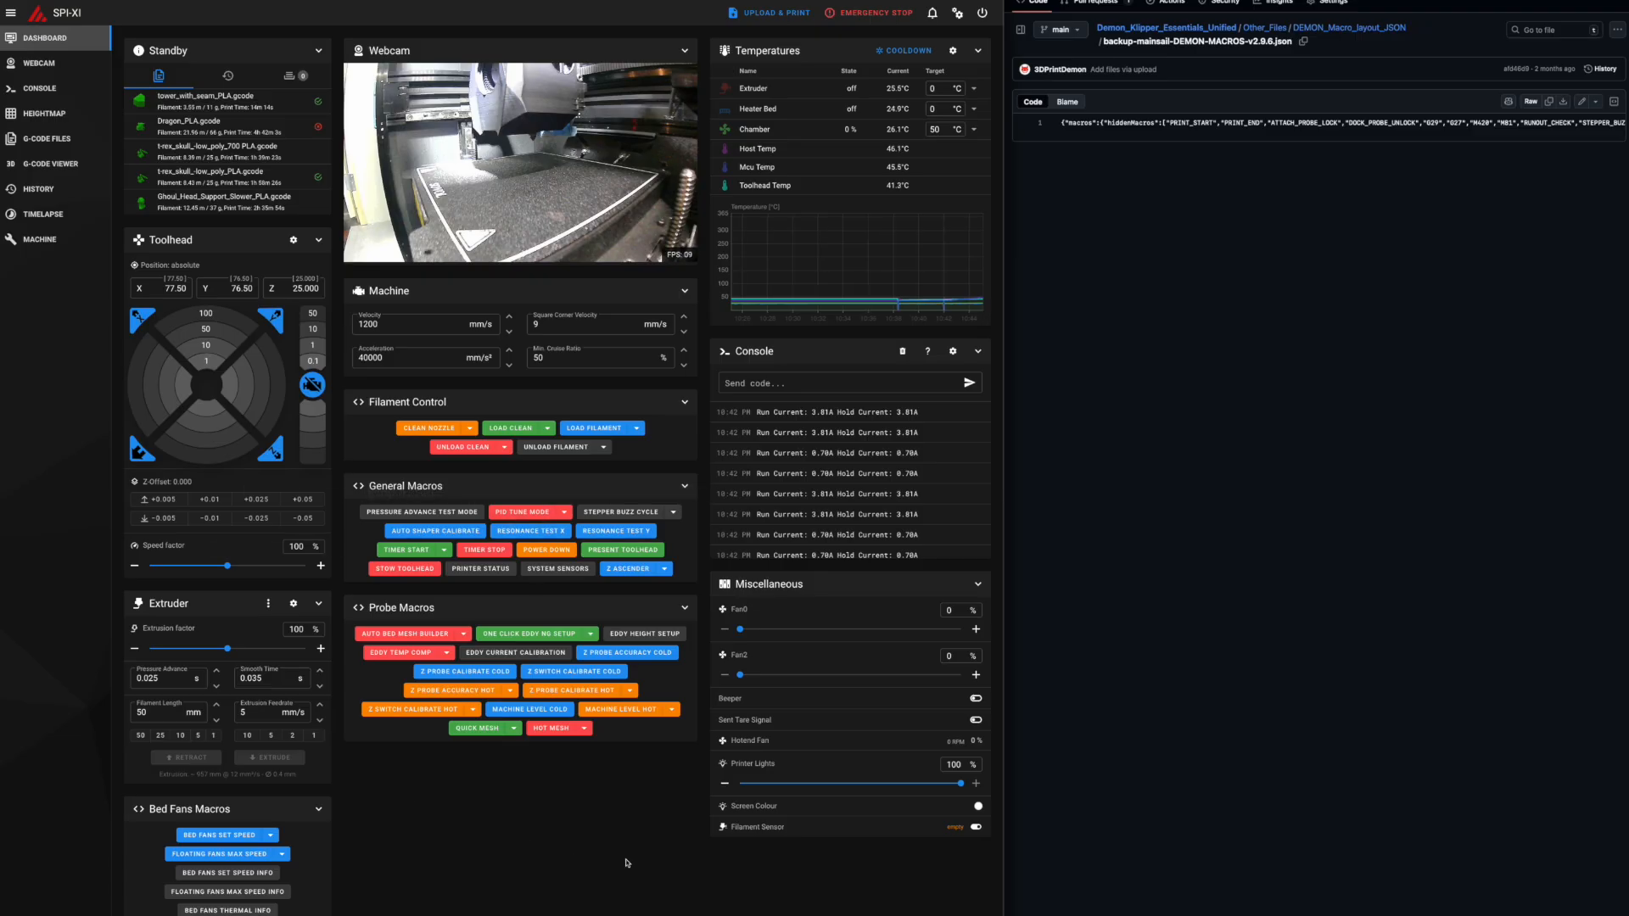
left_click(684, 607)
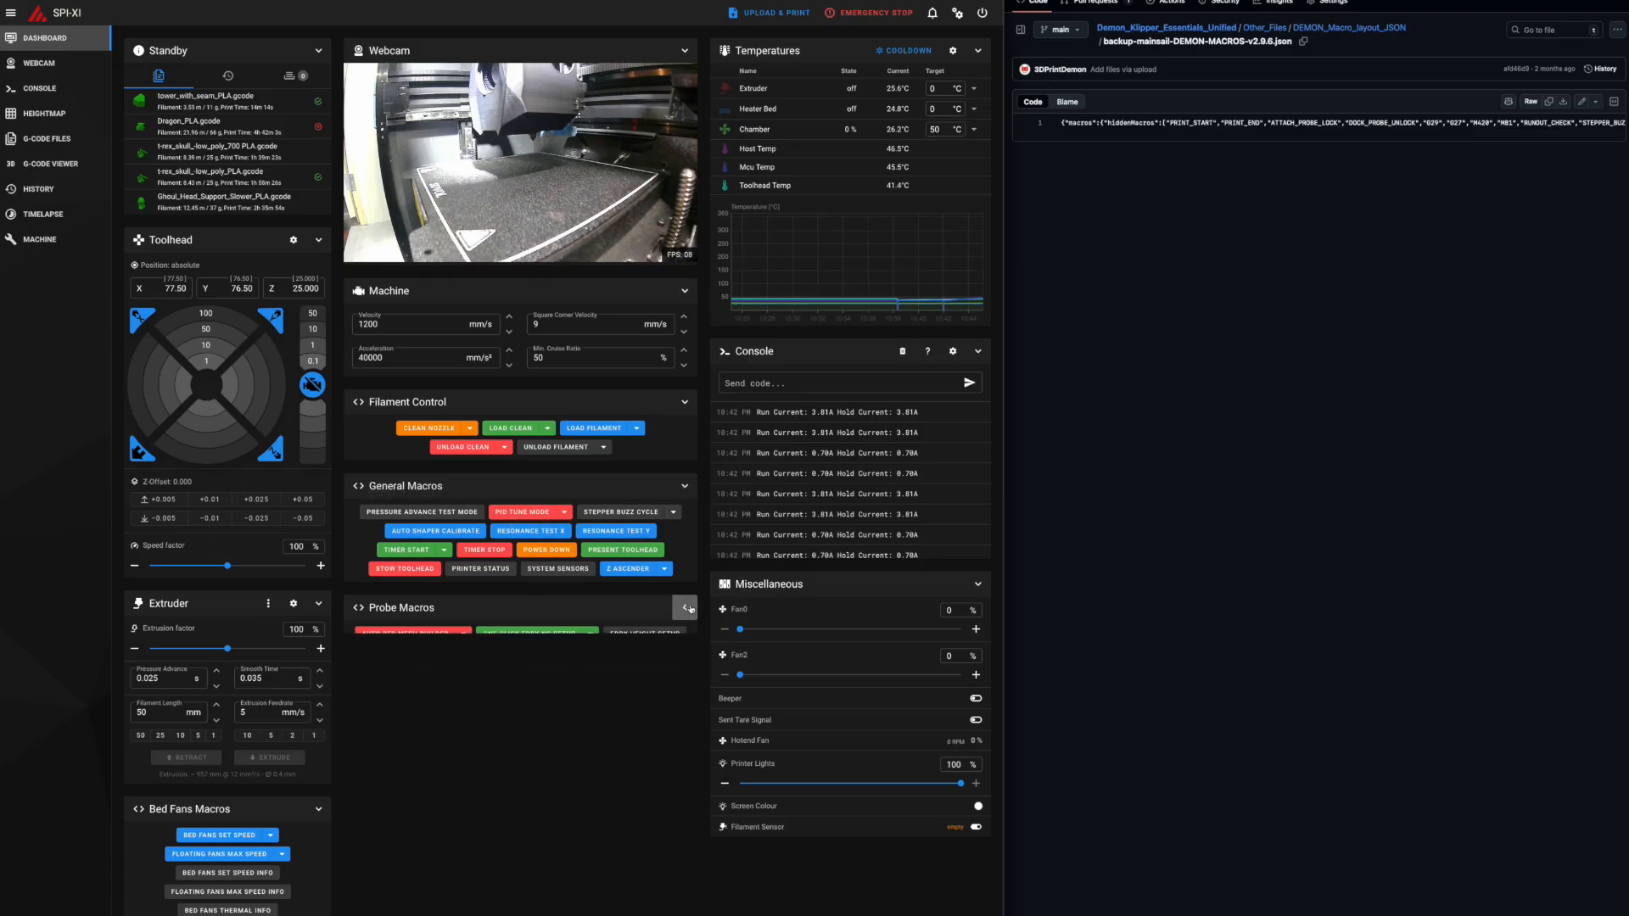
left_click(684, 608)
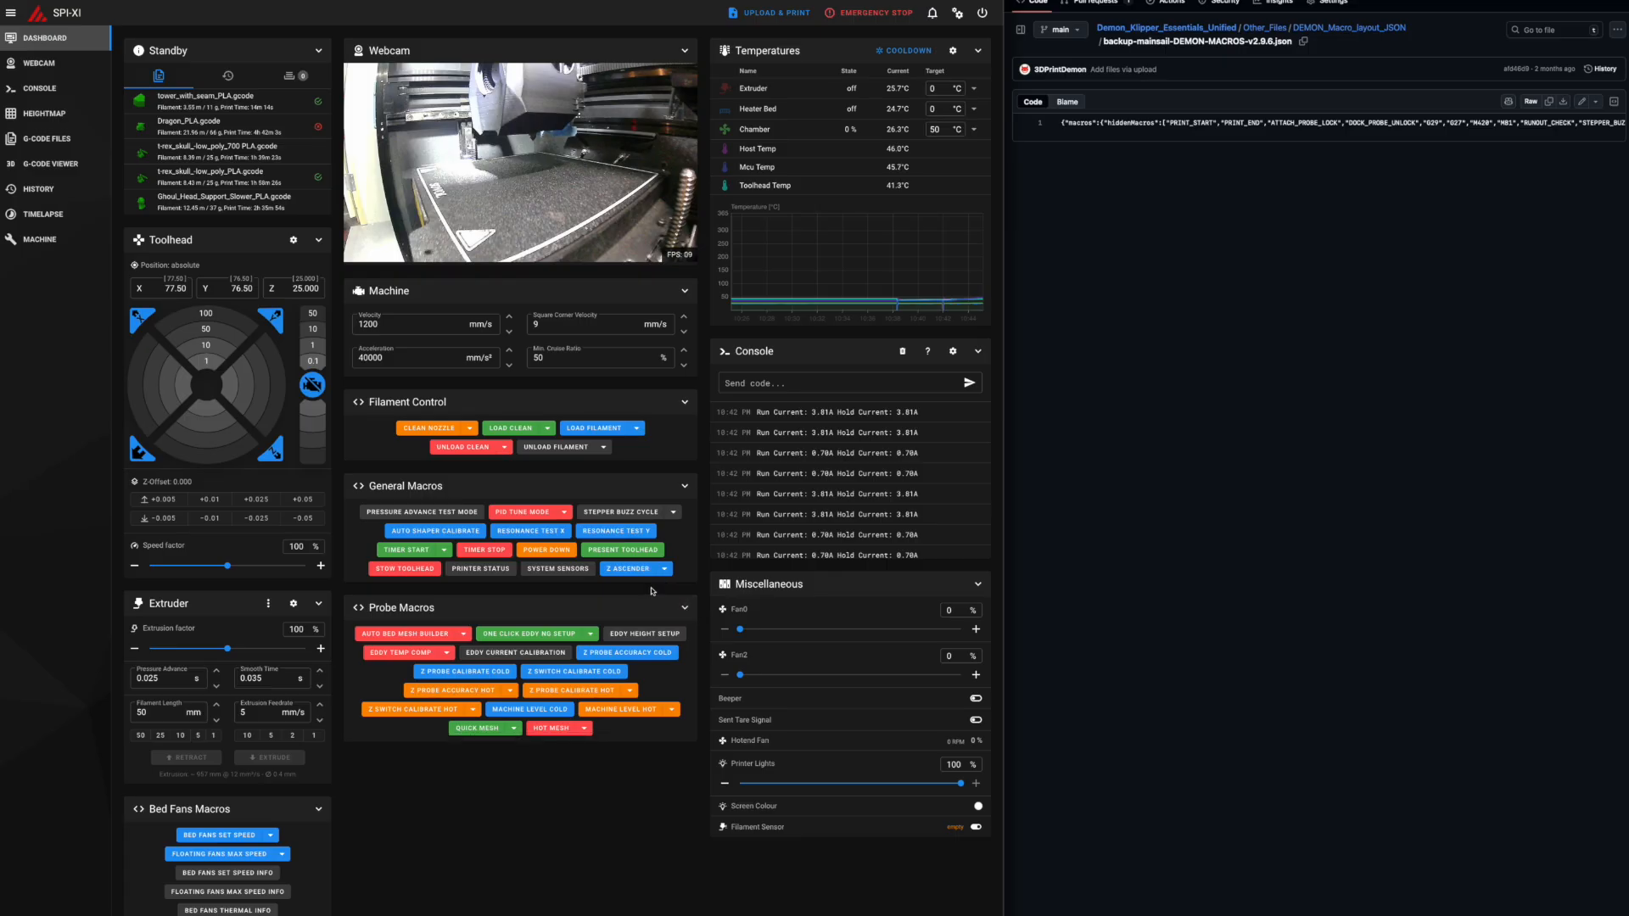
scroll("down", 3)
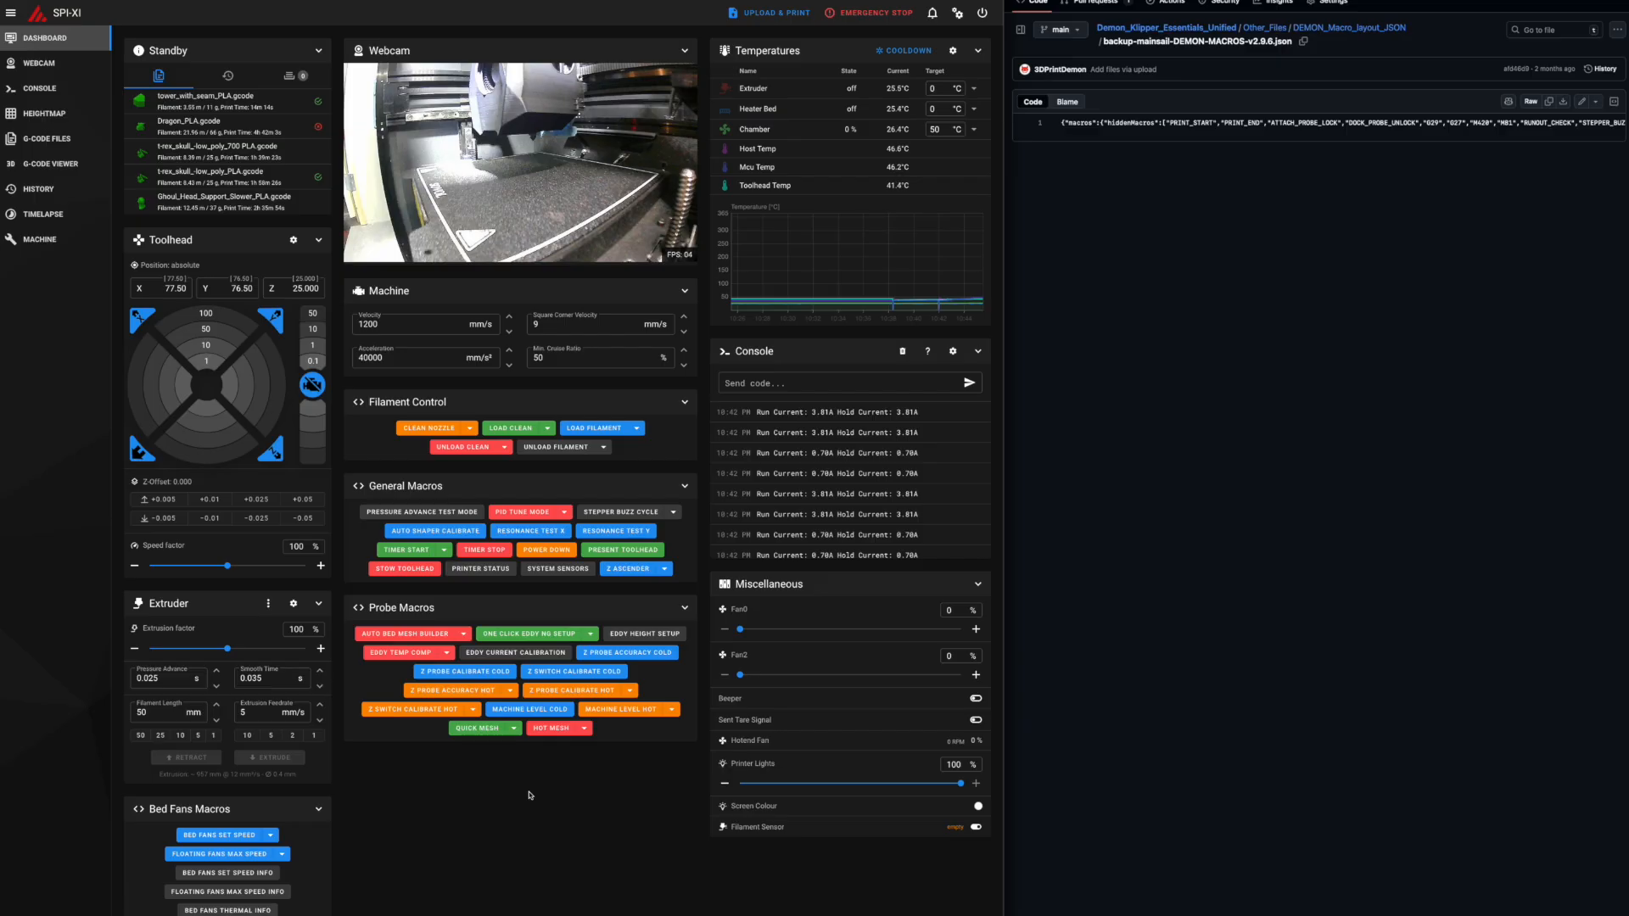
mouse_move(596, 419)
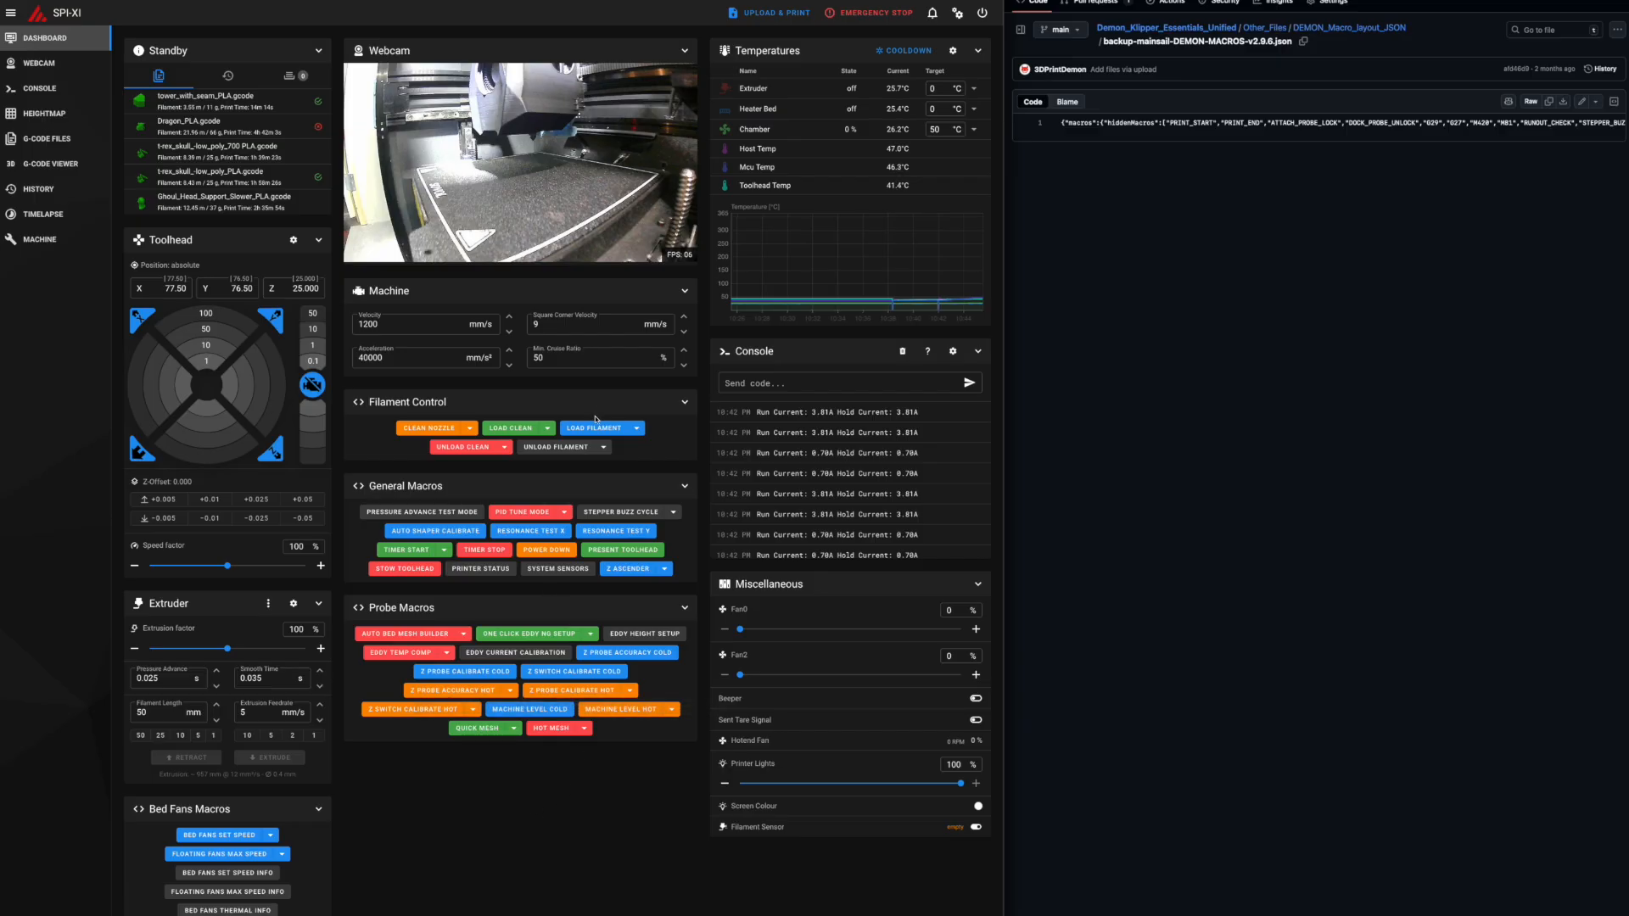